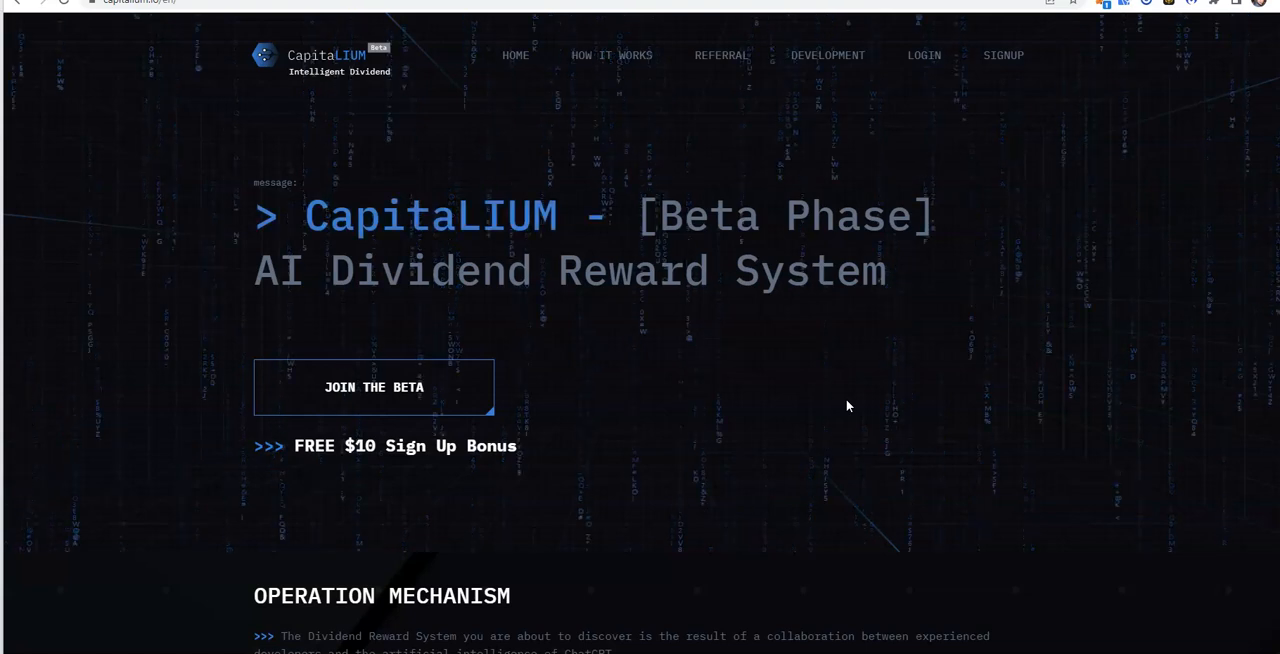
mouse_move(718, 564)
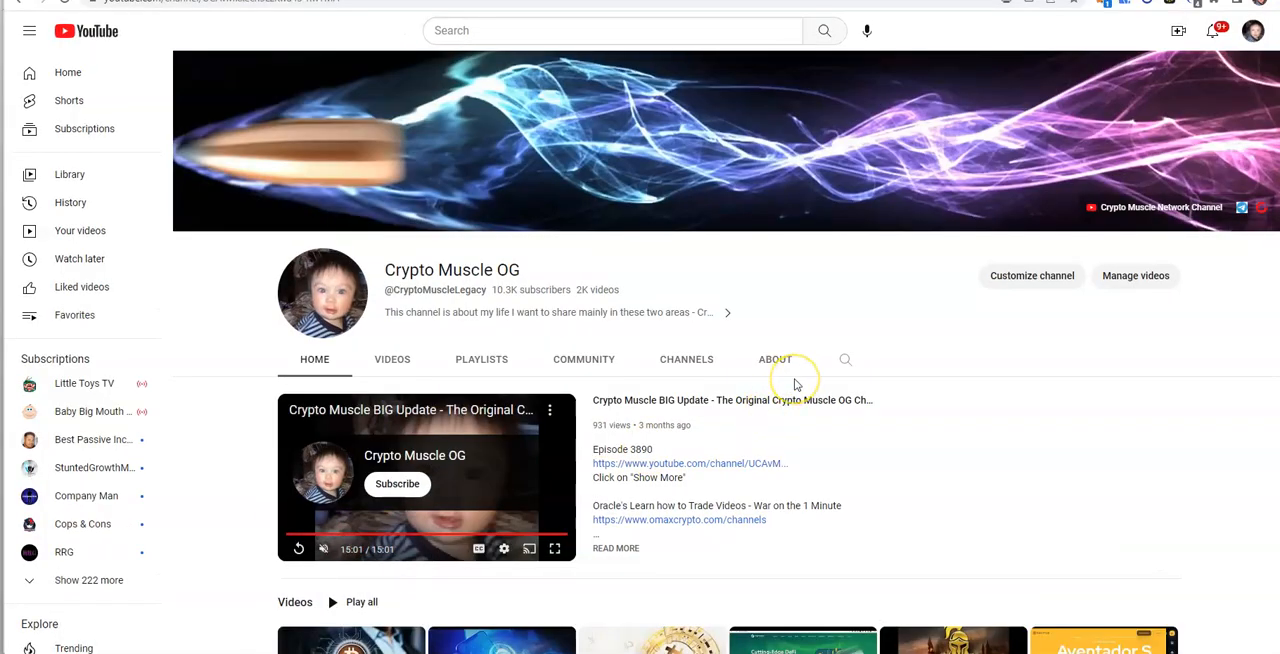
mouse_move(782, 384)
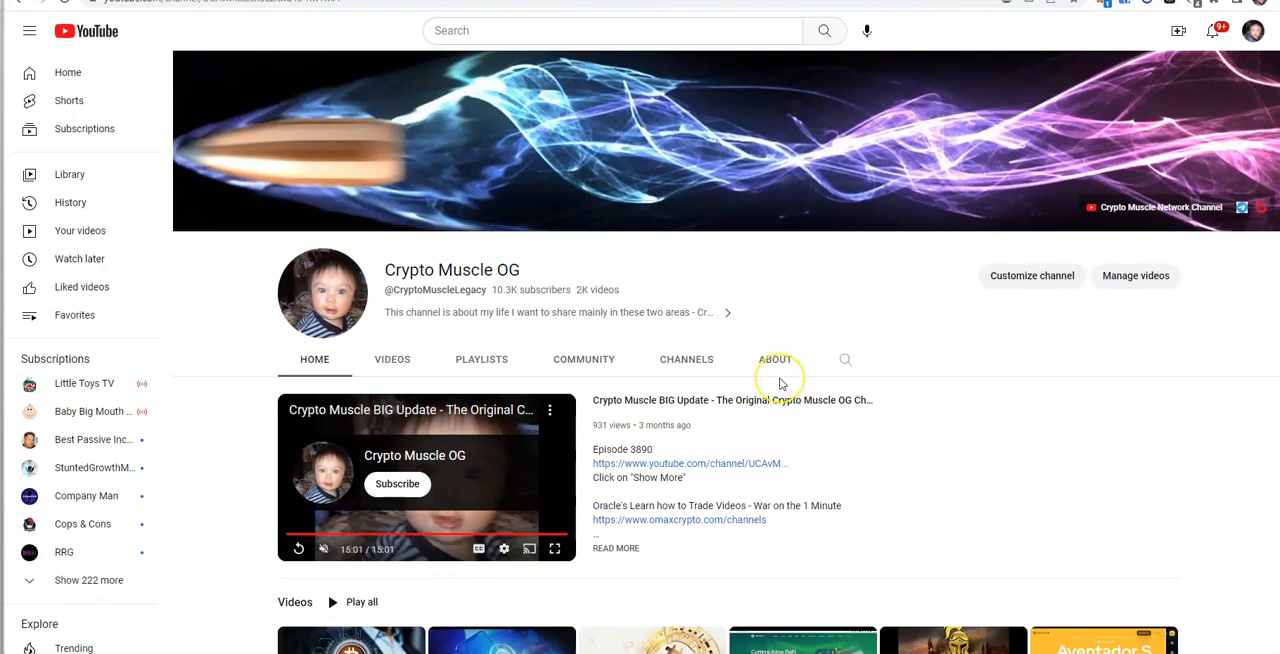
mouse_move(780, 384)
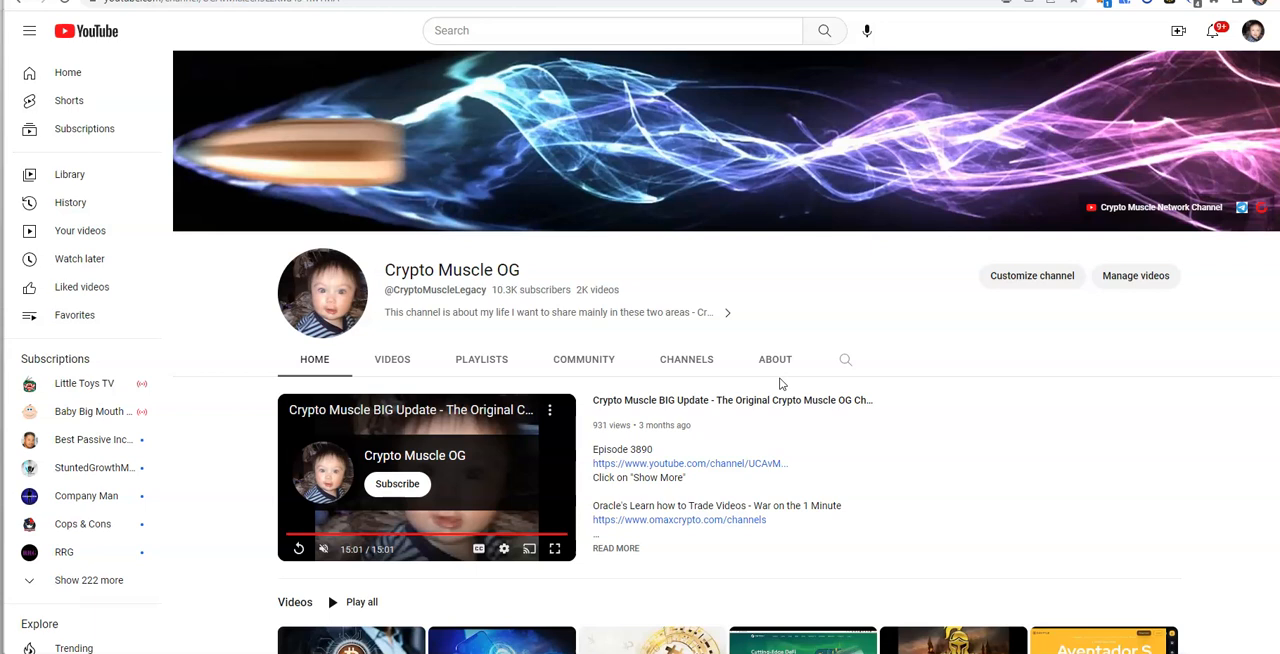
mouse_move(776, 360)
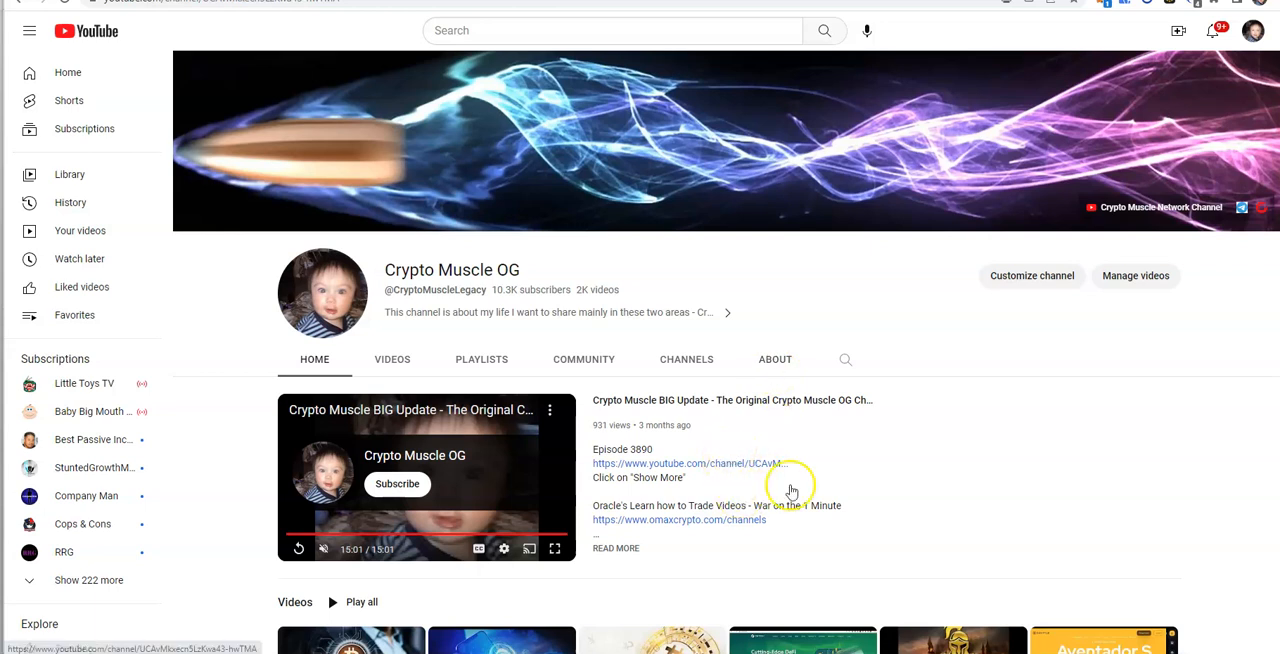
mouse_move(872, 500)
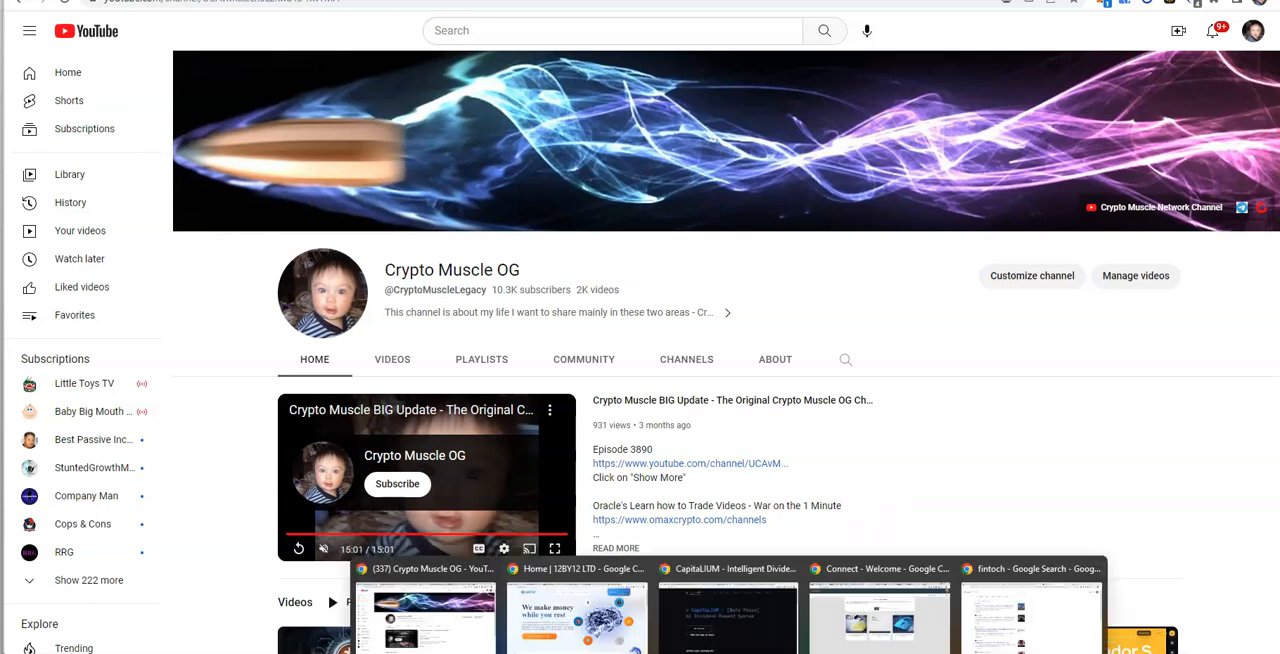
- Return to the CapitaLIUM homepage showing the Beta Phase AI Dividend Reward System and $10 bonus
click(726, 616)
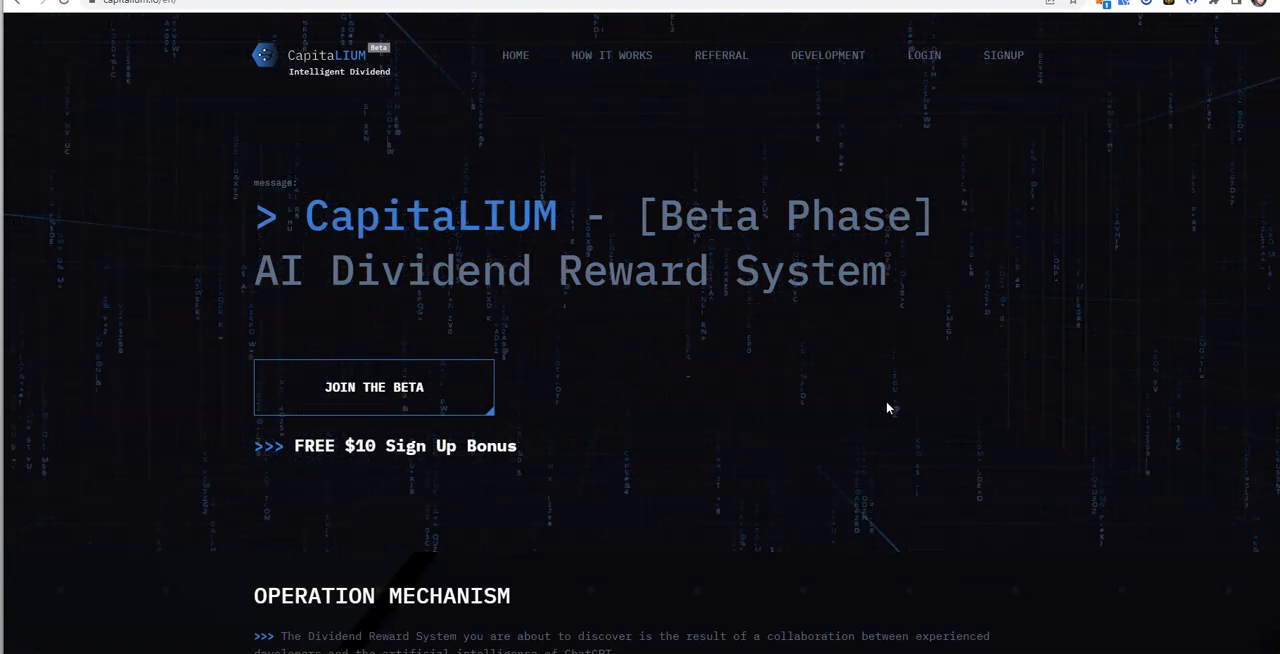
mouse_move(664, 260)
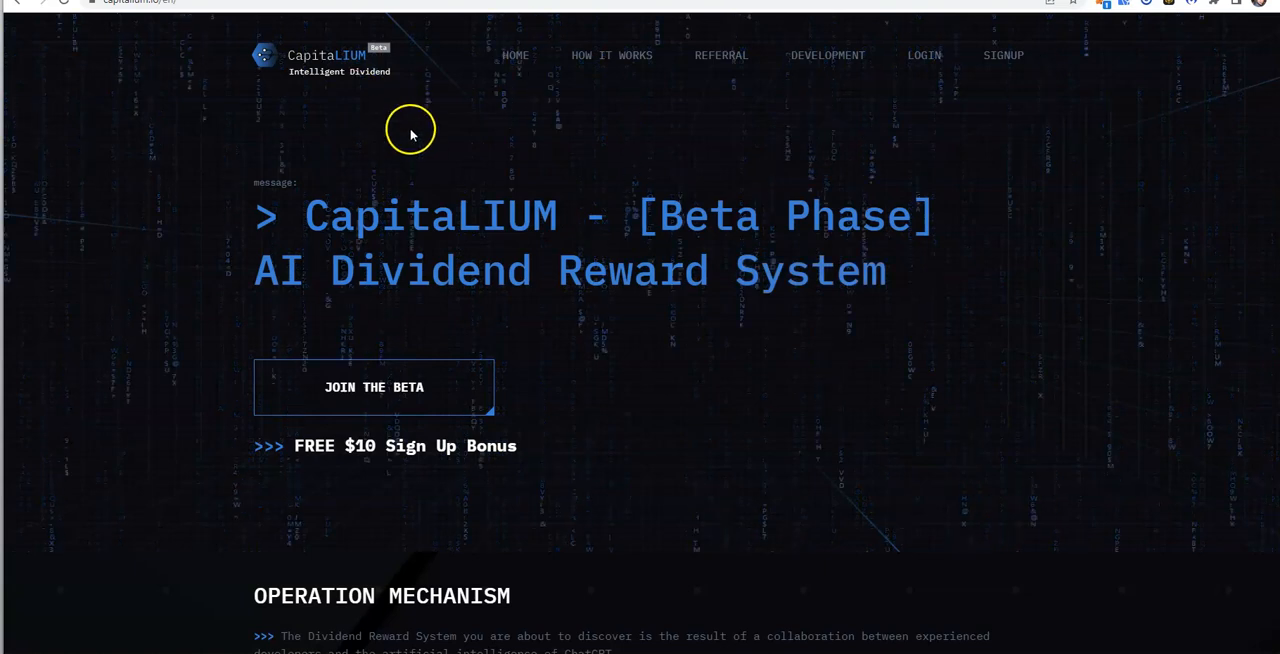
mouse_move(736, 268)
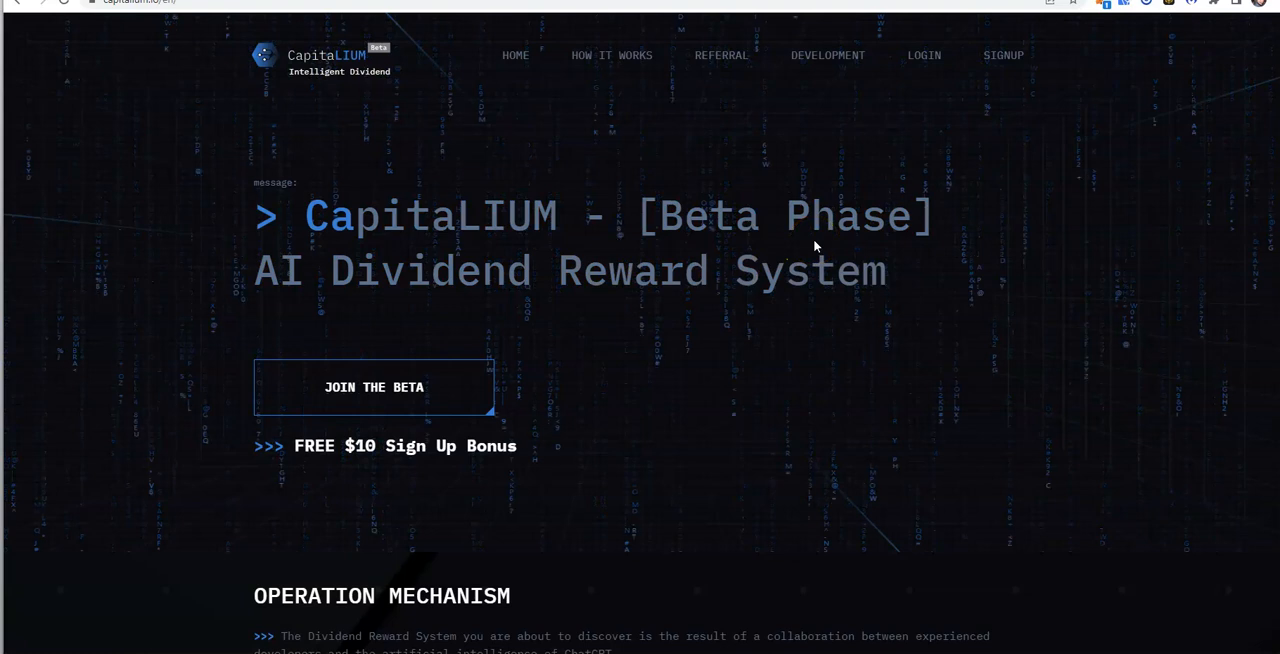
mouse_move(858, 246)
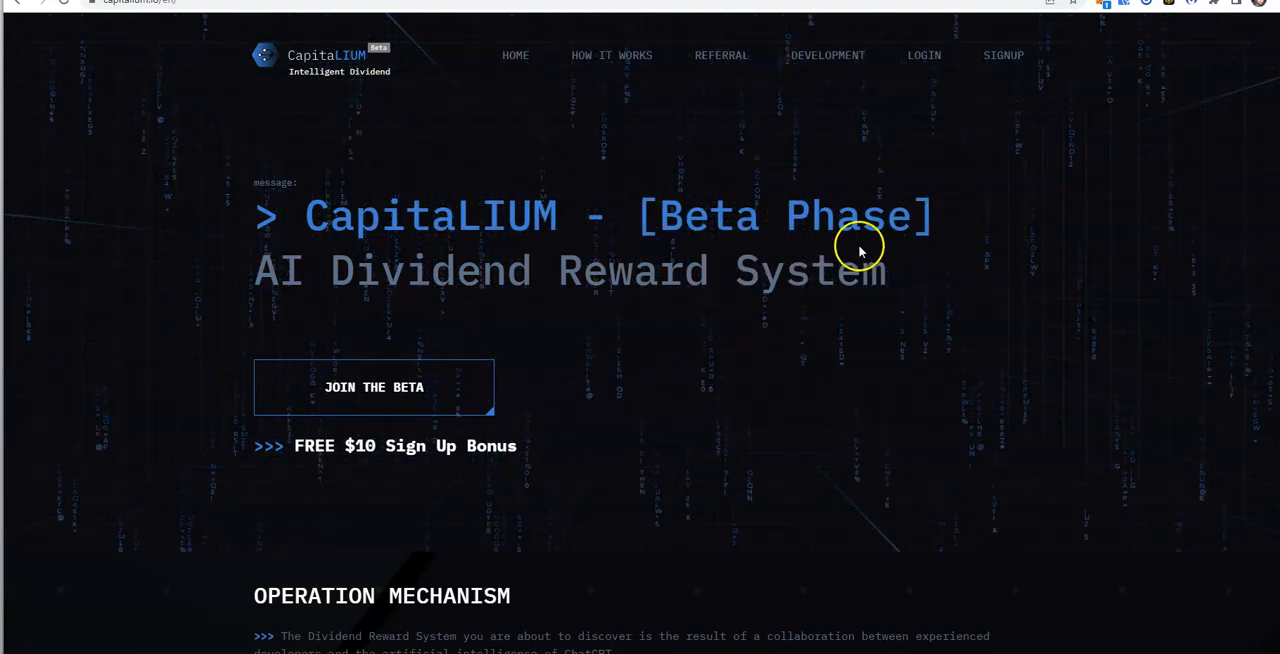
mouse_move(988, 266)
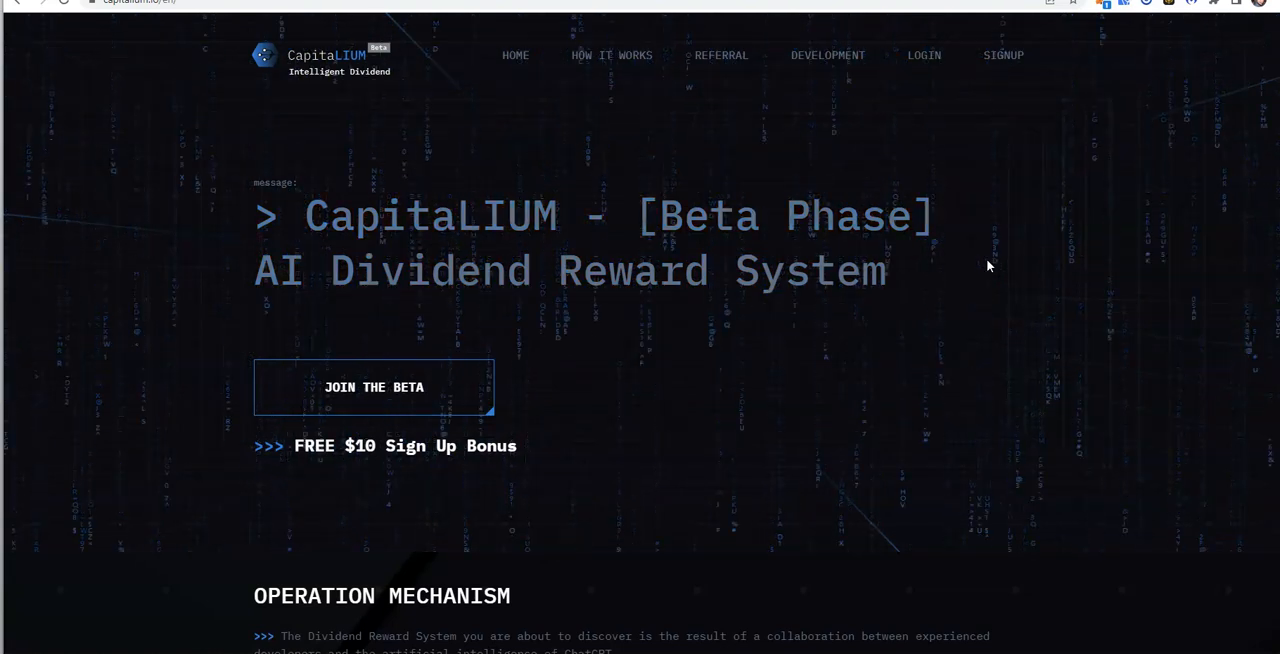
mouse_move(628, 96)
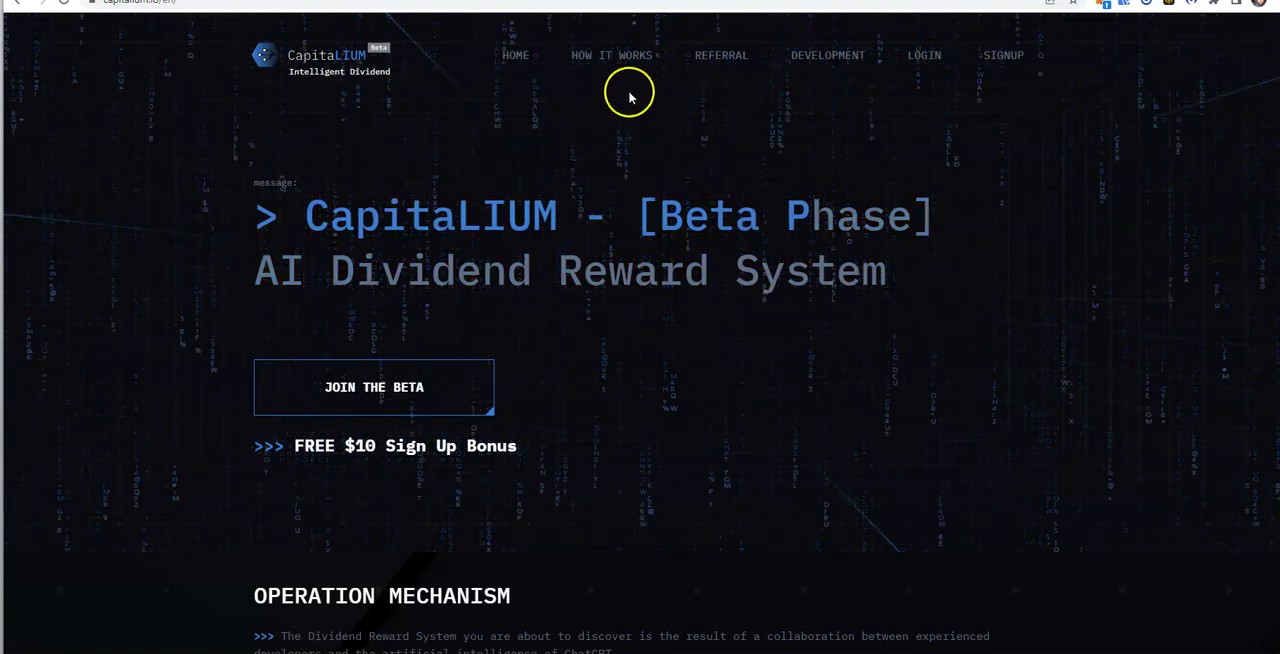
mouse_move(676, 190)
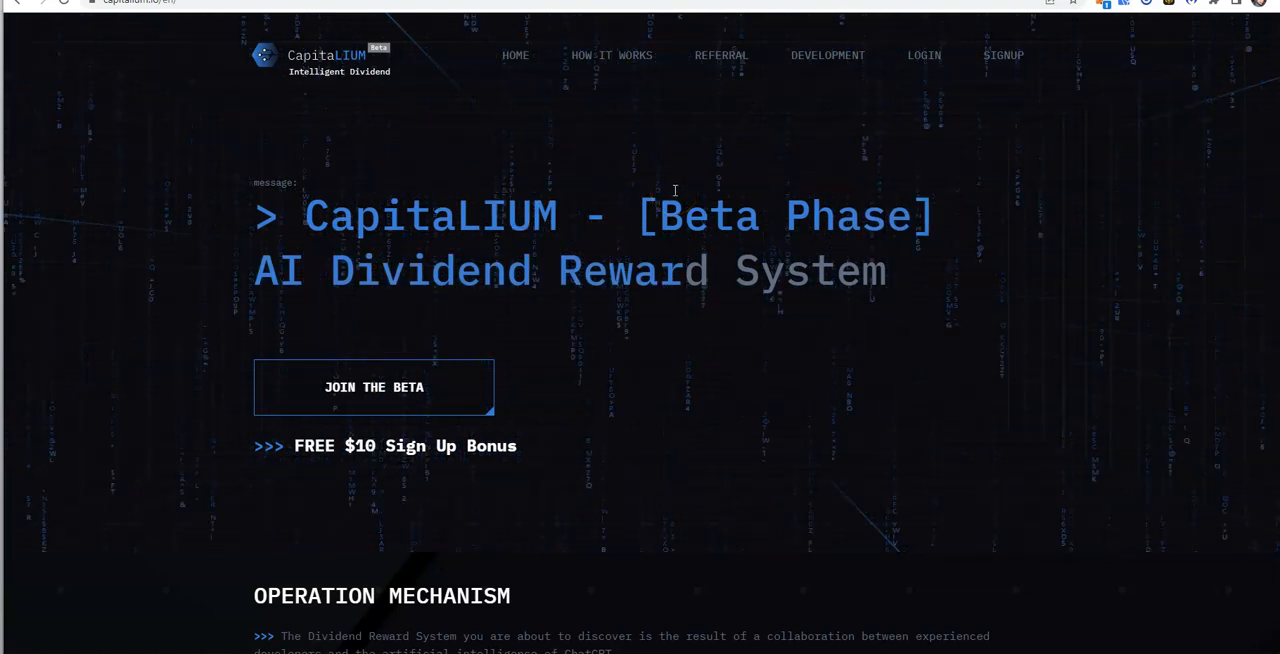
mouse_move(424, 322)
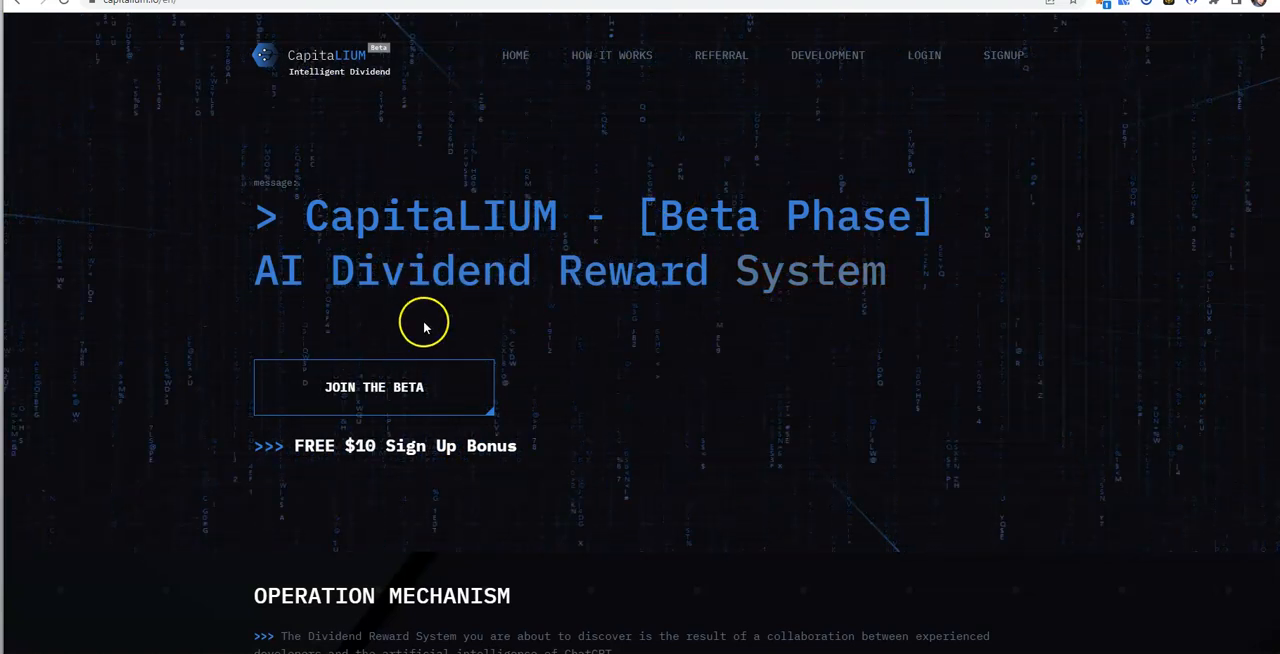
- Scroll to the Operation Mechanism section on beta dividends and LIUM token rewards
scroll(down, 3)
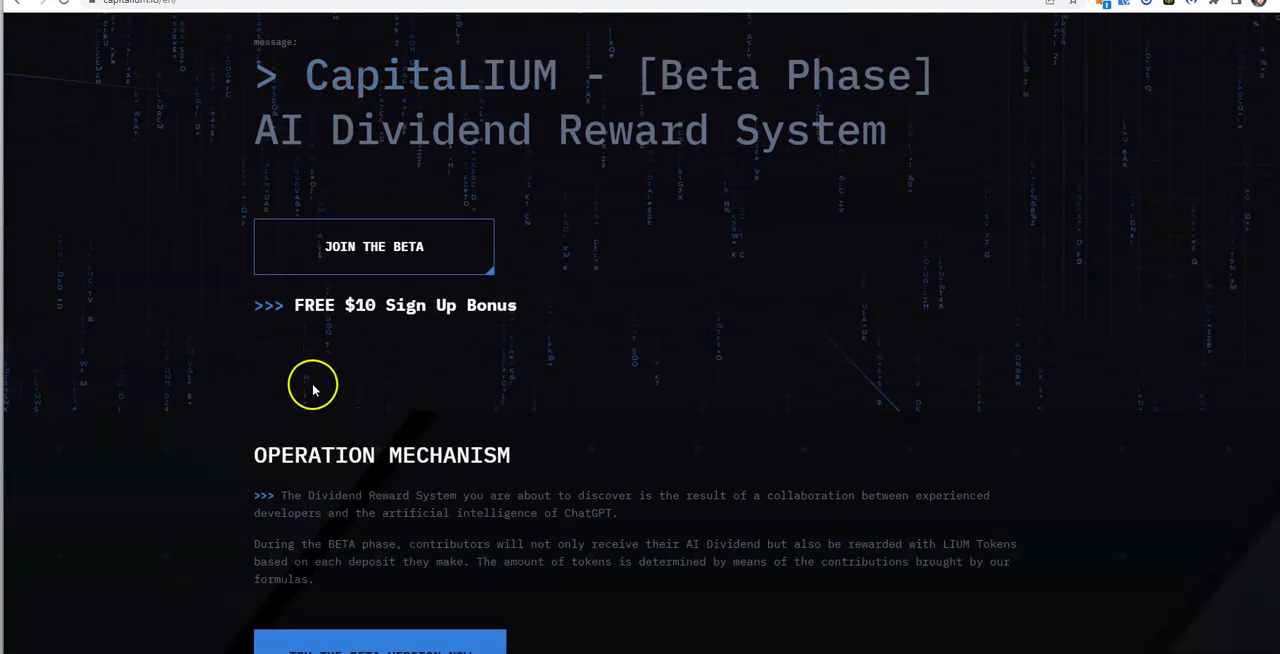
mouse_move(484, 330)
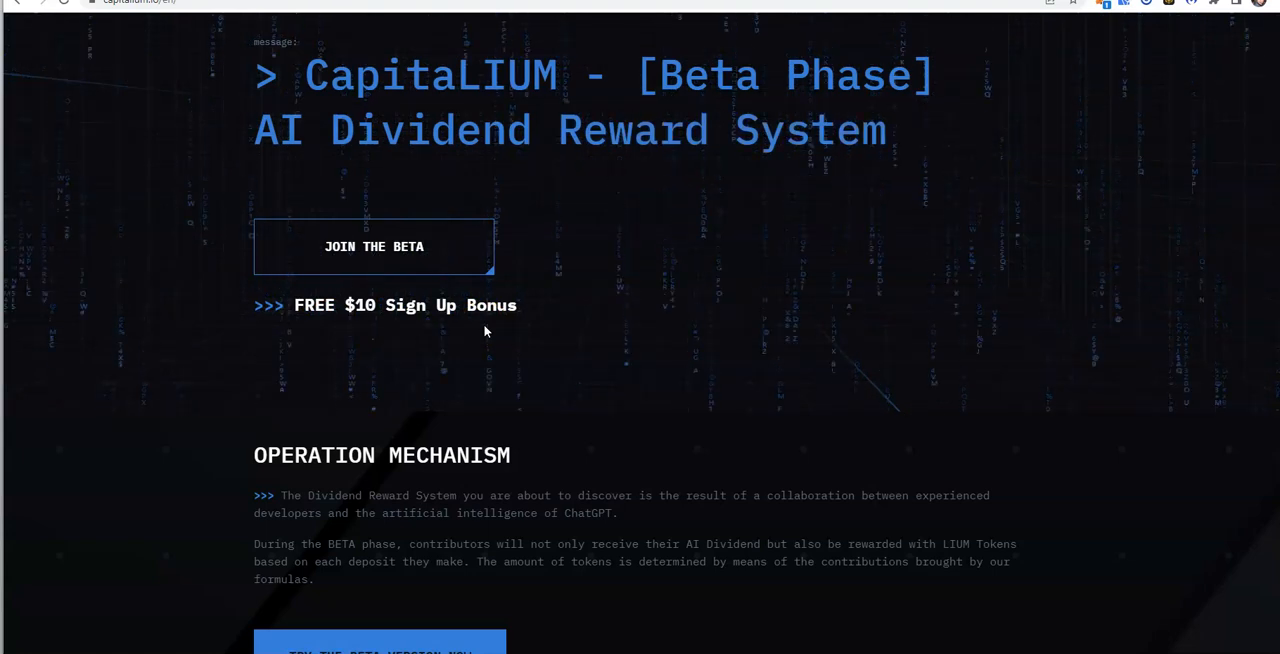
mouse_move(406, 480)
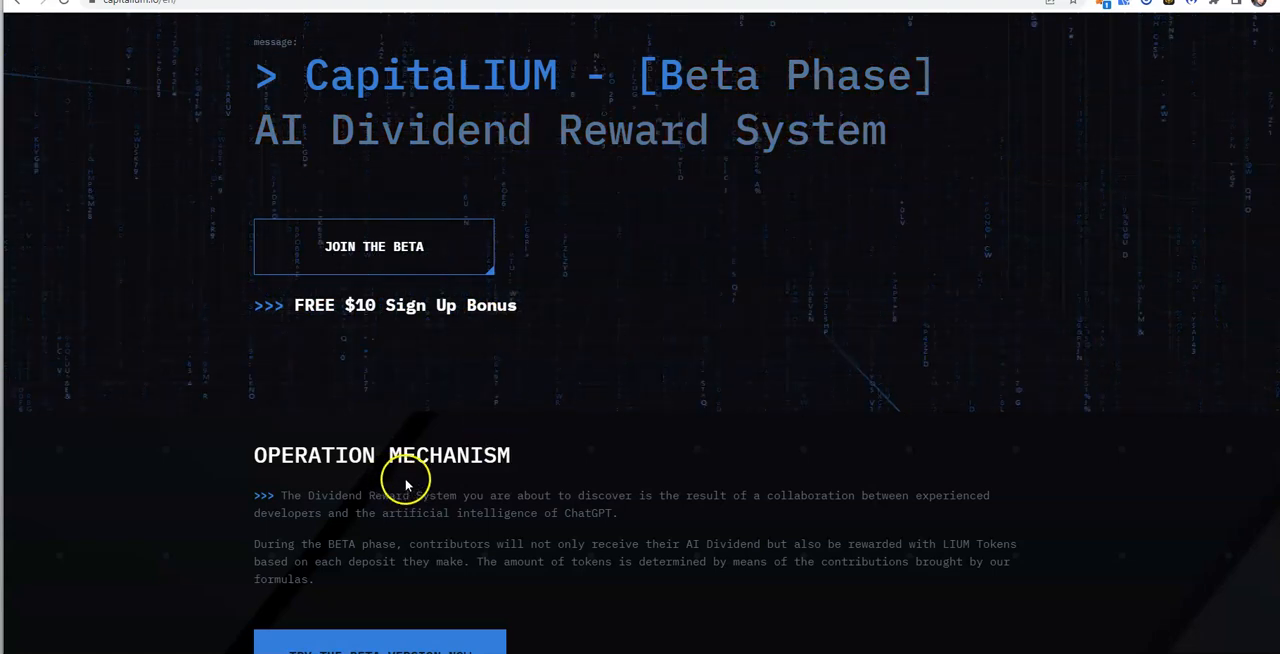
mouse_move(544, 524)
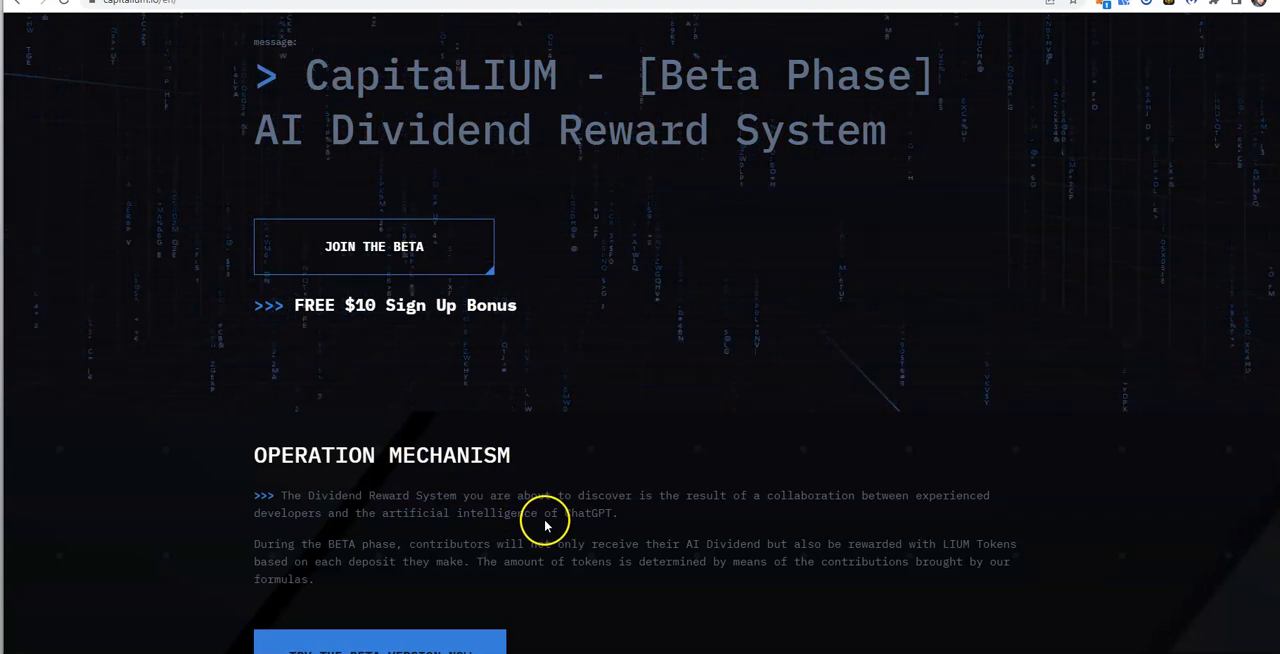
mouse_move(920, 528)
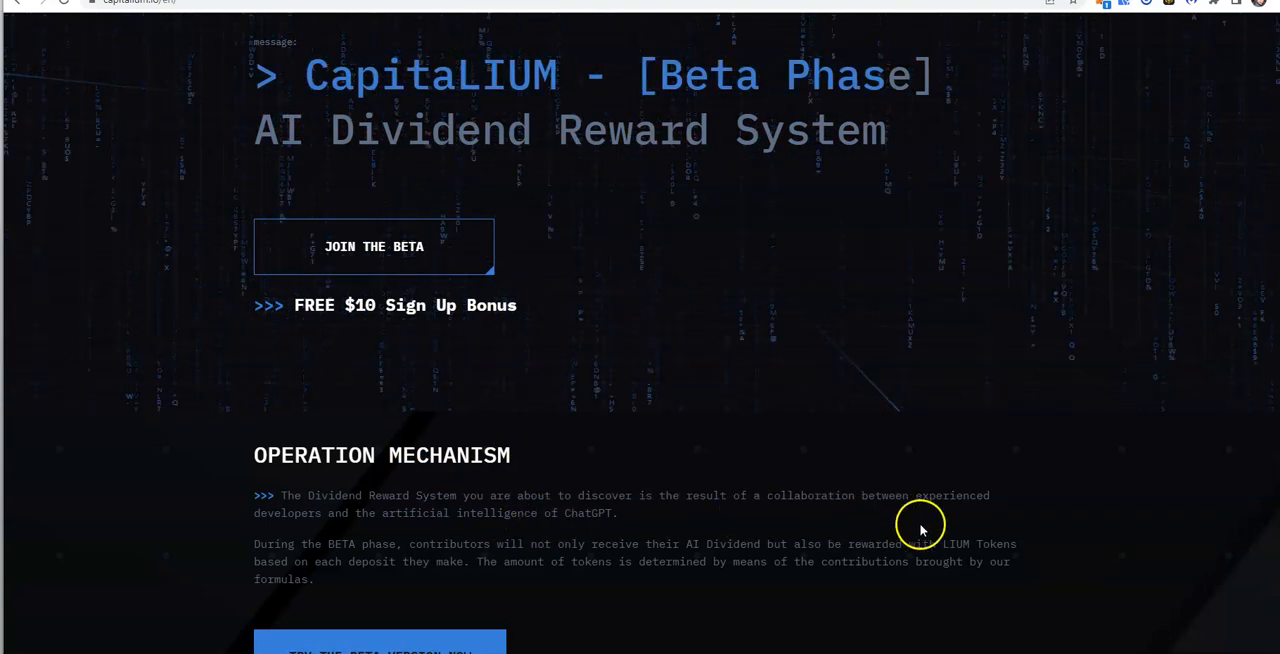
mouse_move(408, 530)
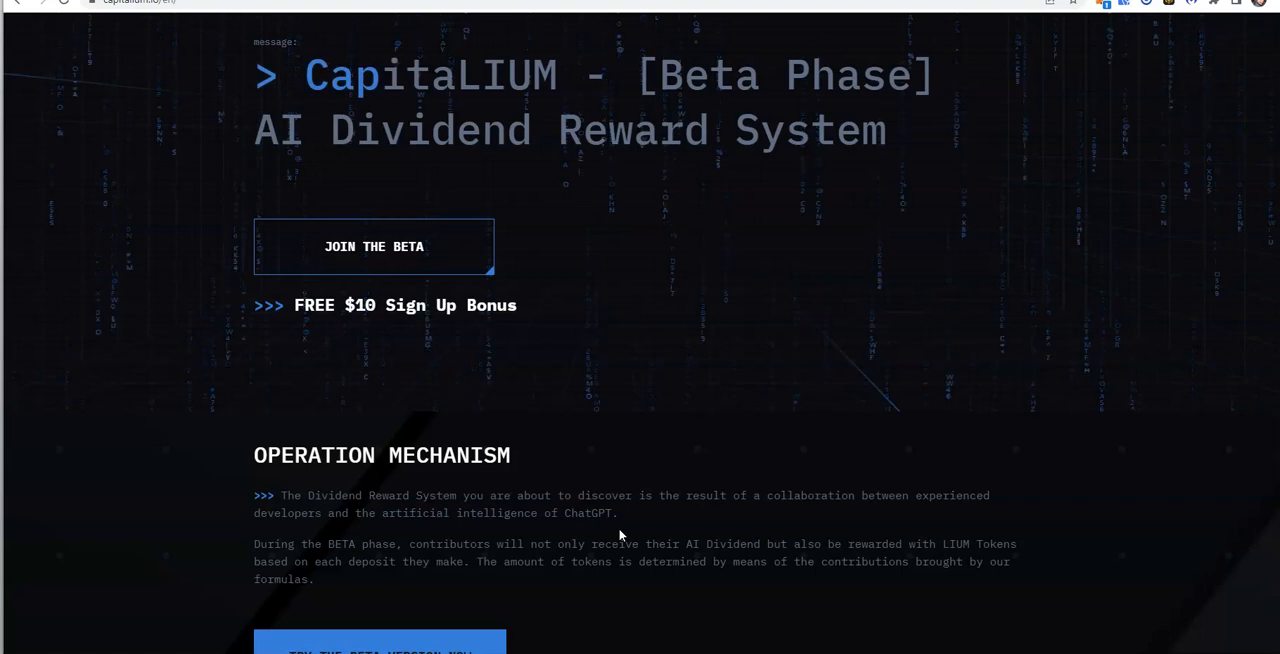
- Scroll down to the AI-Formulas list showing Safe, Moderate and Strong
scroll(down, 3)
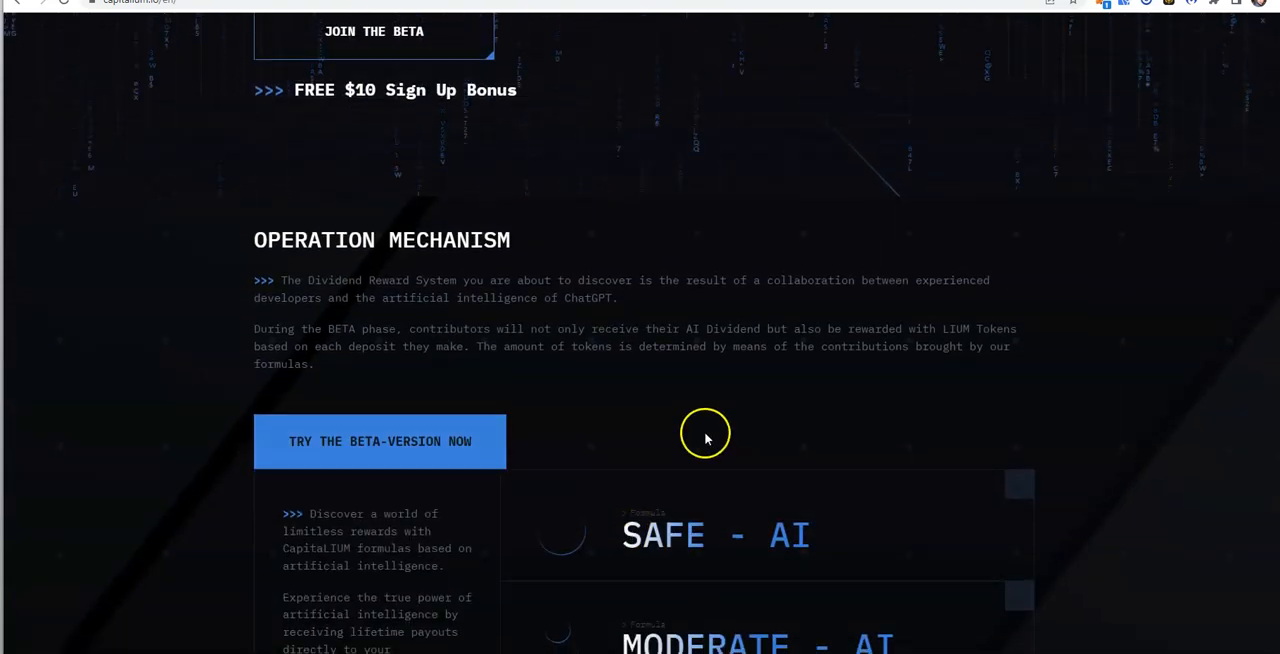
scroll(down, 3)
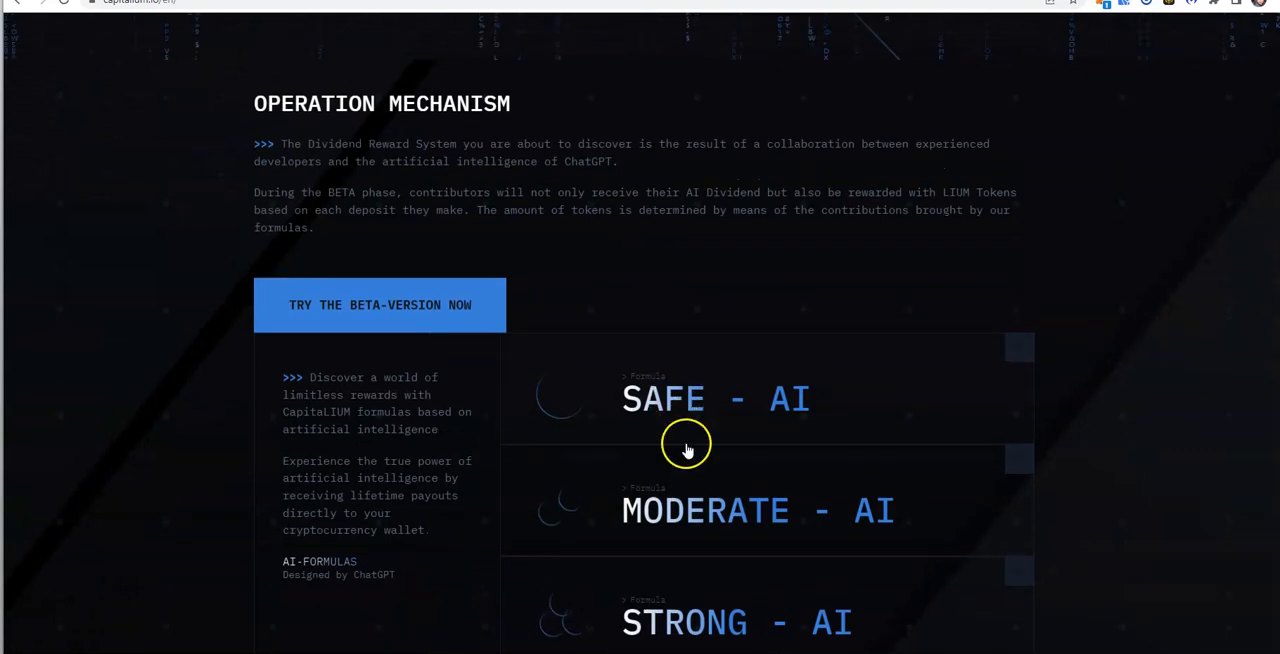
scroll(down, 3)
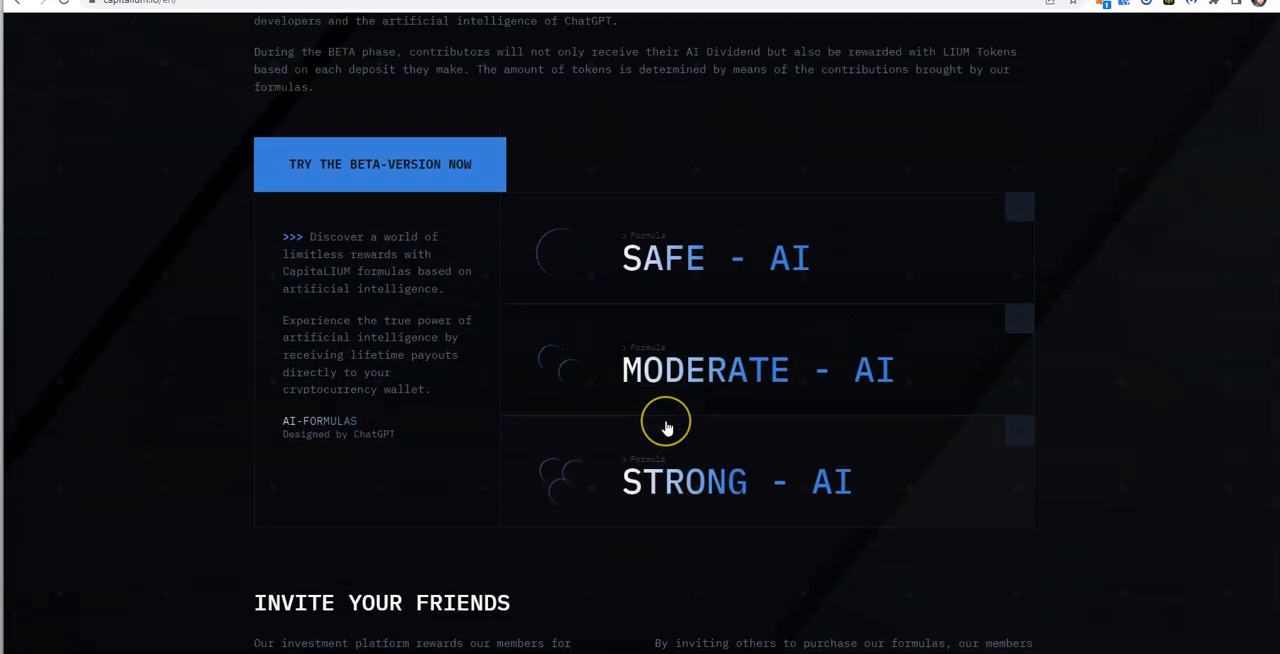
mouse_move(628, 430)
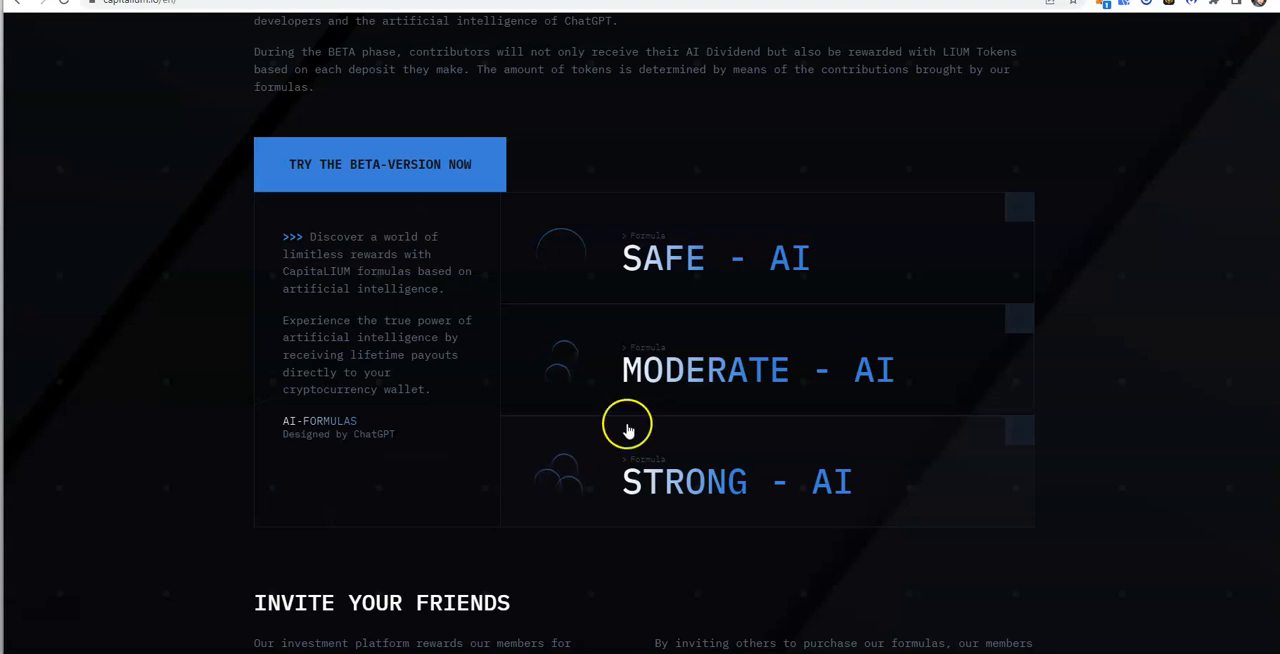
mouse_move(384, 276)
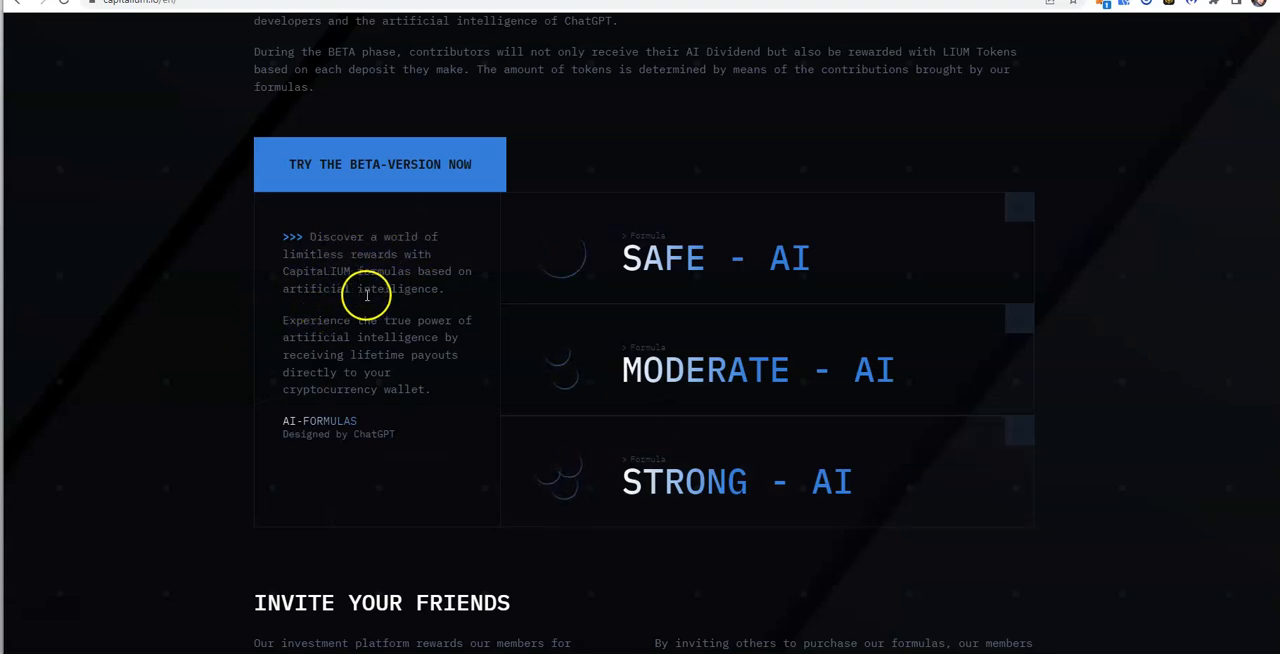
mouse_move(448, 300)
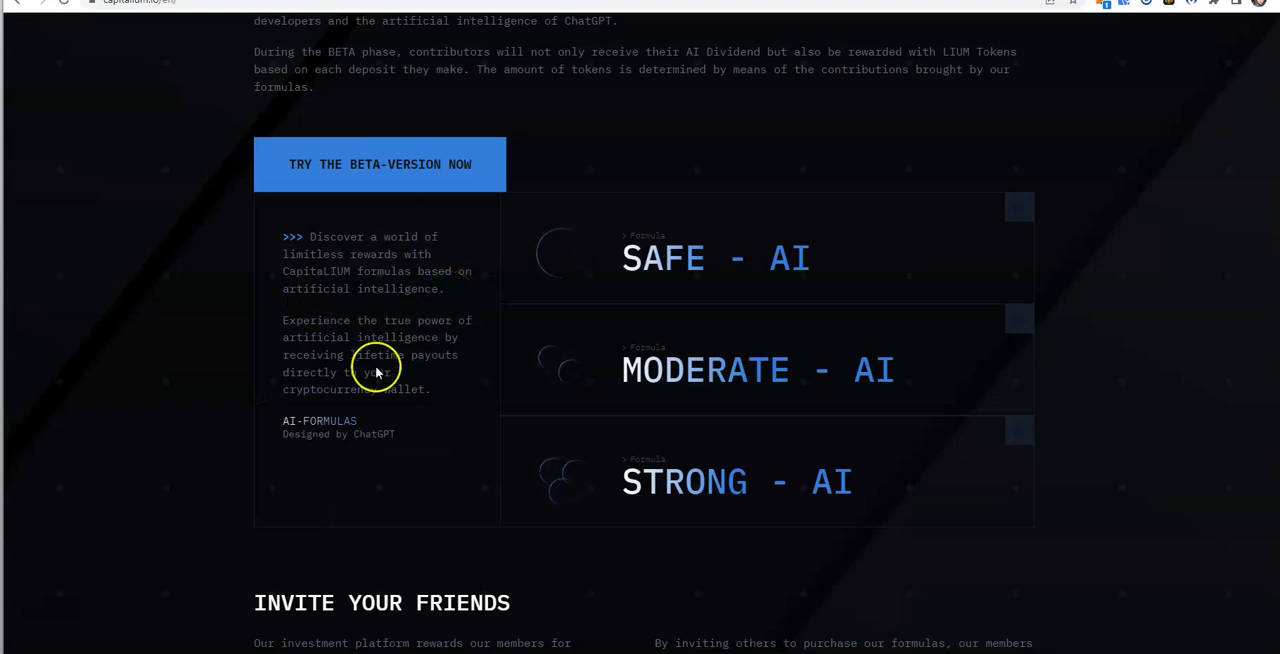
mouse_move(368, 360)
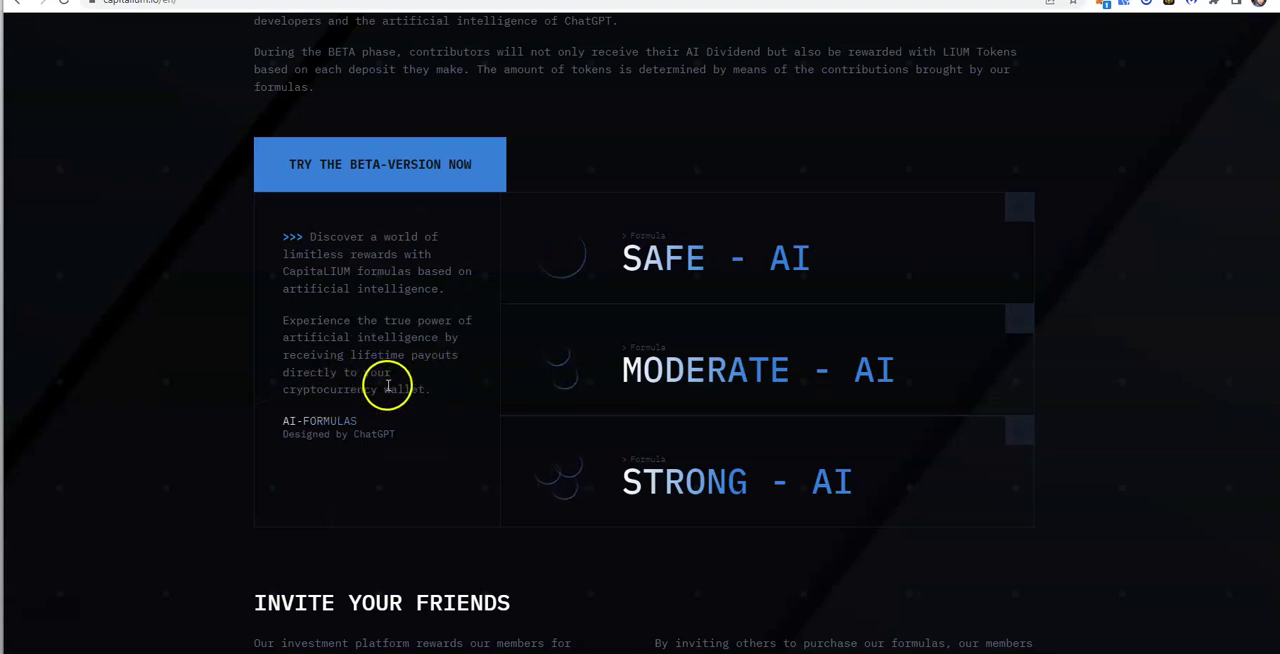
scroll(down, 3)
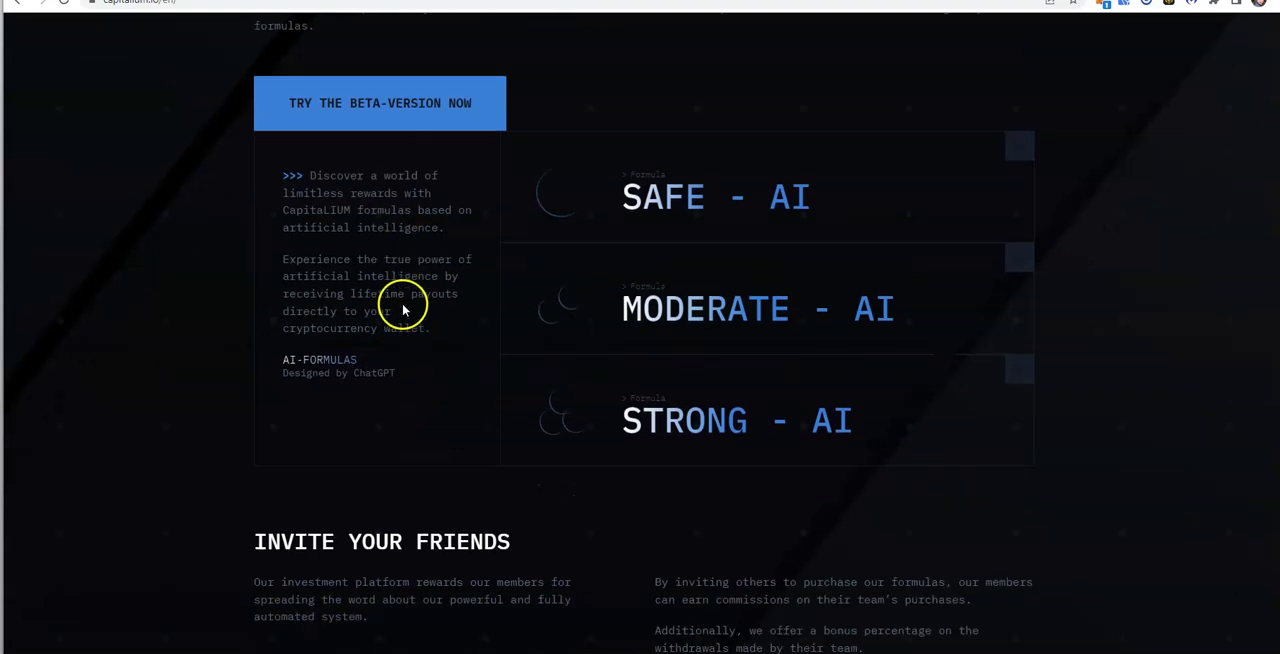
- Scroll to the Invite Your Friends referral section and its How does it work explanation
scroll(down, 3)
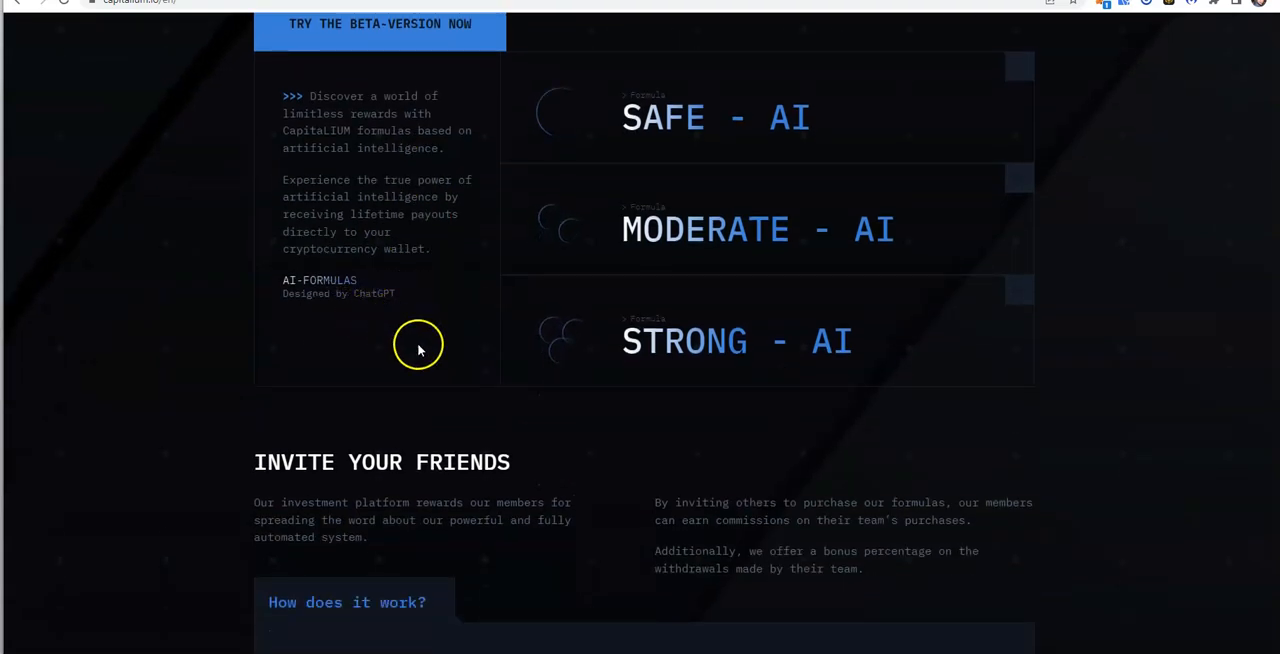
scroll(down, 3)
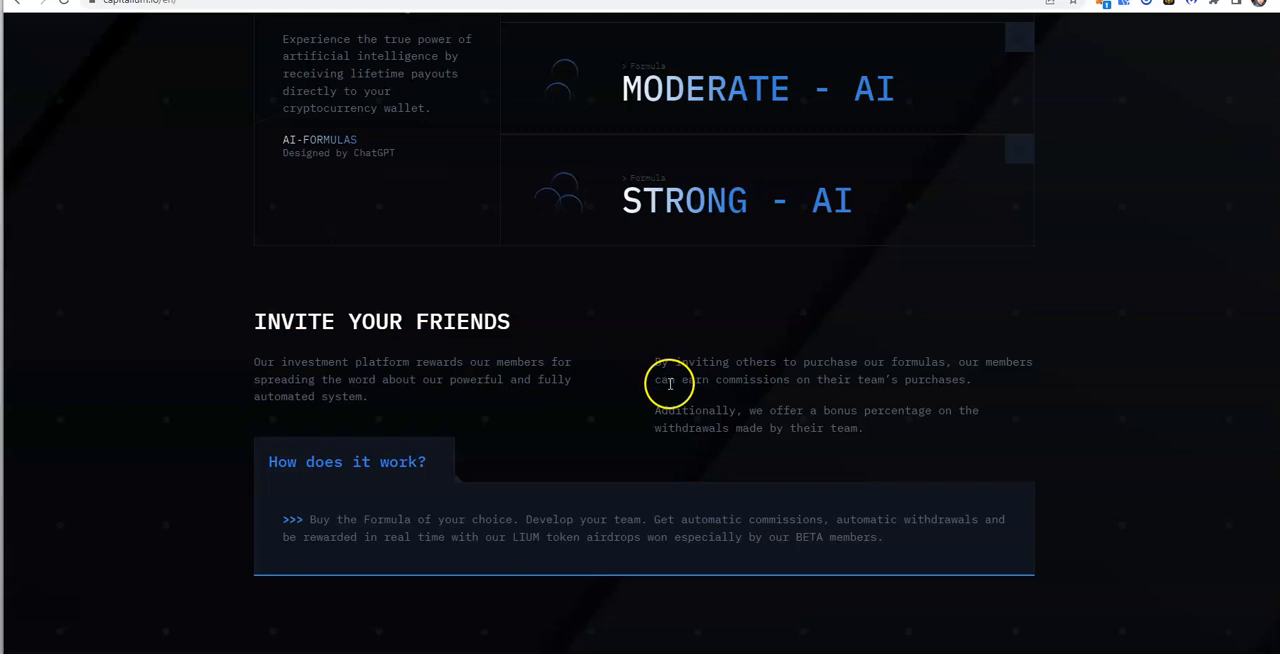
mouse_move(276, 392)
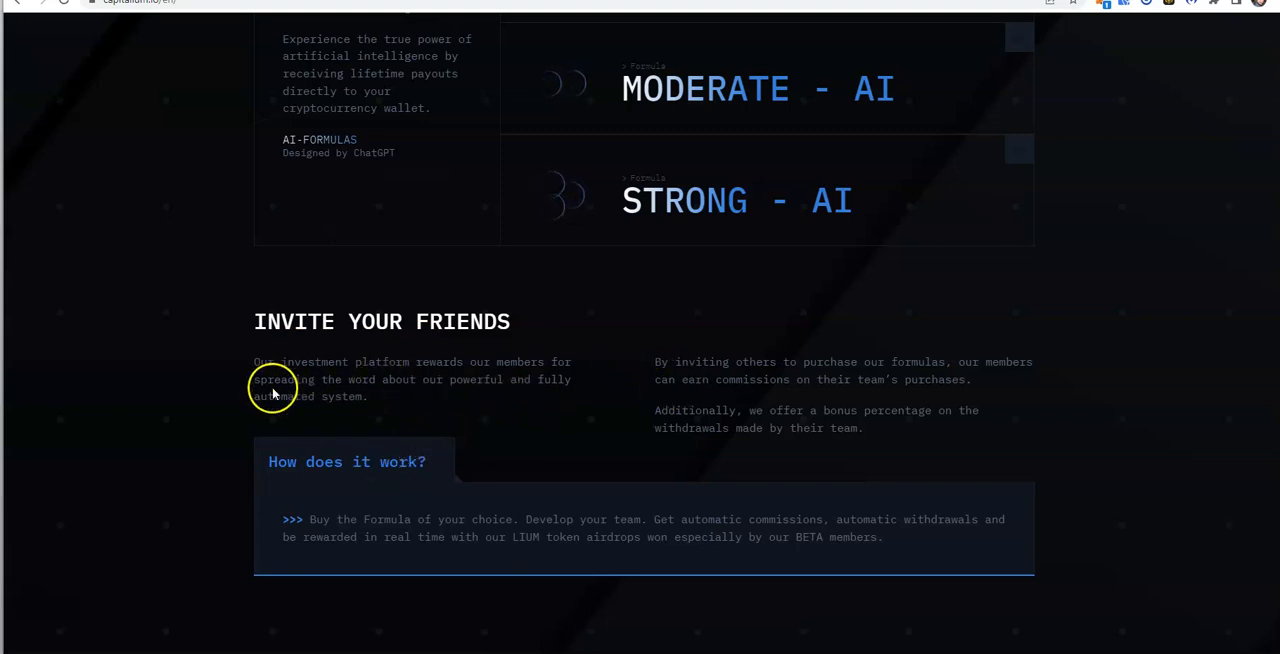
mouse_move(434, 392)
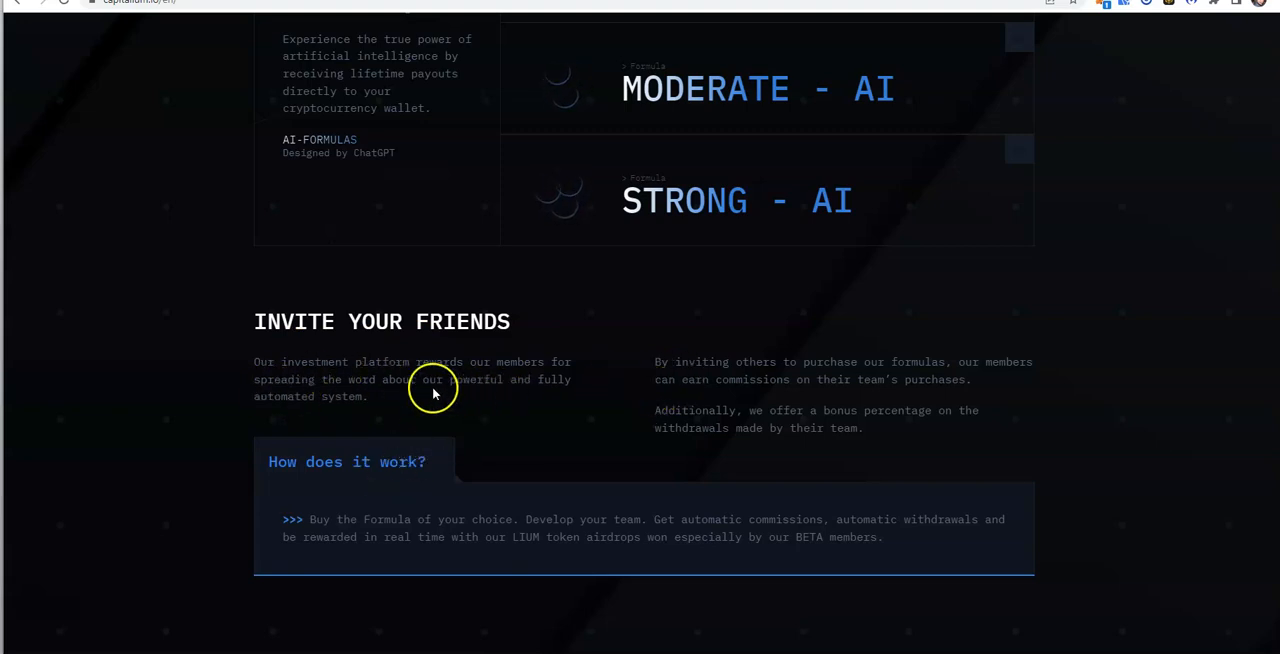
mouse_move(430, 392)
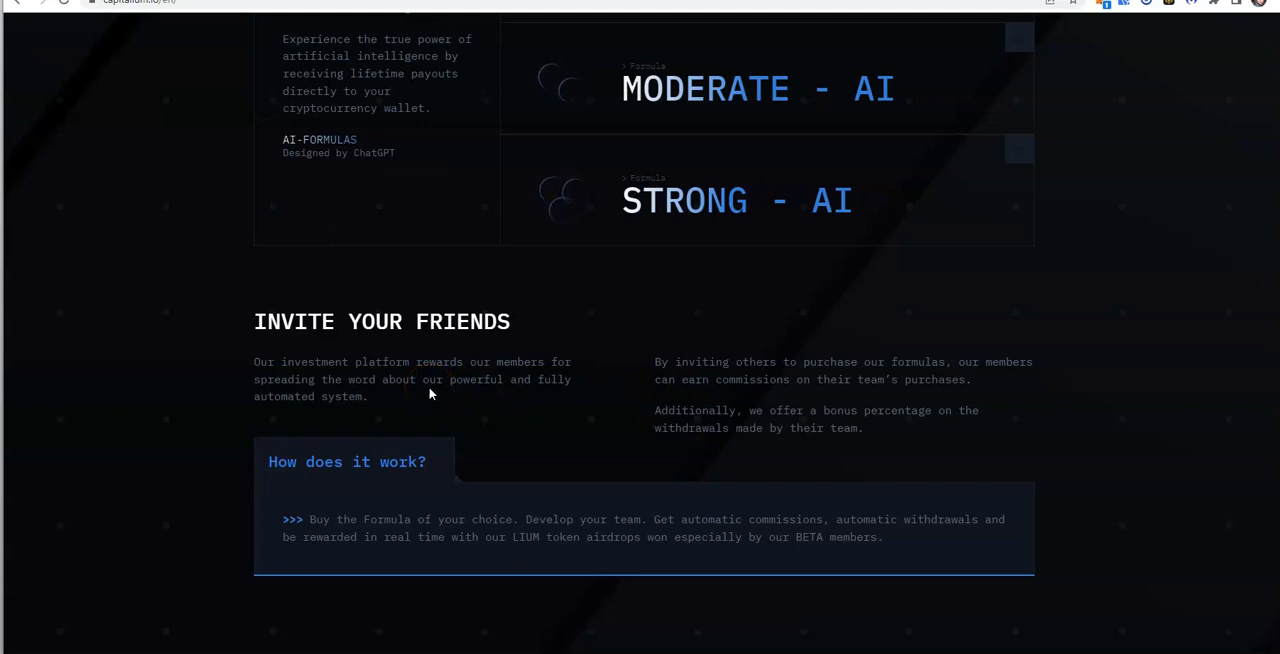
mouse_move(396, 398)
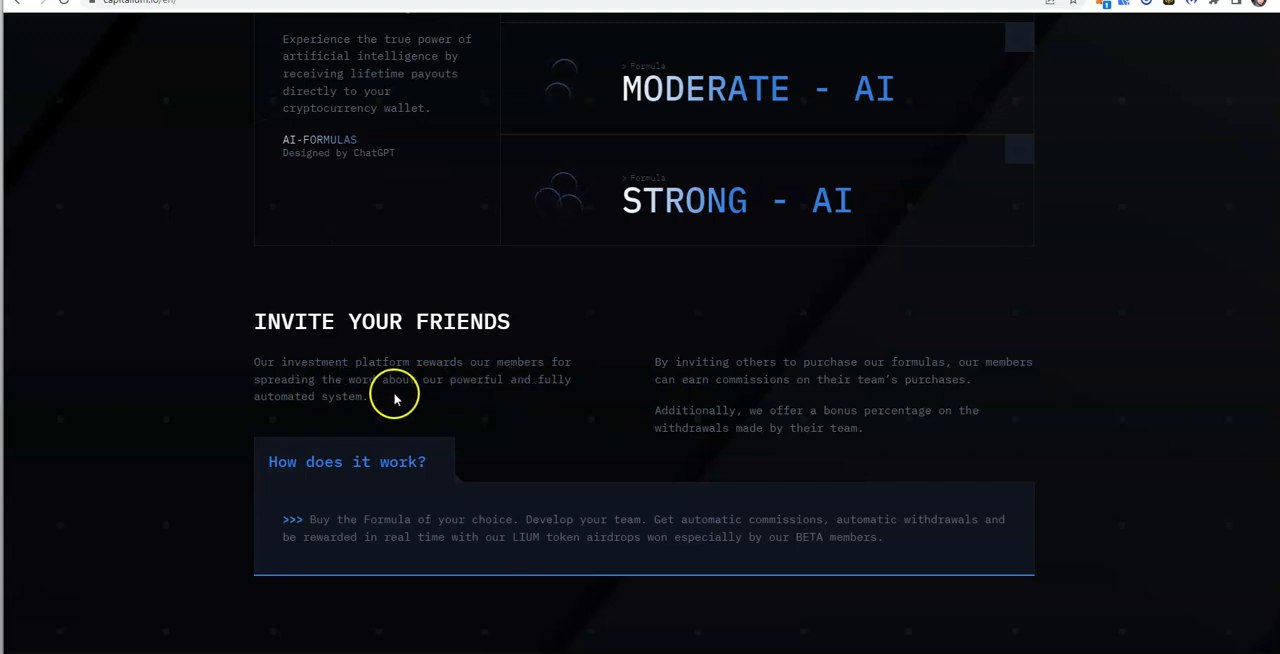
mouse_move(490, 400)
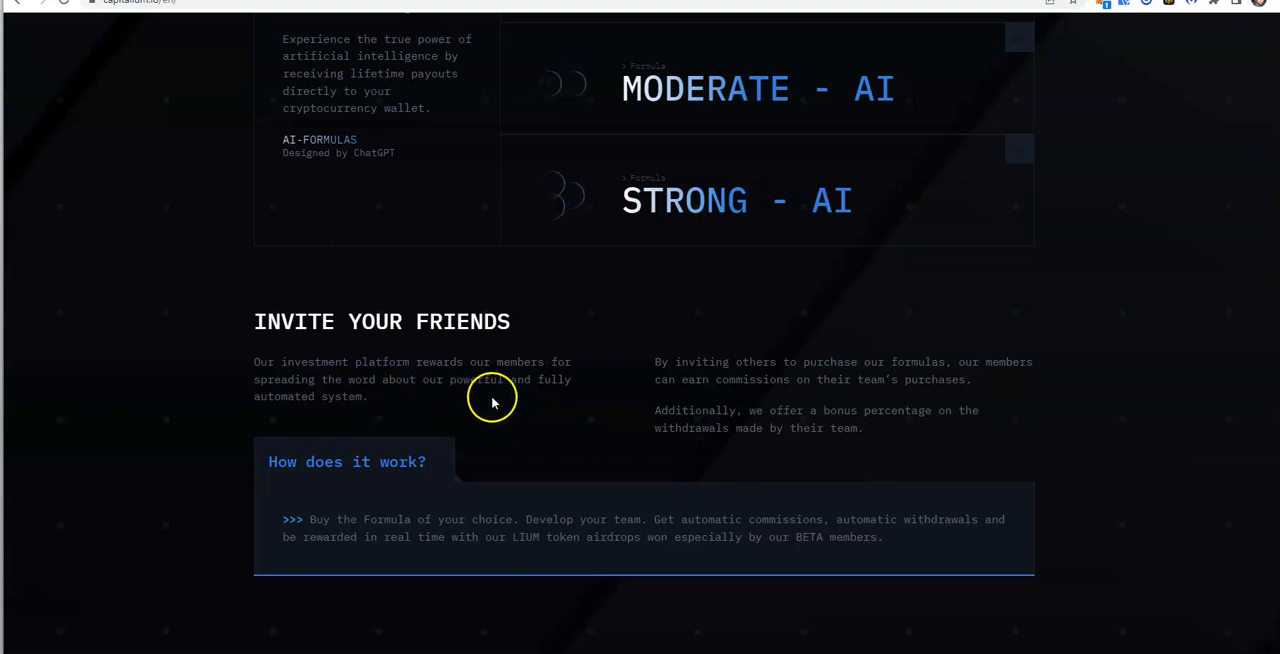
mouse_move(828, 400)
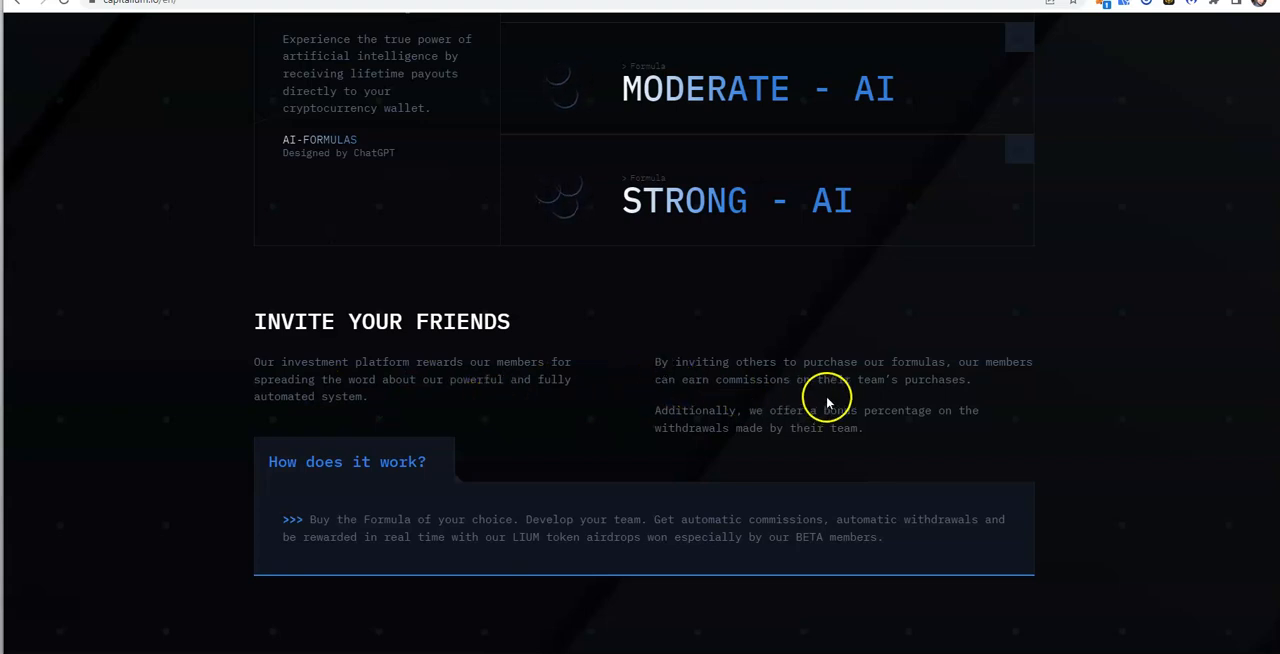
mouse_move(756, 404)
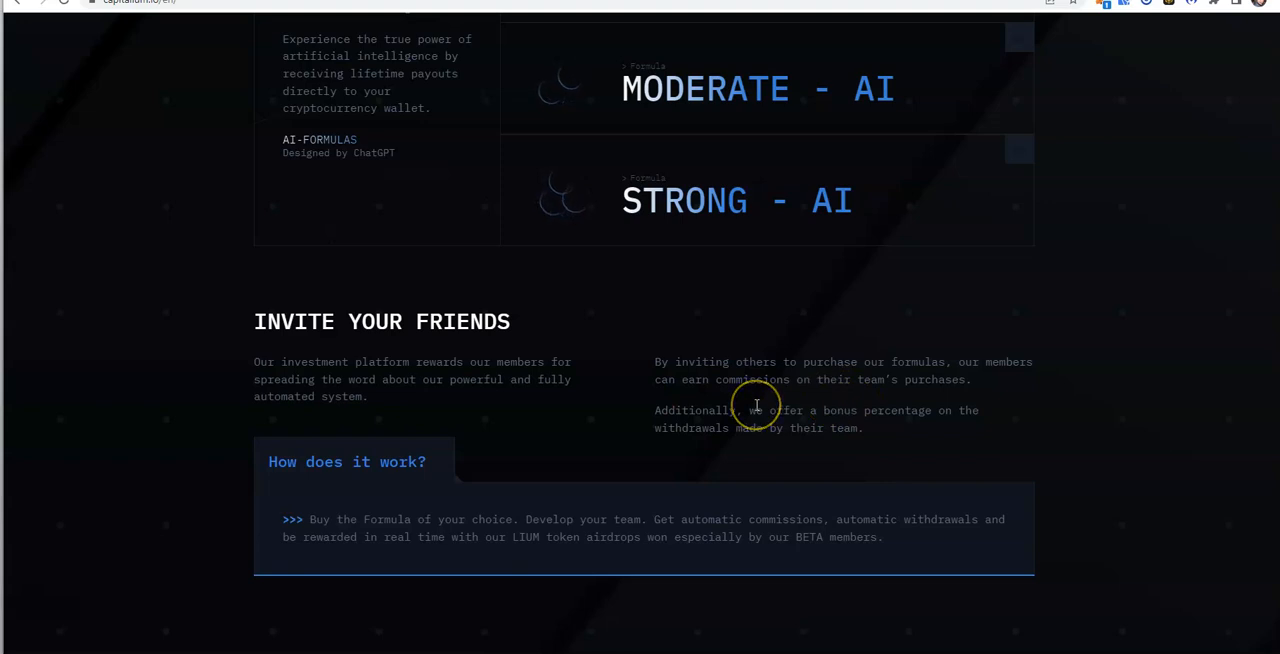
mouse_move(748, 444)
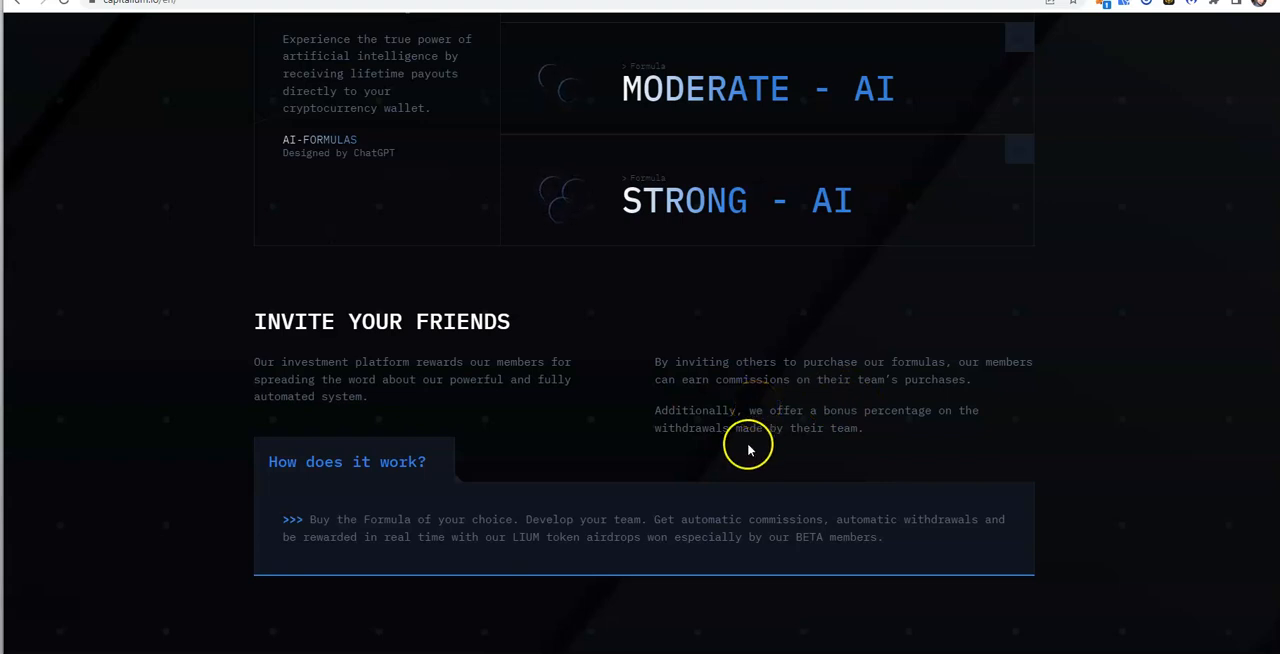
mouse_move(778, 432)
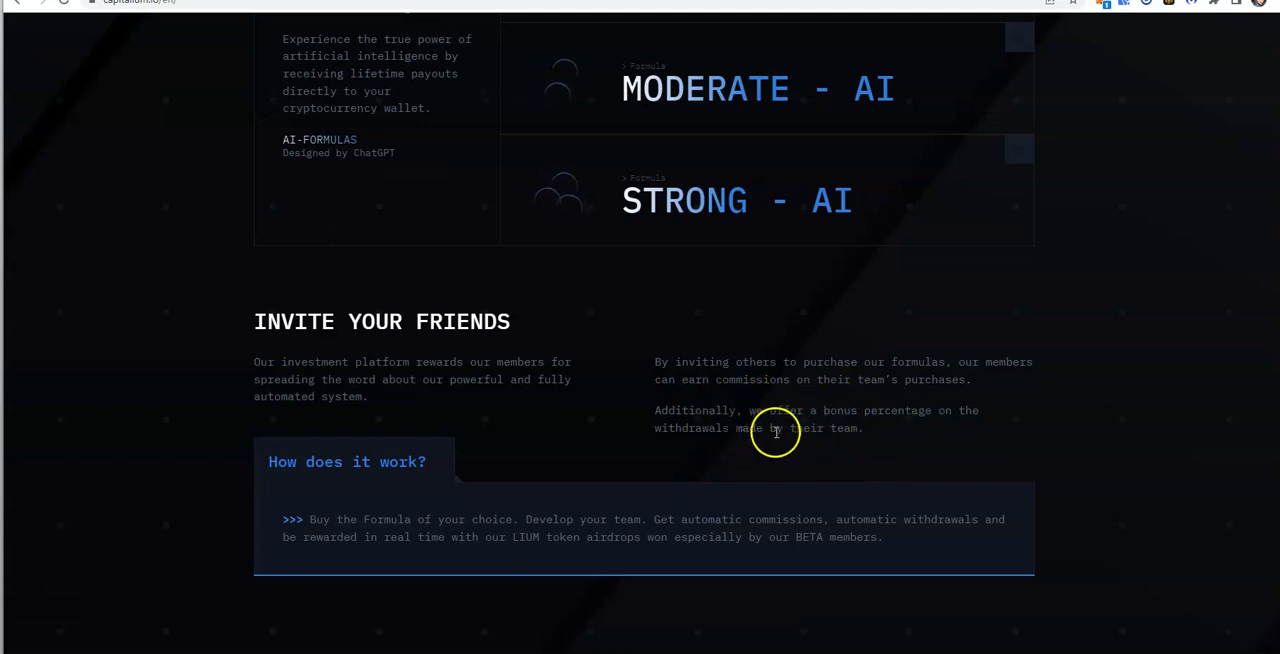
mouse_move(536, 414)
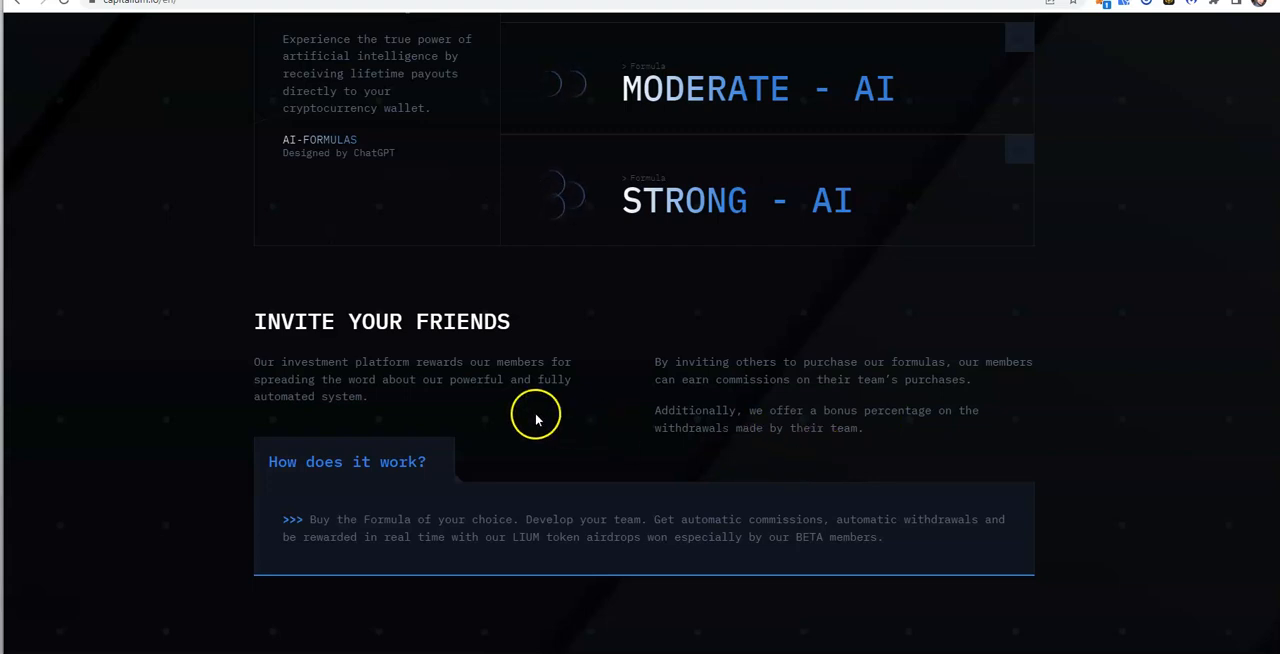
scroll(down, 3)
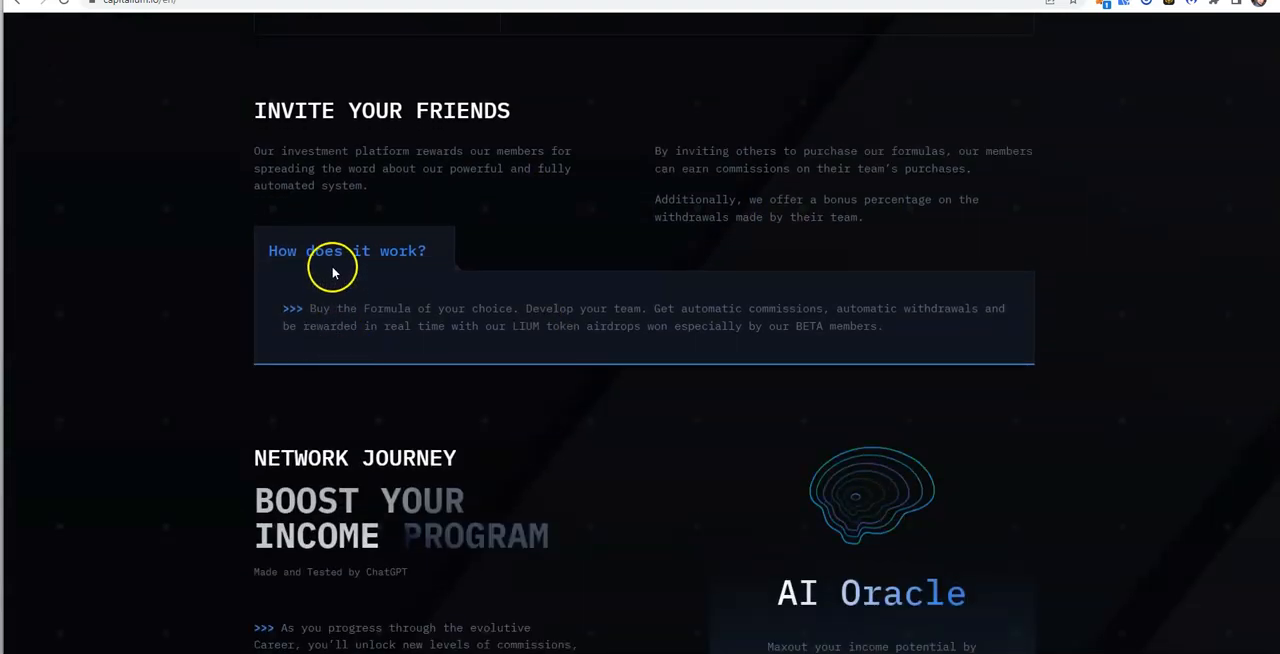
mouse_move(462, 330)
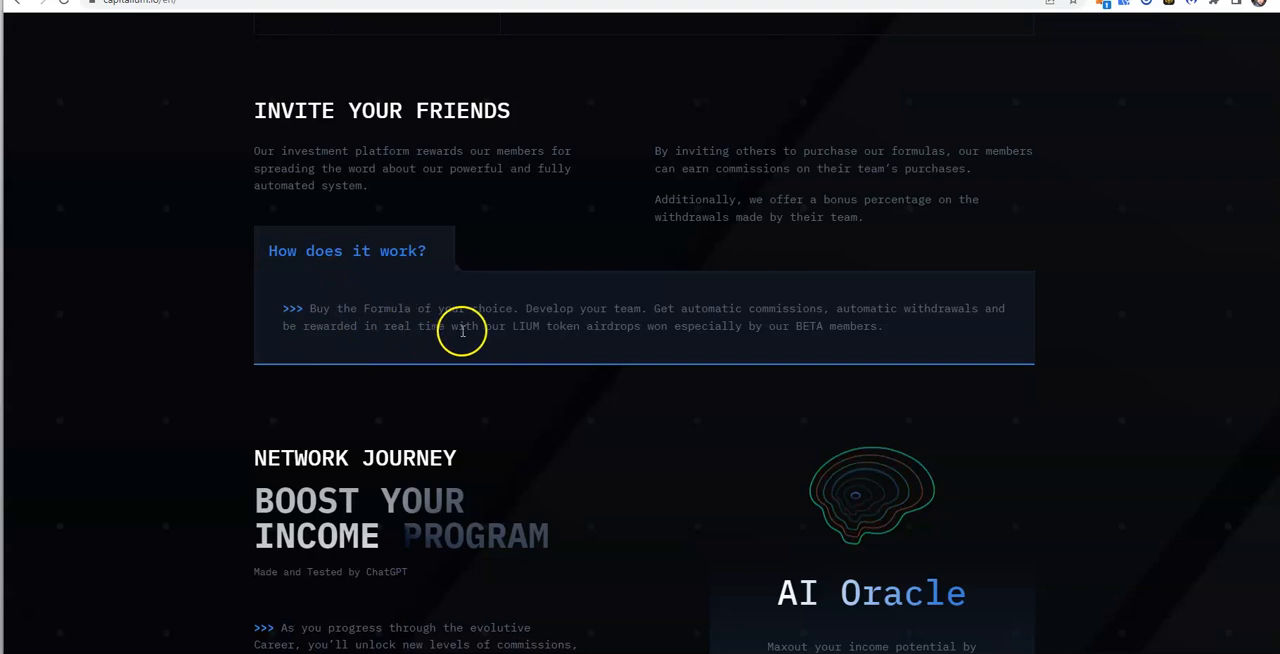
mouse_move(852, 326)
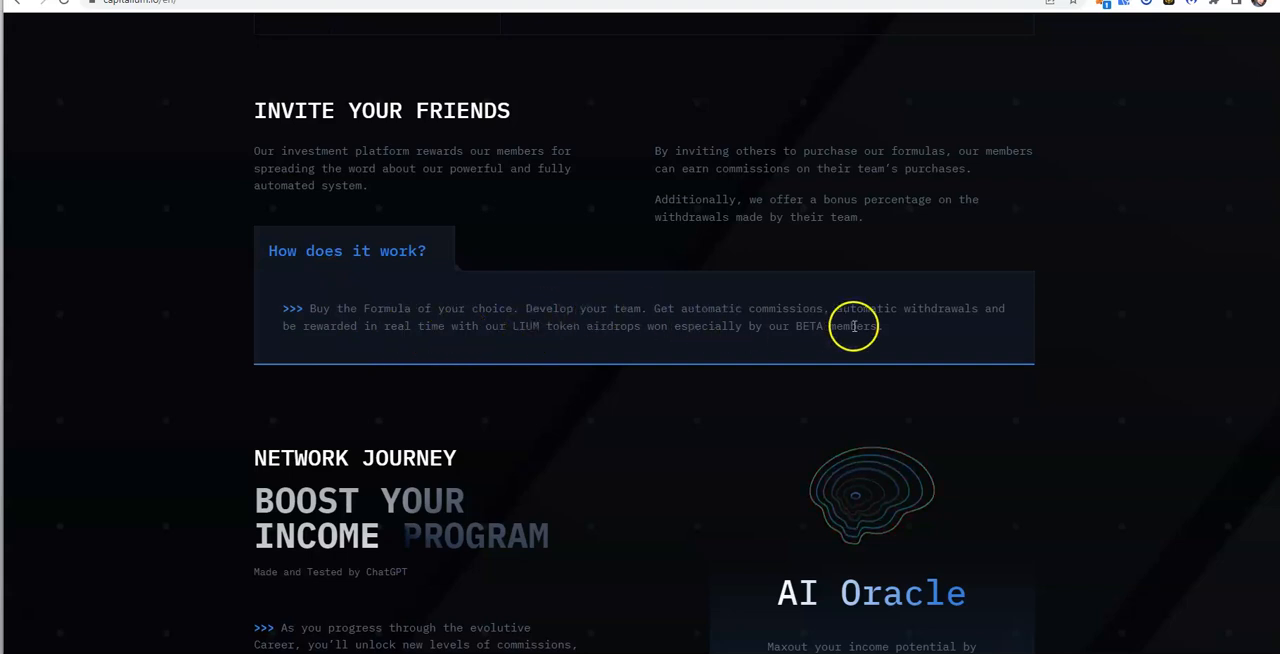
mouse_move(364, 356)
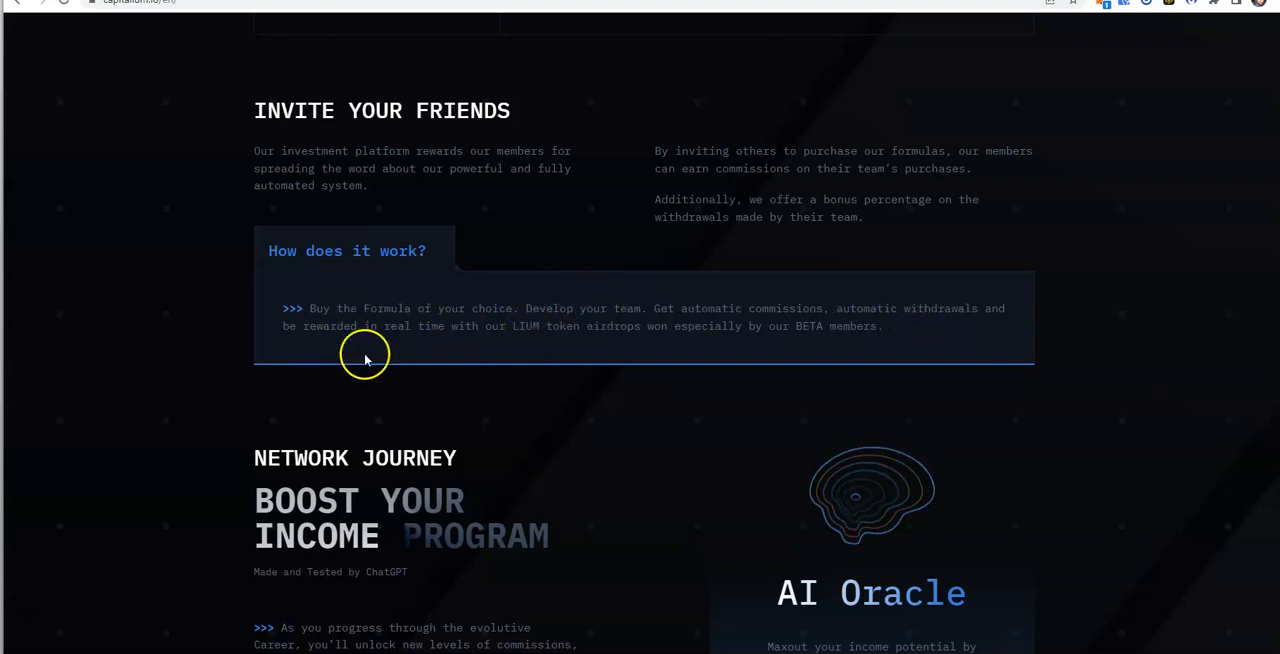
mouse_move(516, 342)
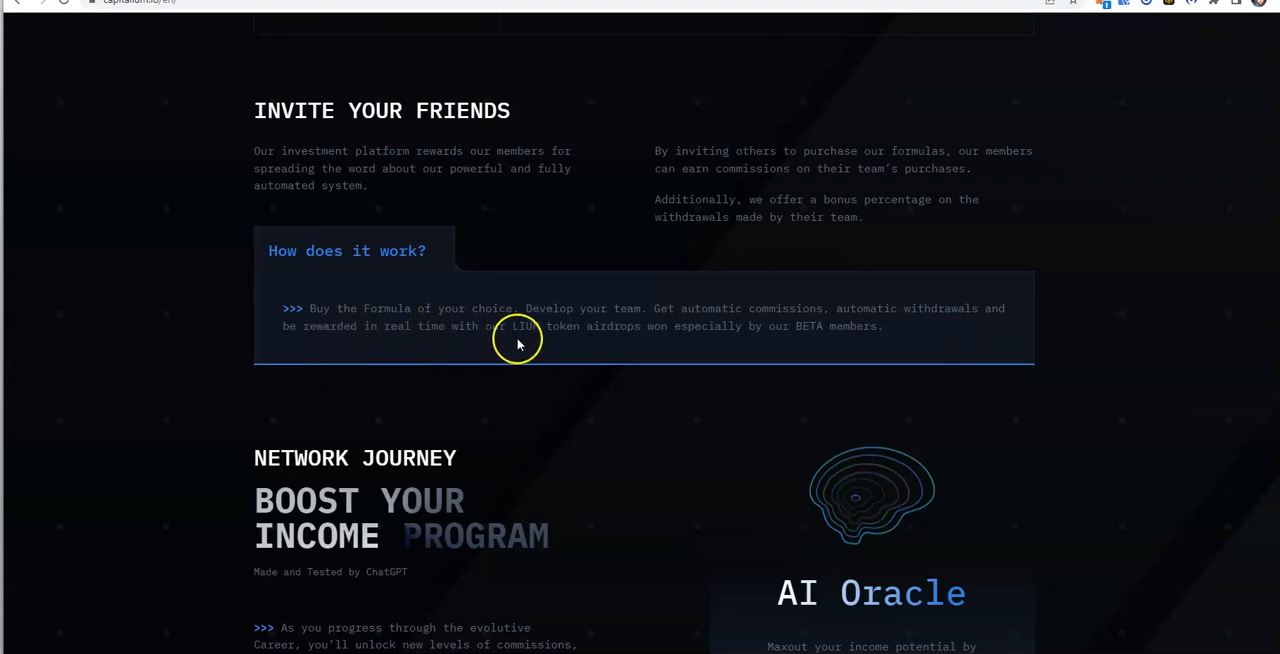
mouse_move(640, 330)
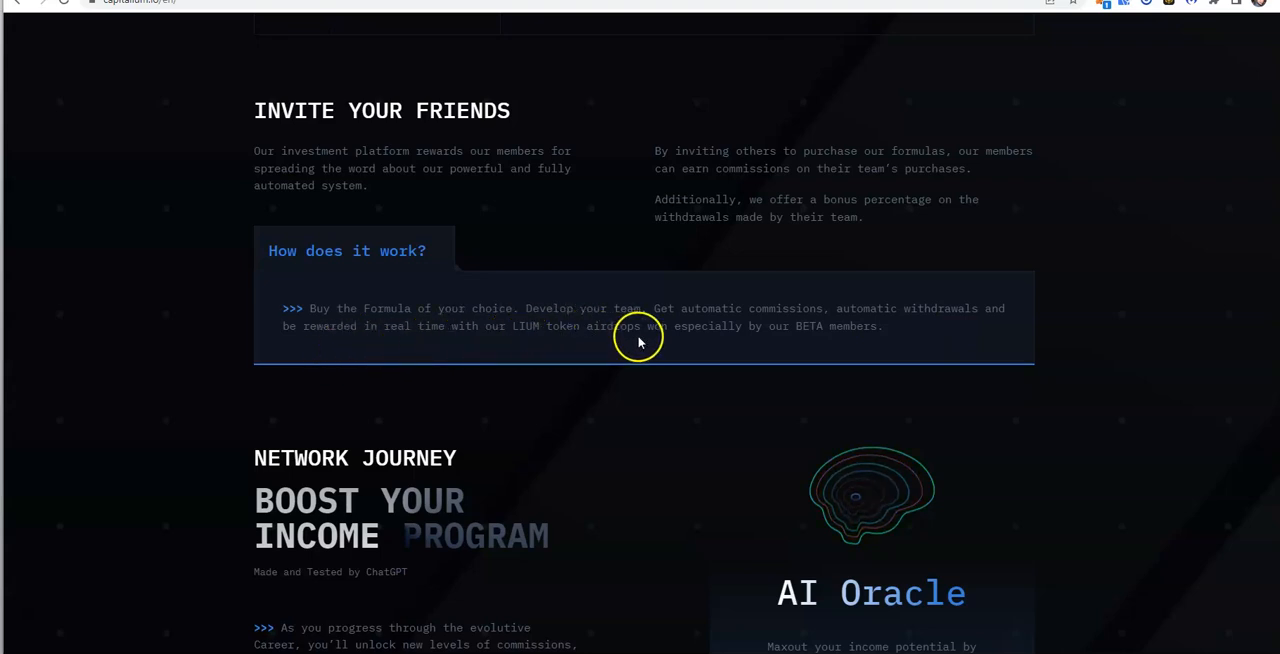
mouse_move(848, 356)
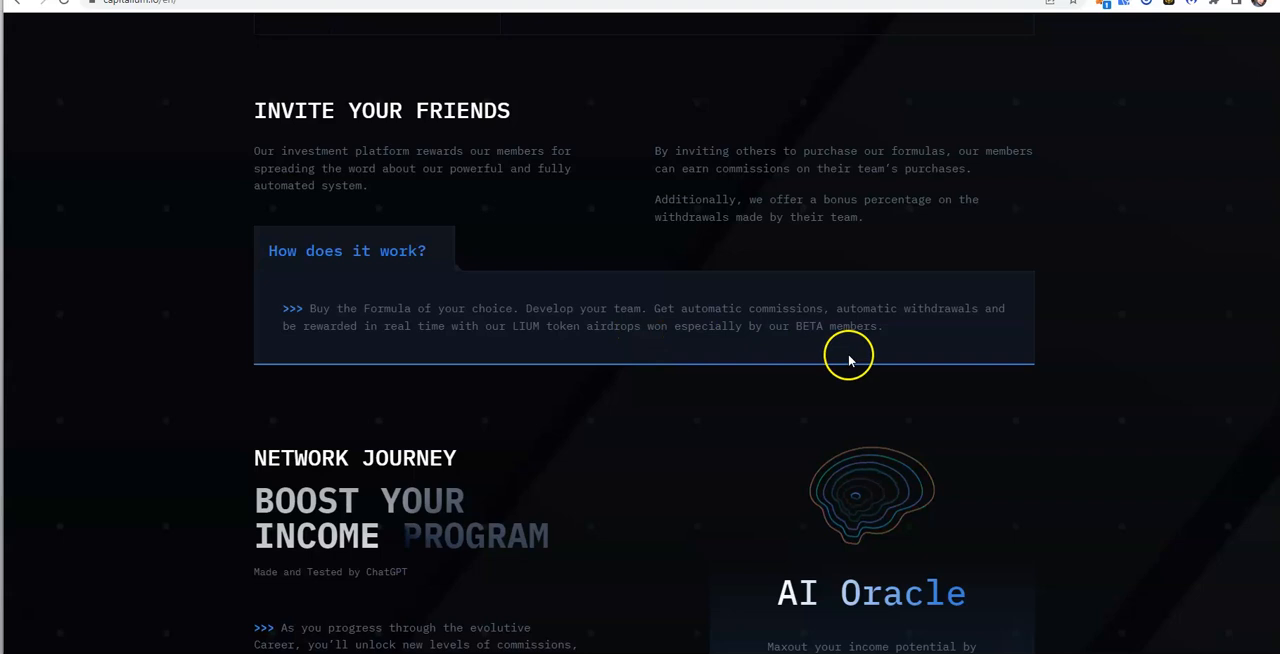
- Scroll to the Network Journey Boost Your Income Program and the AI Oracle card
scroll(down, 3)
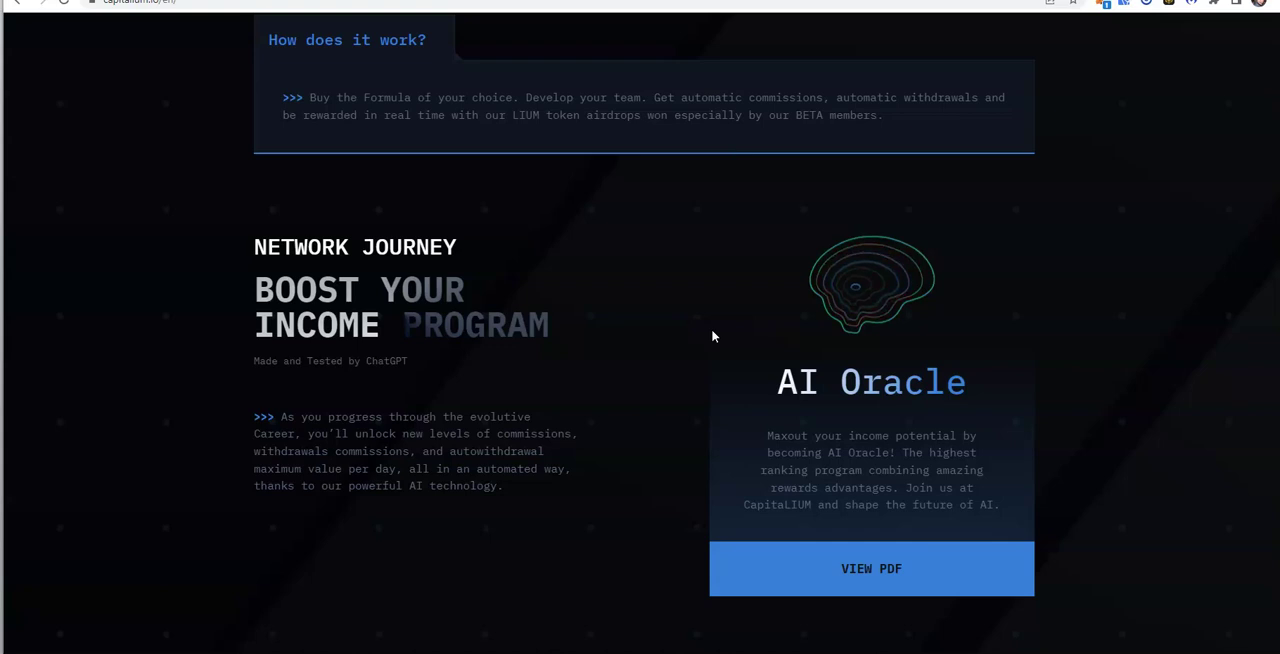
mouse_move(418, 328)
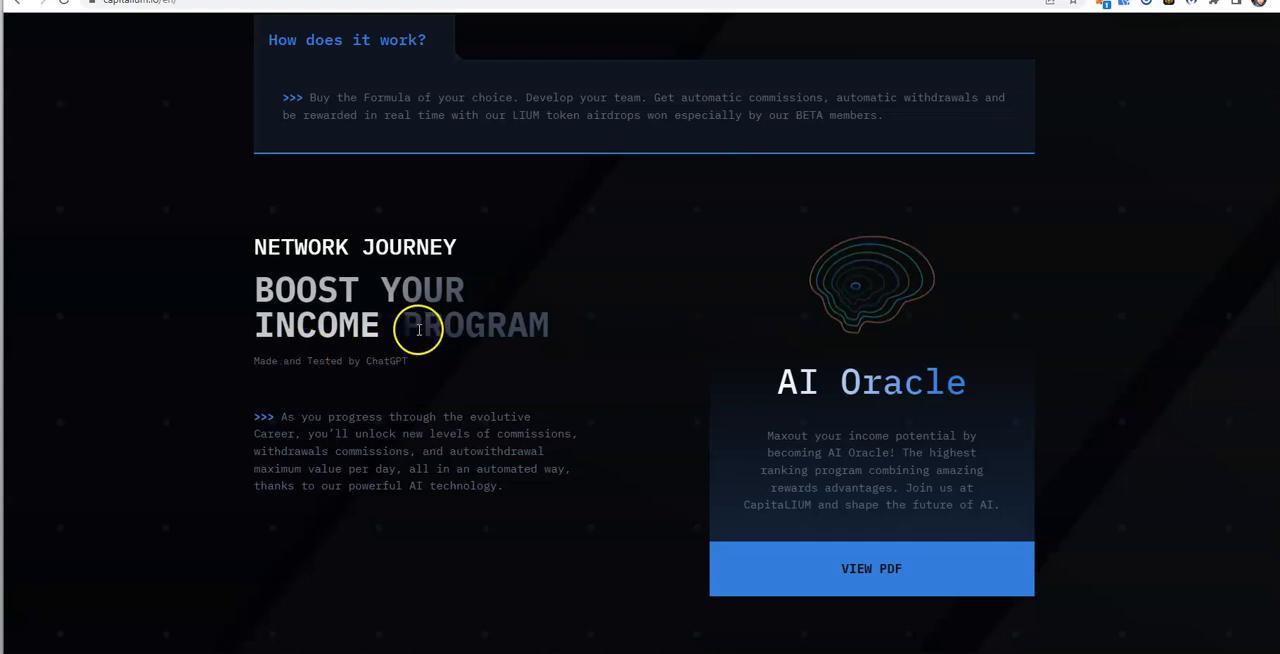
mouse_move(404, 436)
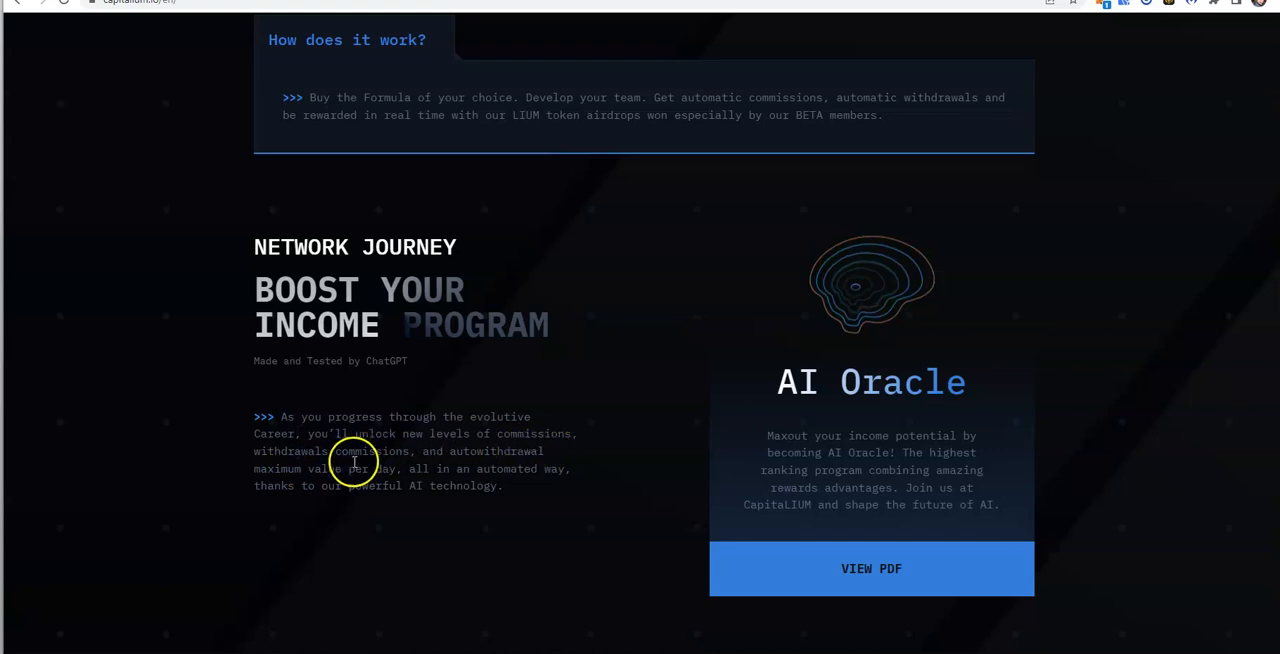
mouse_move(544, 492)
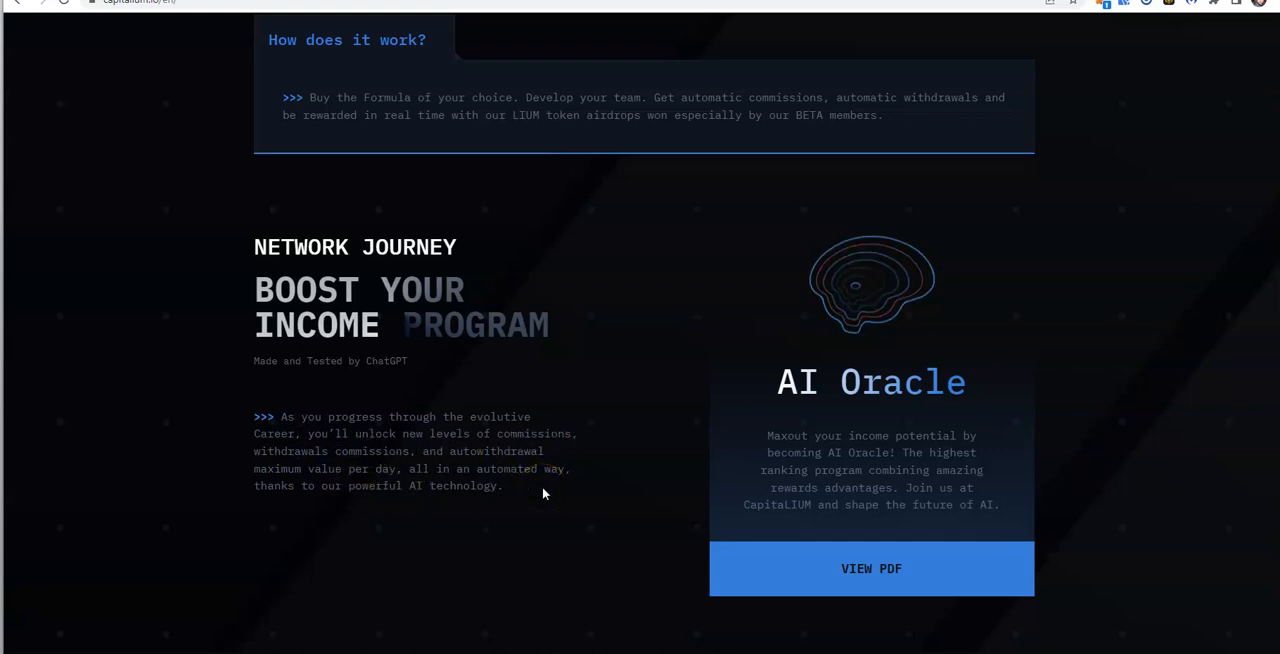
mouse_move(364, 484)
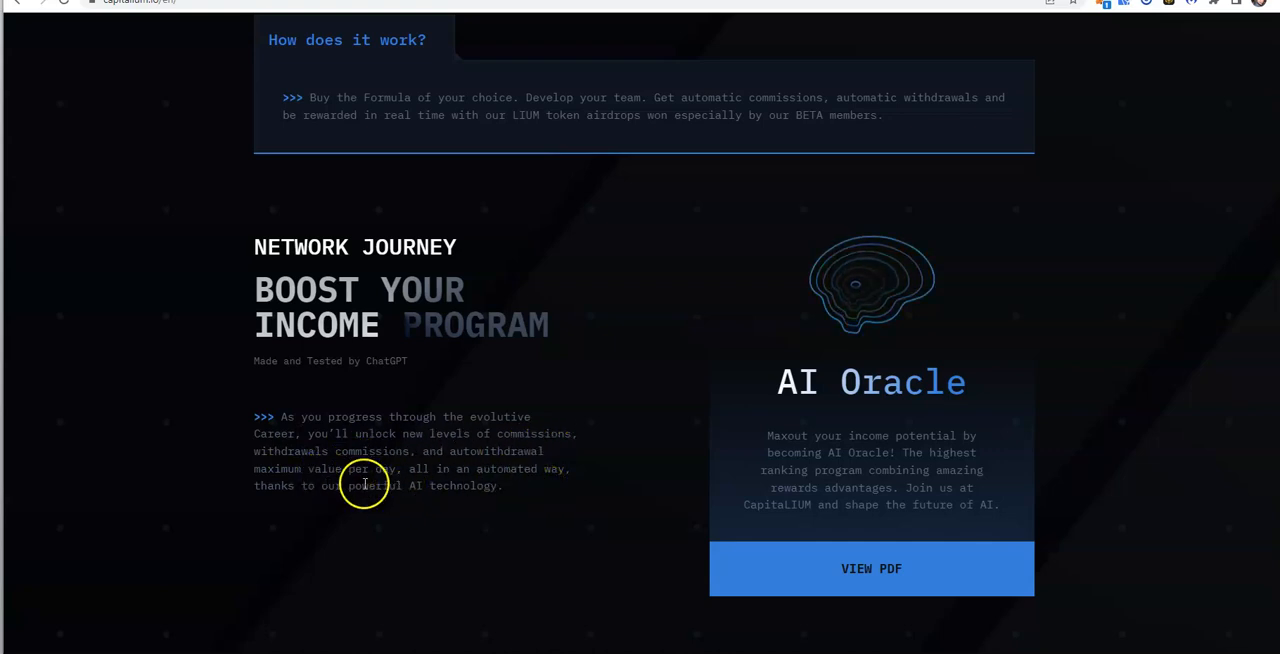
mouse_move(572, 500)
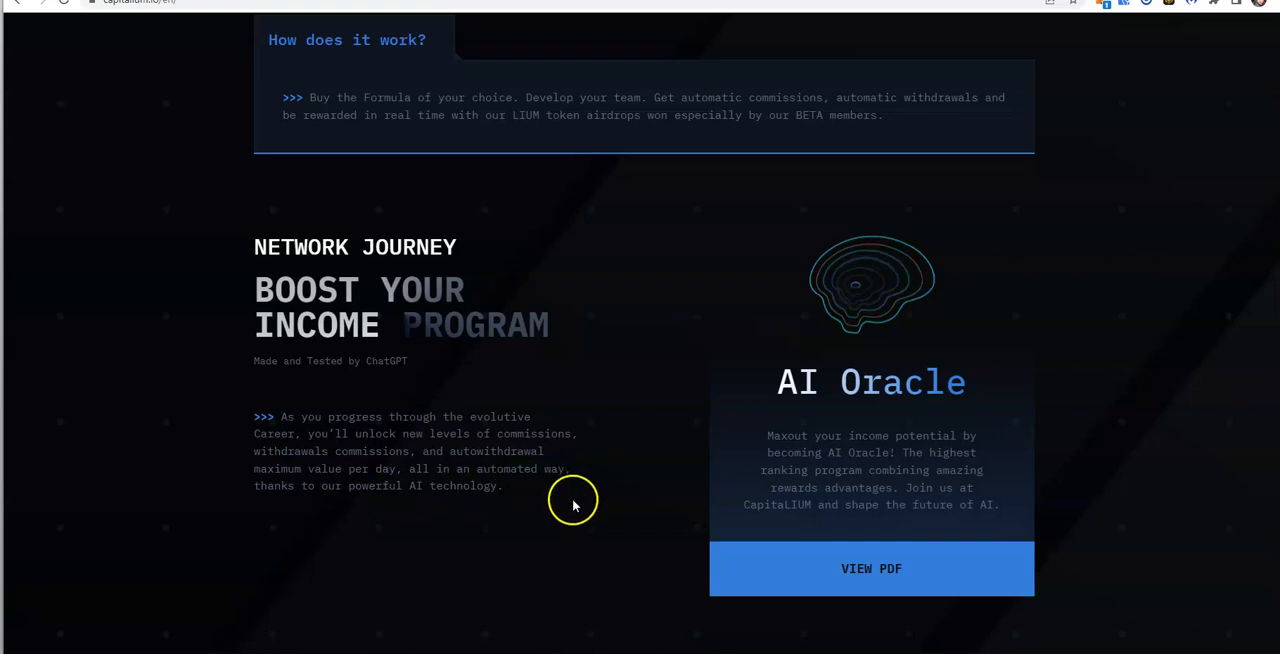
mouse_move(896, 410)
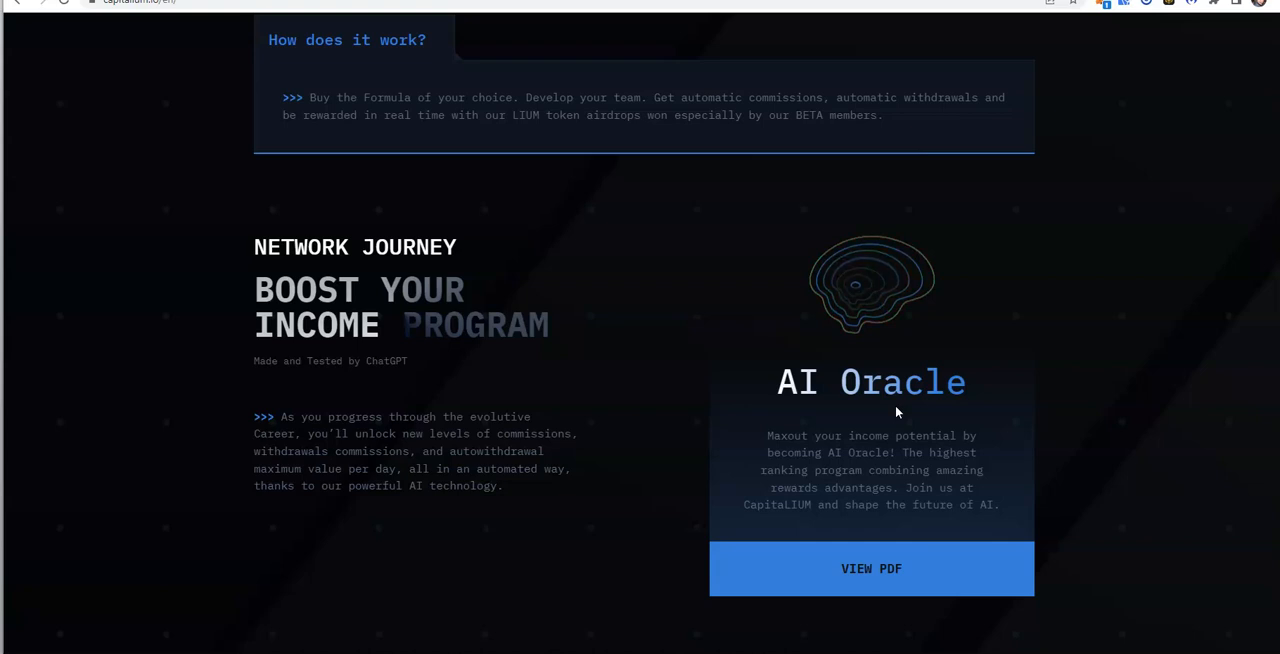
mouse_move(872, 568)
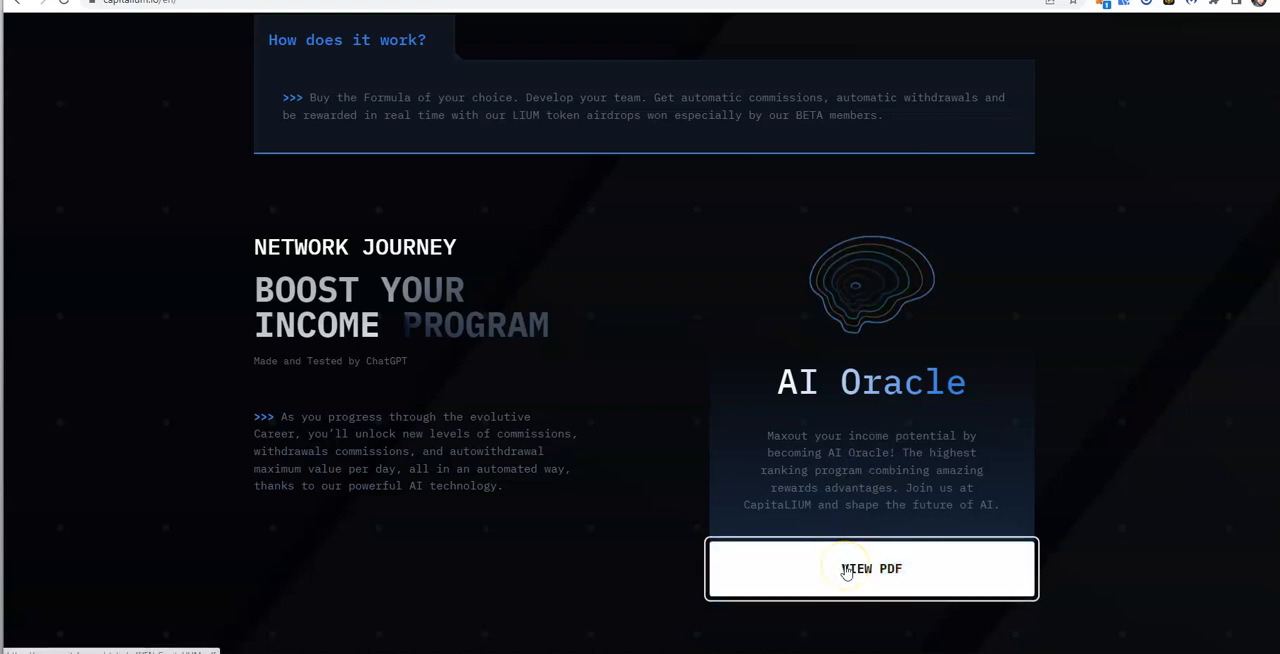
- Expand the FAQ answer 'Why join CapitaLIUM during the BETA Phase?'
scroll(down, 3)
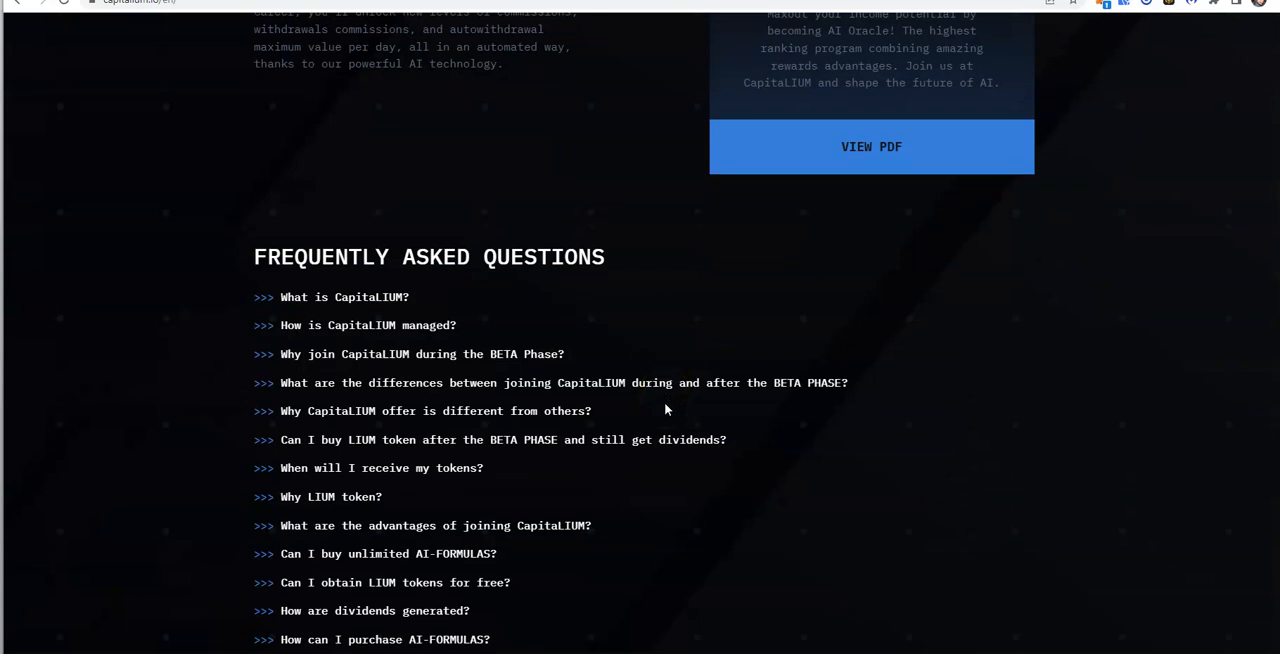
mouse_move(356, 320)
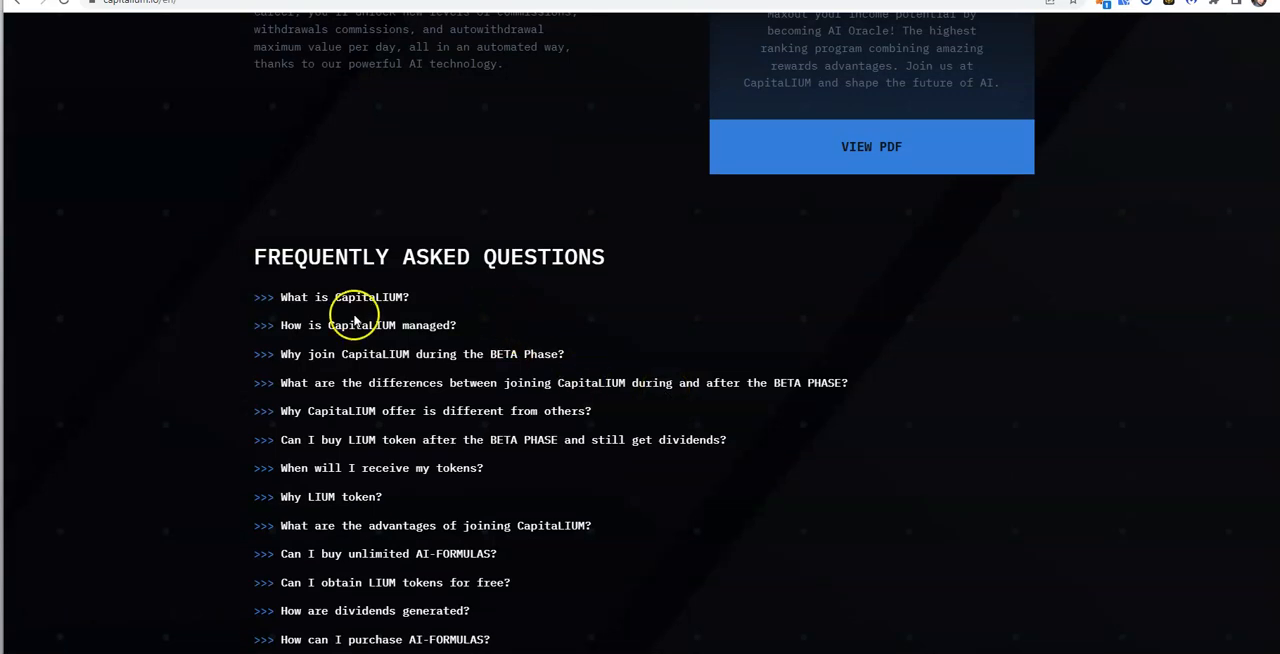
mouse_move(420, 404)
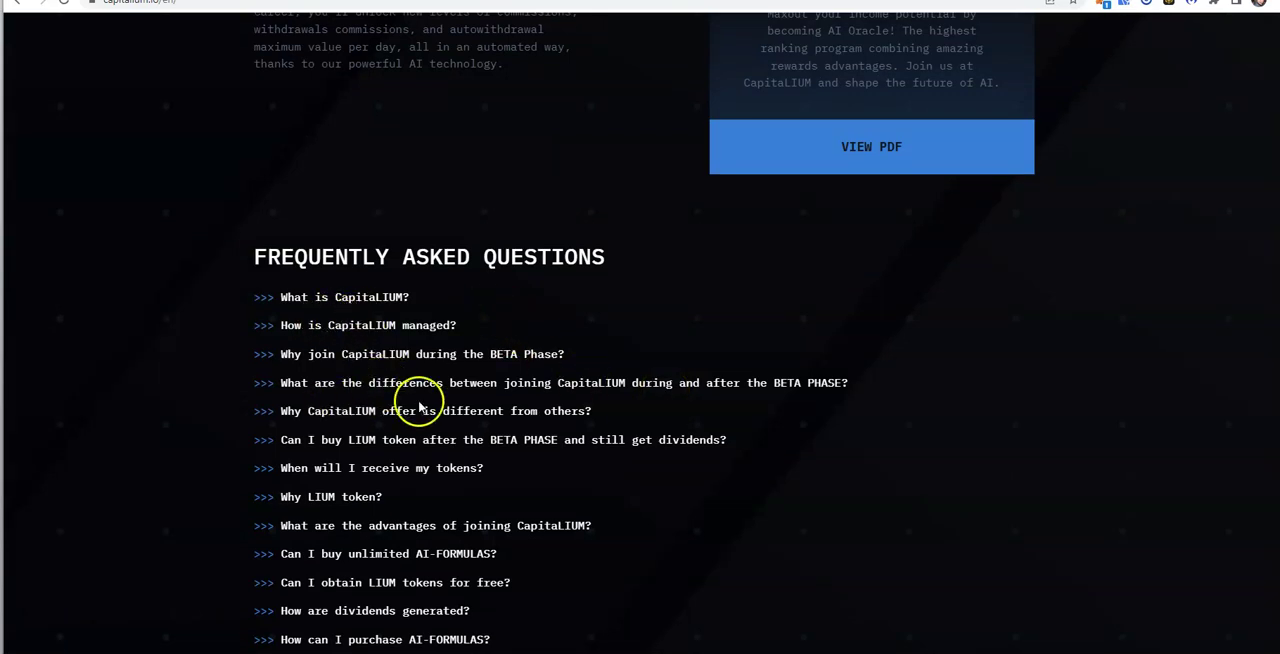
mouse_move(400, 400)
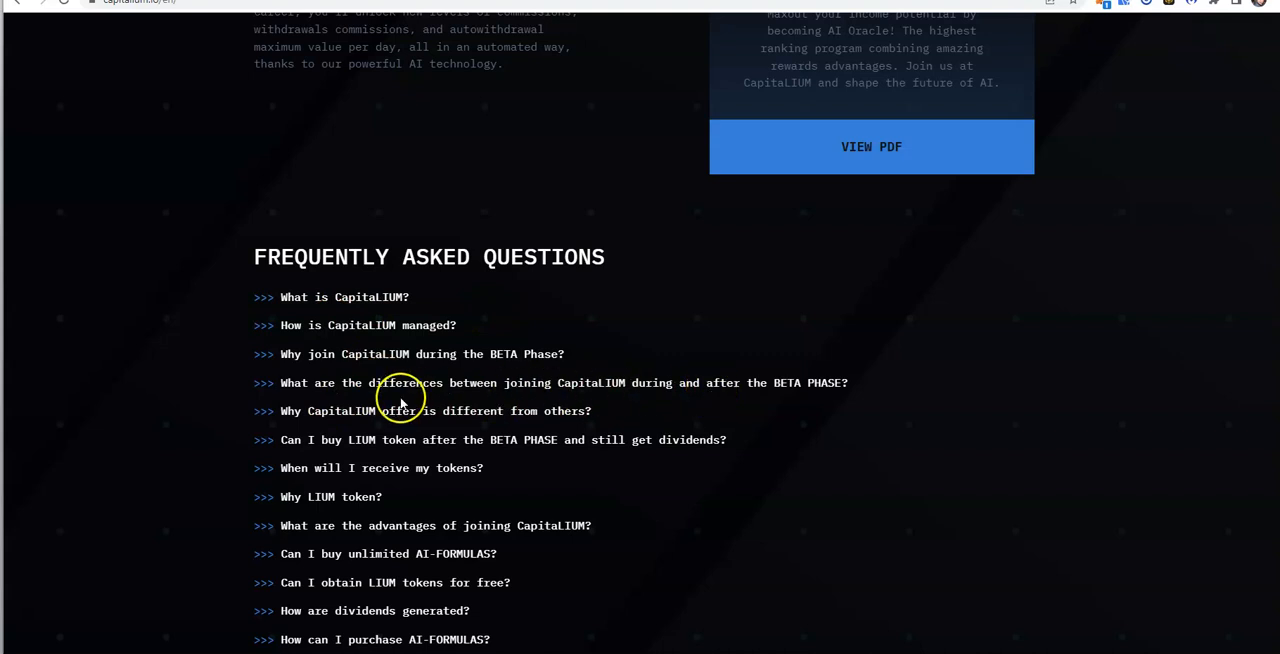
mouse_move(460, 360)
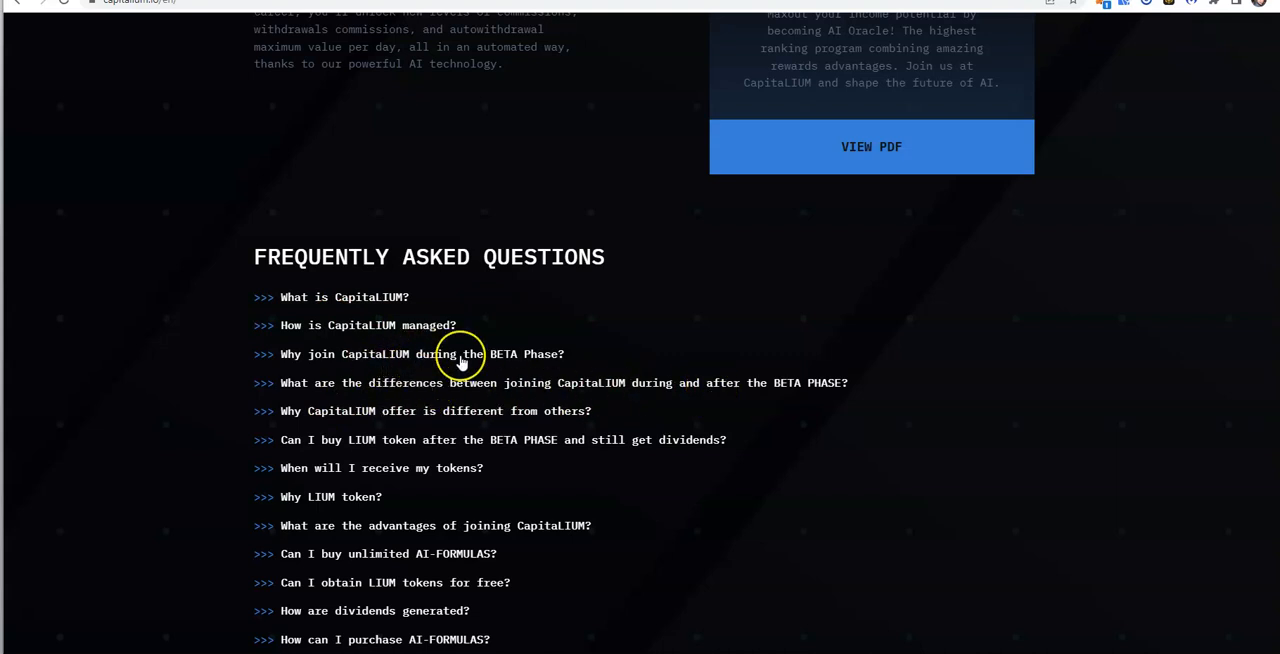
click(422, 354)
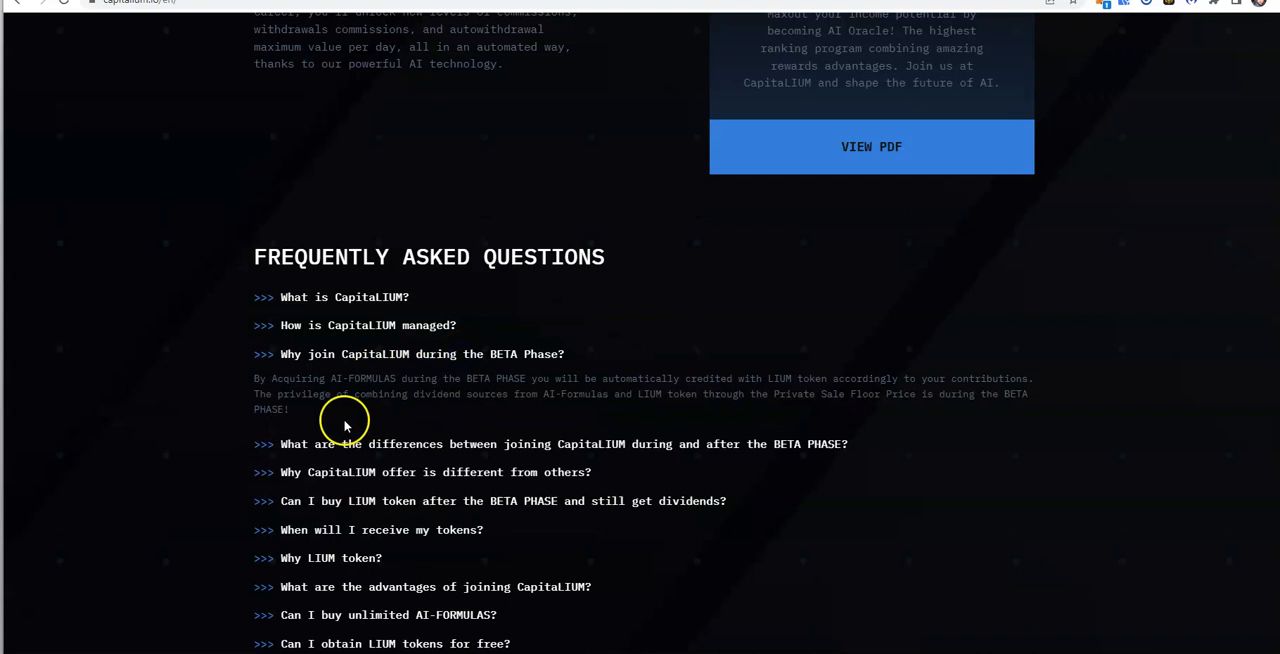
mouse_move(672, 400)
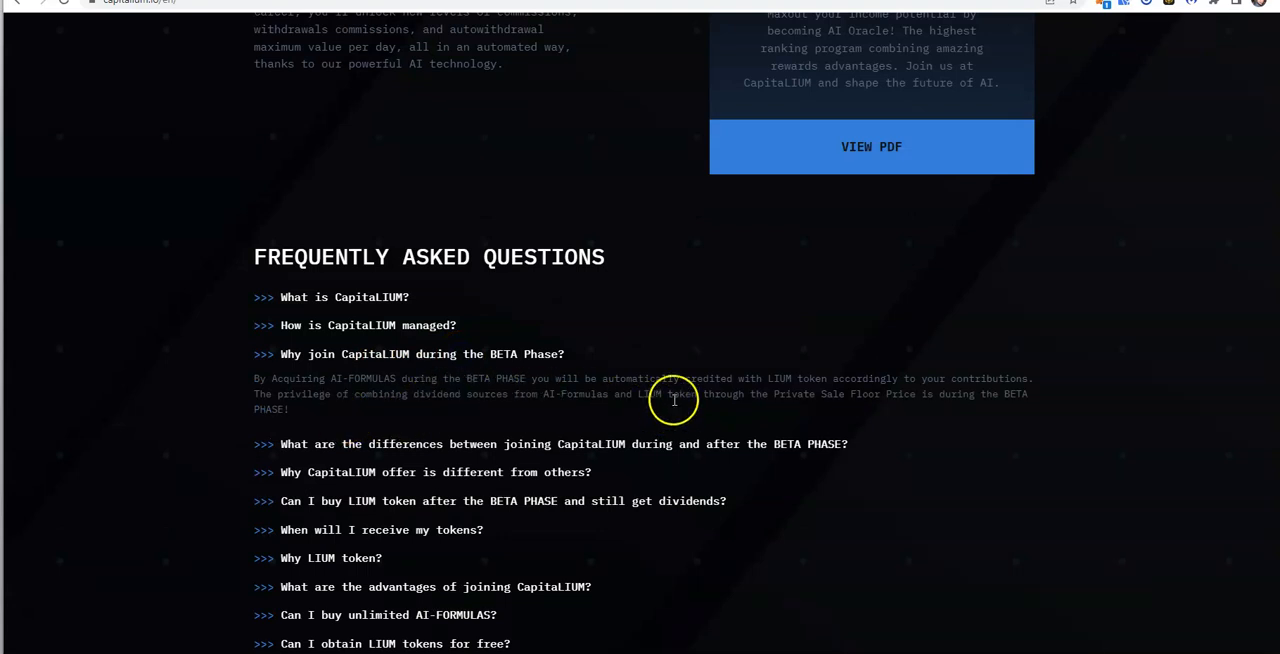
mouse_move(916, 400)
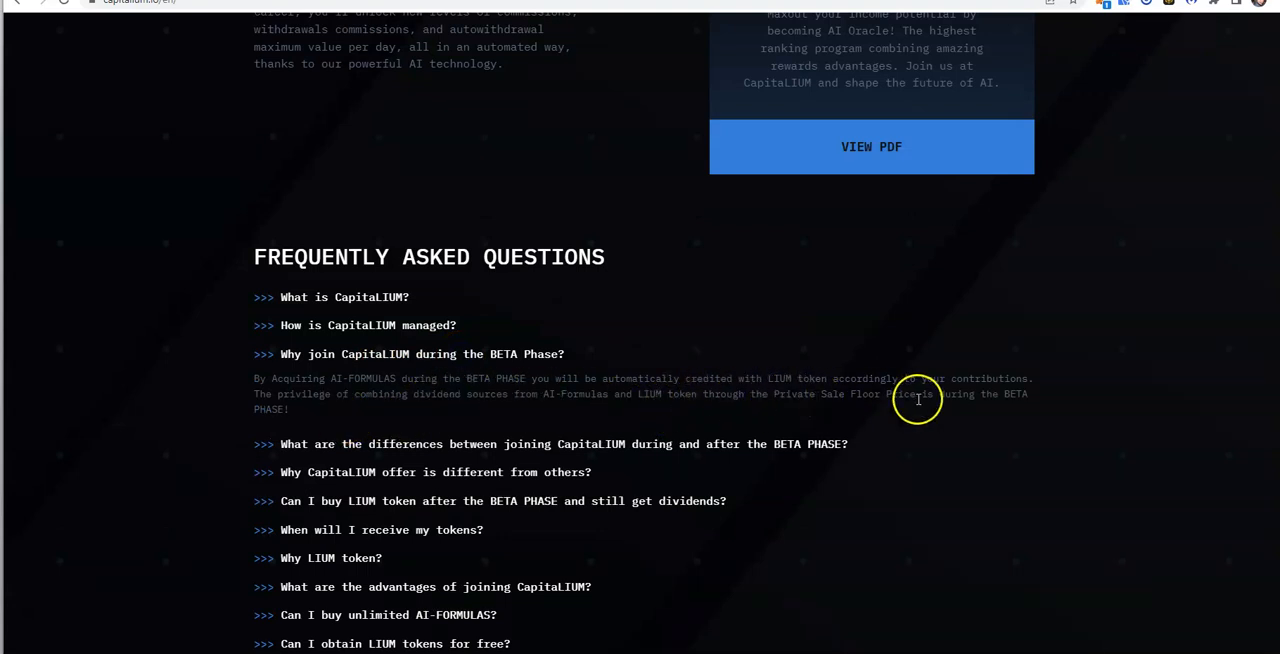
mouse_move(484, 400)
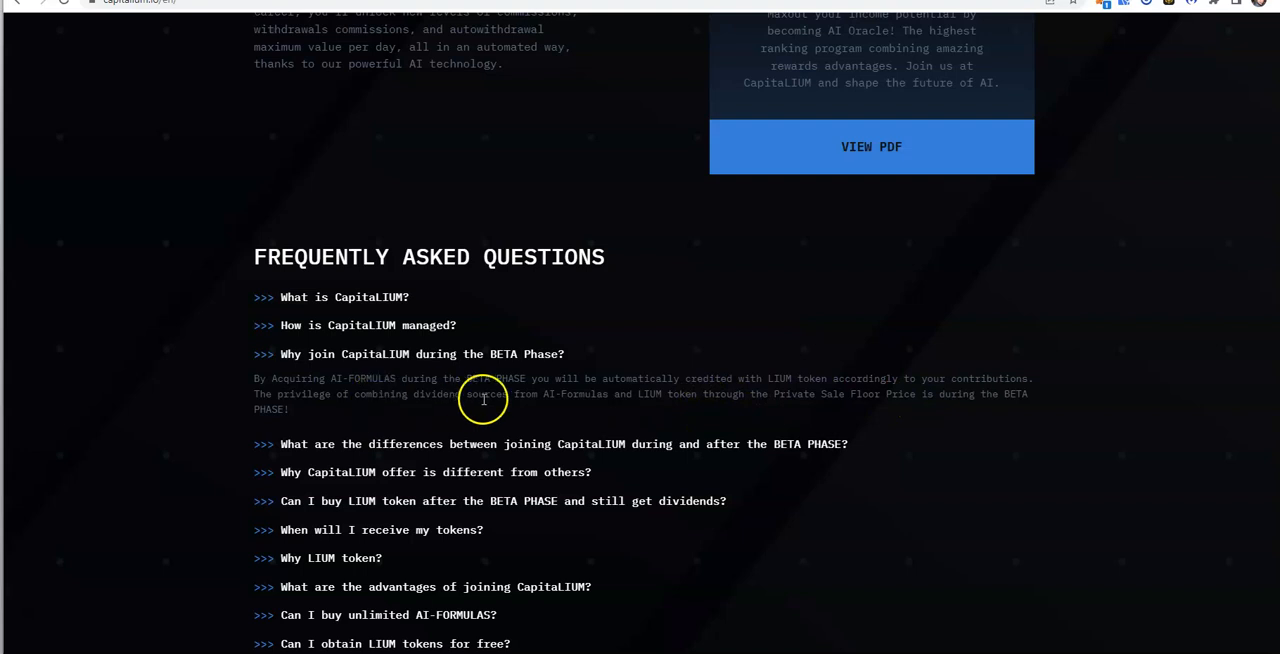
mouse_move(690, 400)
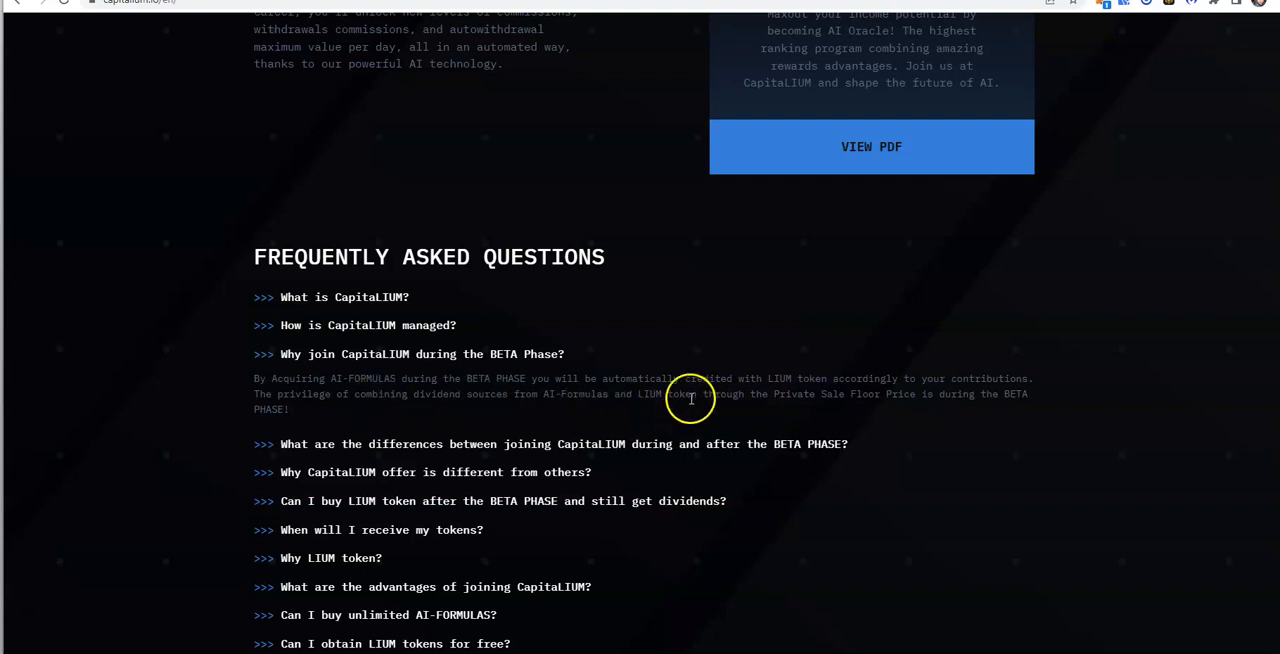
mouse_move(824, 418)
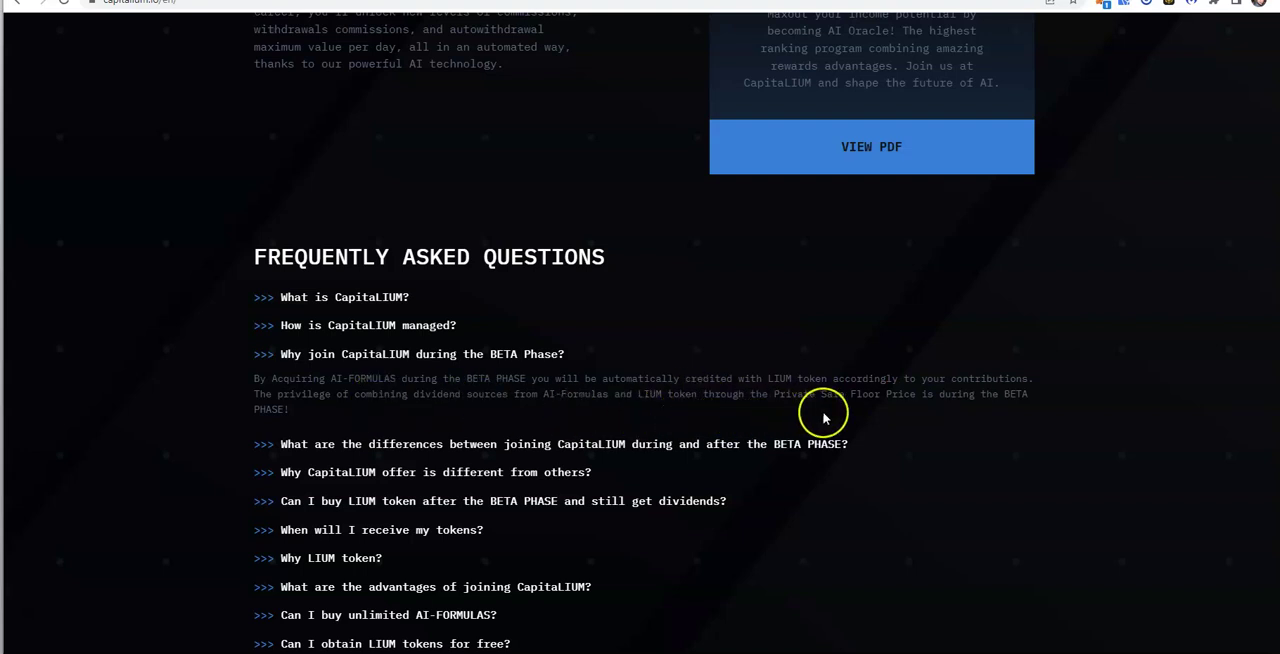
mouse_move(908, 412)
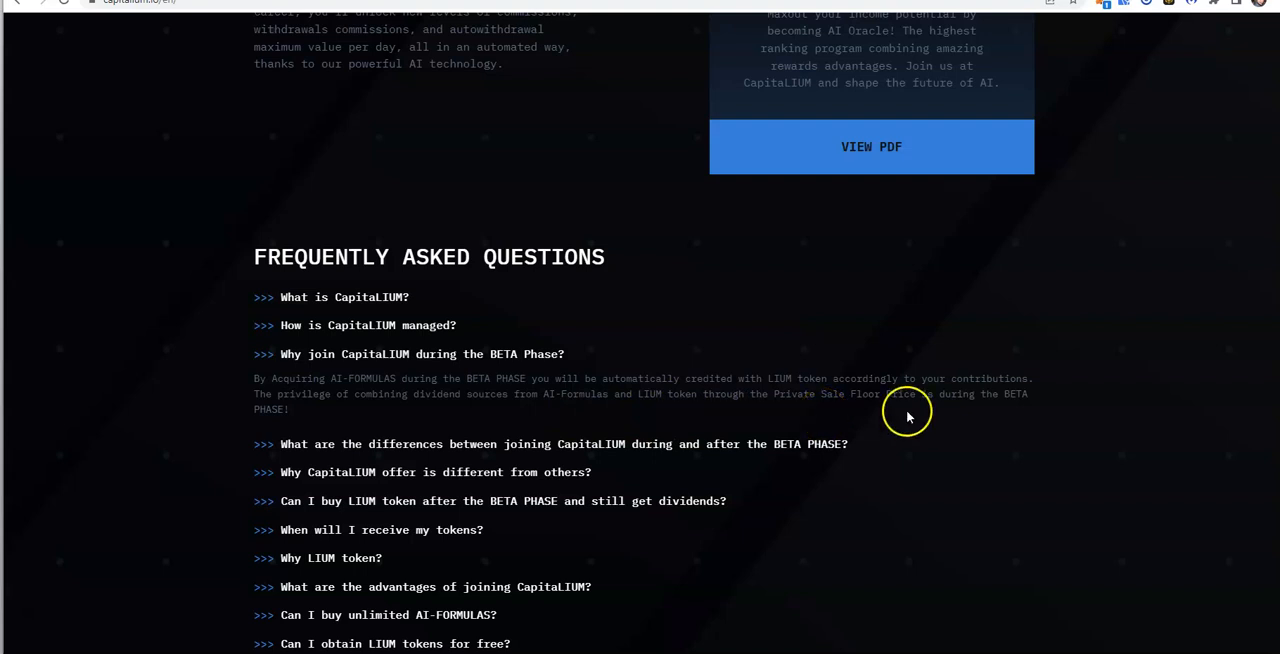
mouse_move(322, 416)
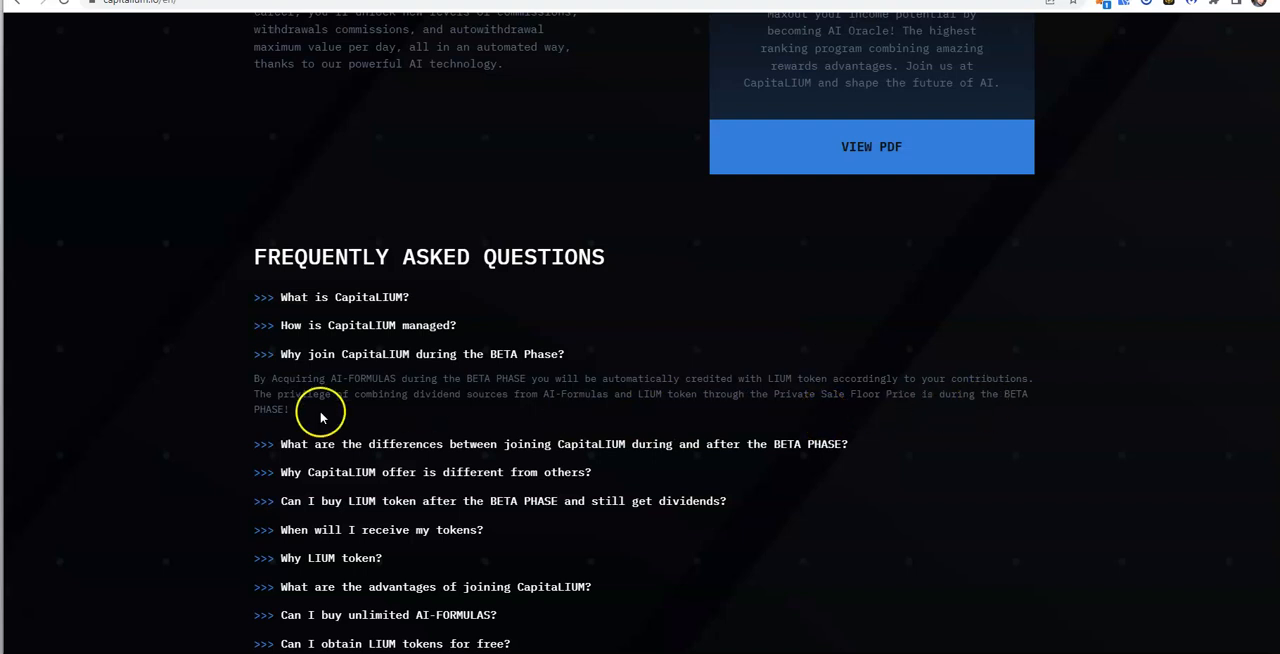
mouse_move(550, 444)
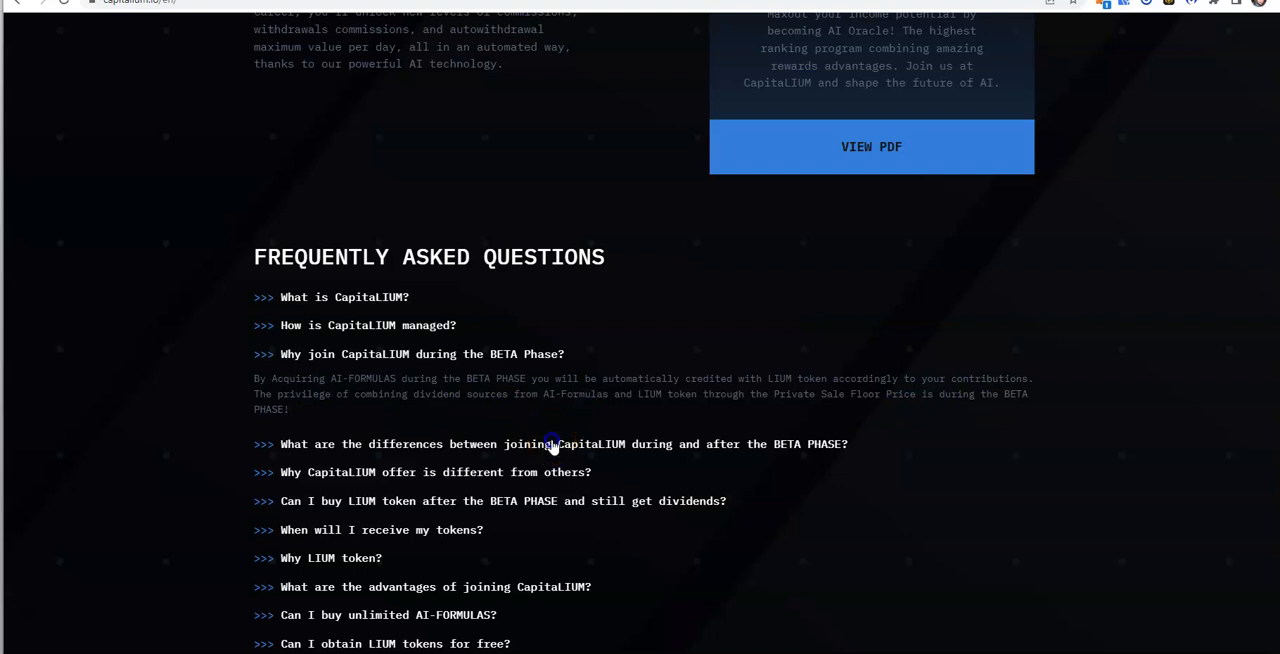
- Expand the FAQ answer on differences between joining during and after the BETA Phase
click(550, 444)
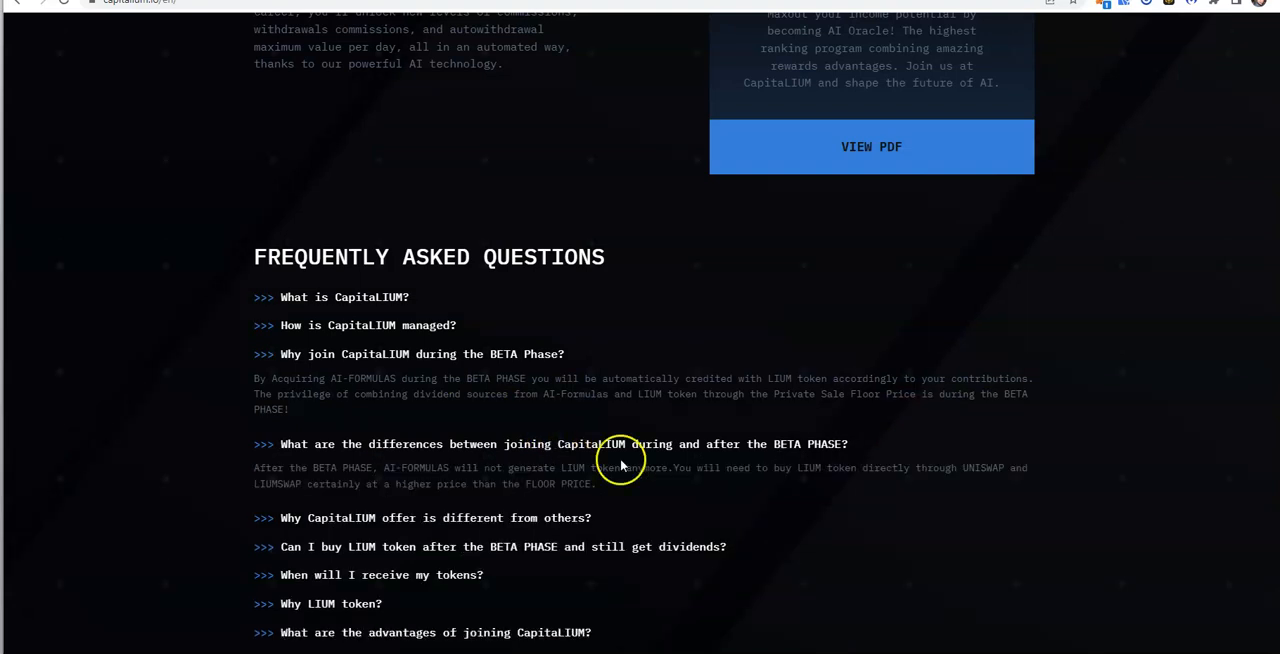
mouse_move(710, 458)
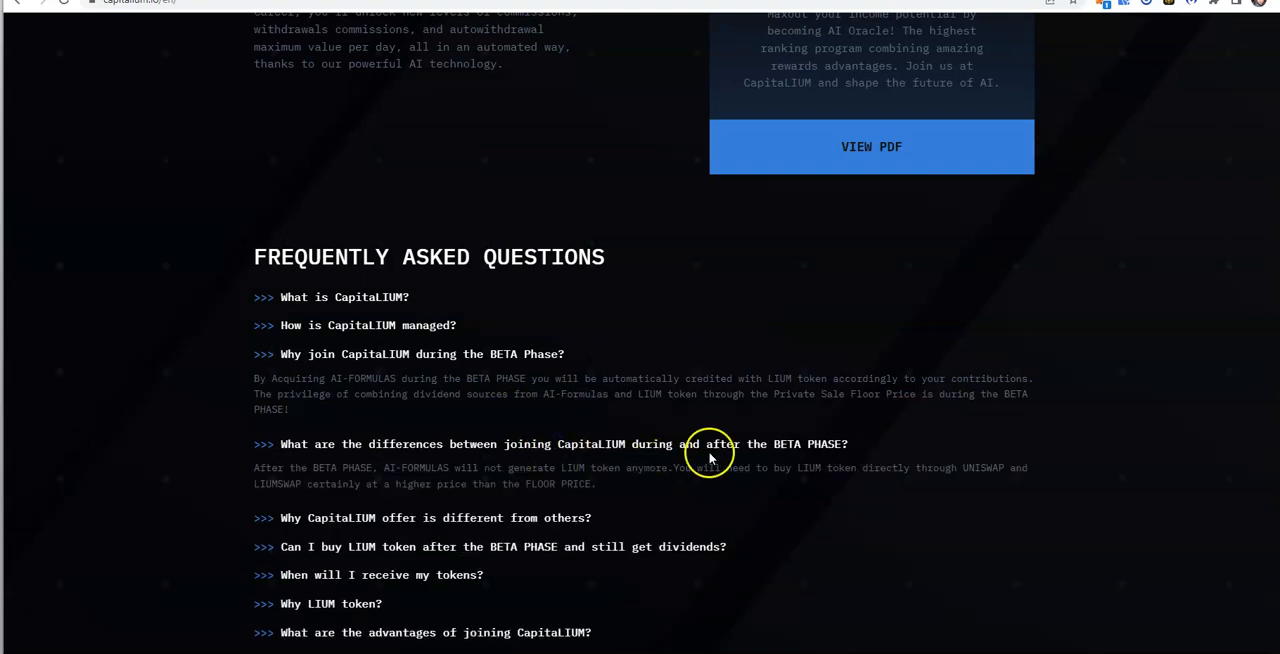
mouse_move(344, 480)
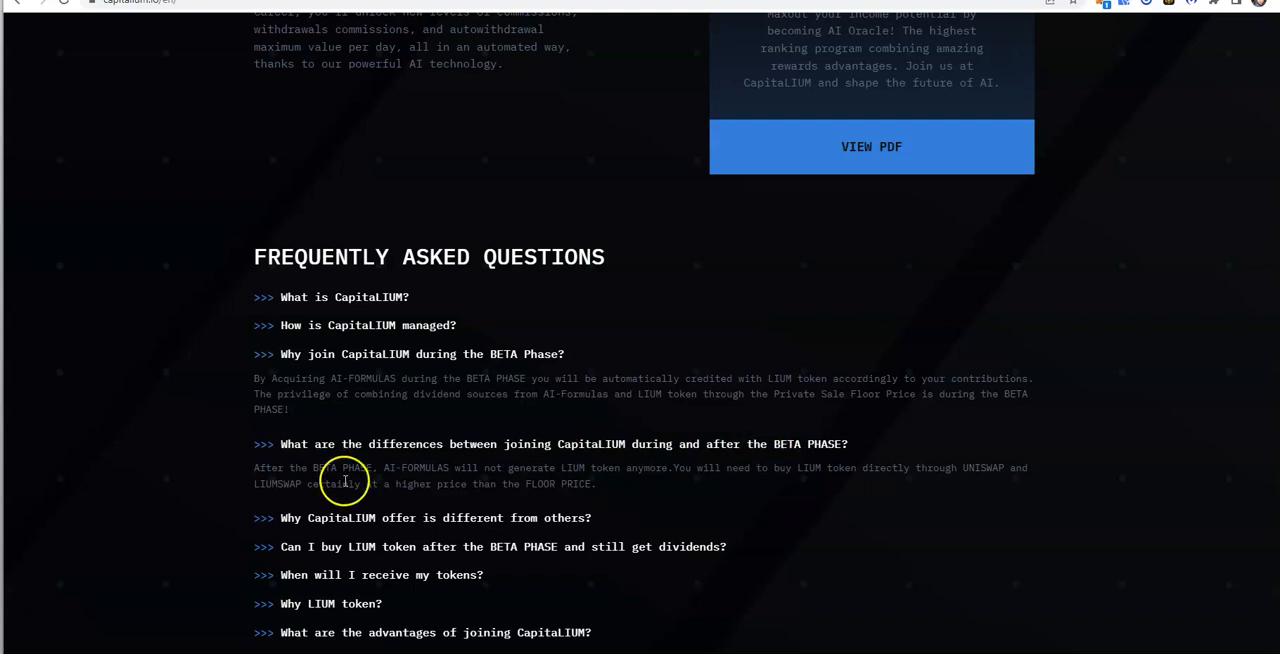
mouse_move(444, 484)
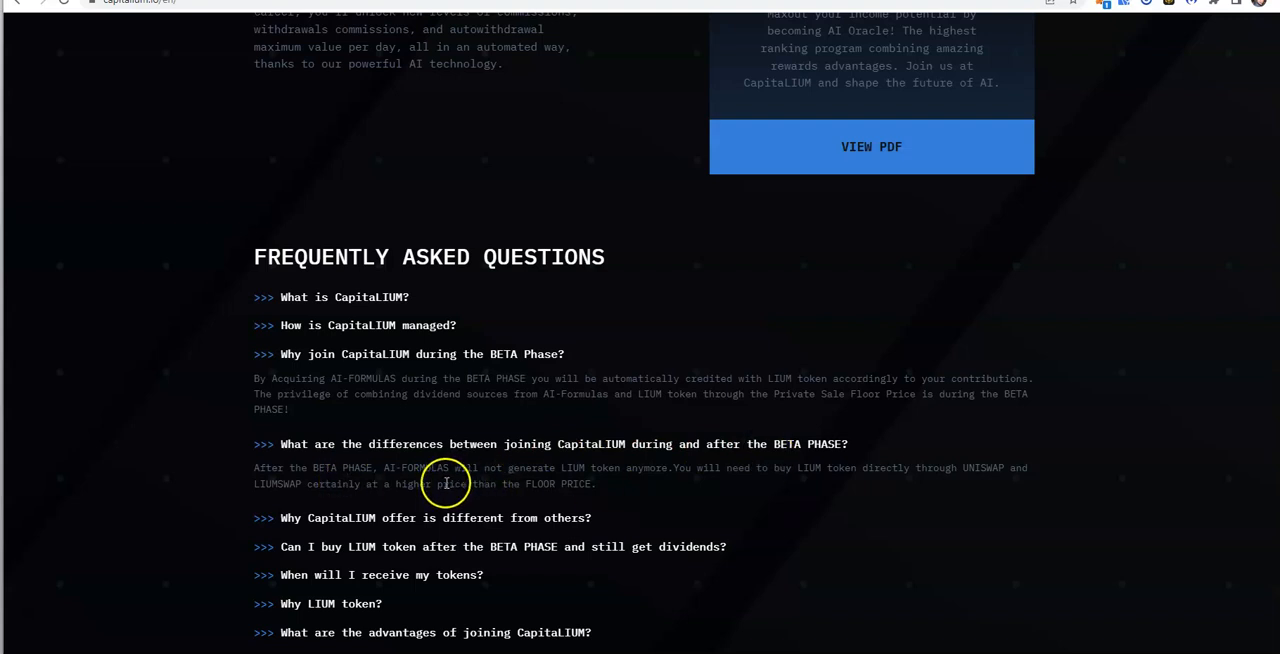
mouse_move(704, 488)
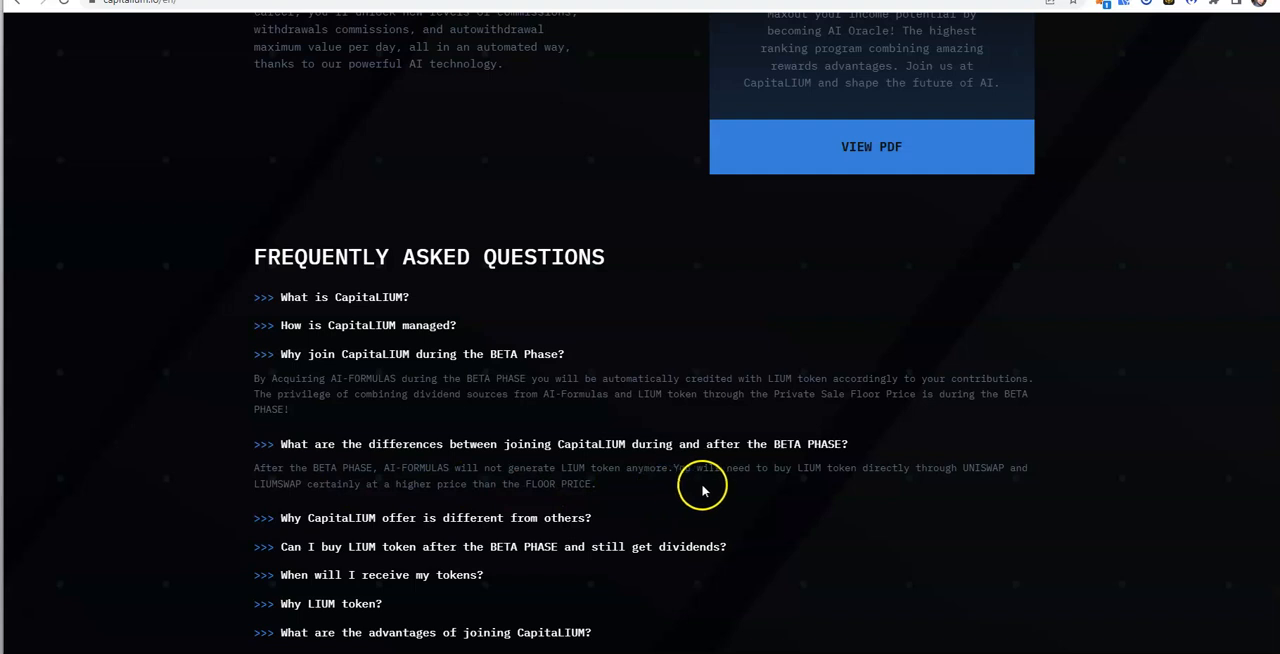
mouse_move(978, 484)
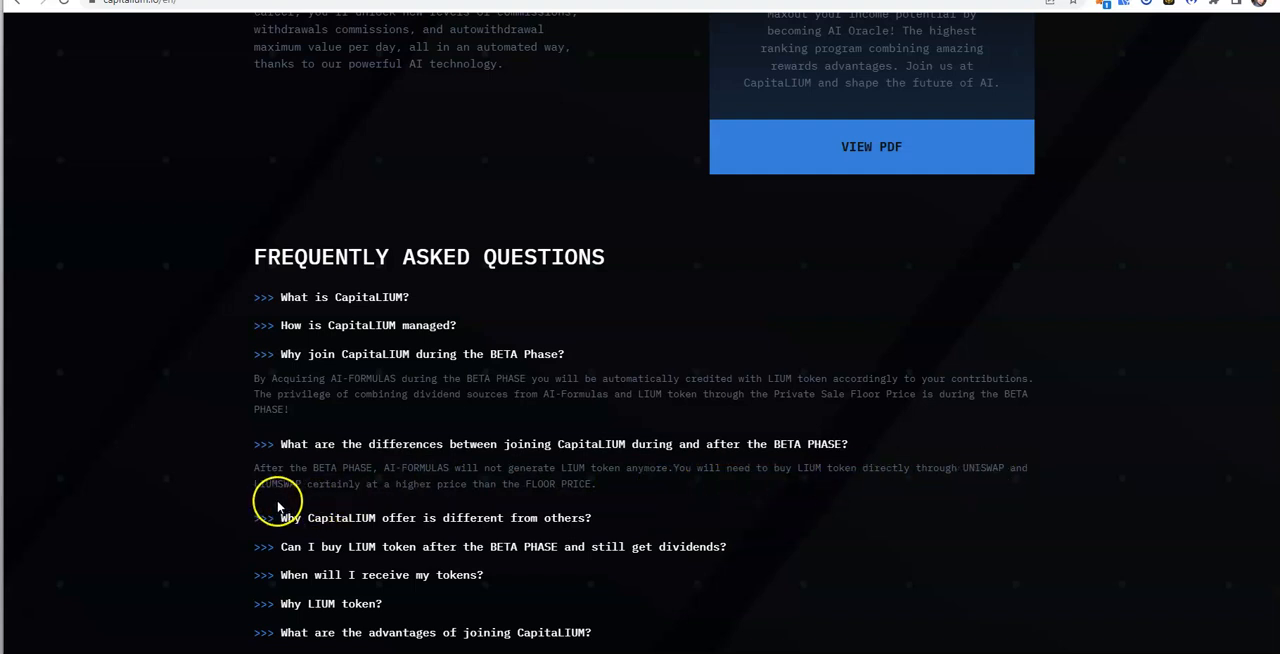
mouse_move(472, 500)
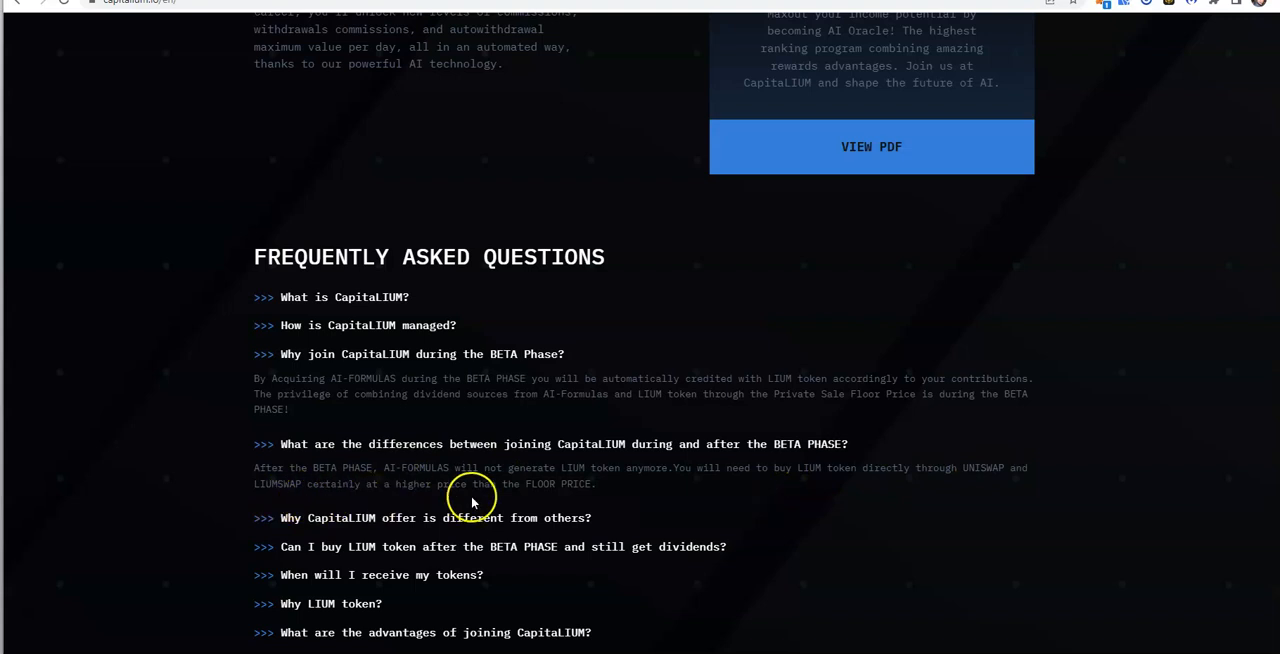
mouse_move(690, 502)
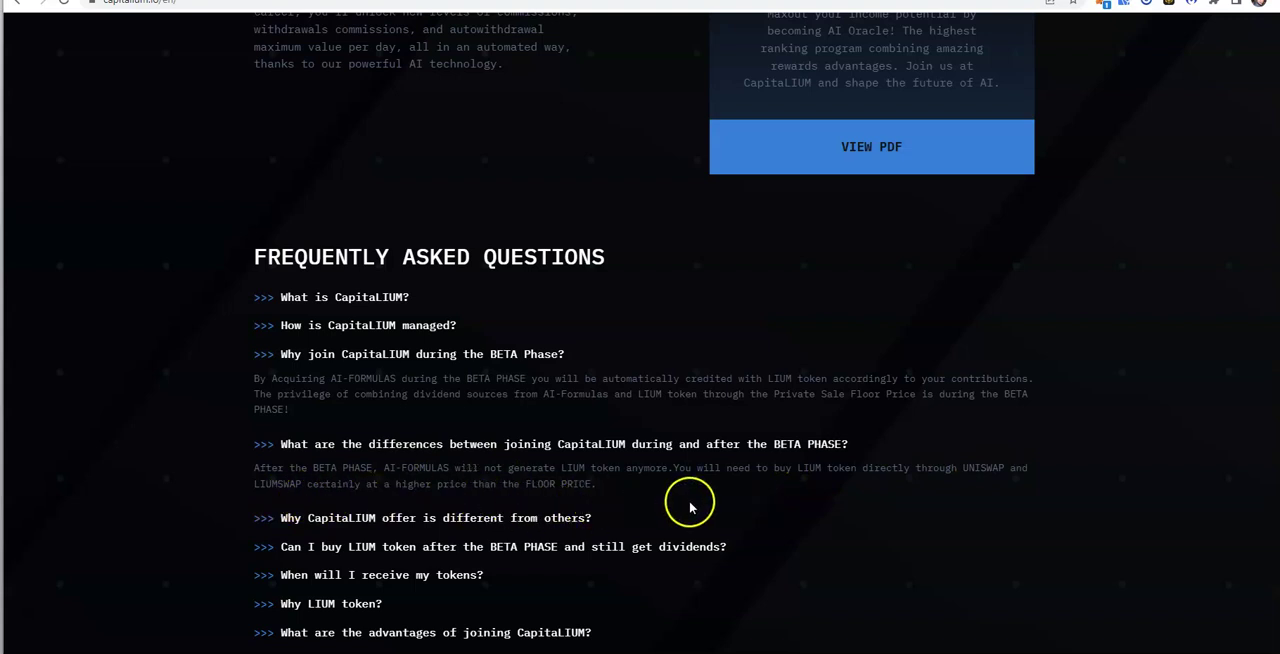
mouse_move(690, 504)
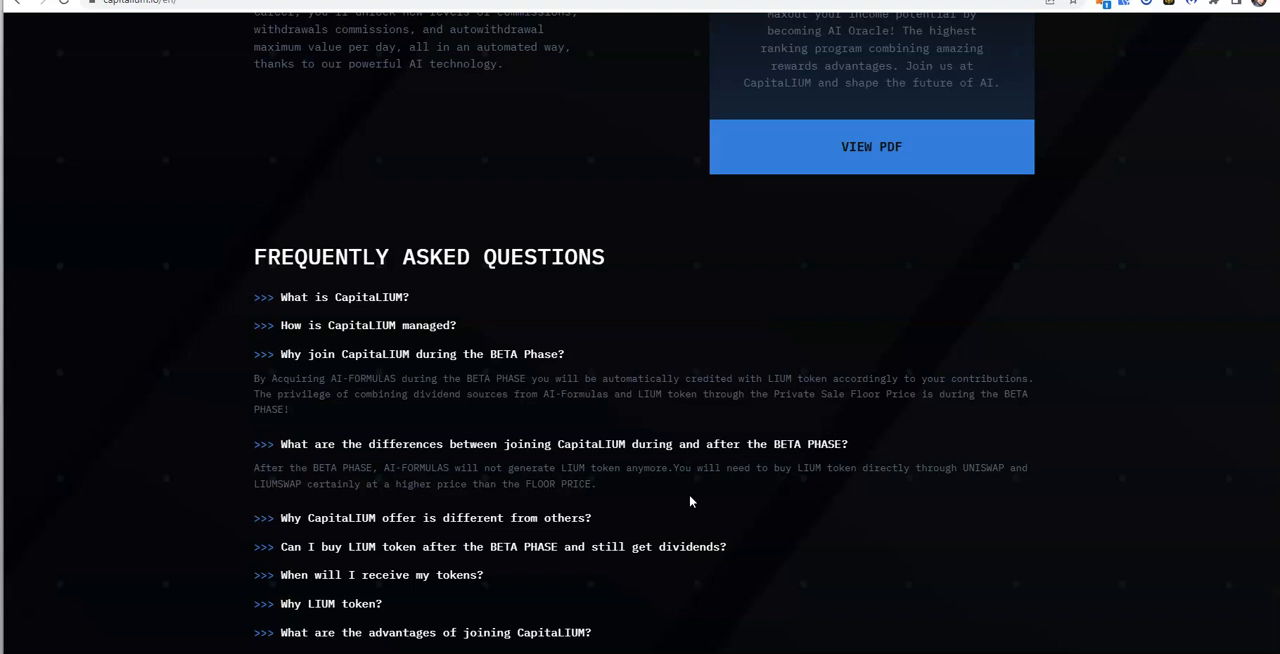
mouse_move(352, 570)
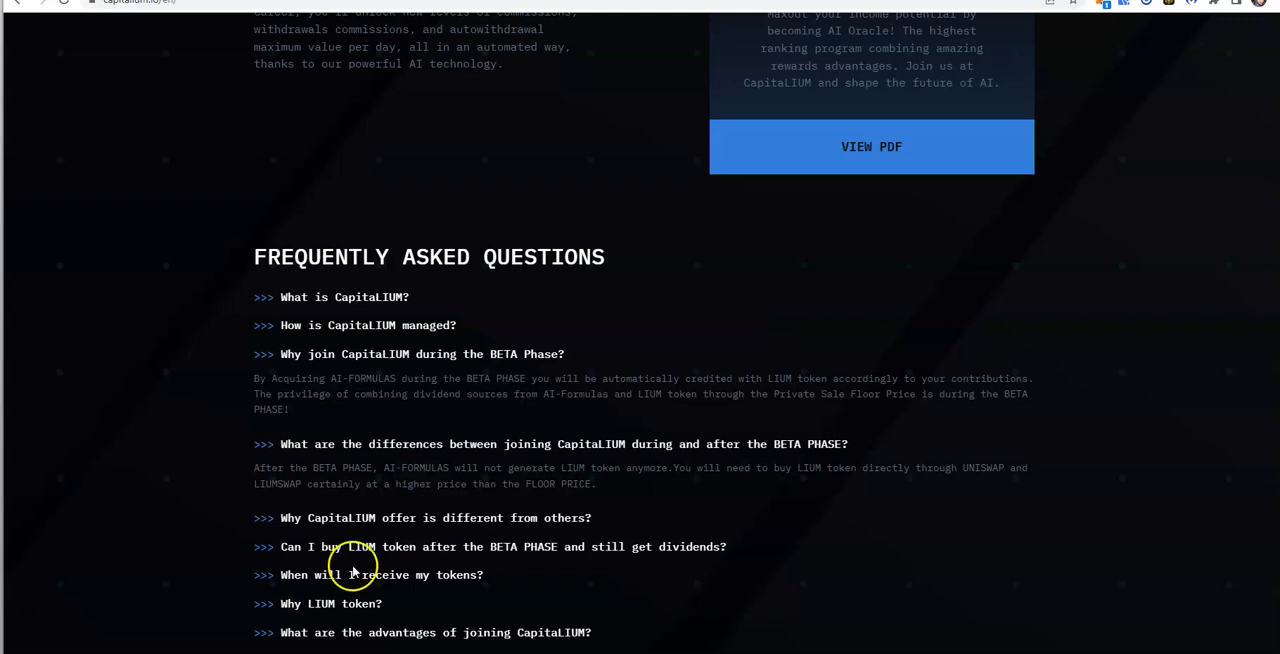
mouse_move(490, 532)
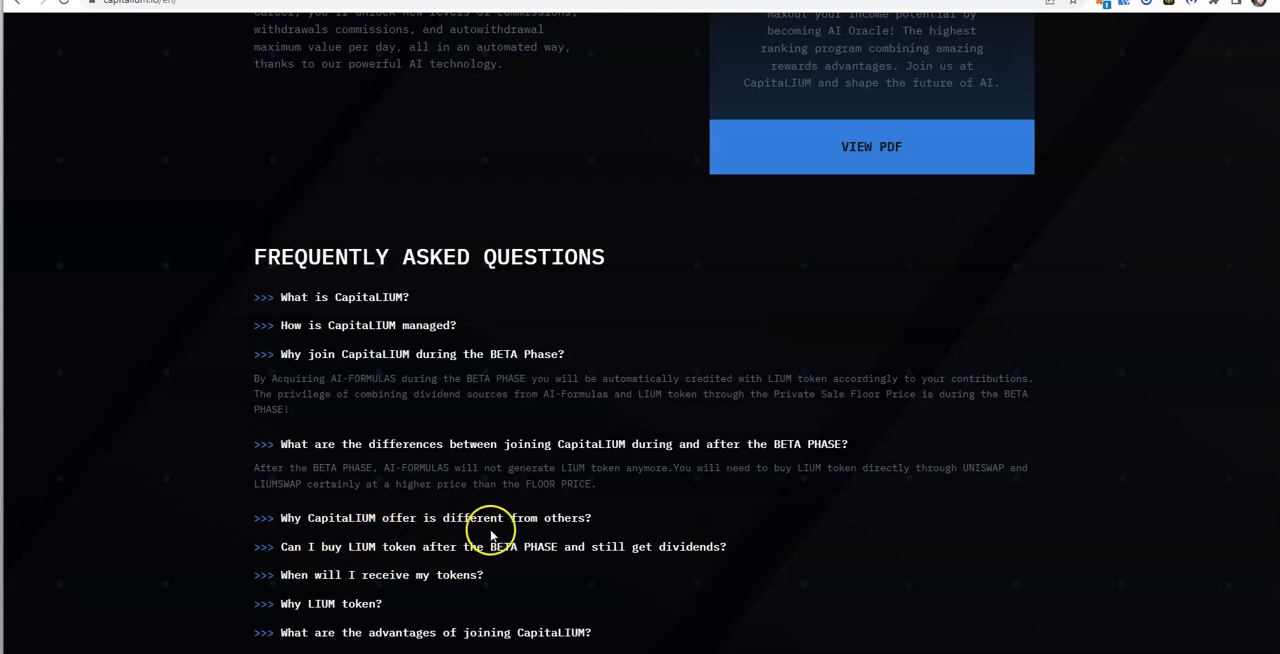
- Expand 'Why CapitaLIUM offer is different from others?' and scroll through the remaining FAQ to the footer and back
click(436, 516)
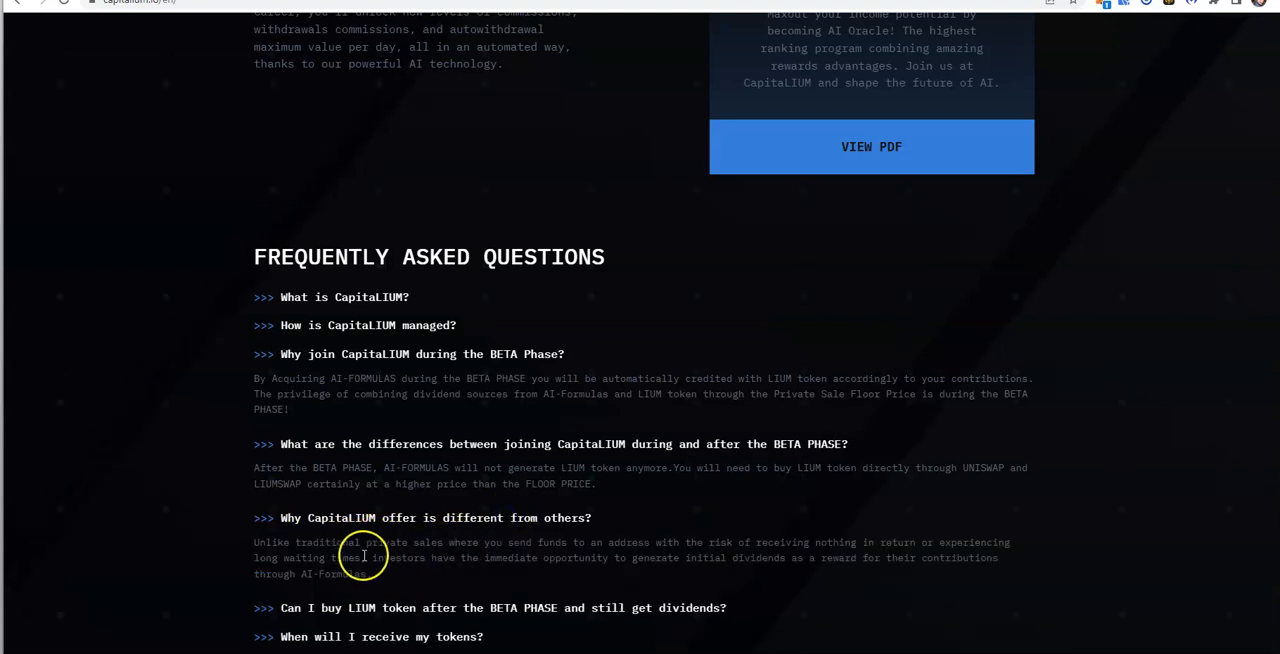
mouse_move(478, 562)
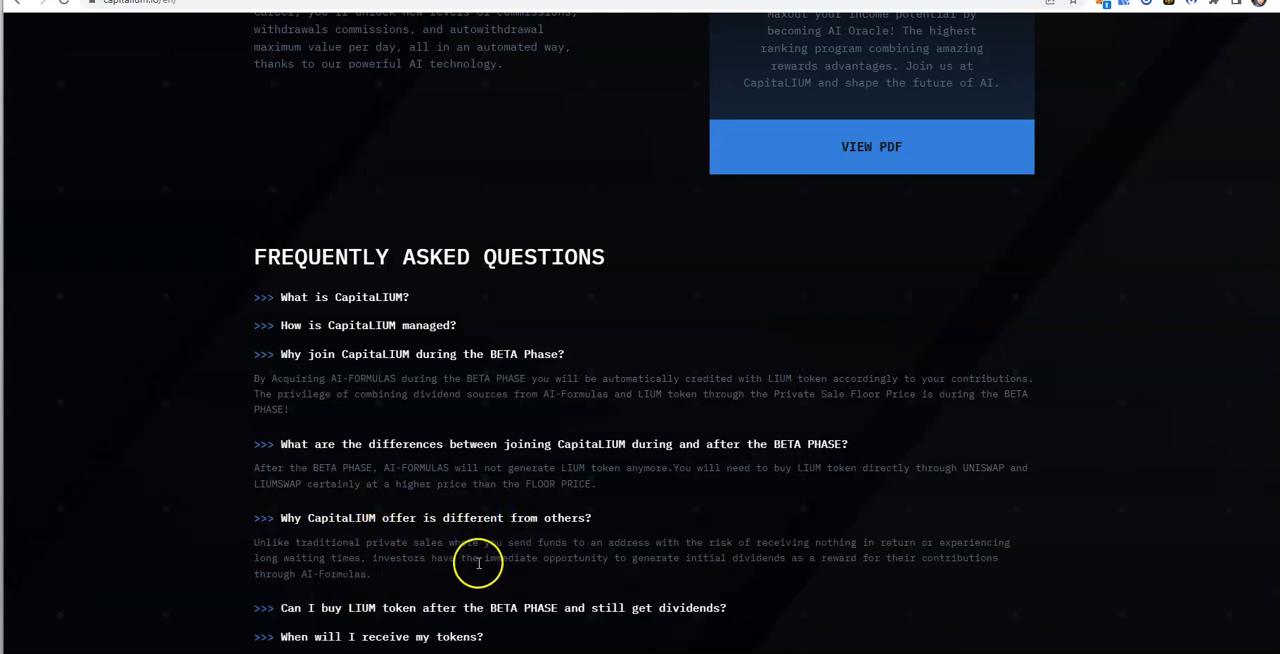
mouse_move(850, 556)
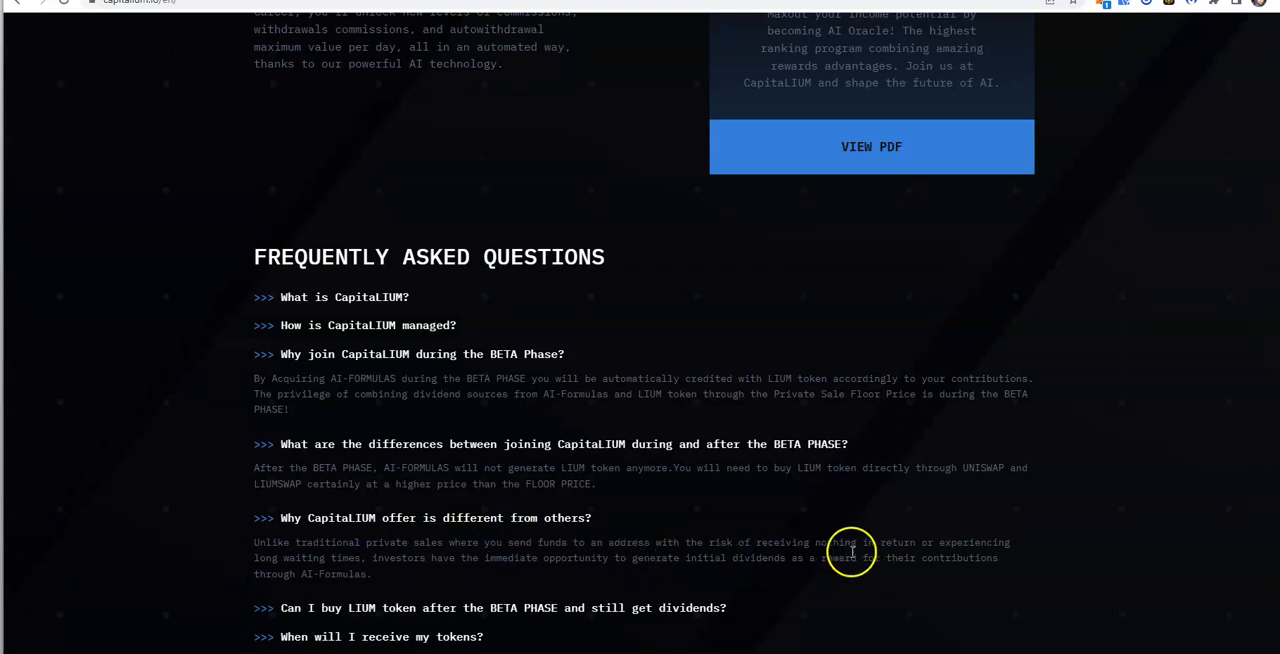
mouse_move(864, 572)
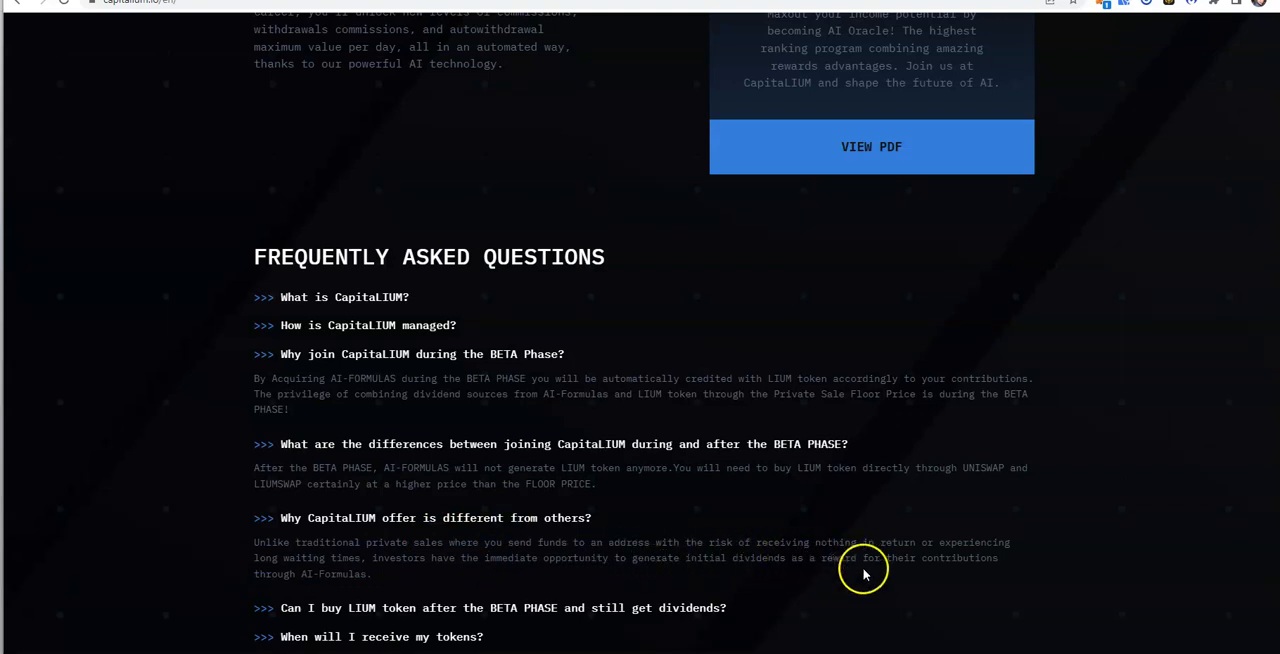
mouse_move(588, 576)
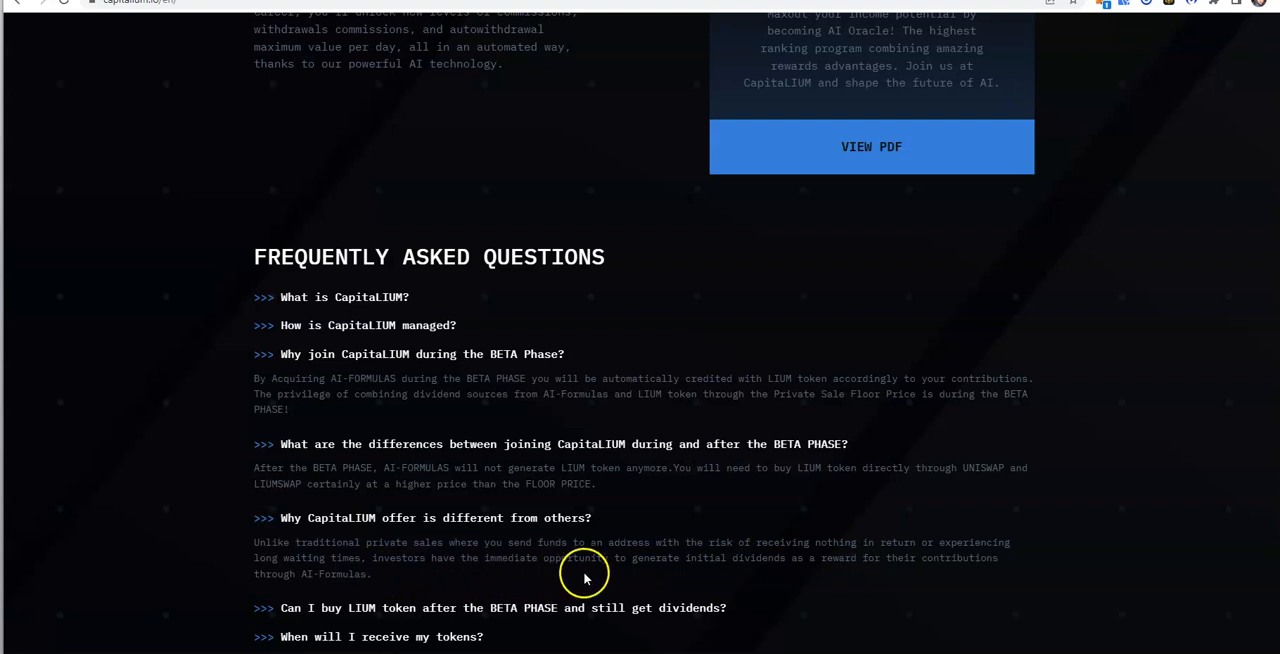
mouse_move(788, 574)
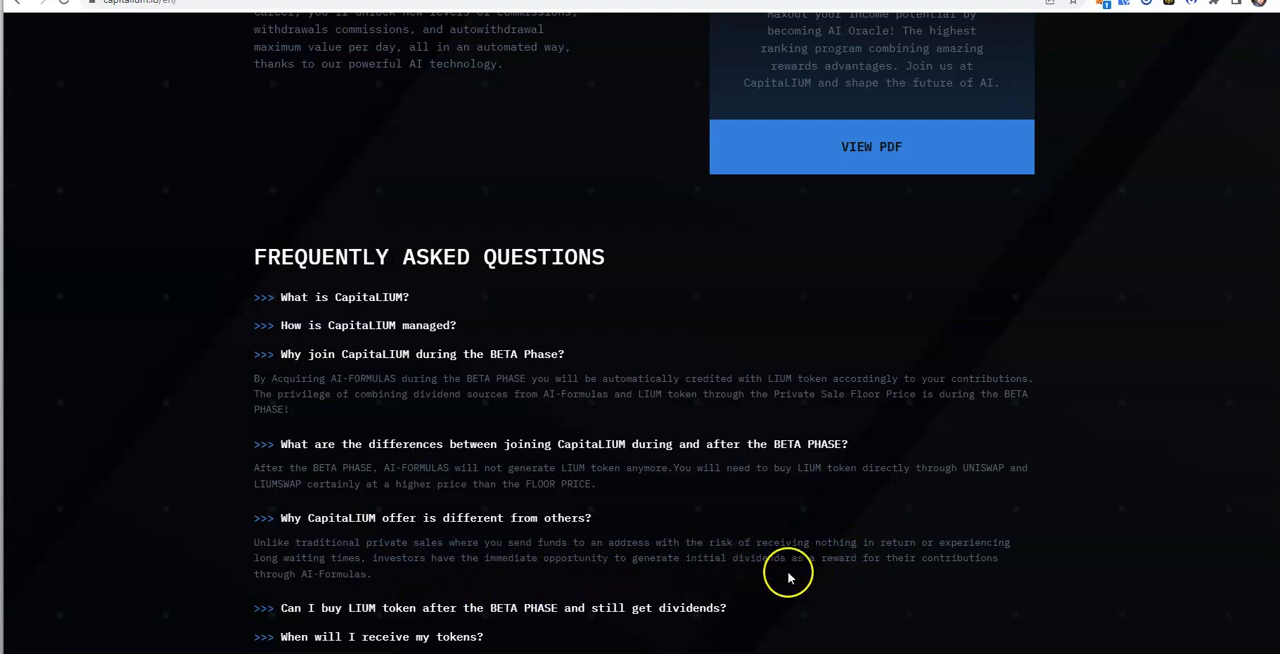
mouse_move(328, 580)
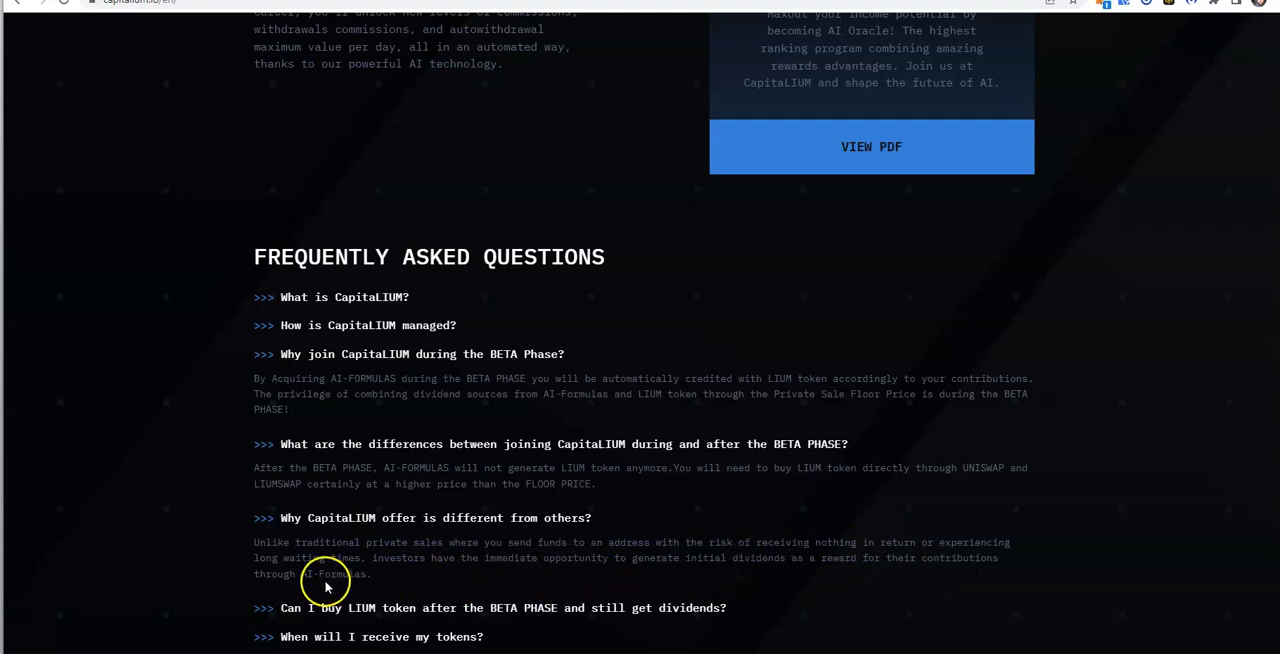
mouse_move(640, 570)
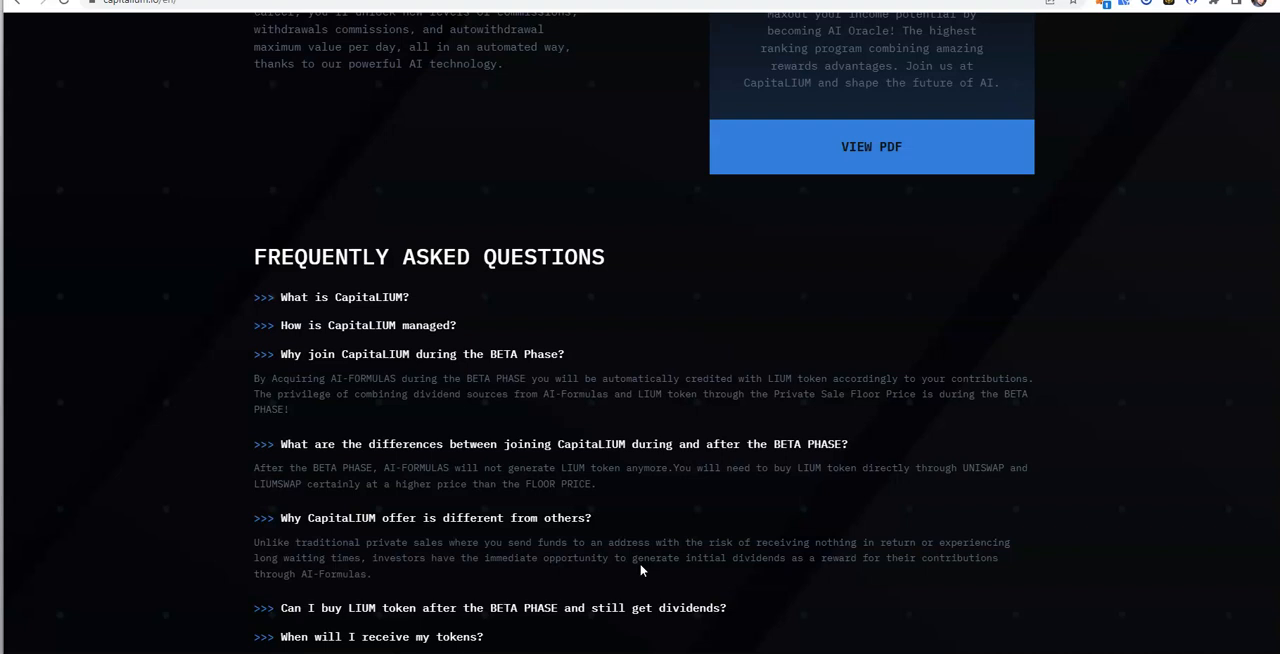
scroll(down, 3)
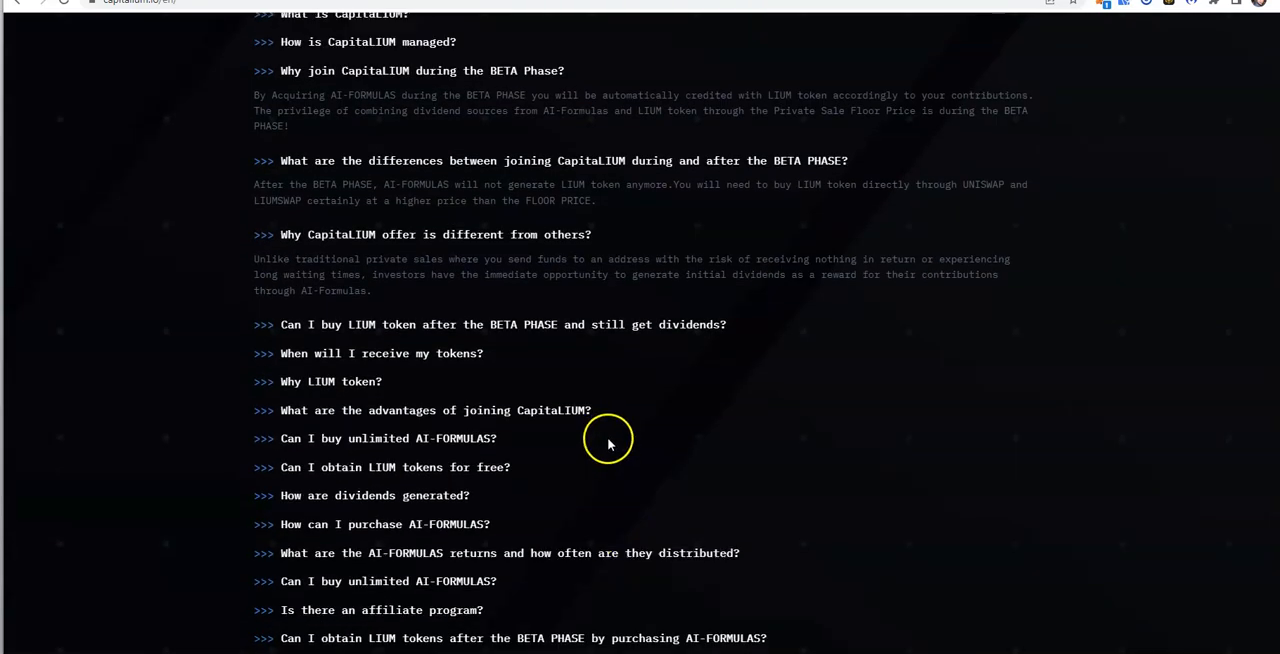
scroll(down, 3)
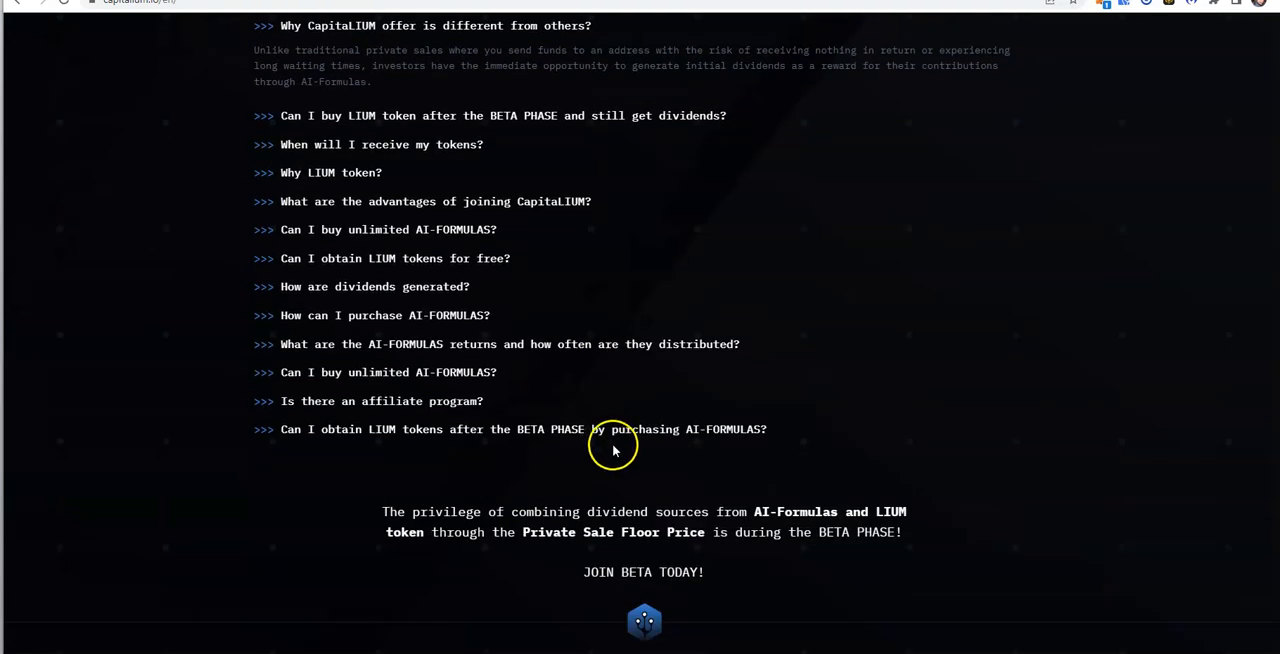
scroll(down, 3)
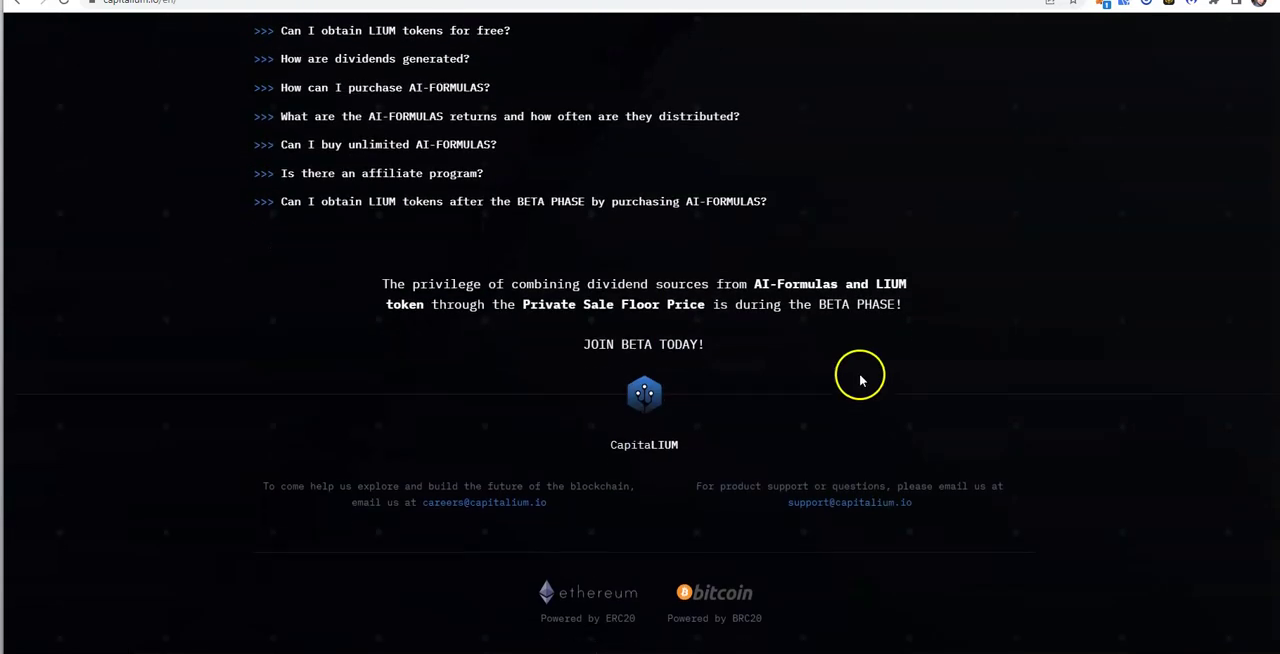
mouse_move(712, 404)
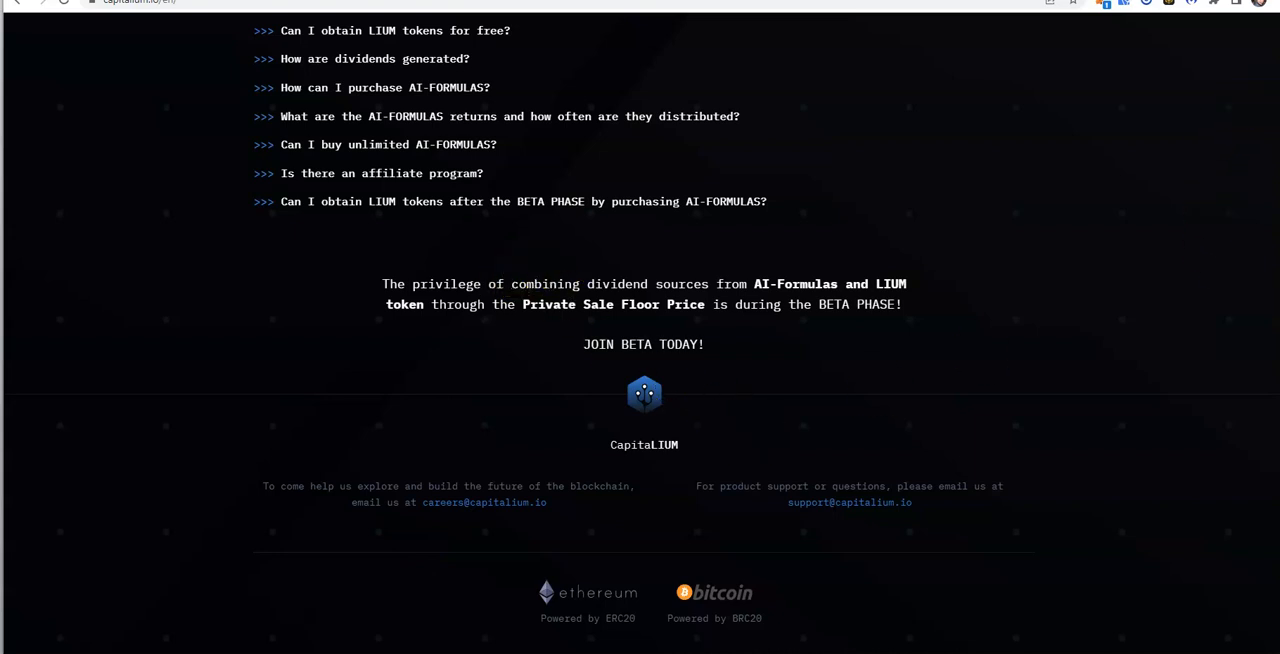
scroll(up, 3)
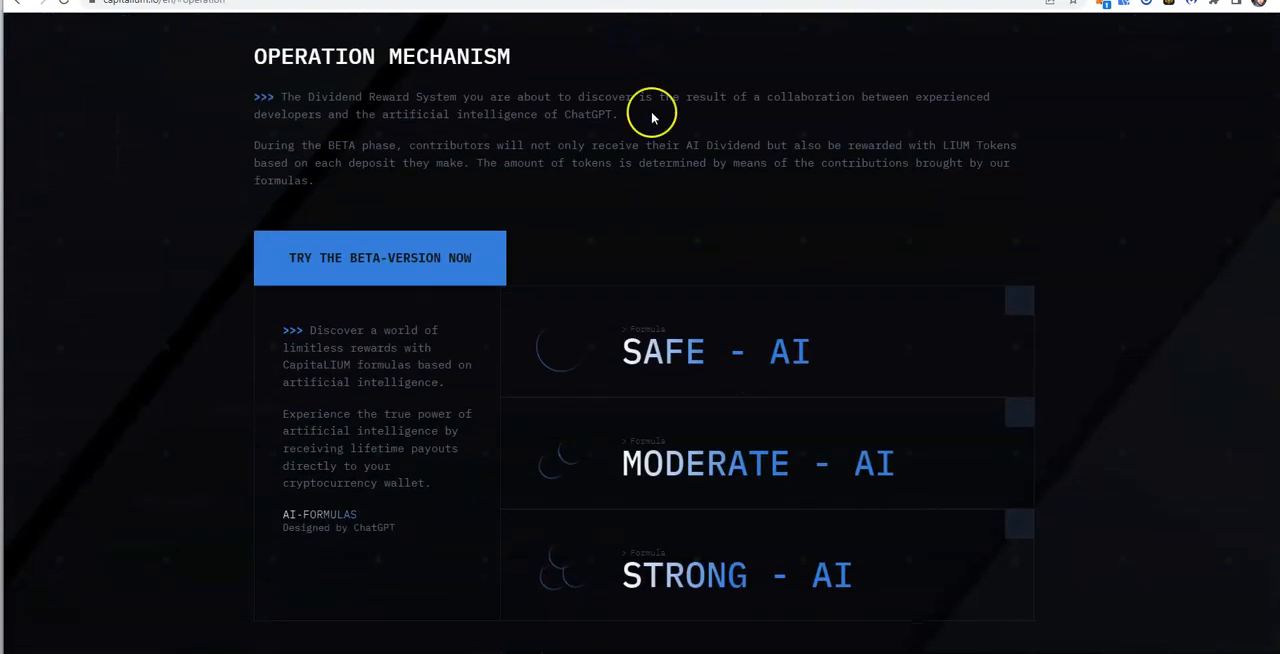
- Scroll back up to the homepage top with the Beta Phase headline and $10 sign-up bonus
scroll(up, 3)
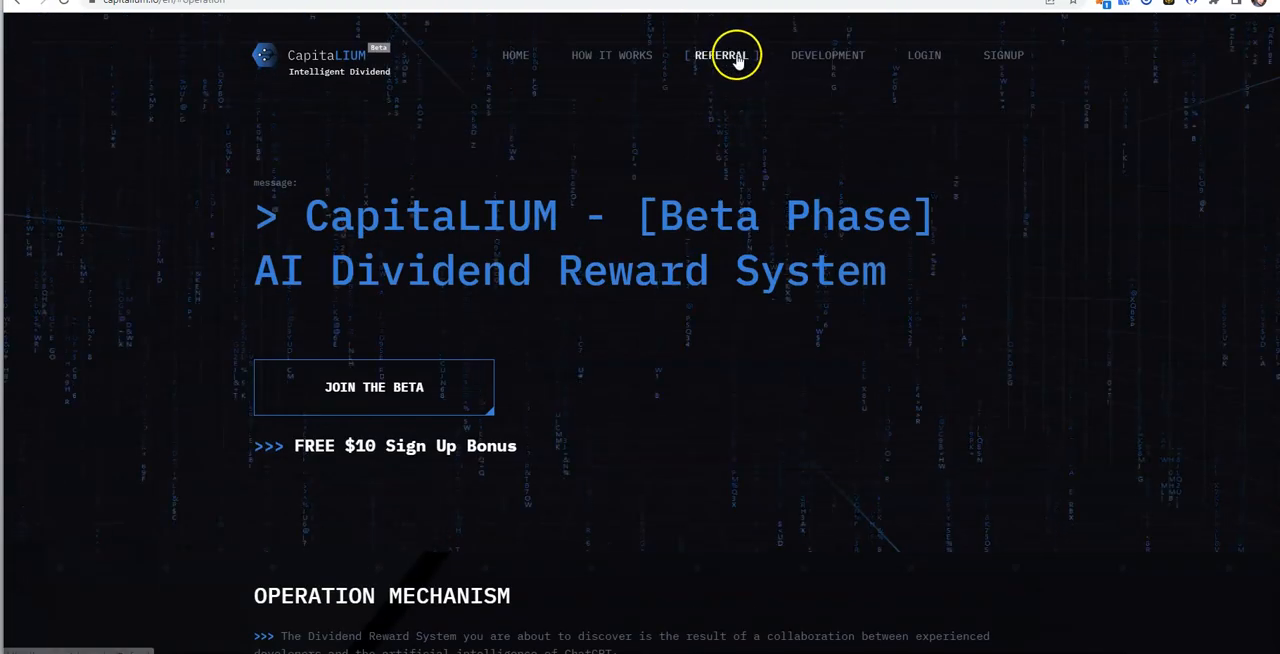
mouse_move(1004, 56)
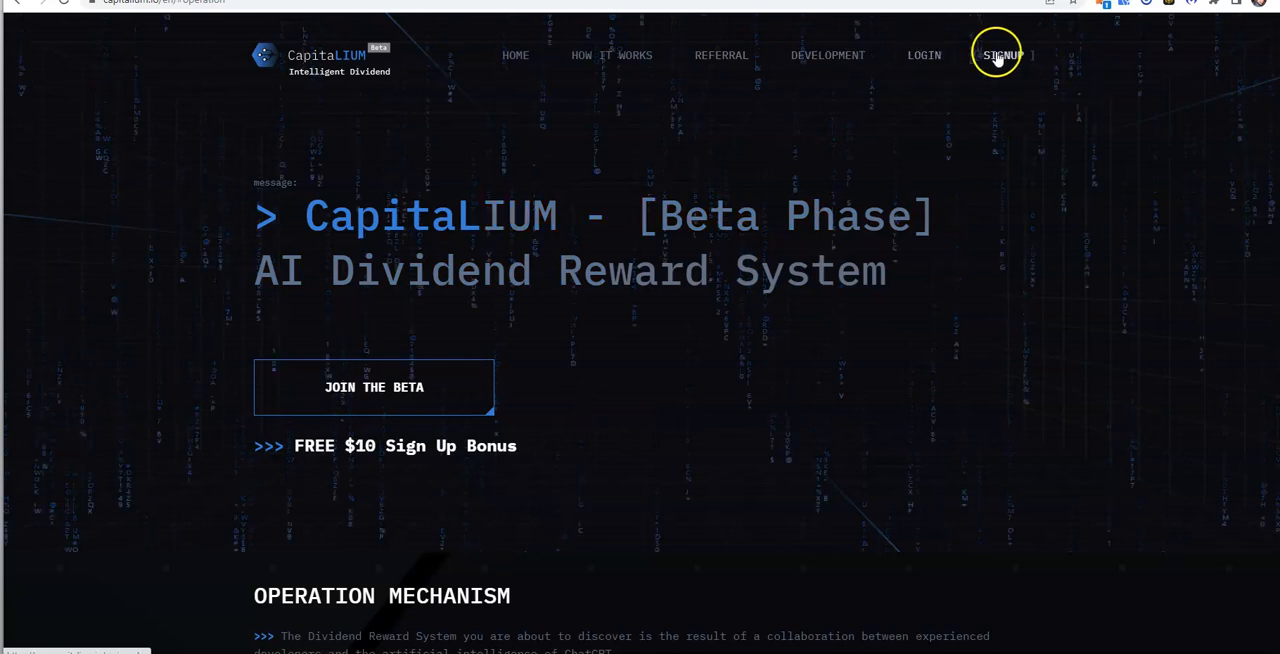
mouse_move(990, 104)
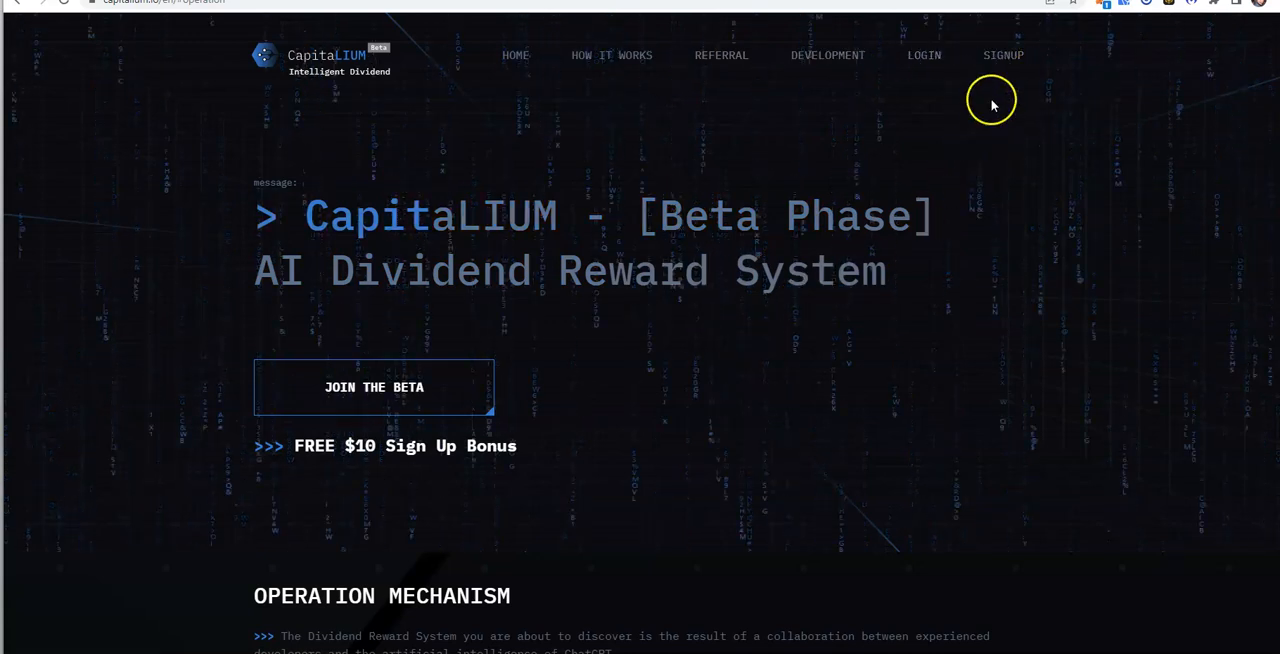
mouse_move(550, 464)
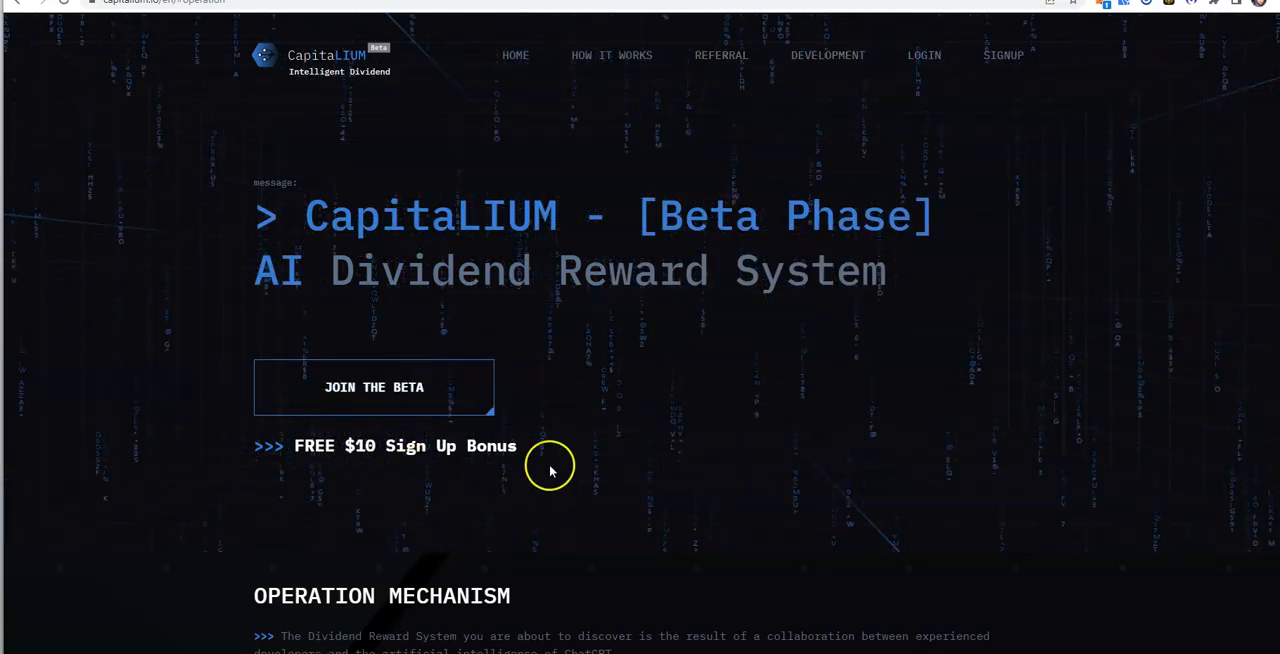
mouse_move(848, 136)
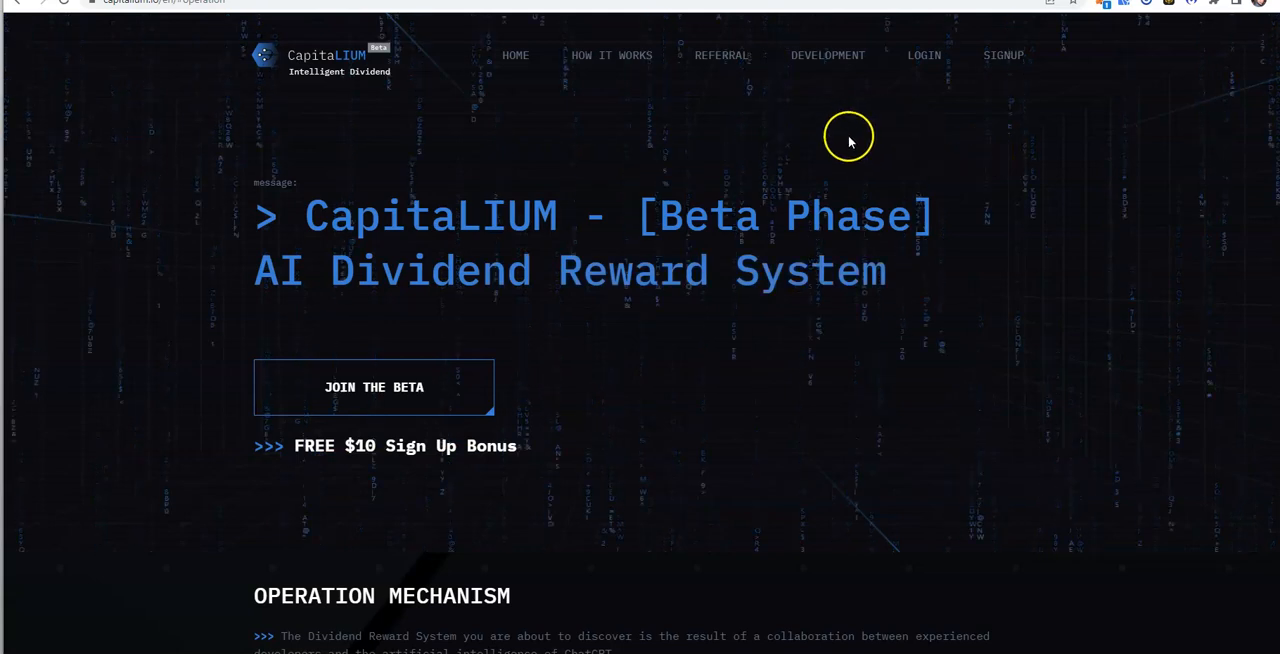
mouse_move(690, 144)
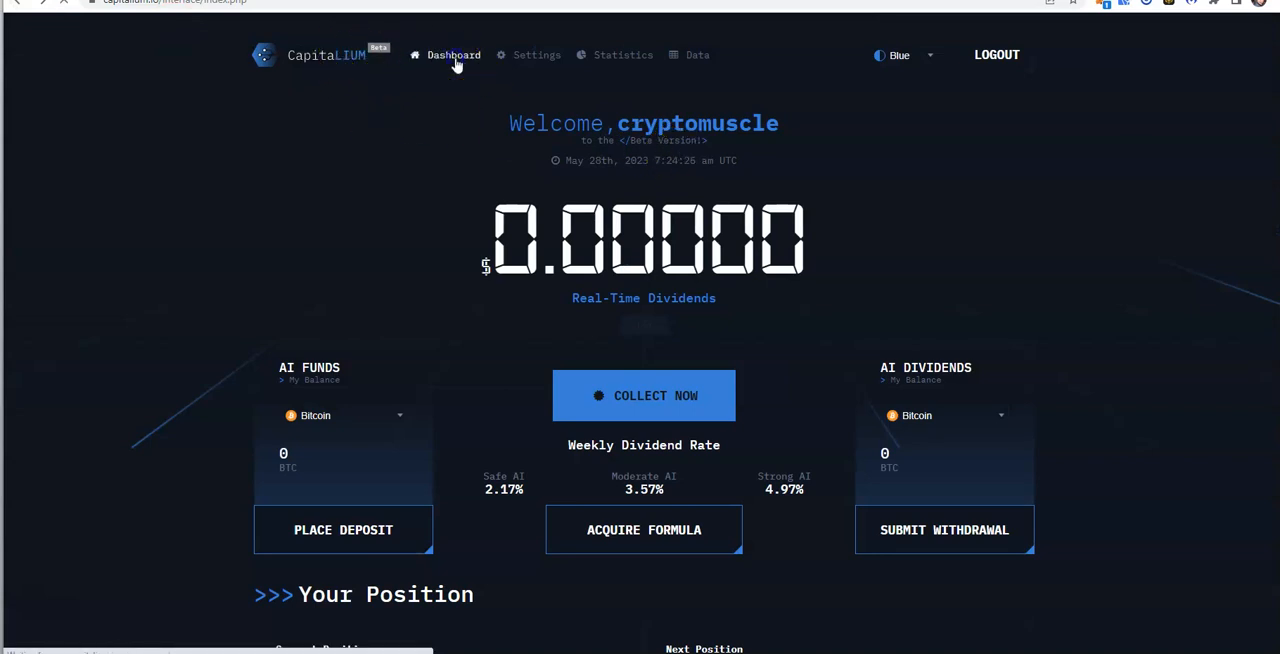
mouse_move(948, 88)
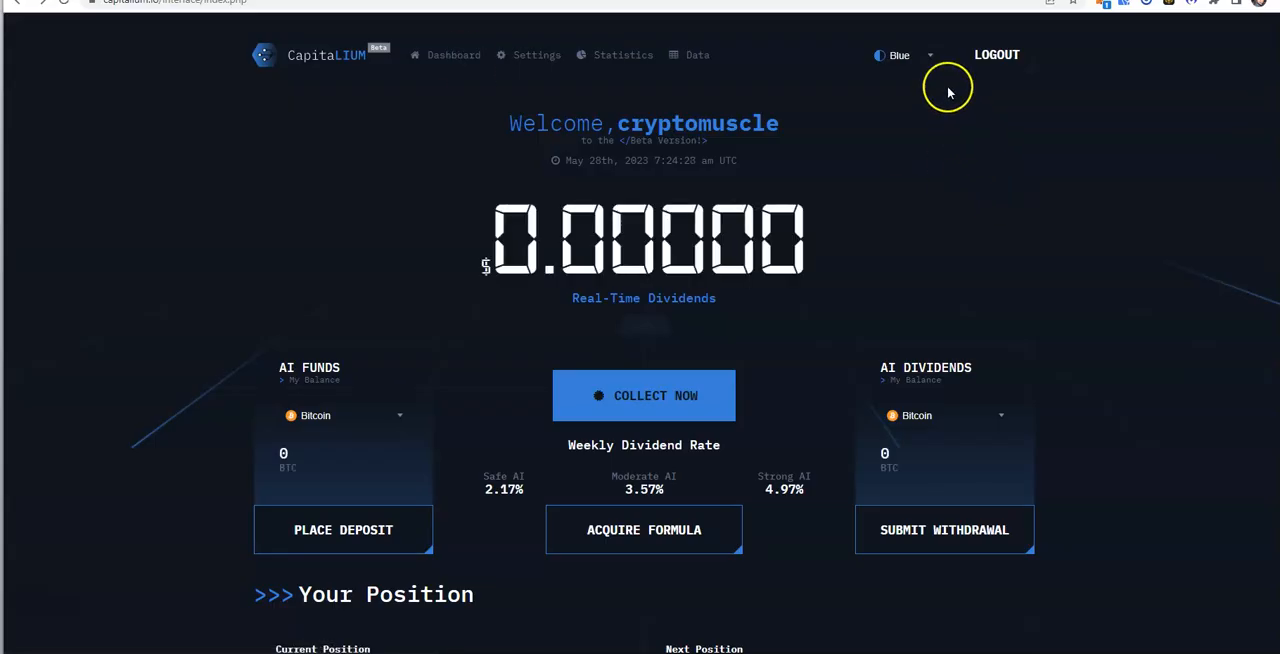
click(900, 56)
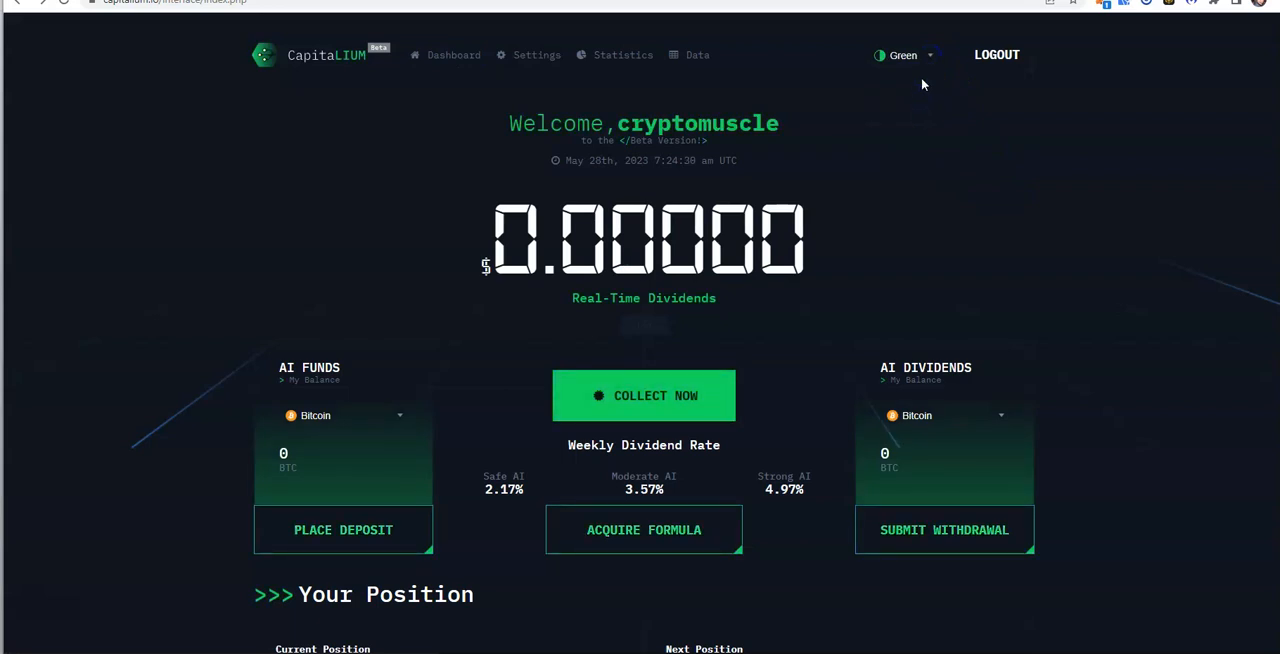
click(904, 56)
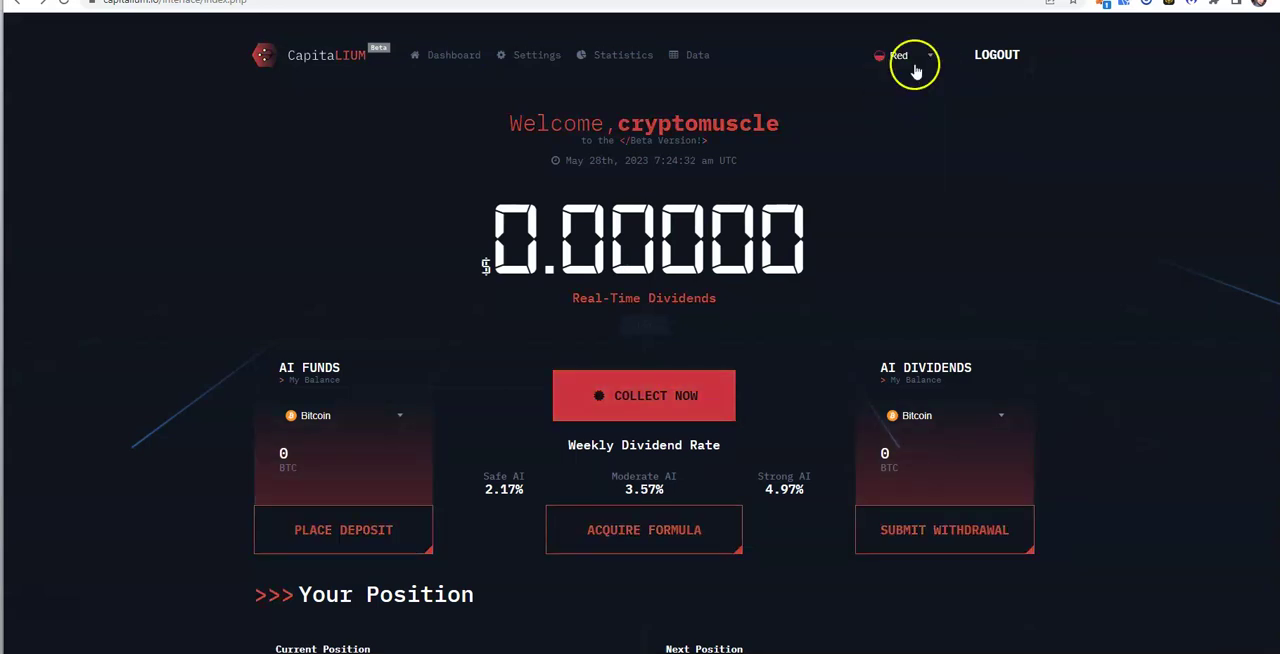
click(904, 56)
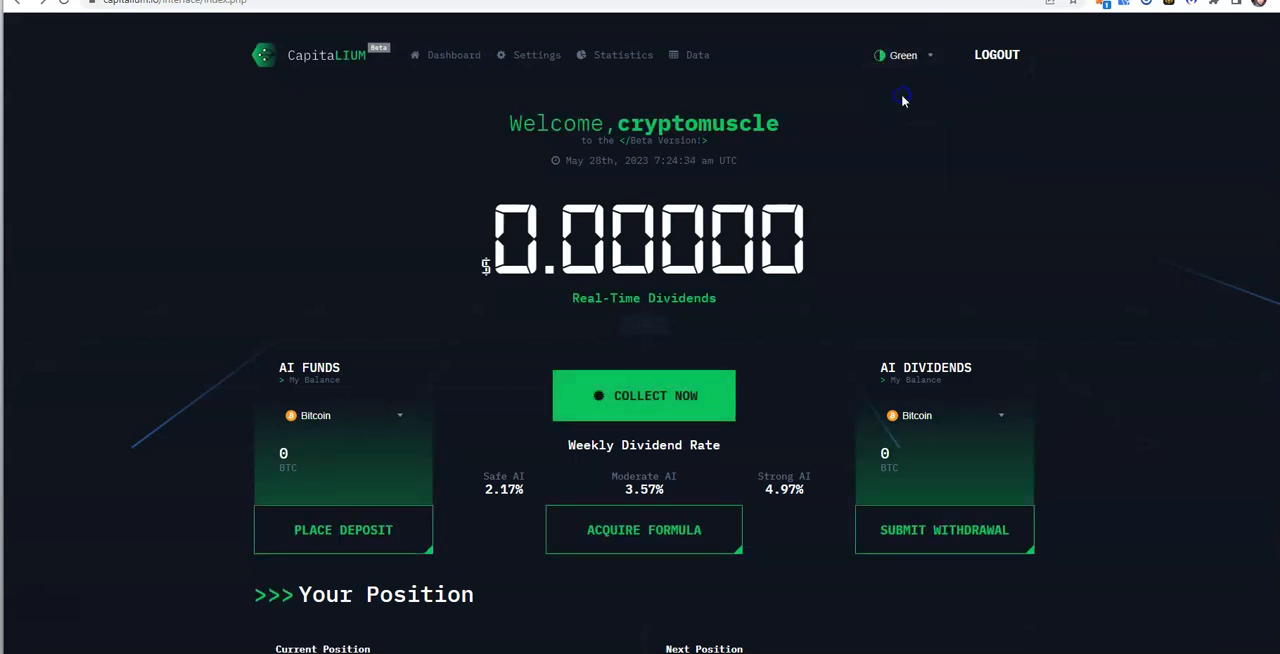
click(902, 56)
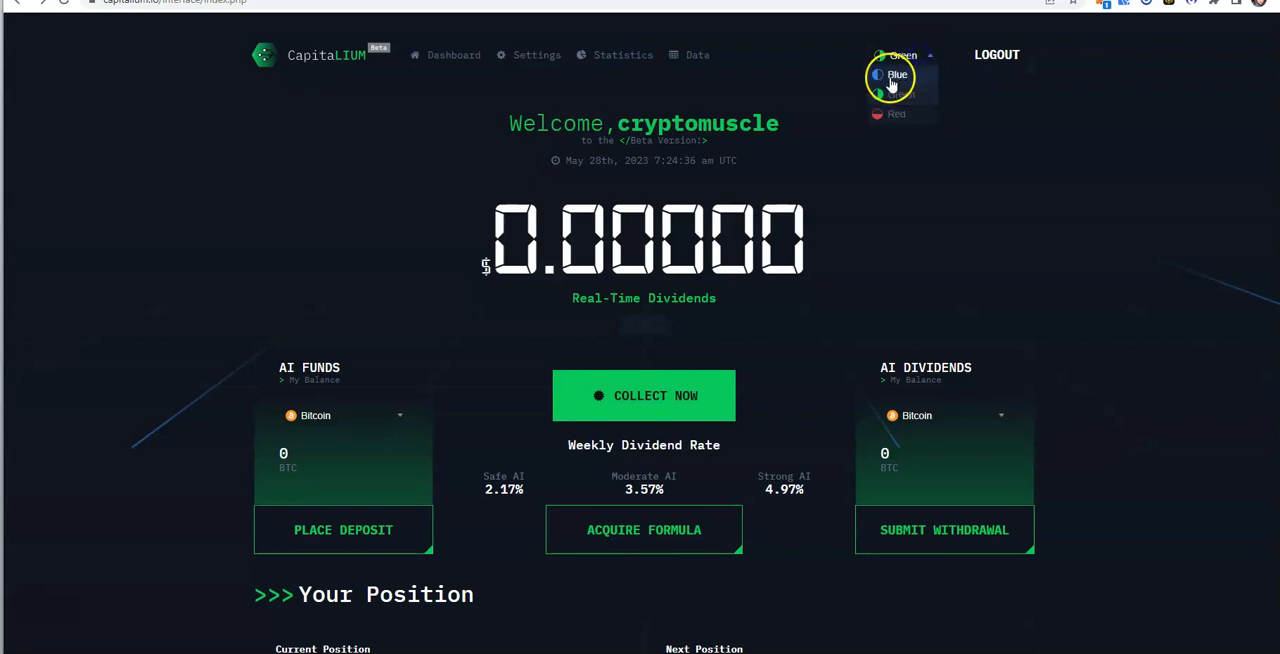
click(896, 76)
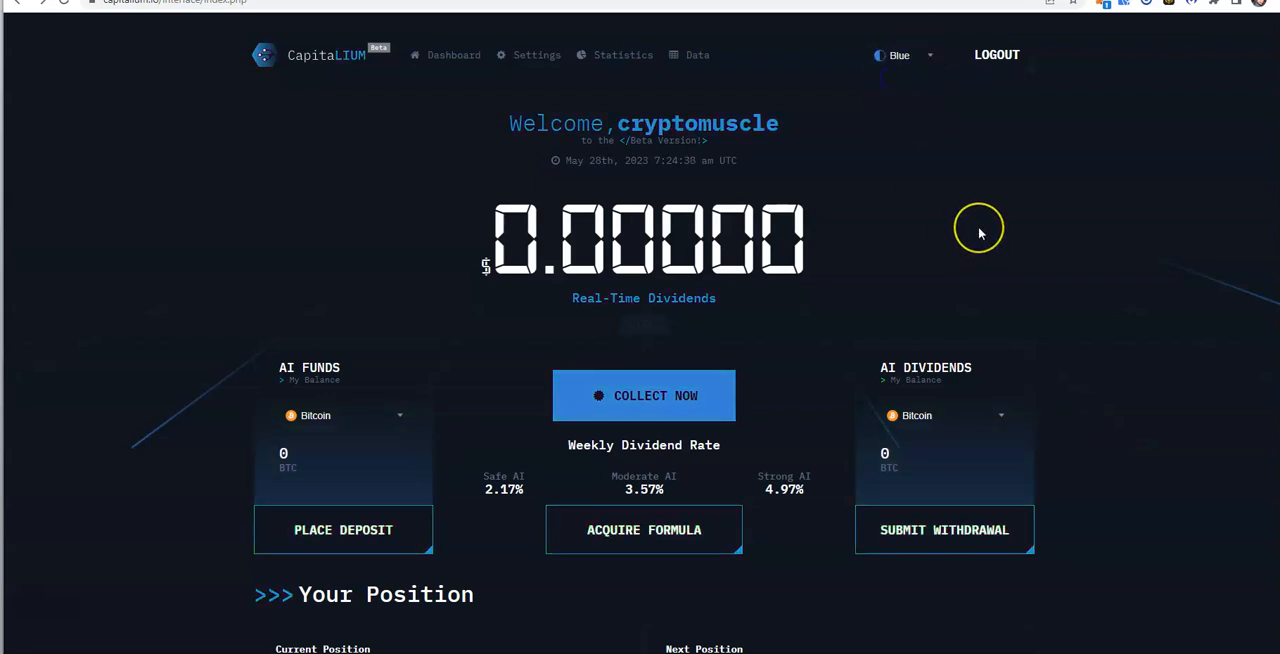
mouse_move(980, 232)
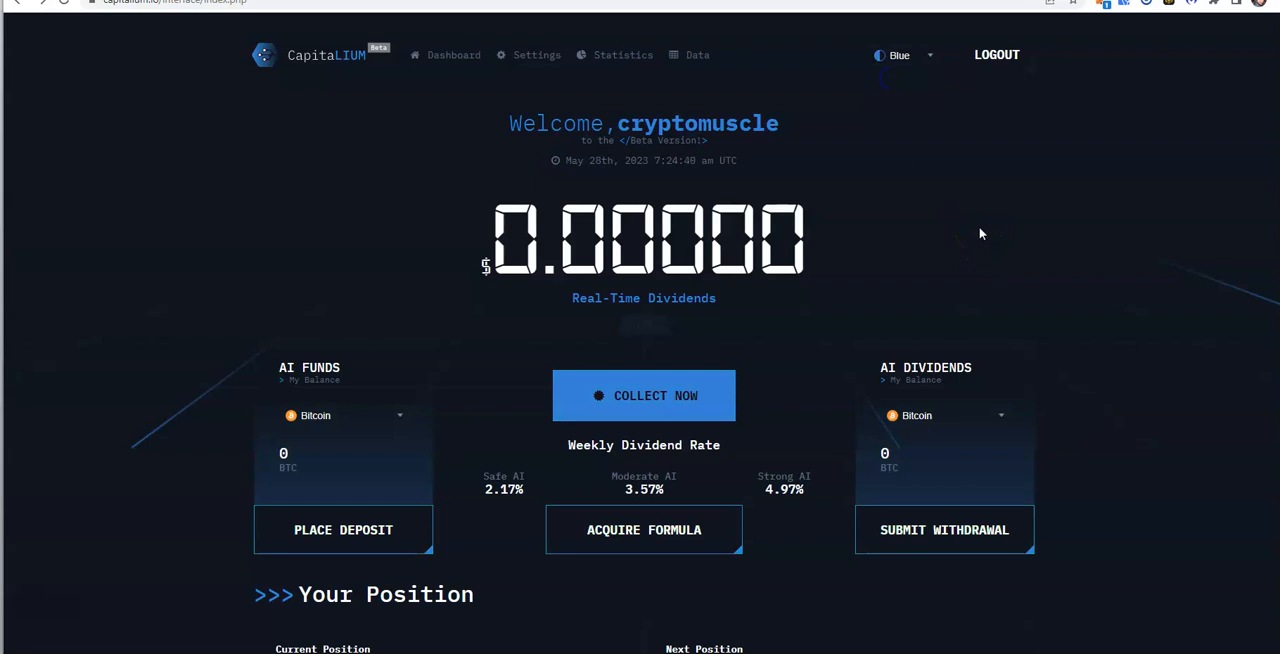
mouse_move(356, 70)
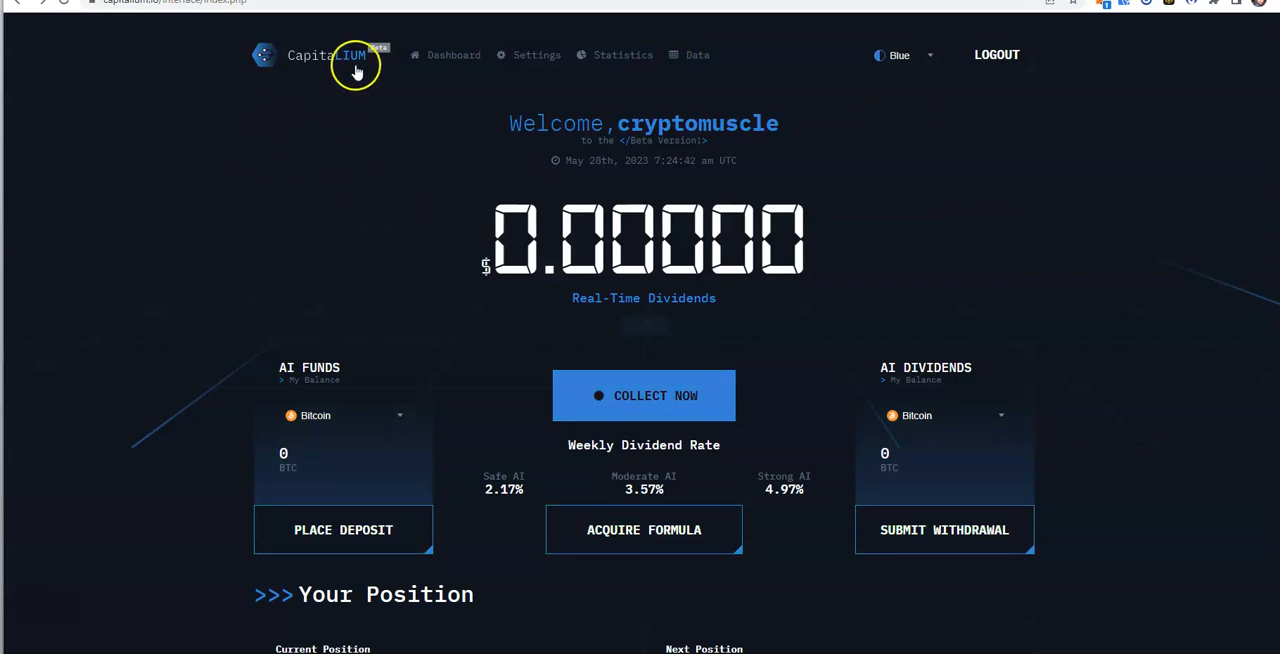
mouse_move(672, 246)
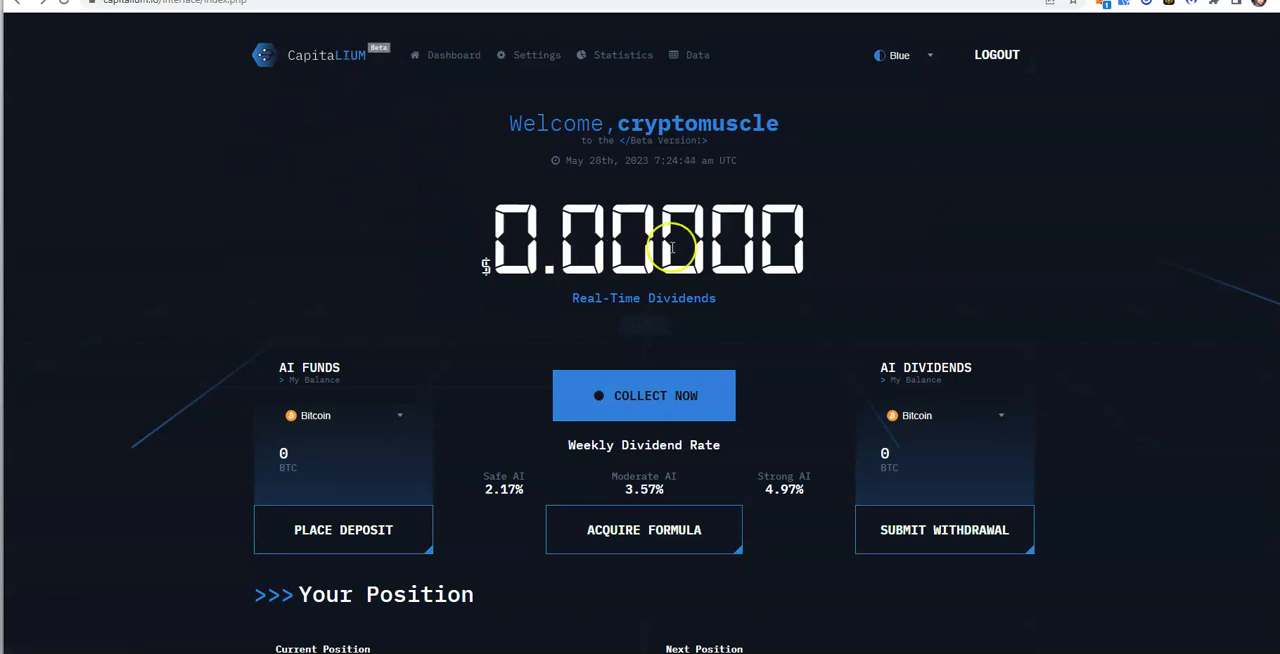
mouse_move(592, 188)
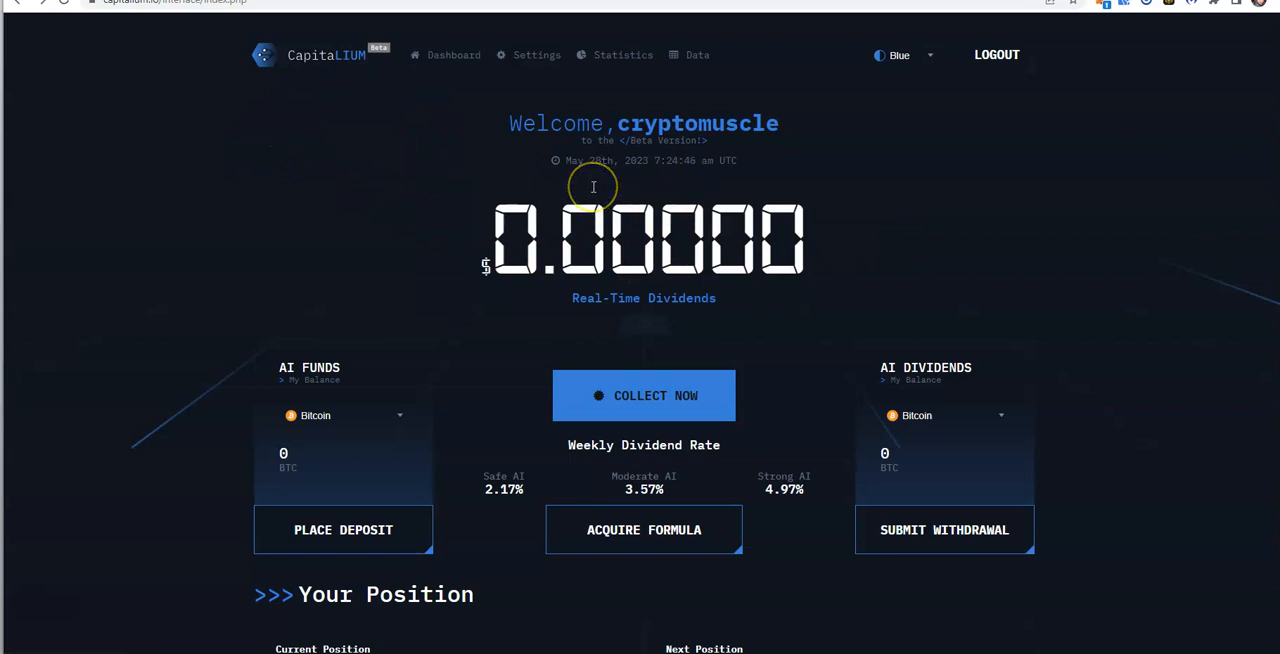
mouse_move(530, 376)
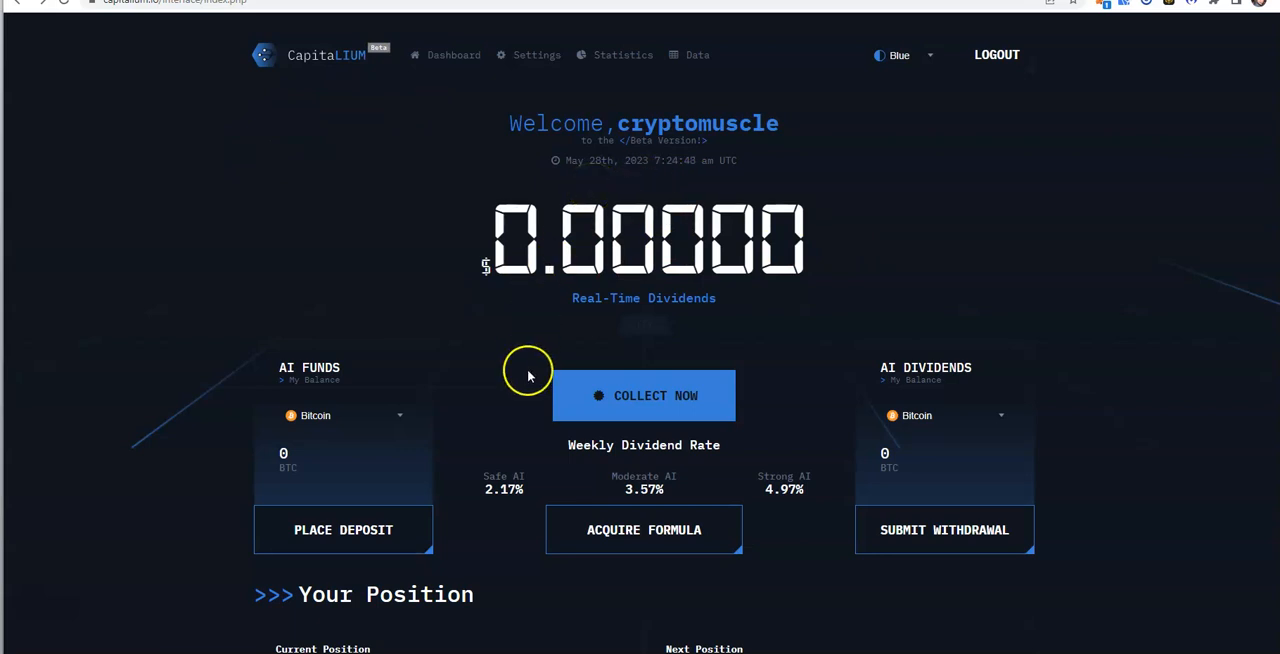
scroll(down, 3)
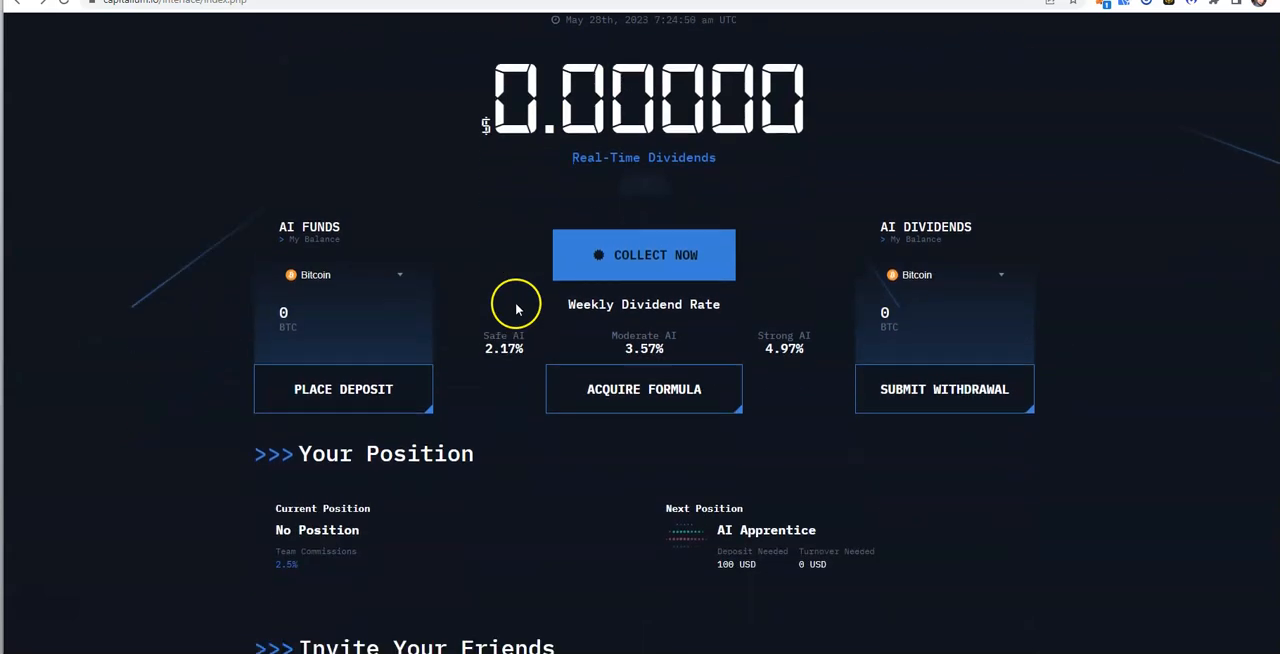
scroll(down, 3)
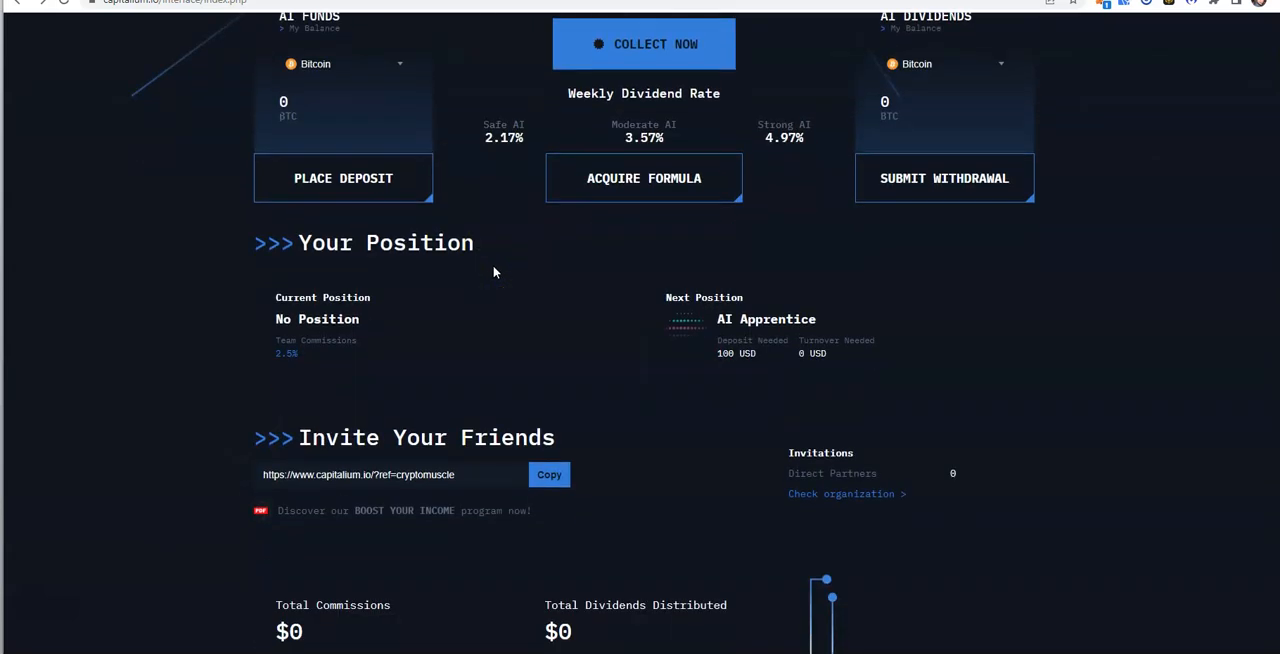
scroll(down, 3)
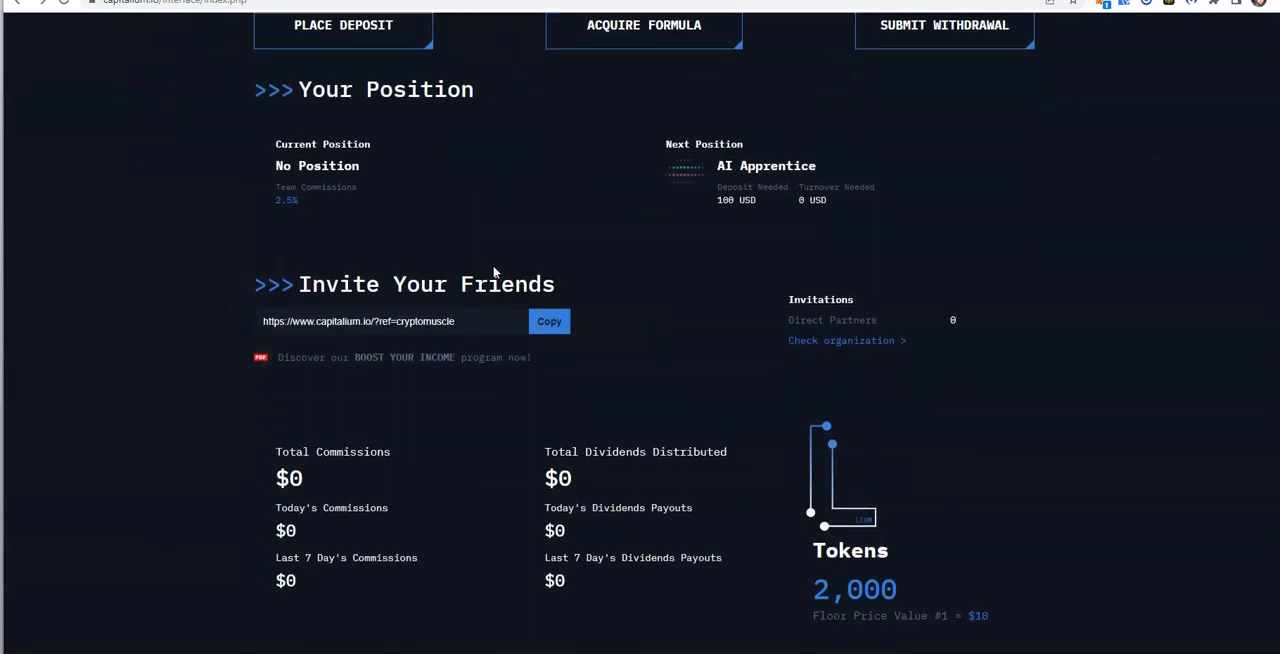
scroll(down, 3)
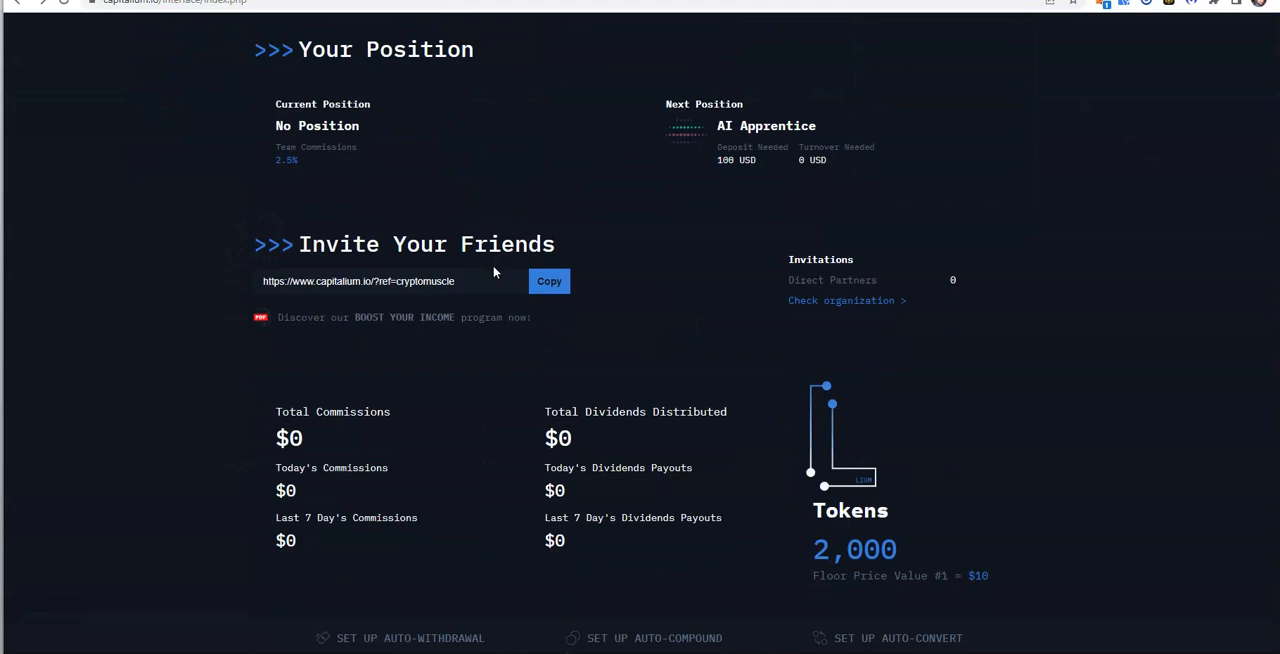
scroll(up, 3)
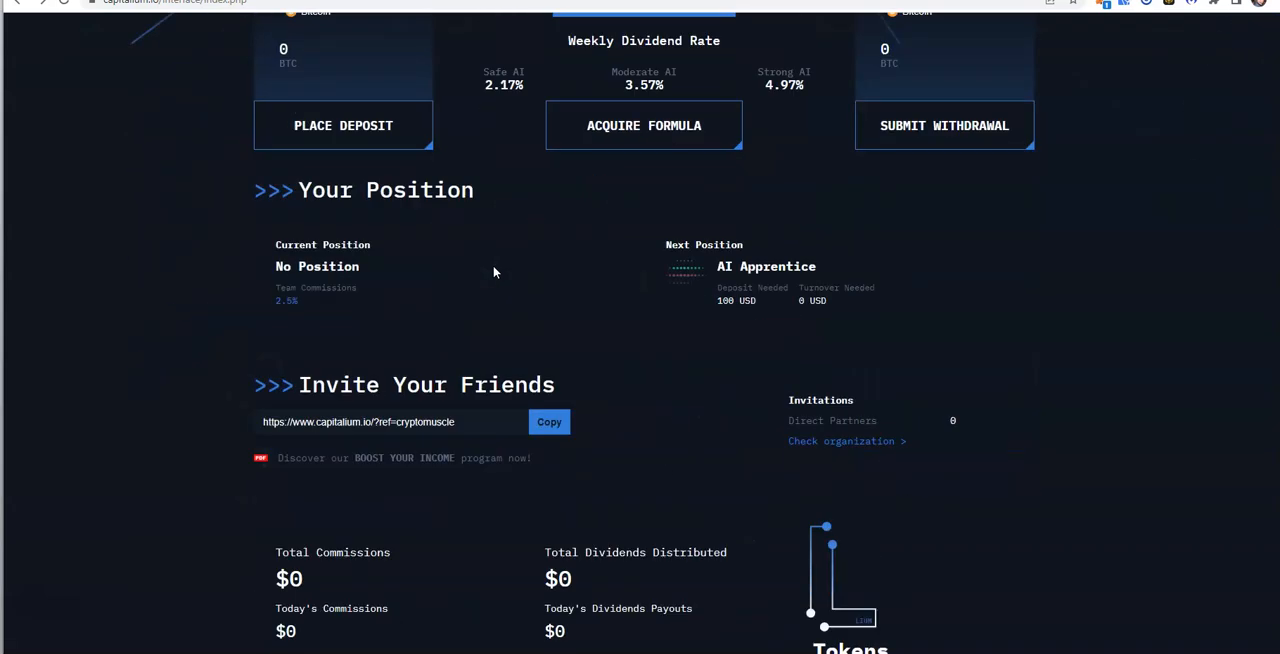
scroll(down, 3)
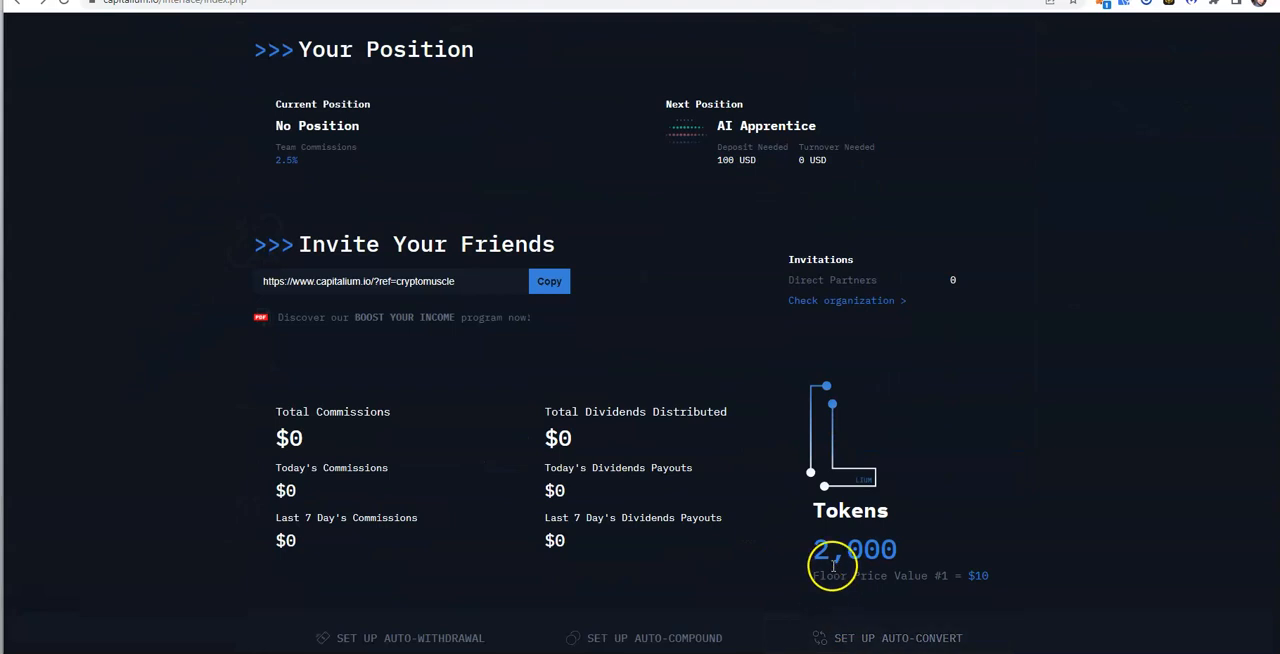
mouse_move(864, 588)
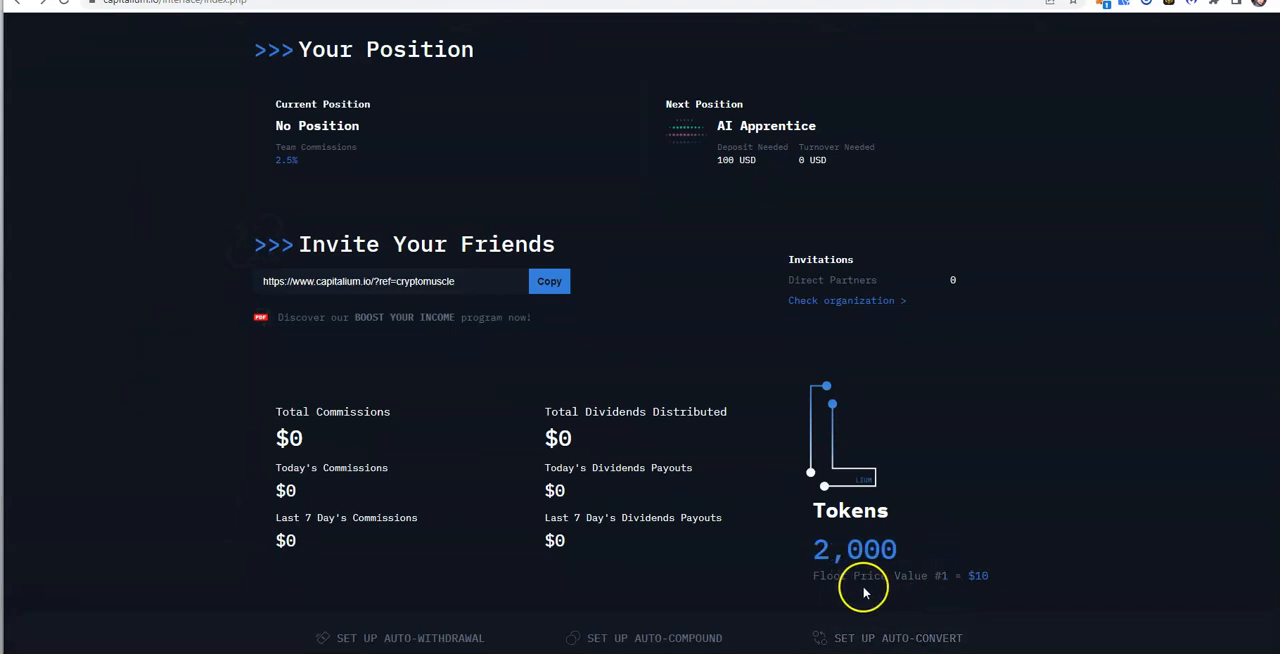
mouse_move(990, 588)
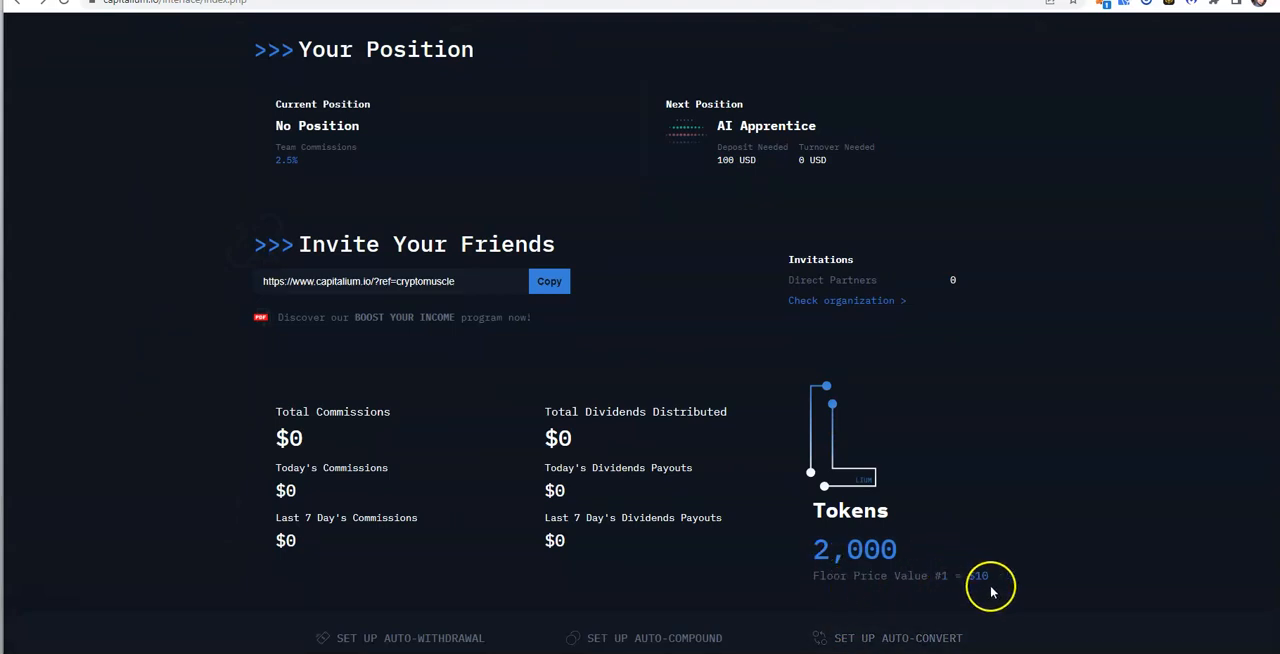
scroll(up, 3)
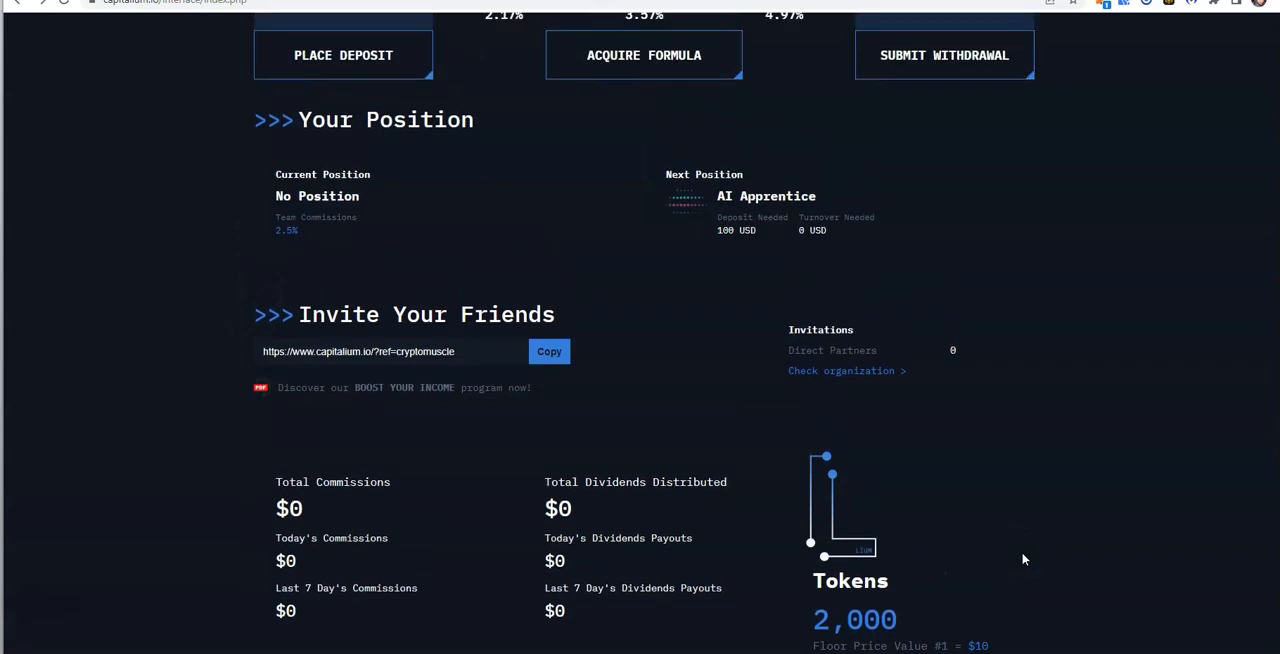
scroll(down, 3)
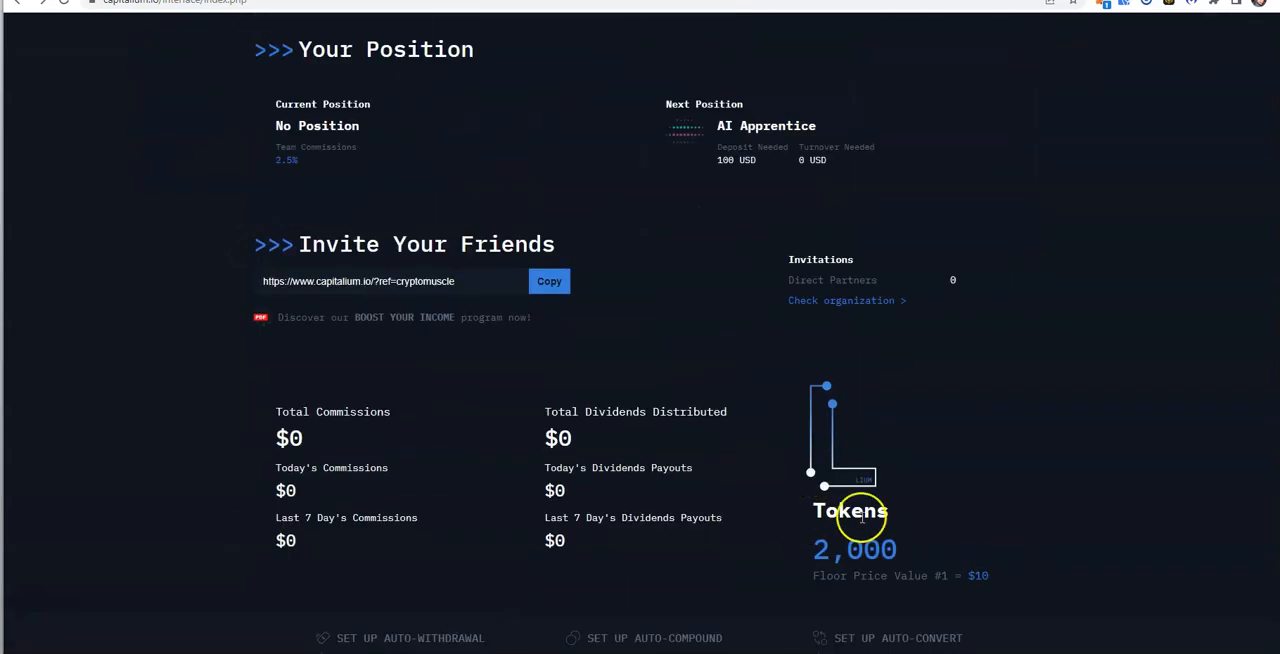
scroll(up, 3)
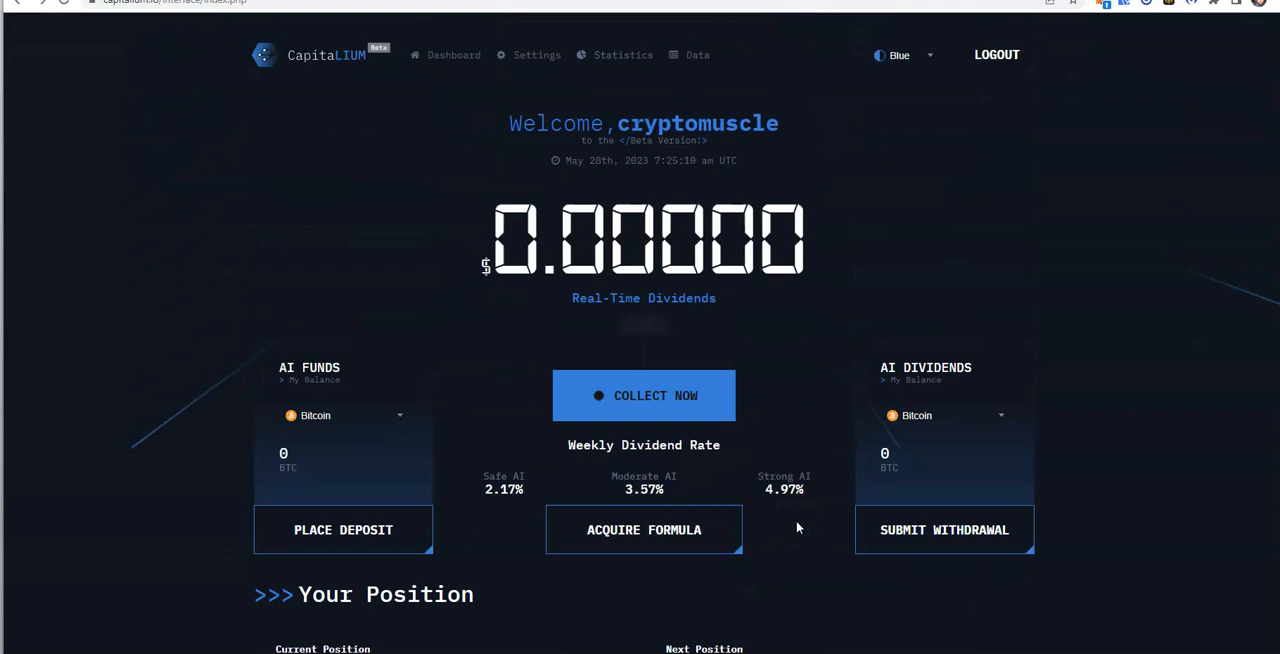
mouse_move(430, 178)
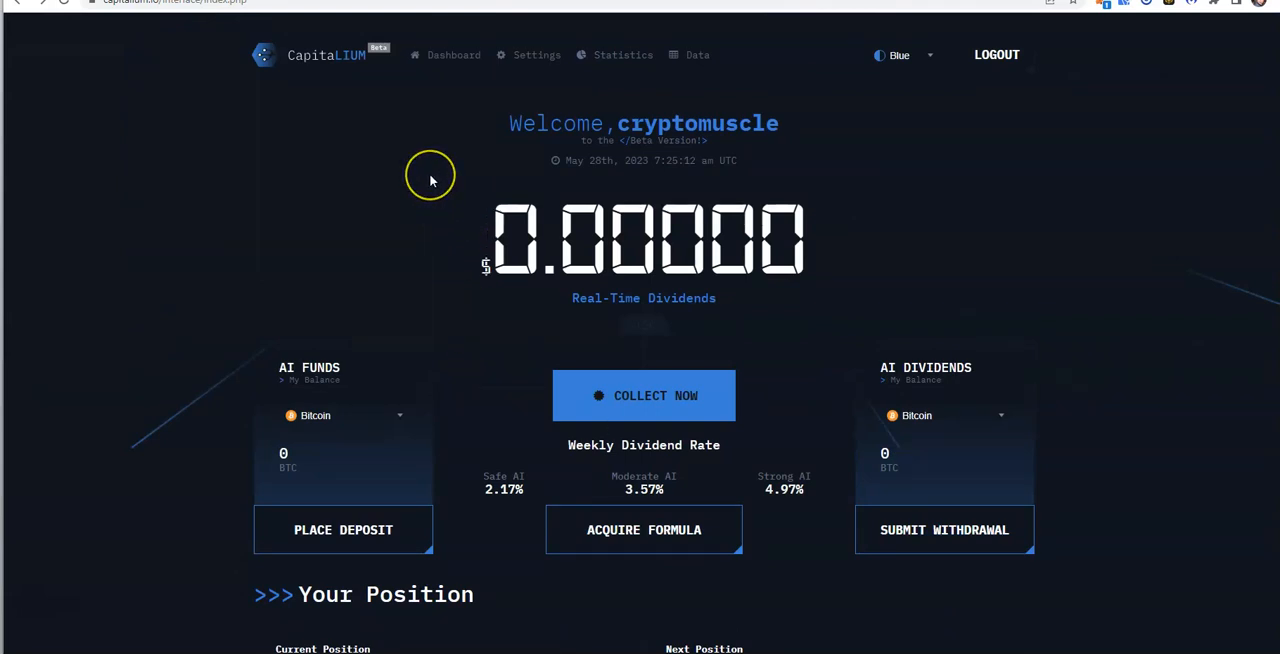
mouse_move(432, 182)
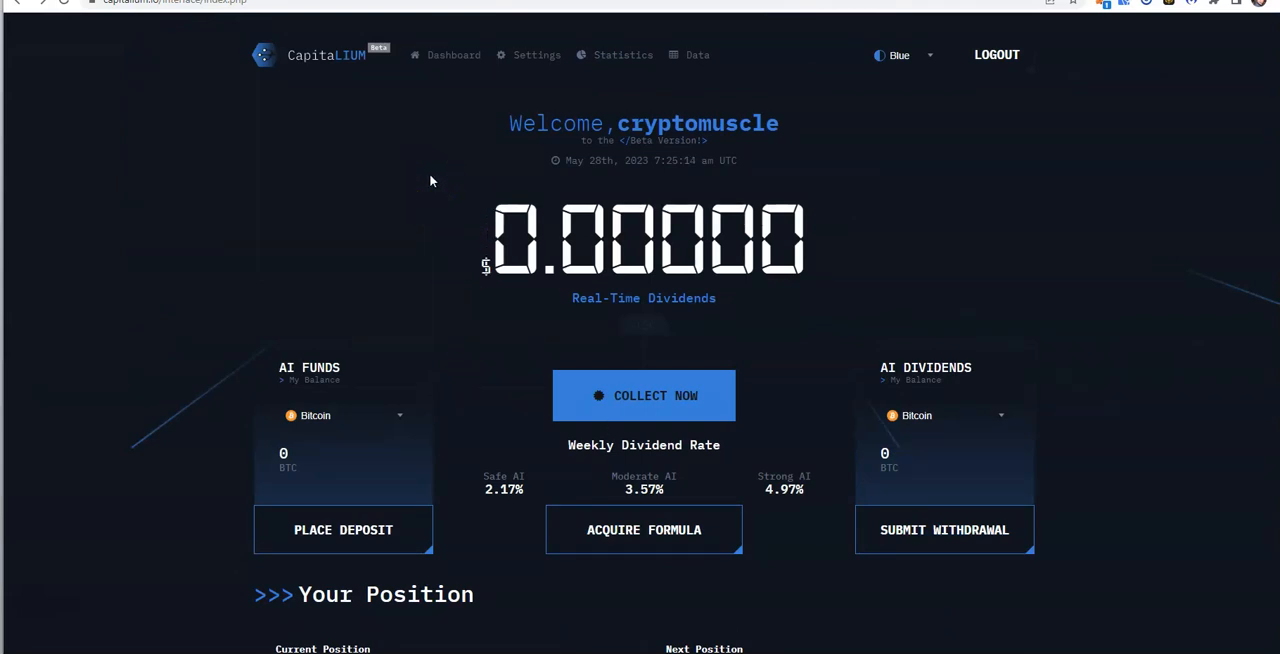
scroll(down, 3)
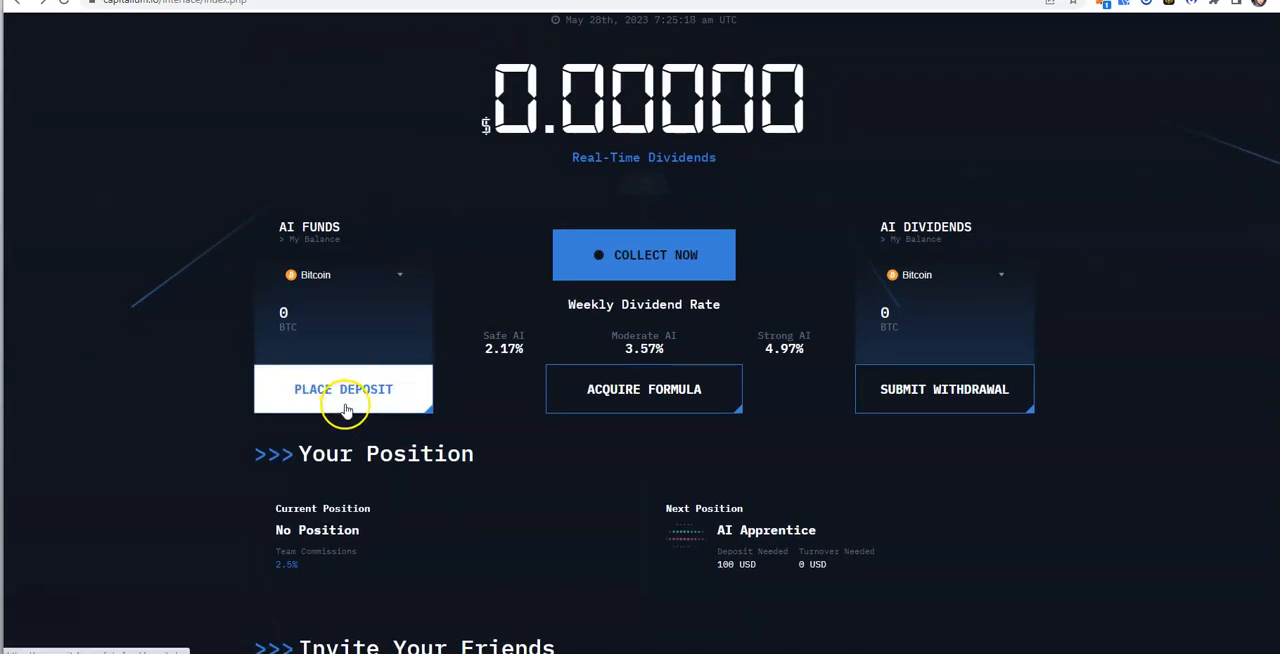
- Start a deposit and choose USDT (TRC20) as the deposit cryptocurrency
click(344, 388)
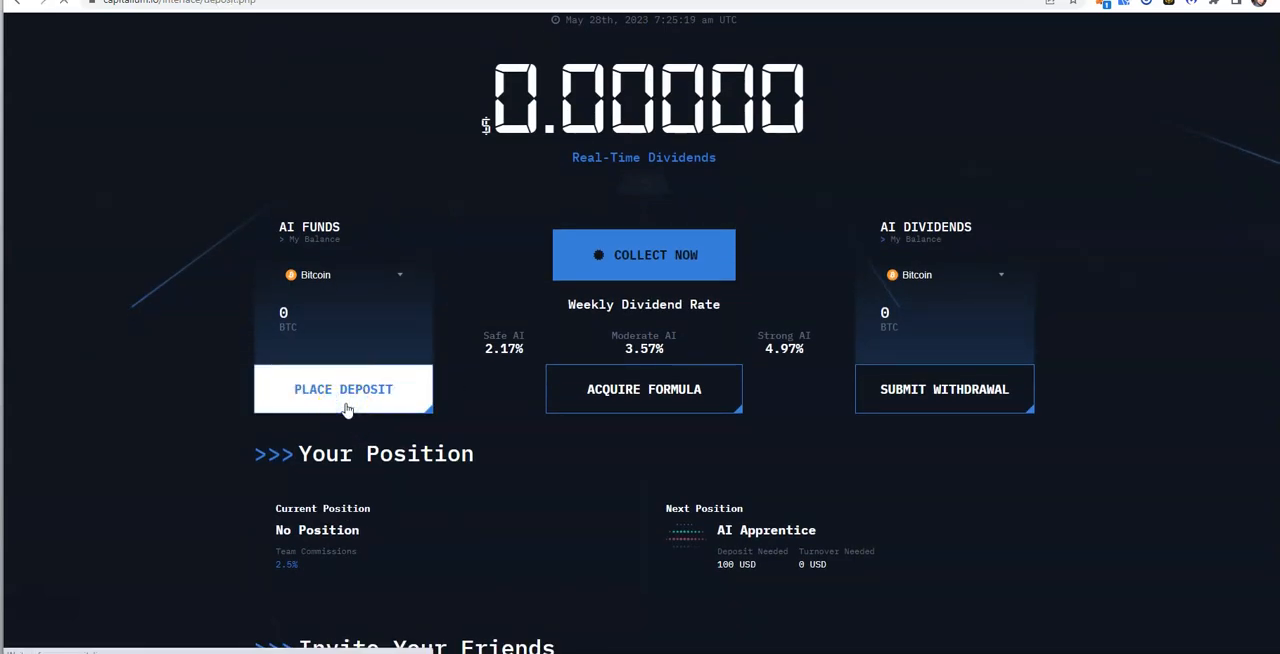
click(344, 388)
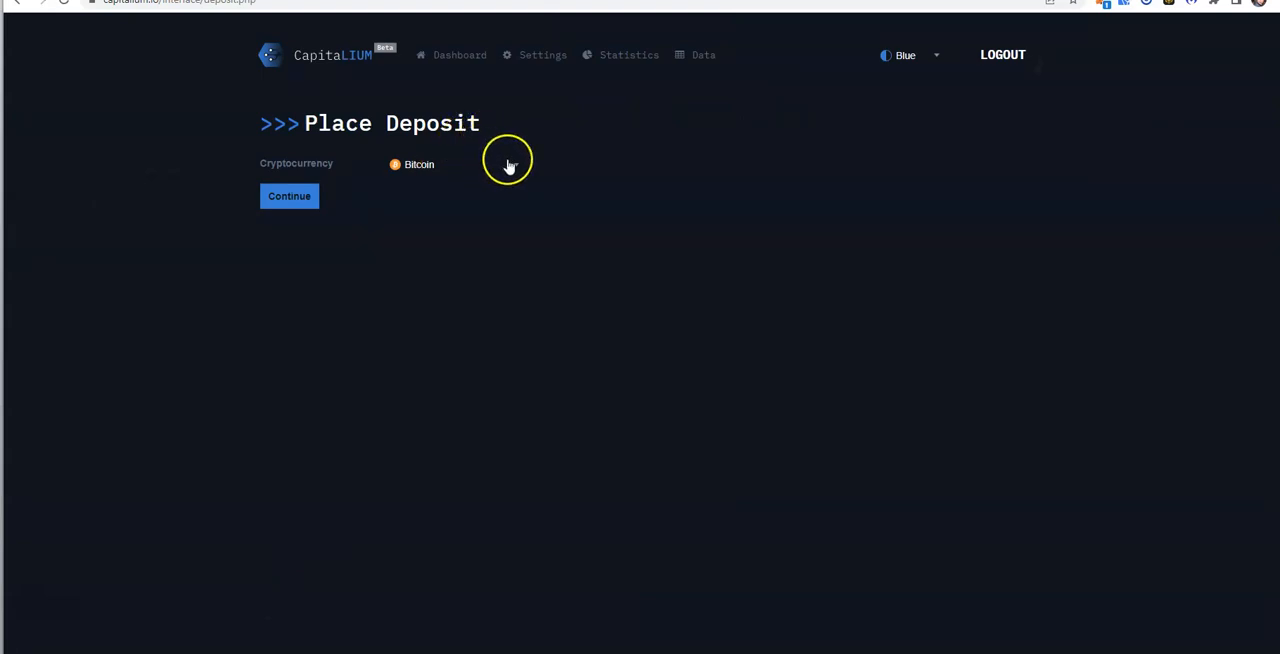
click(456, 164)
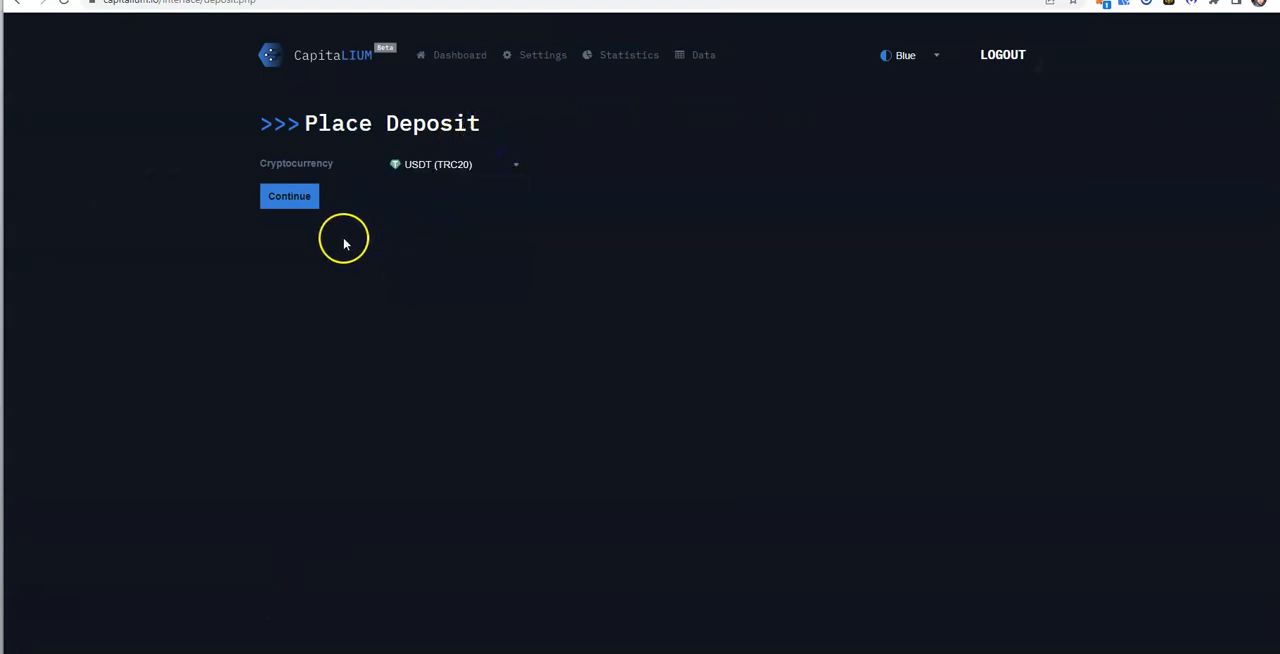
mouse_move(540, 168)
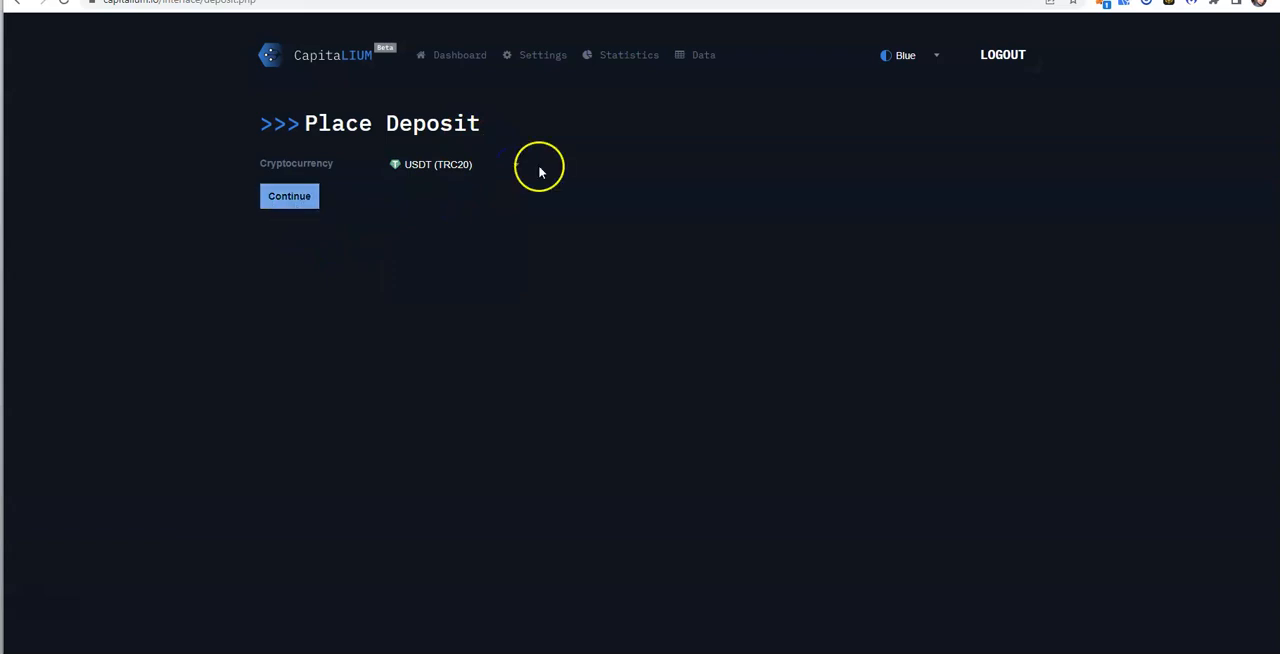
click(450, 164)
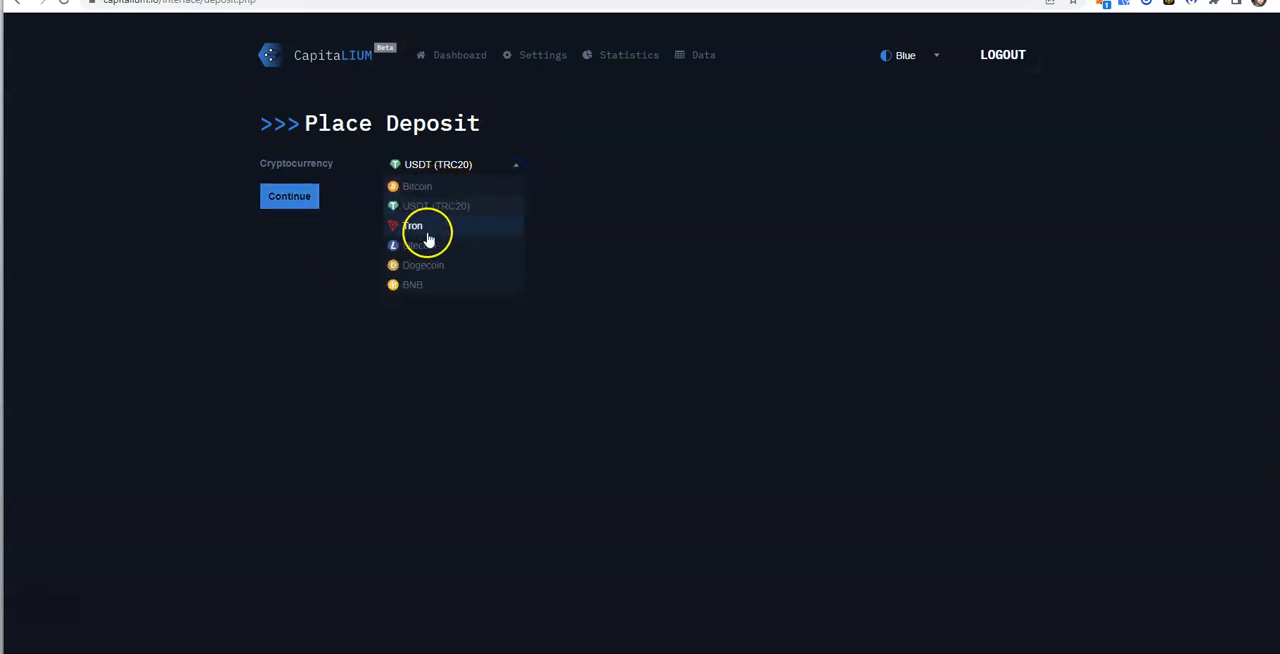
mouse_move(464, 244)
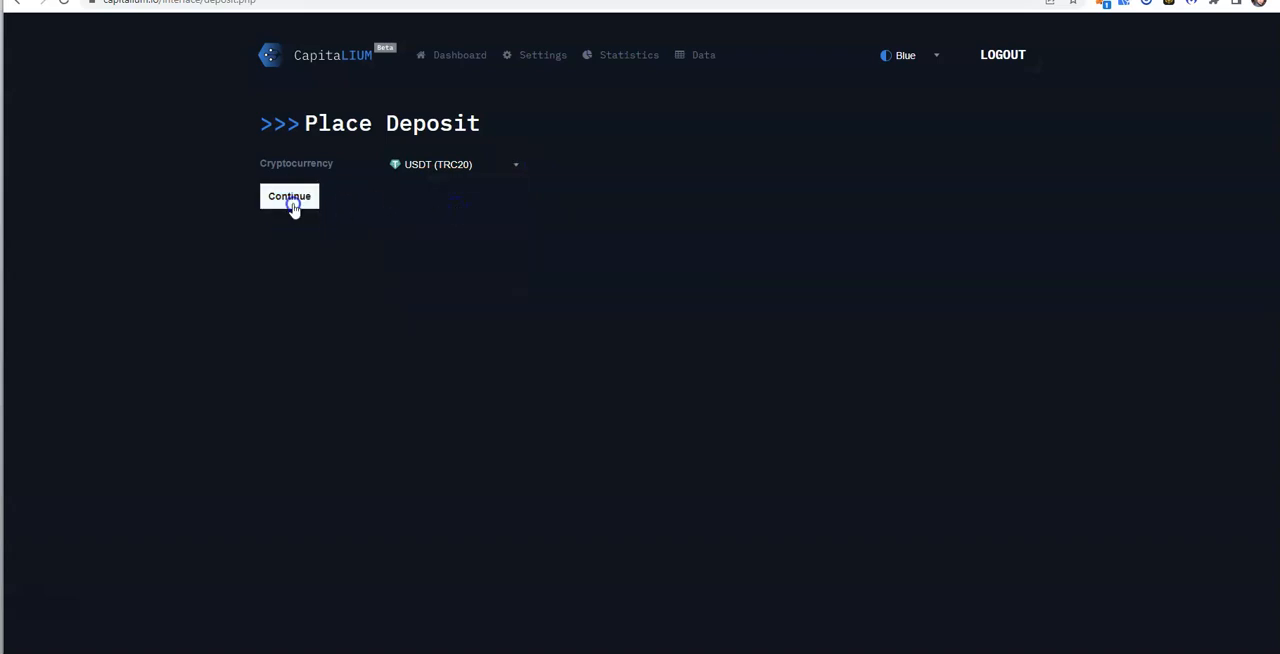
- Continue to the USDT (TRC20) deposit address and start the 1,000 USDT wallet transfer
click(288, 196)
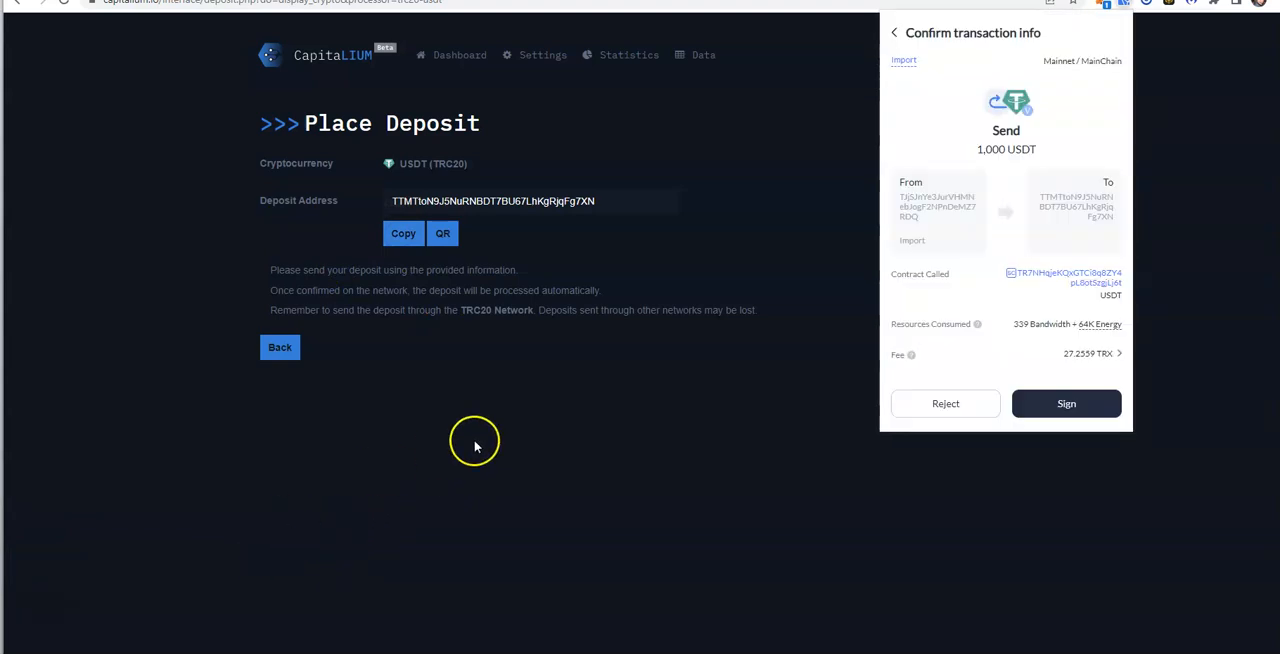
mouse_move(494, 288)
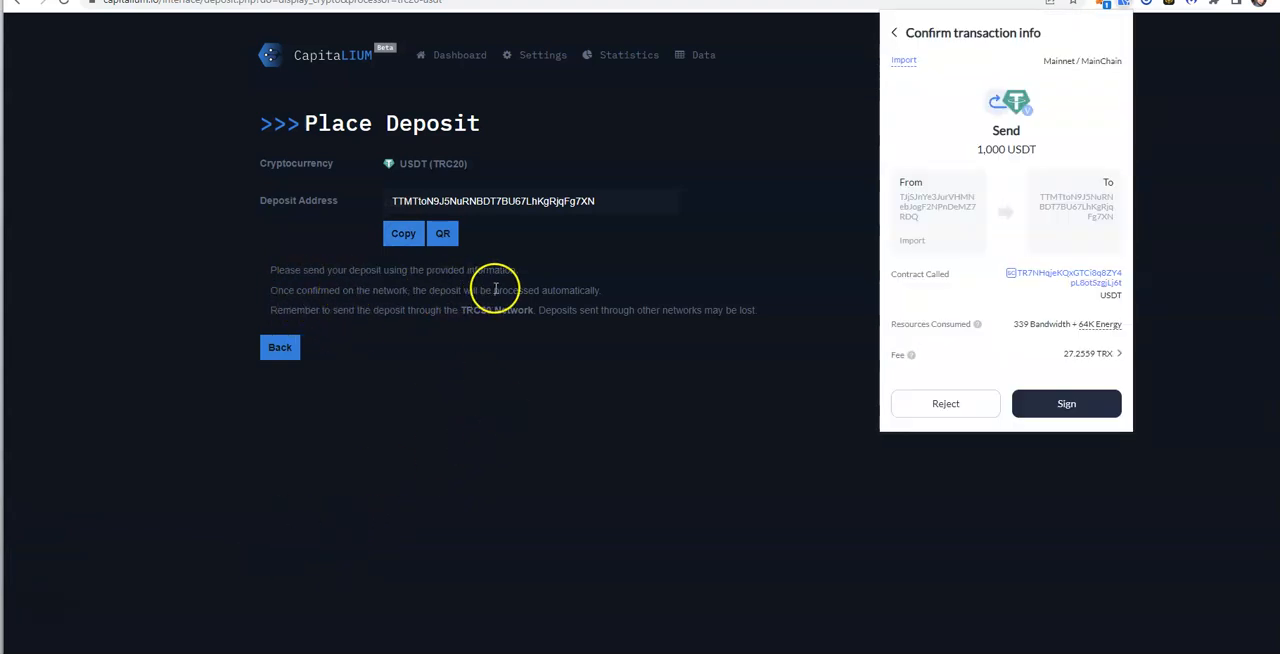
mouse_move(460, 328)
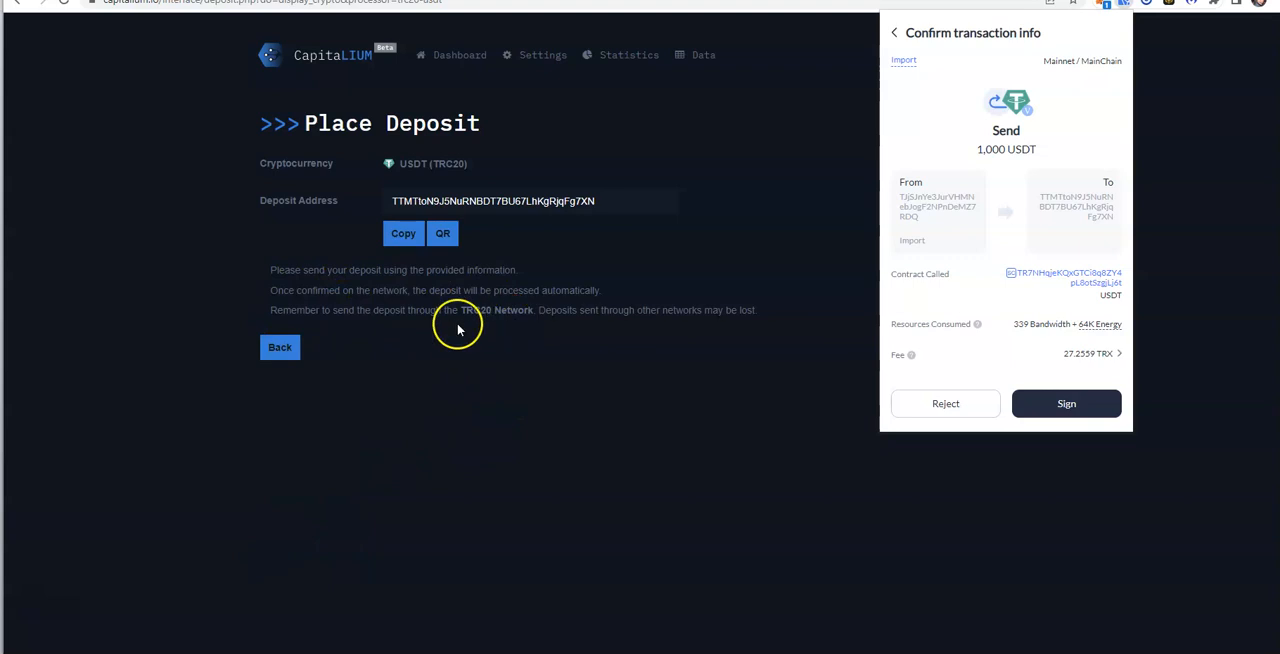
mouse_move(510, 310)
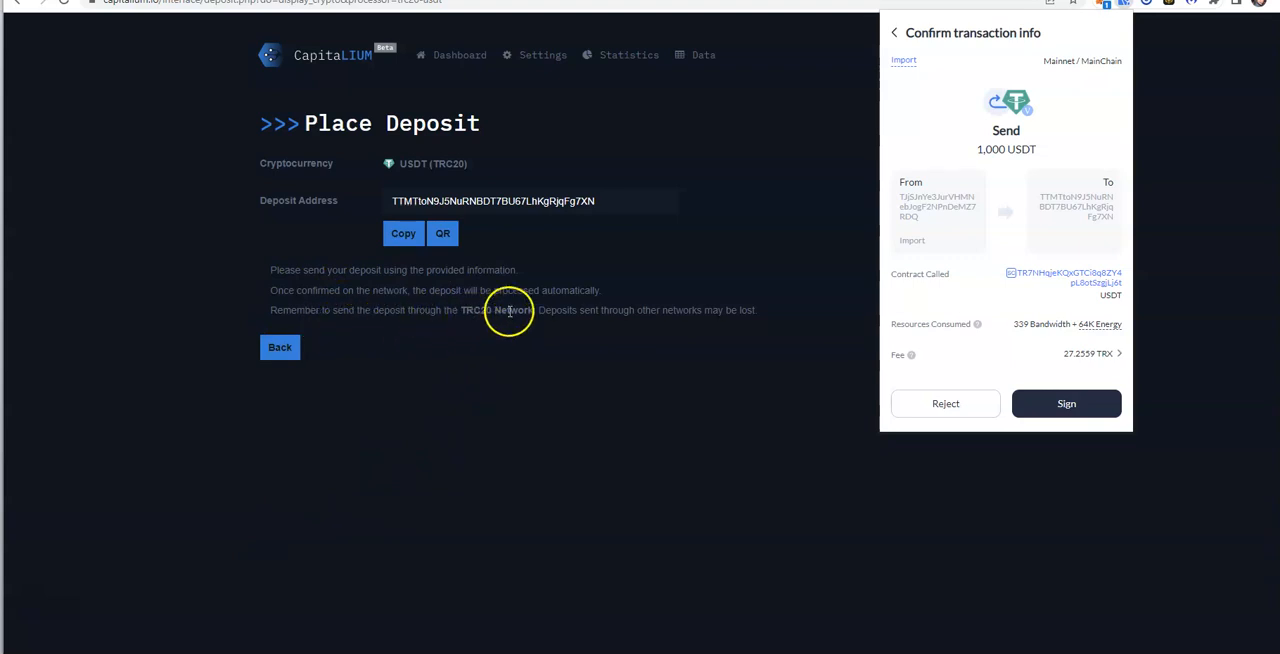
mouse_move(1116, 124)
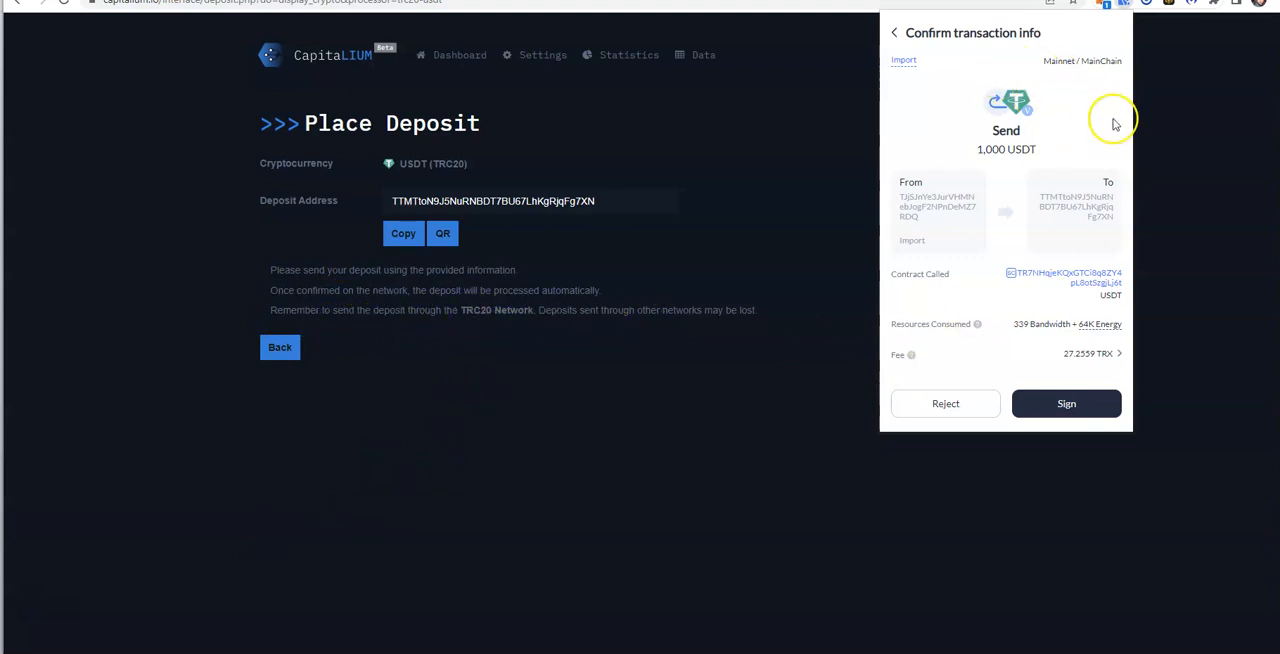
mouse_move(1064, 156)
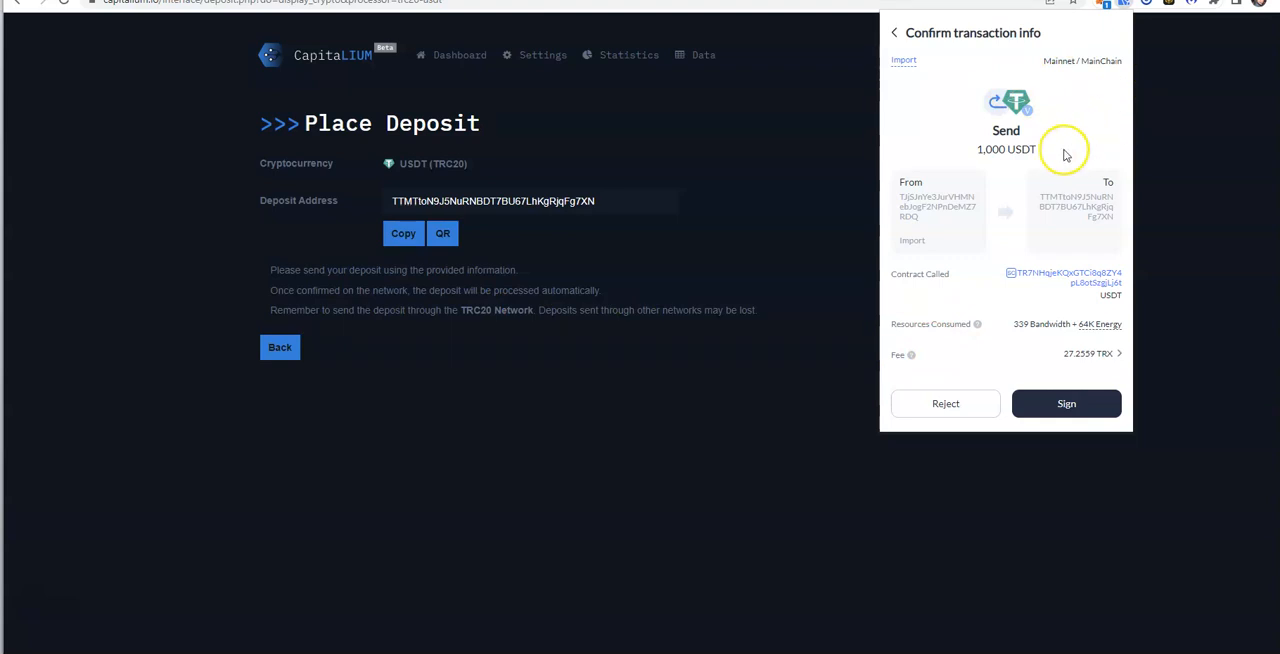
mouse_move(580, 206)
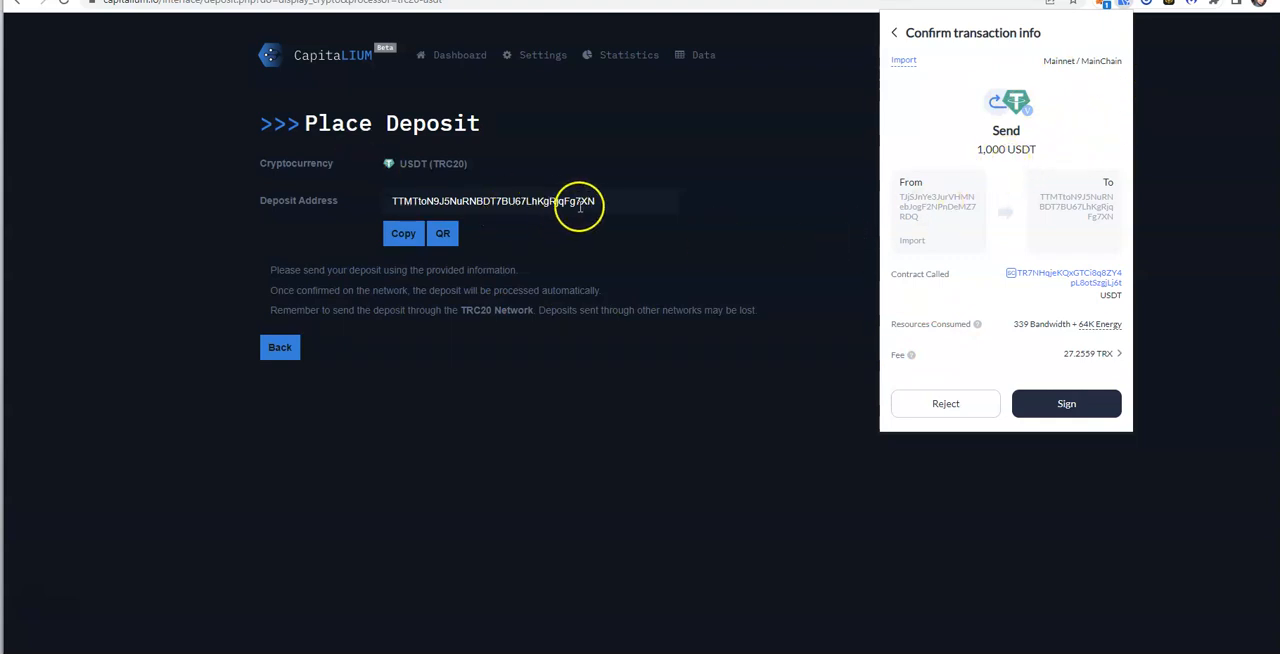
mouse_move(1108, 256)
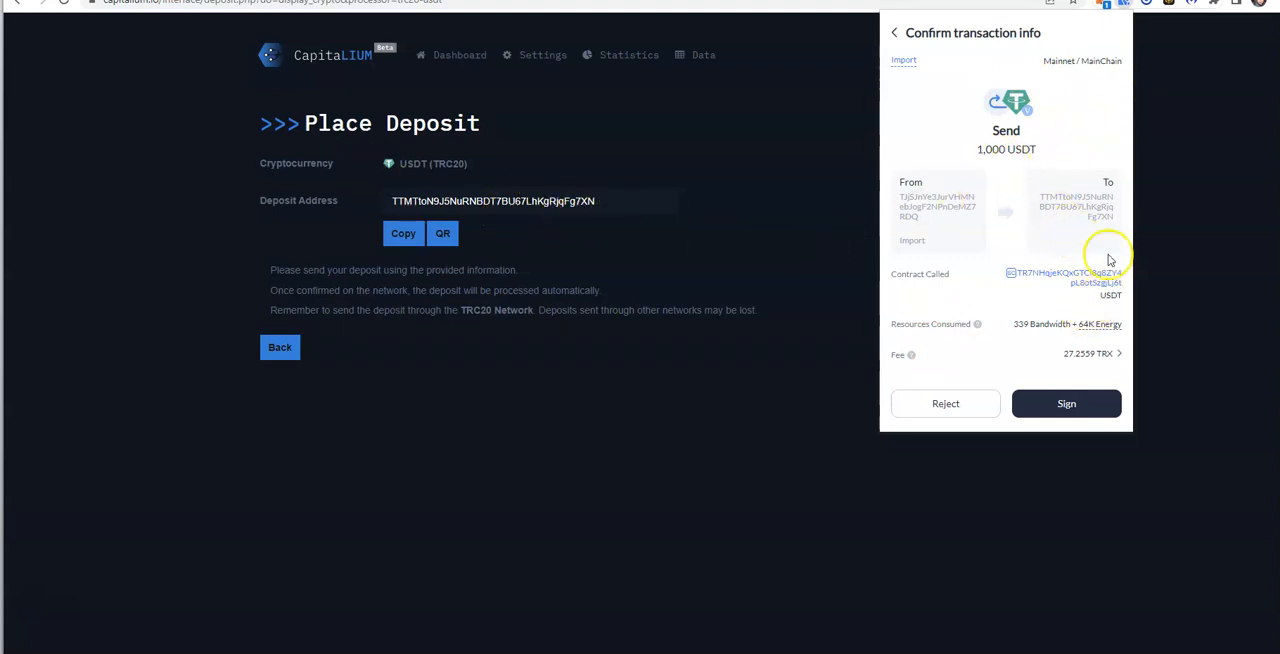
mouse_move(612, 240)
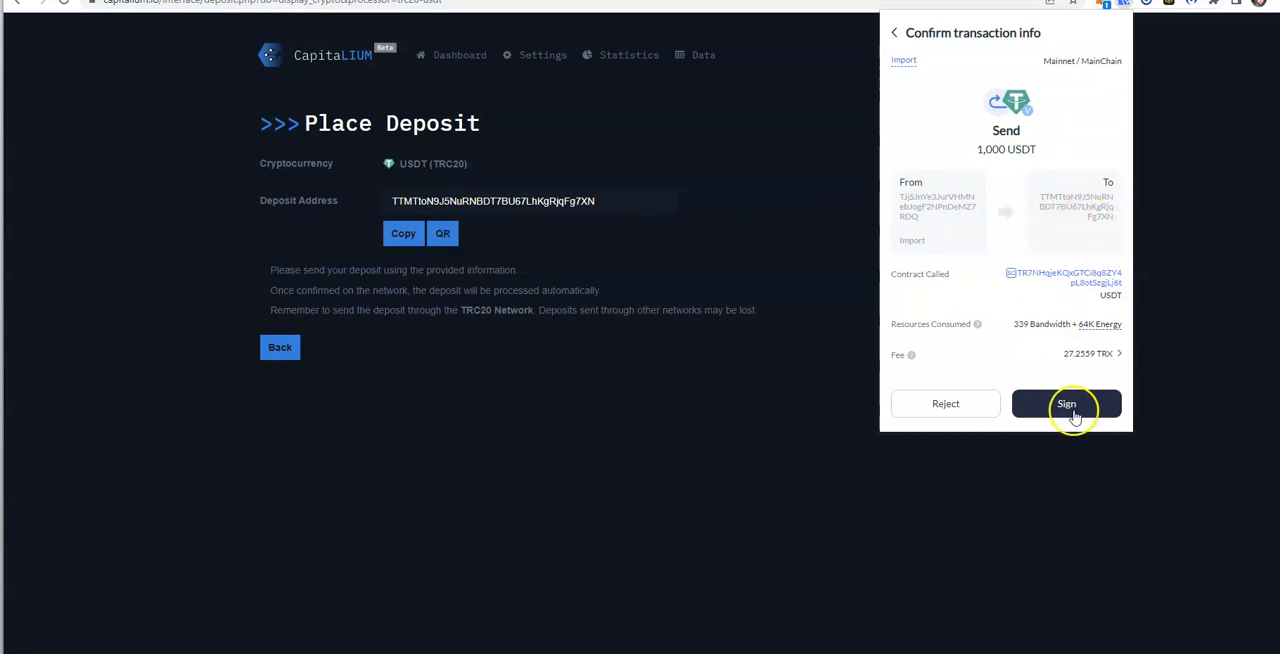
- Sign the 1,000 USDT transfer in TronLink and dismiss the 'Transaction has been broadcast' notice
click(1066, 404)
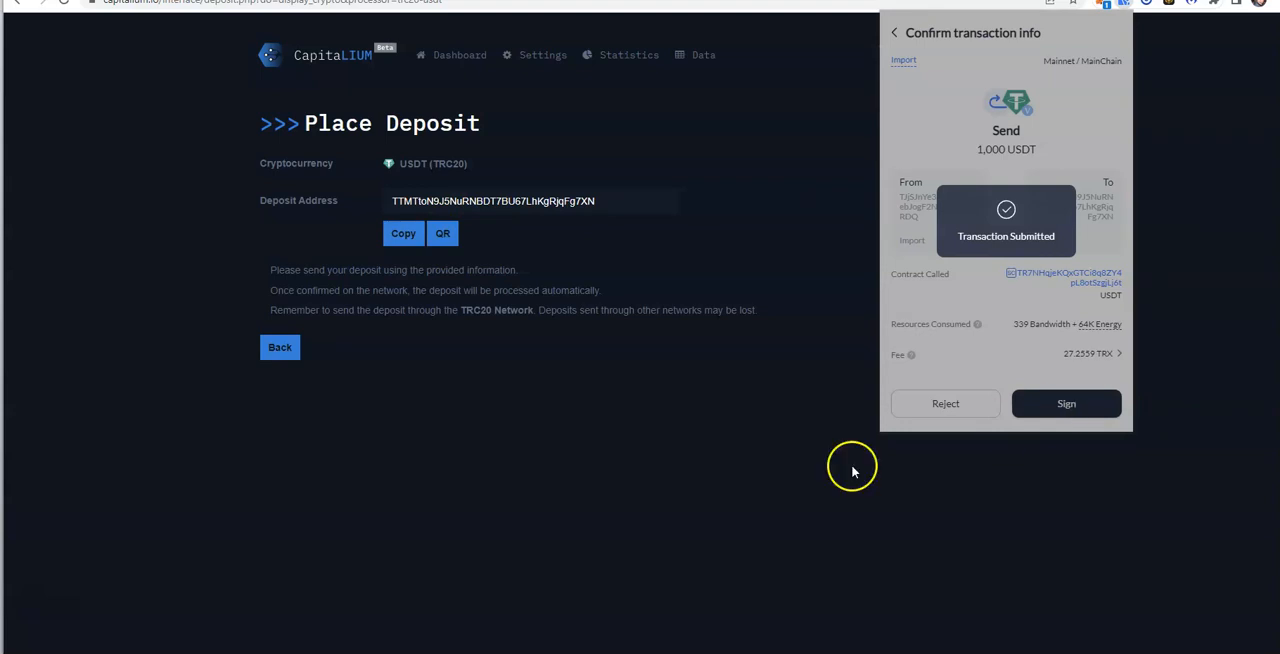
click(1064, 404)
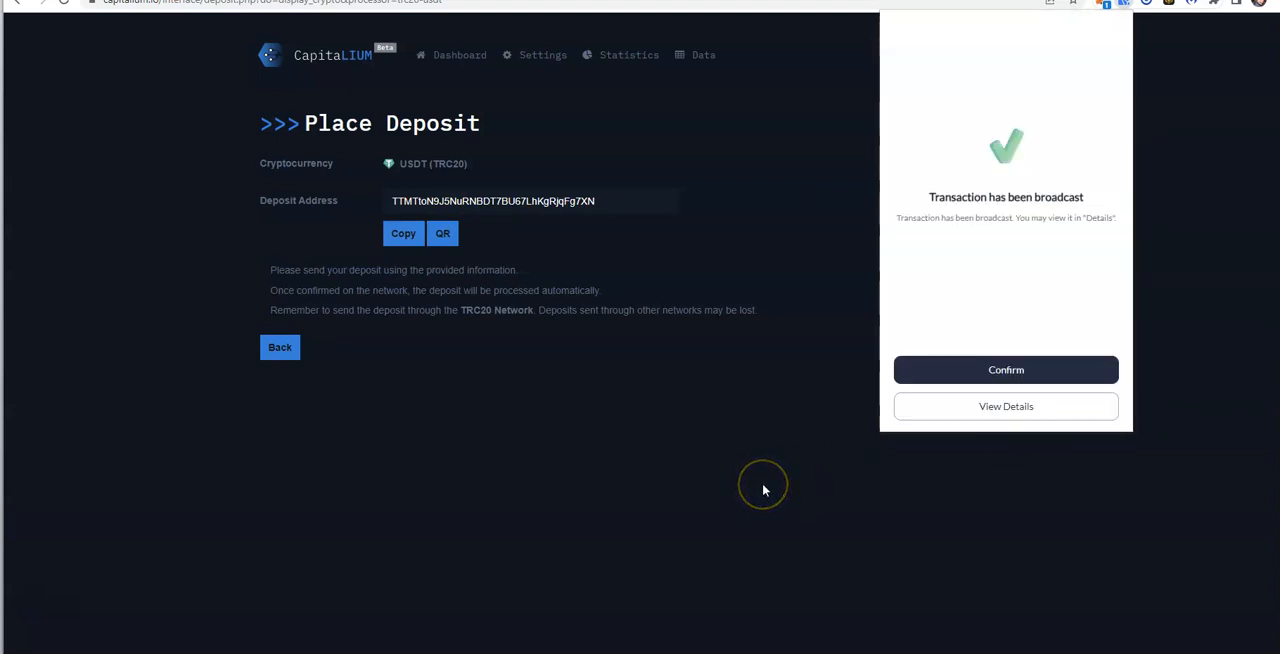
mouse_move(762, 488)
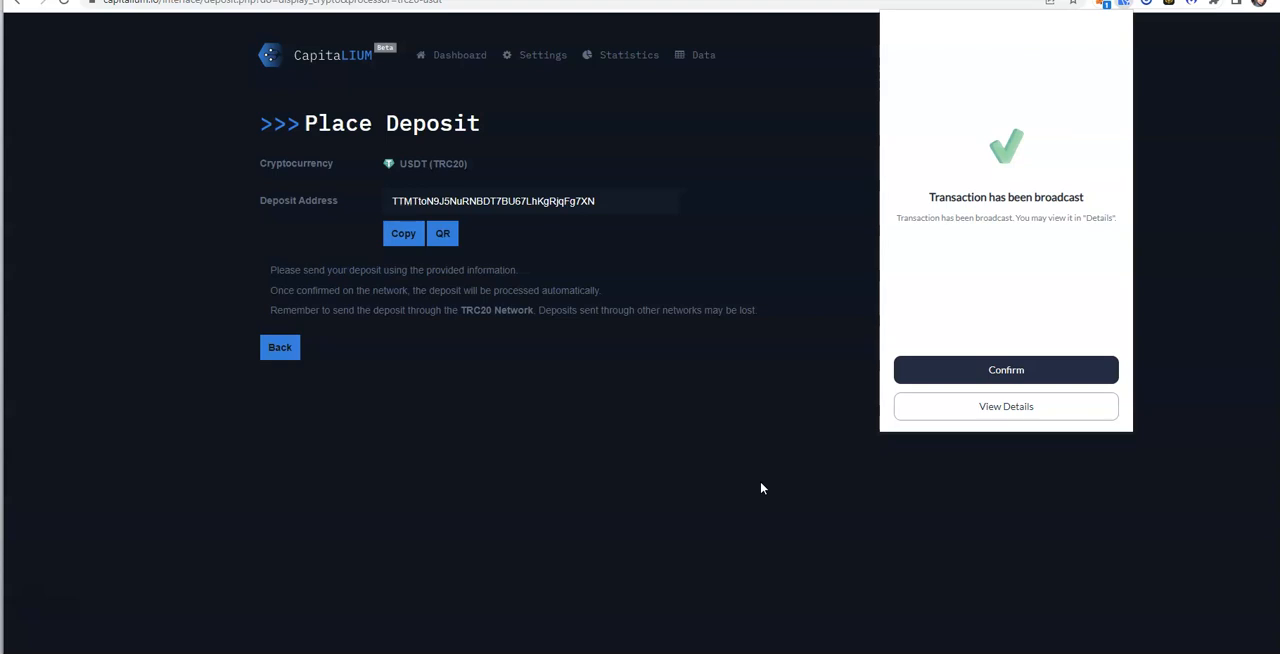
click(1004, 368)
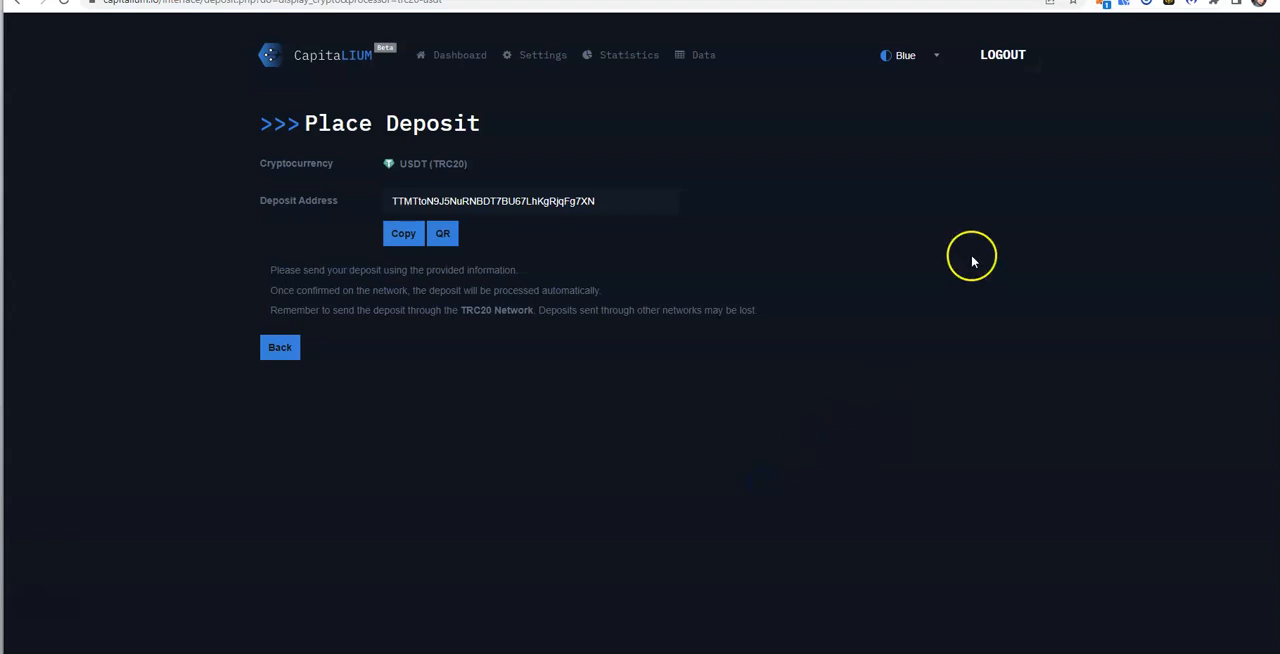
mouse_move(460, 56)
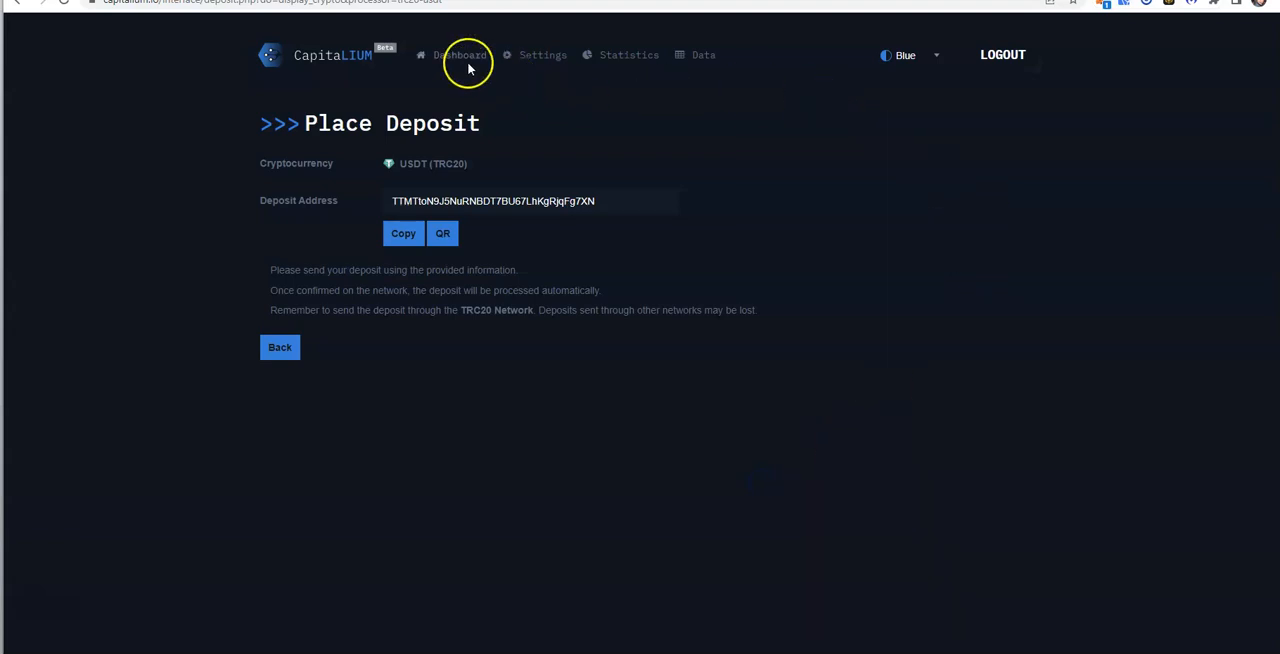
mouse_move(932, 98)
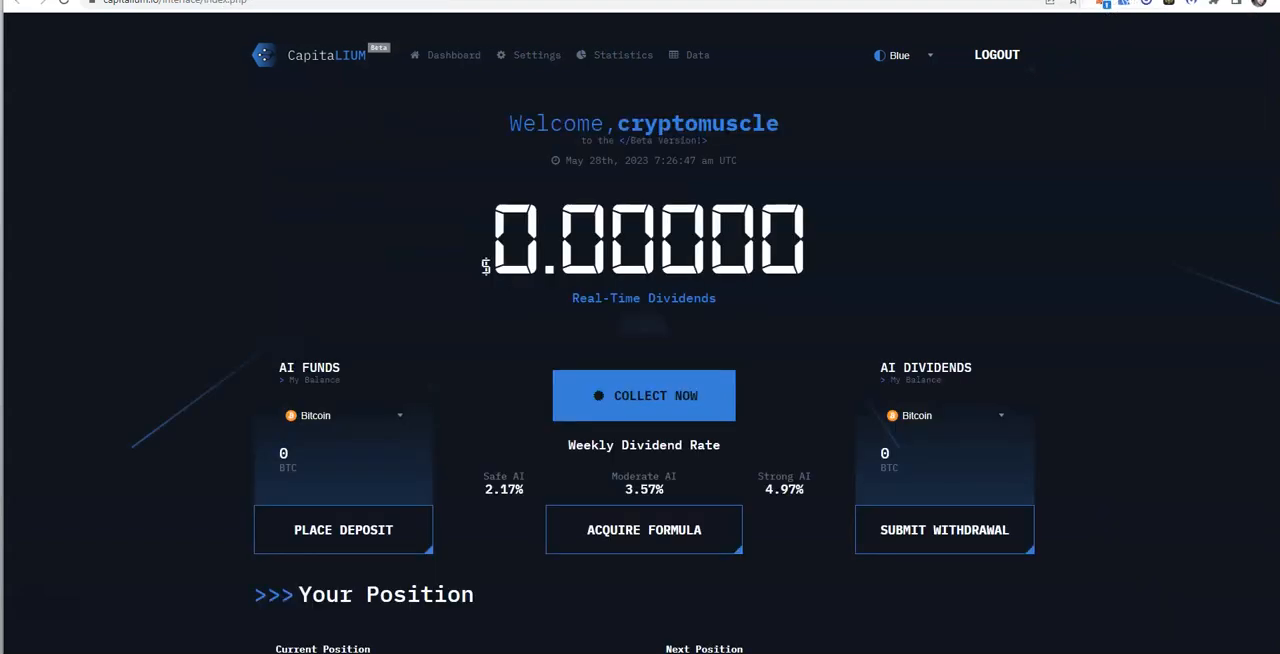
- Review the dashboard down to Your Position, showing No Position and AI Apprentice needing a 100 USD deposit
scroll(down, 3)
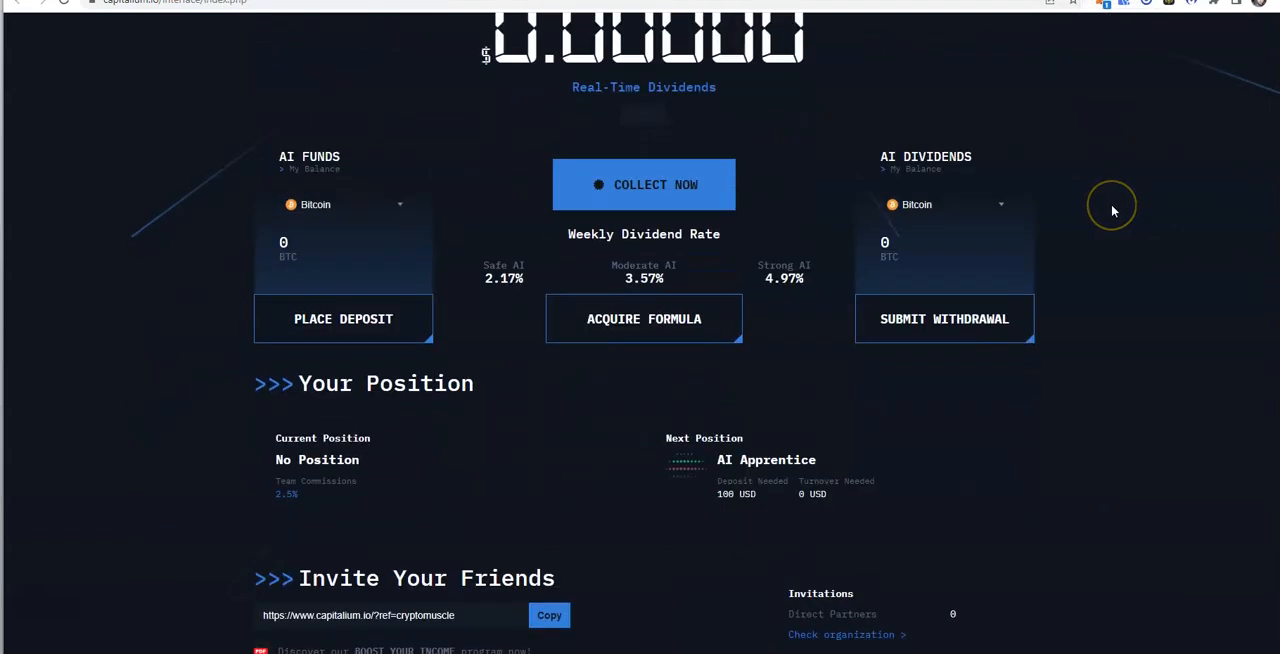
scroll(down, 3)
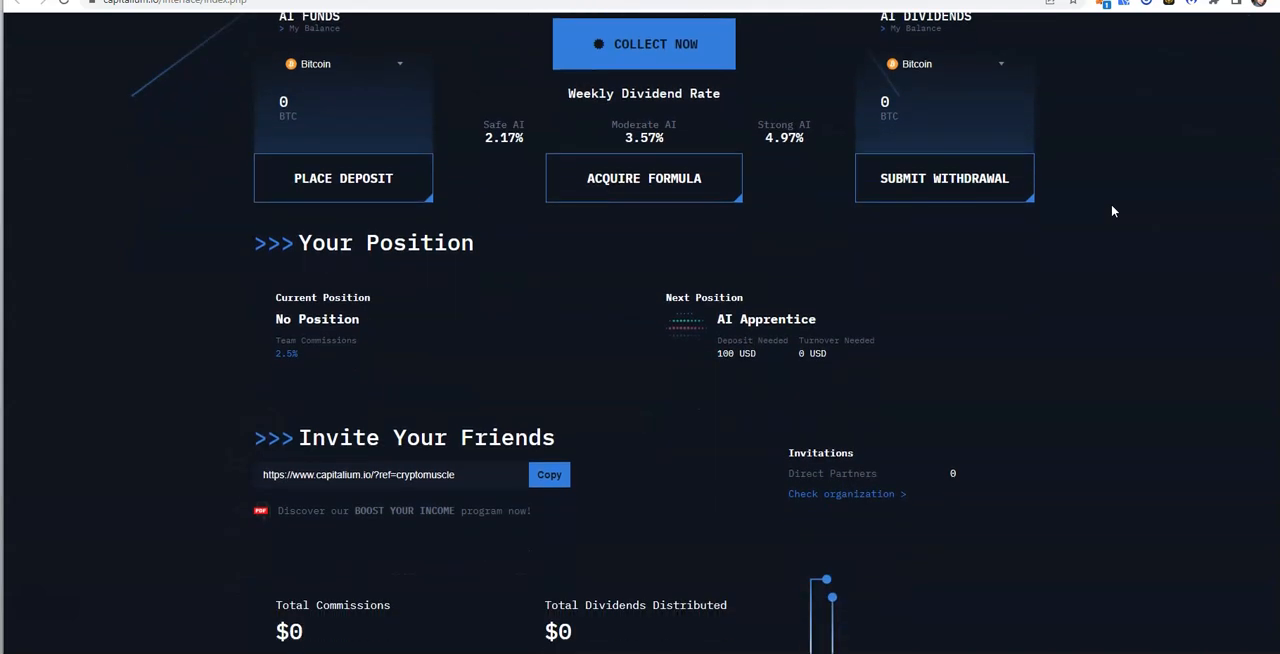
mouse_move(328, 352)
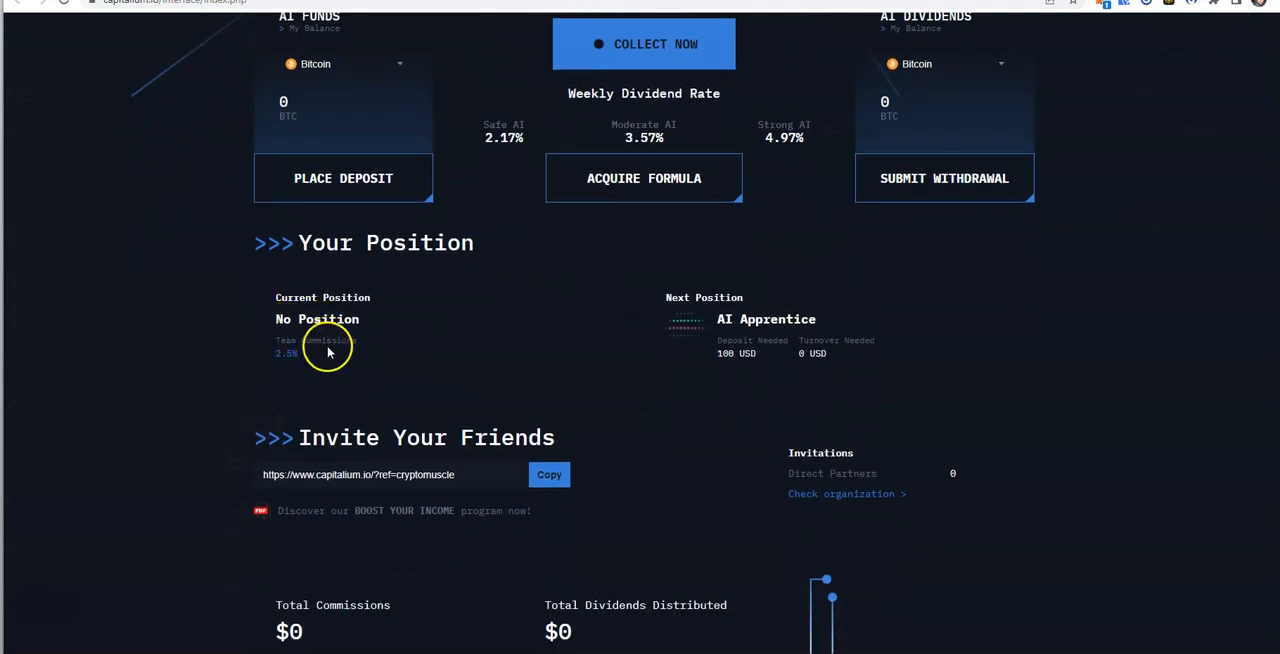
mouse_move(318, 358)
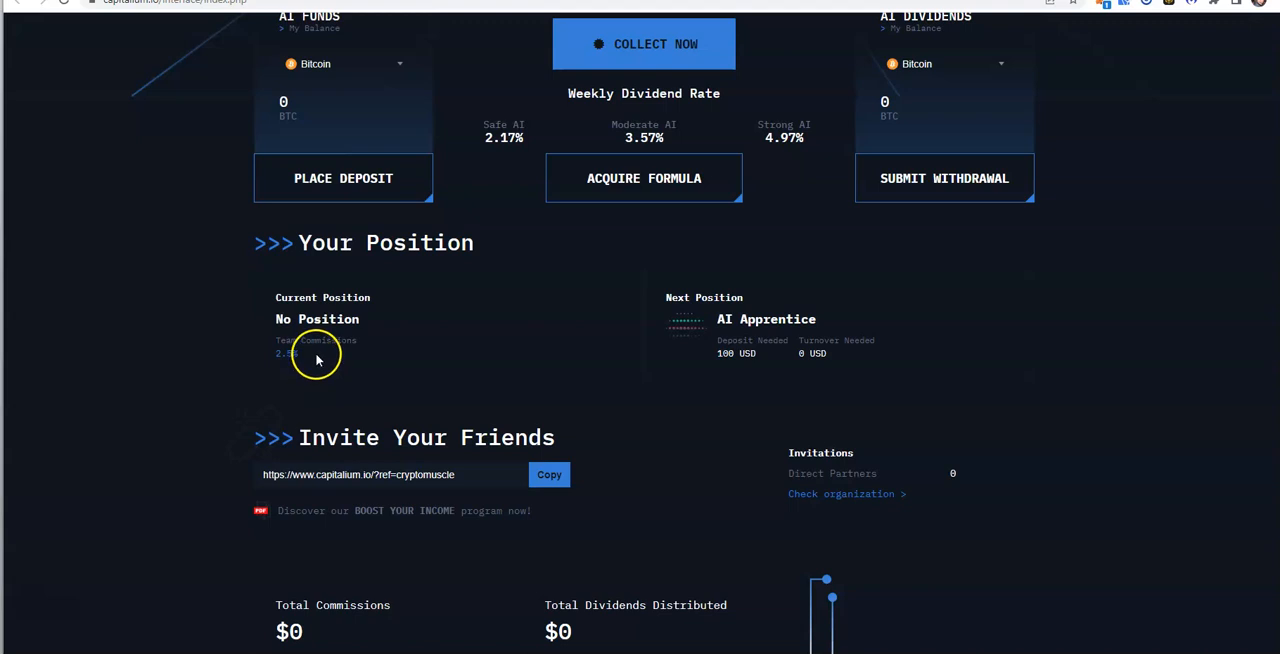
mouse_move(686, 332)
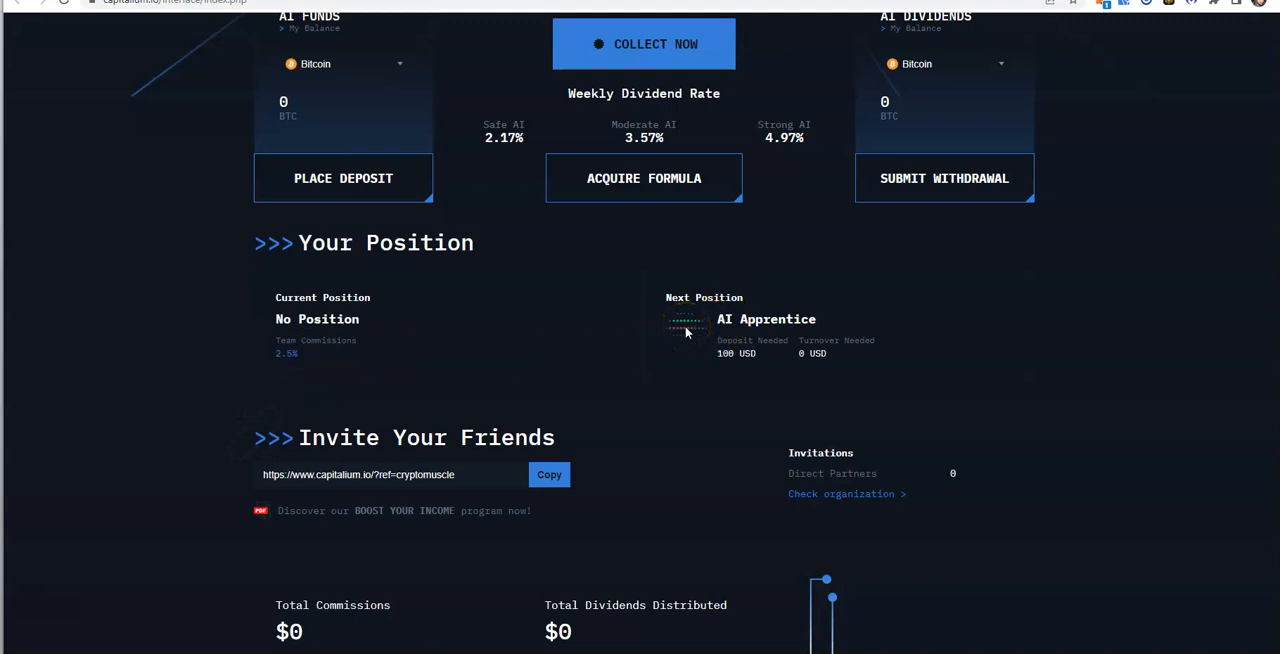
mouse_move(748, 368)
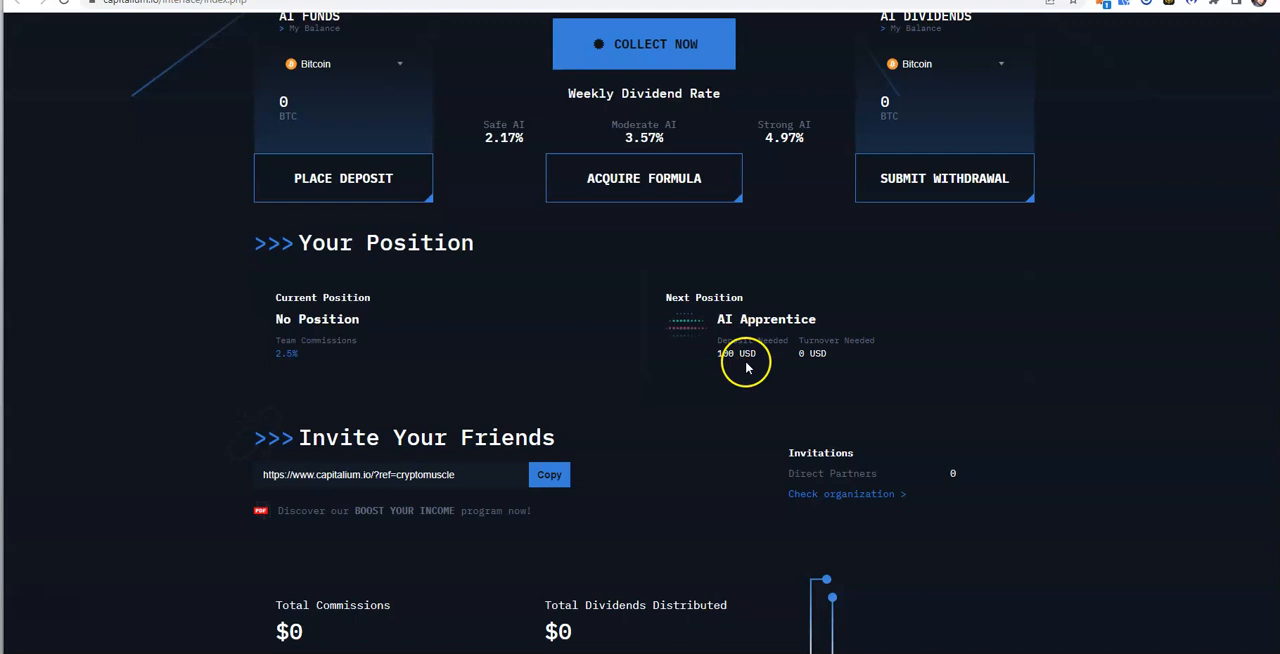
mouse_move(740, 356)
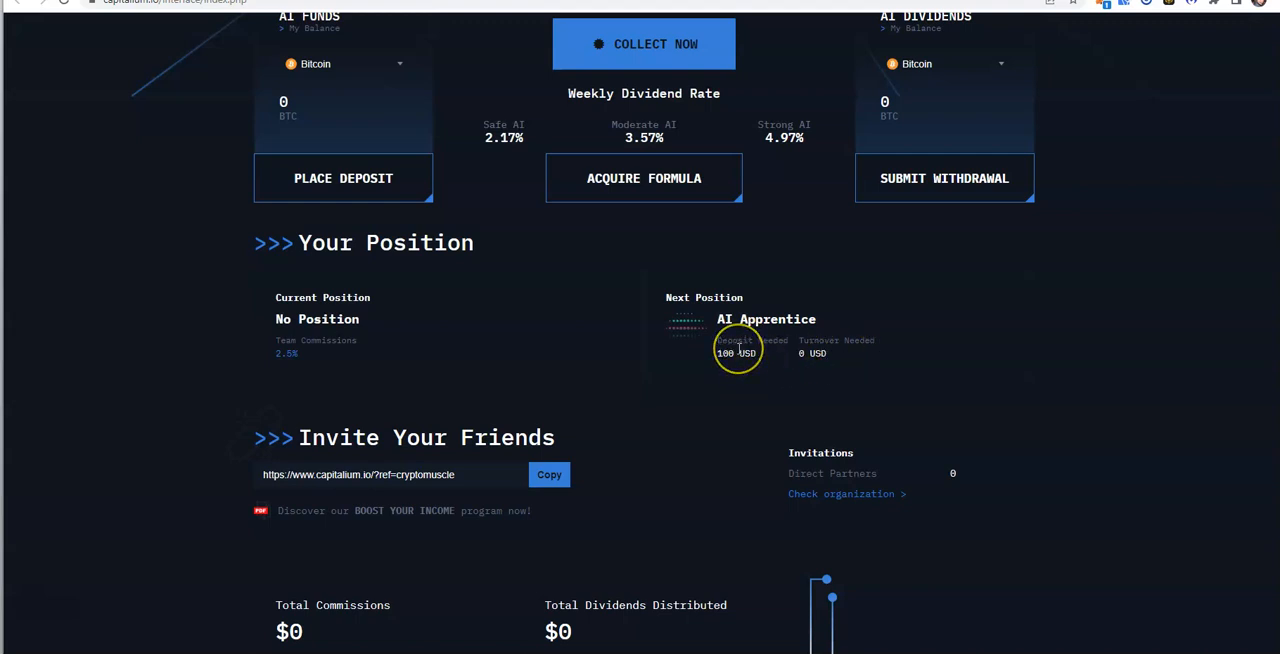
mouse_move(748, 352)
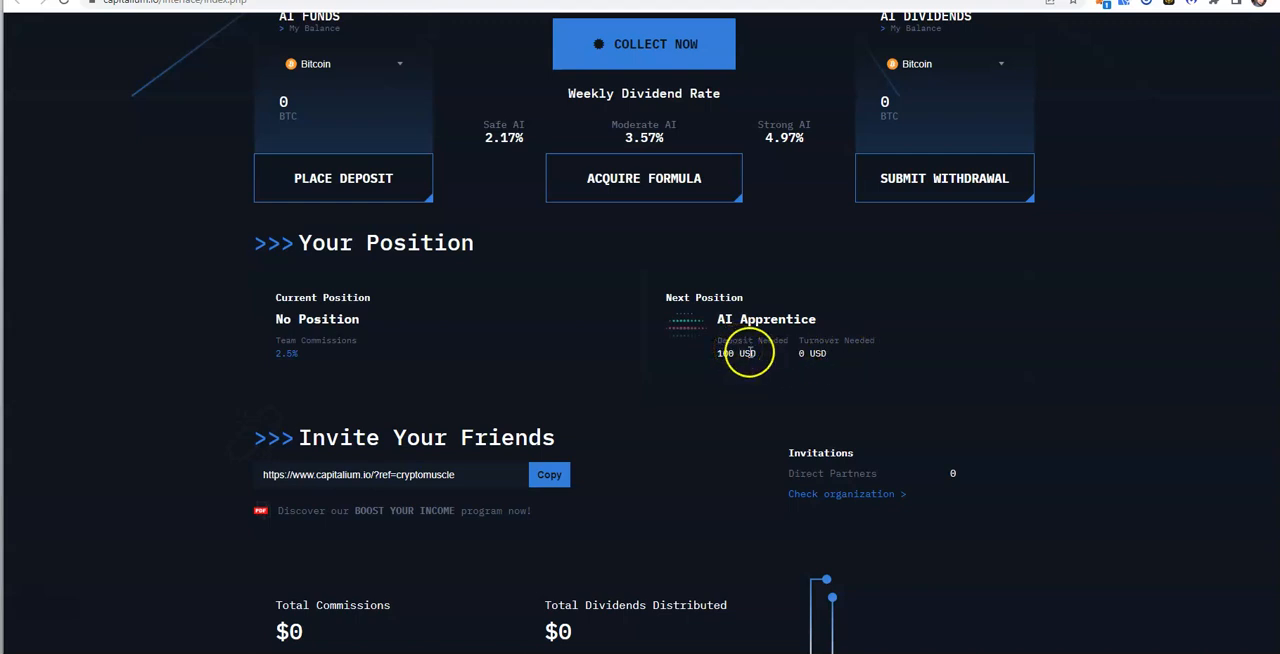
mouse_move(844, 356)
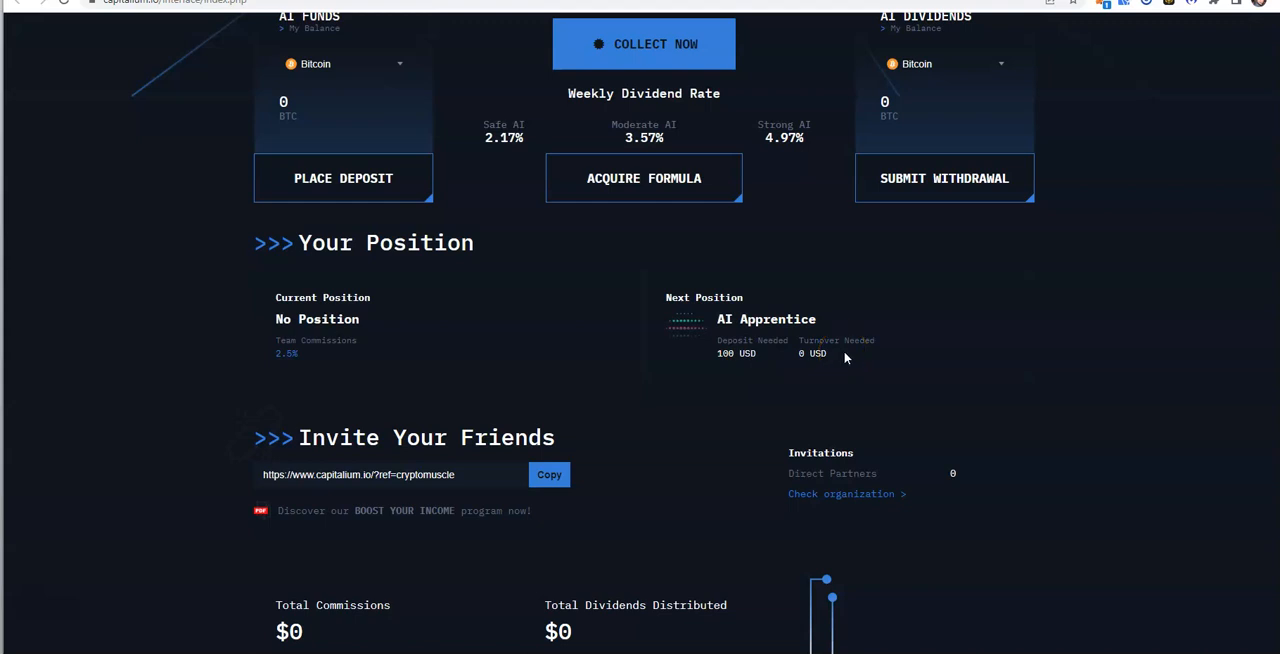
mouse_move(748, 376)
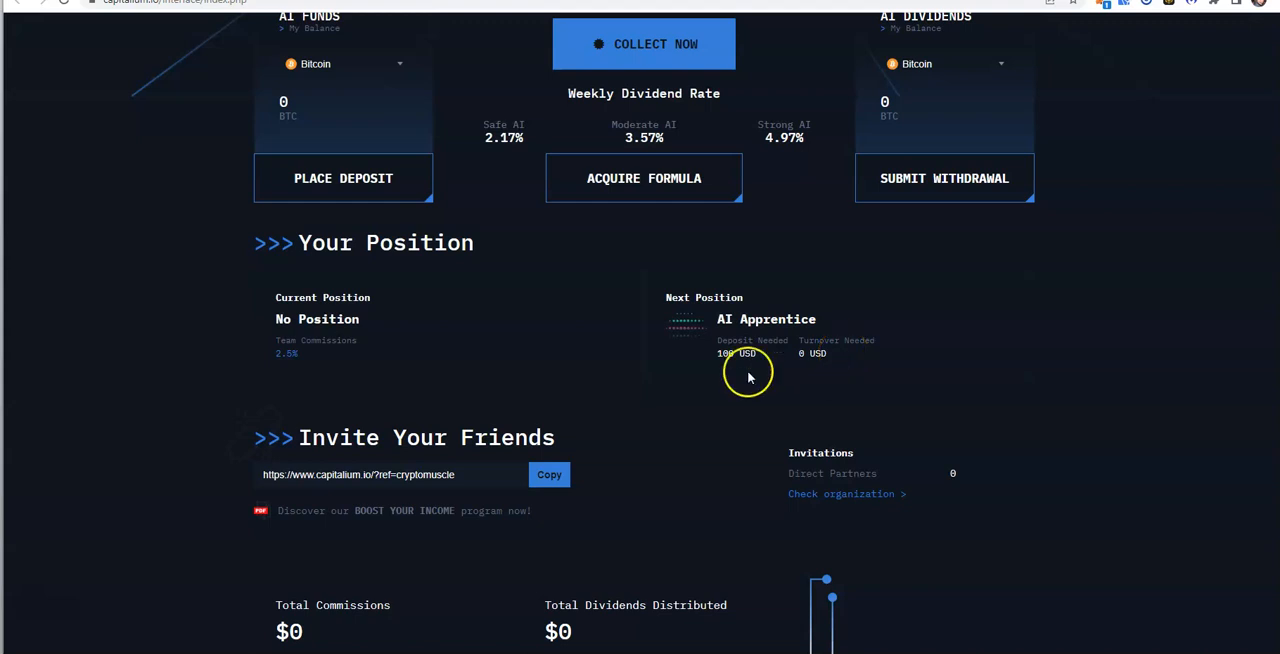
mouse_move(790, 330)
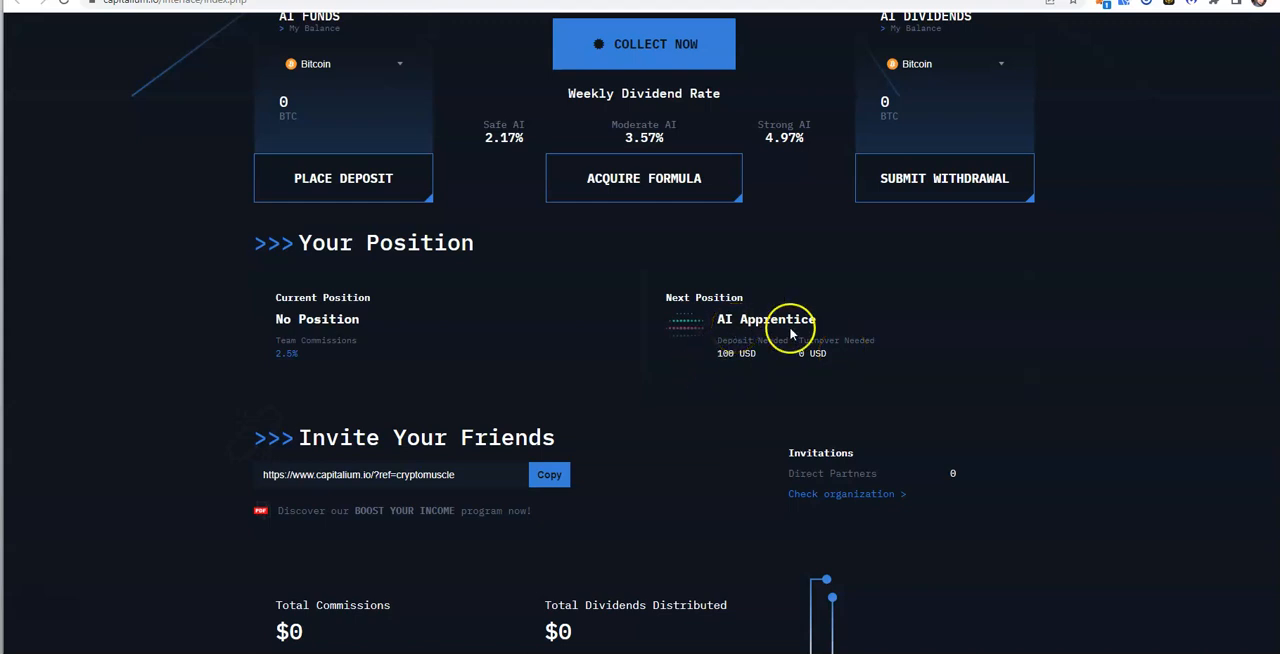
mouse_move(1100, 350)
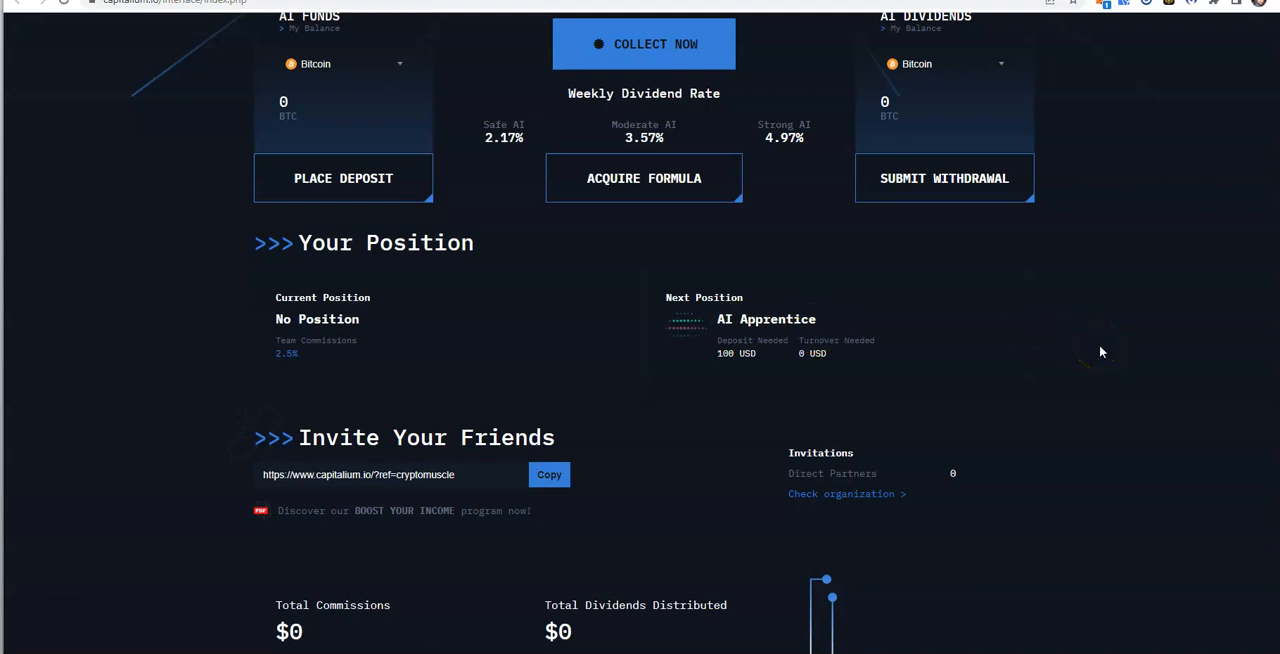
scroll(up, 3)
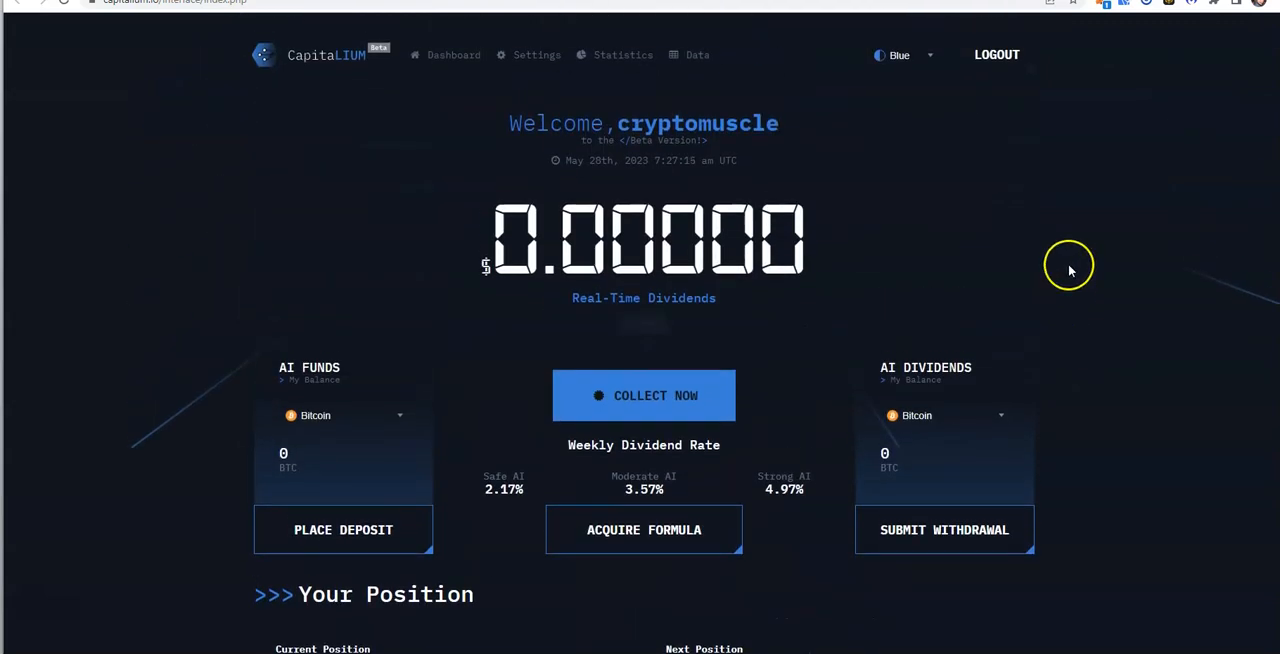
click(344, 528)
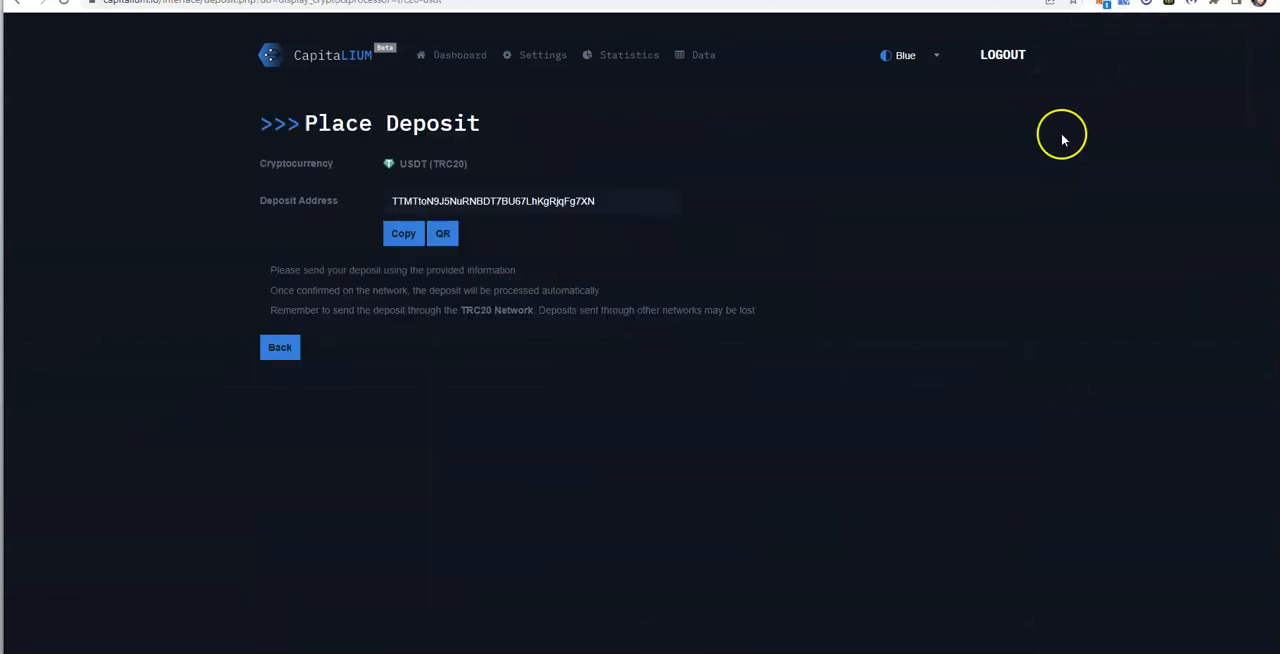
mouse_move(1136, 56)
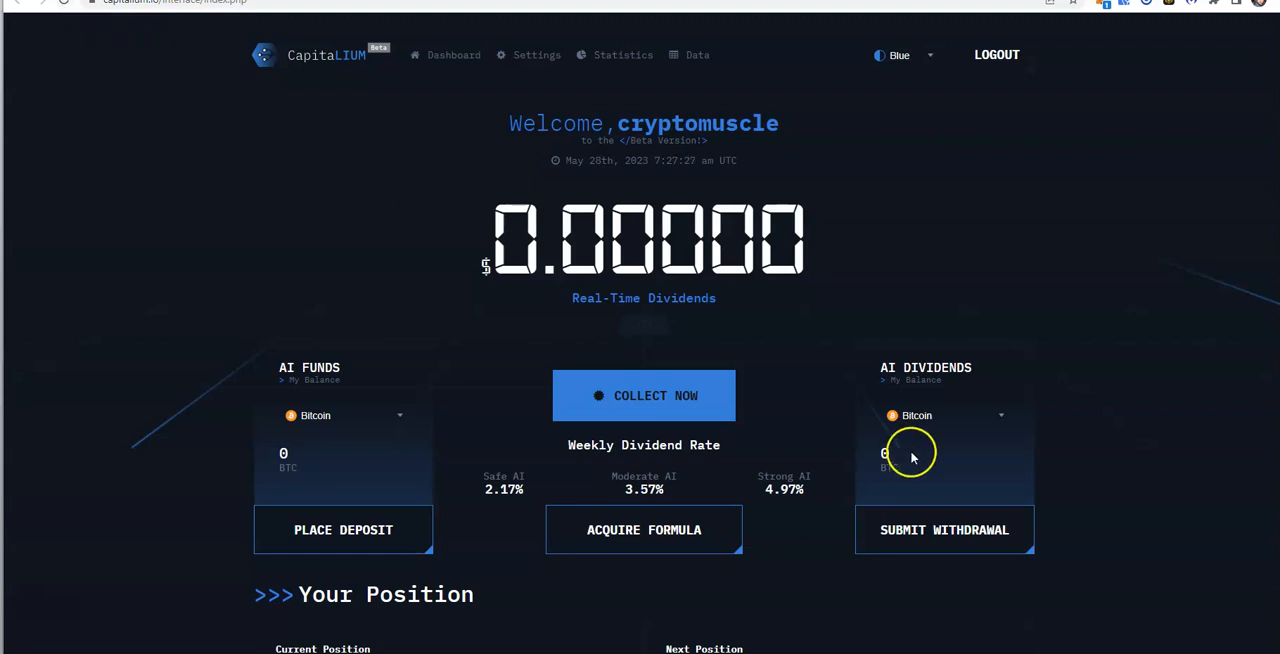
mouse_move(398, 418)
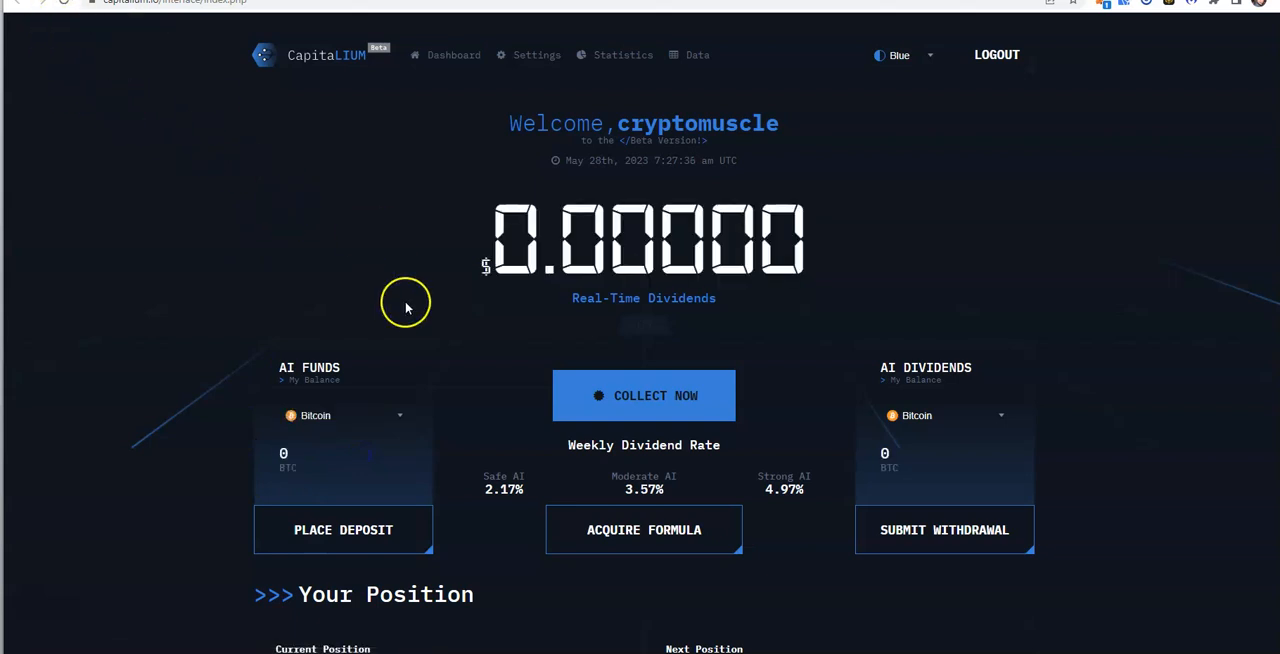
mouse_move(592, 78)
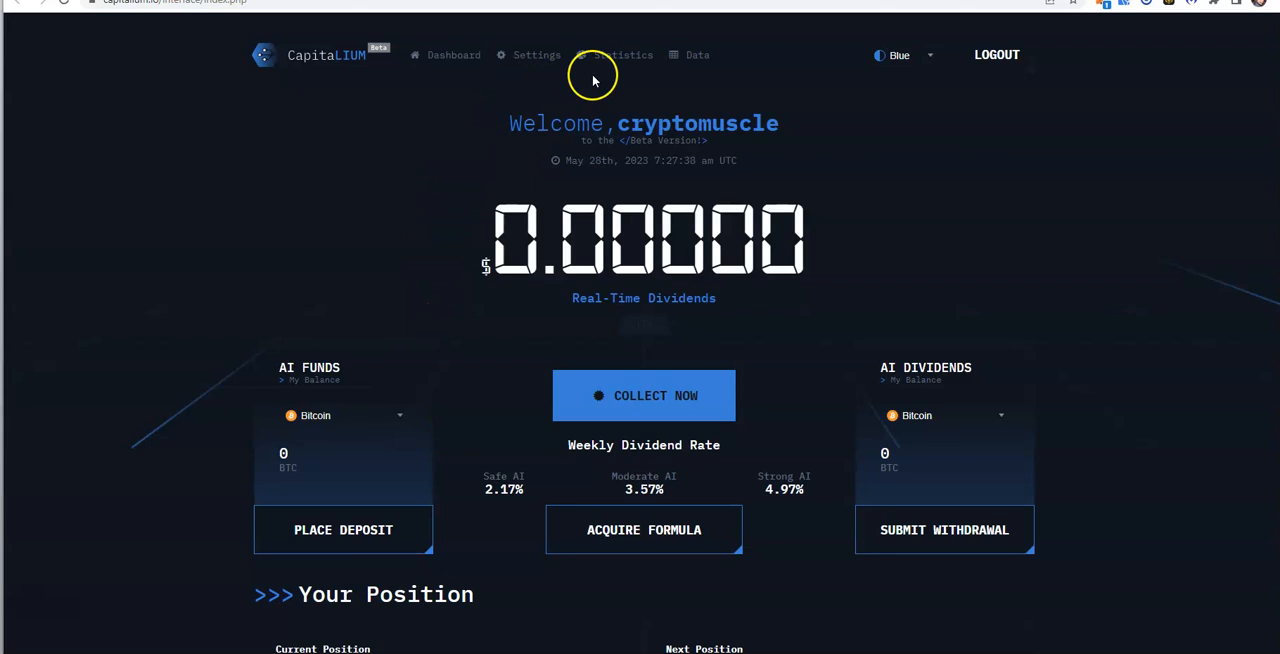
scroll(down, 3)
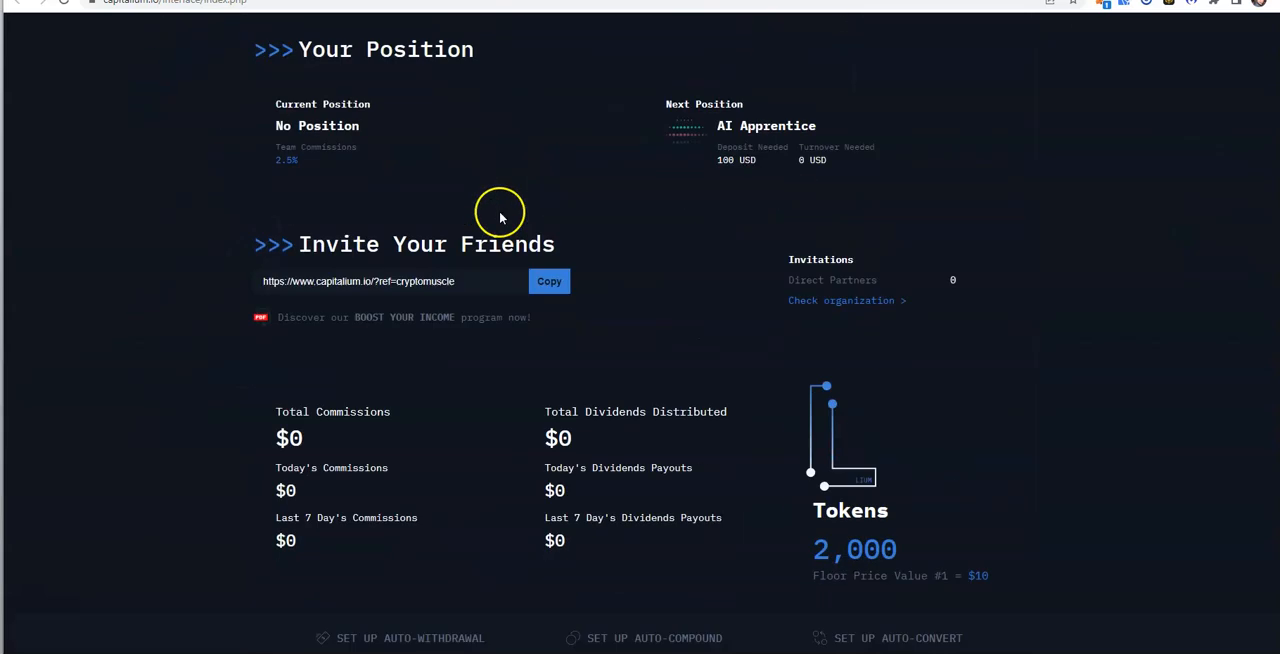
mouse_move(844, 328)
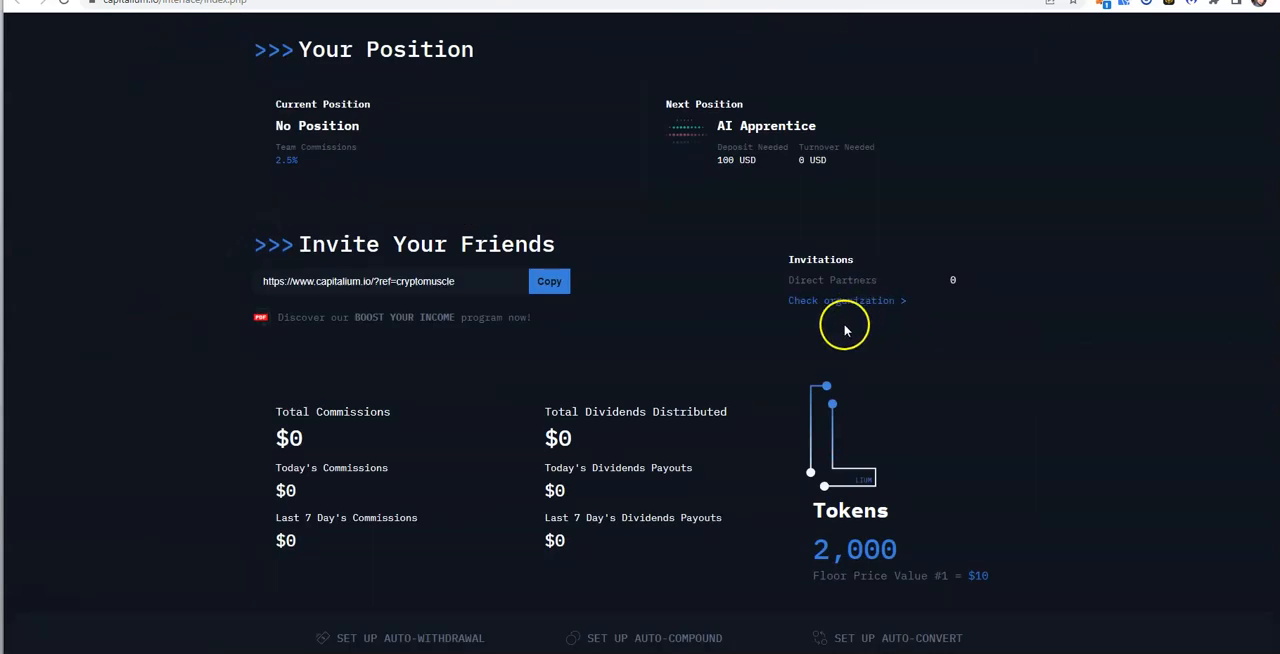
mouse_move(598, 312)
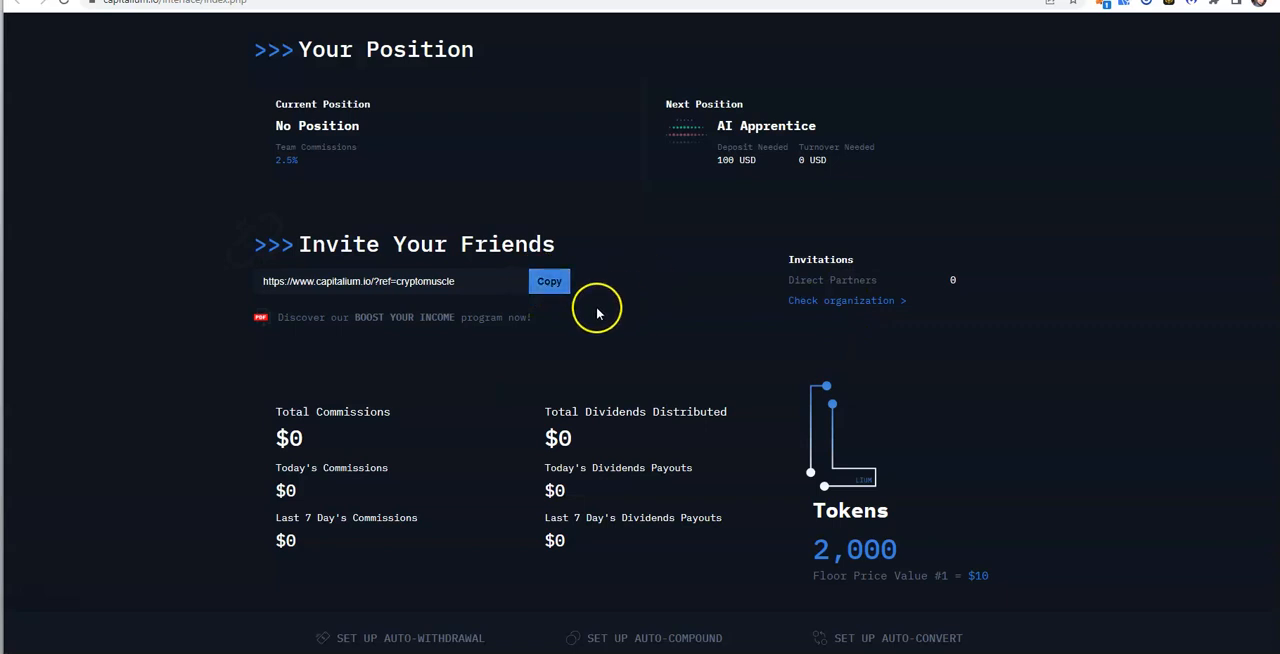
mouse_move(680, 290)
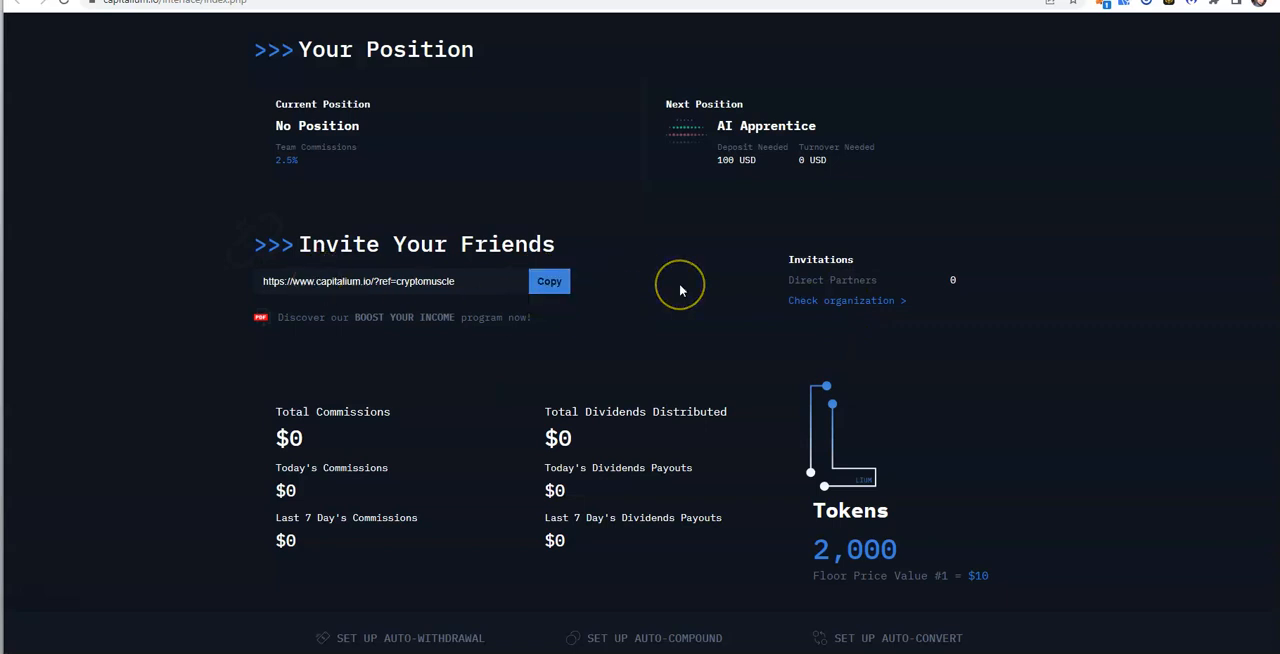
scroll(up, 3)
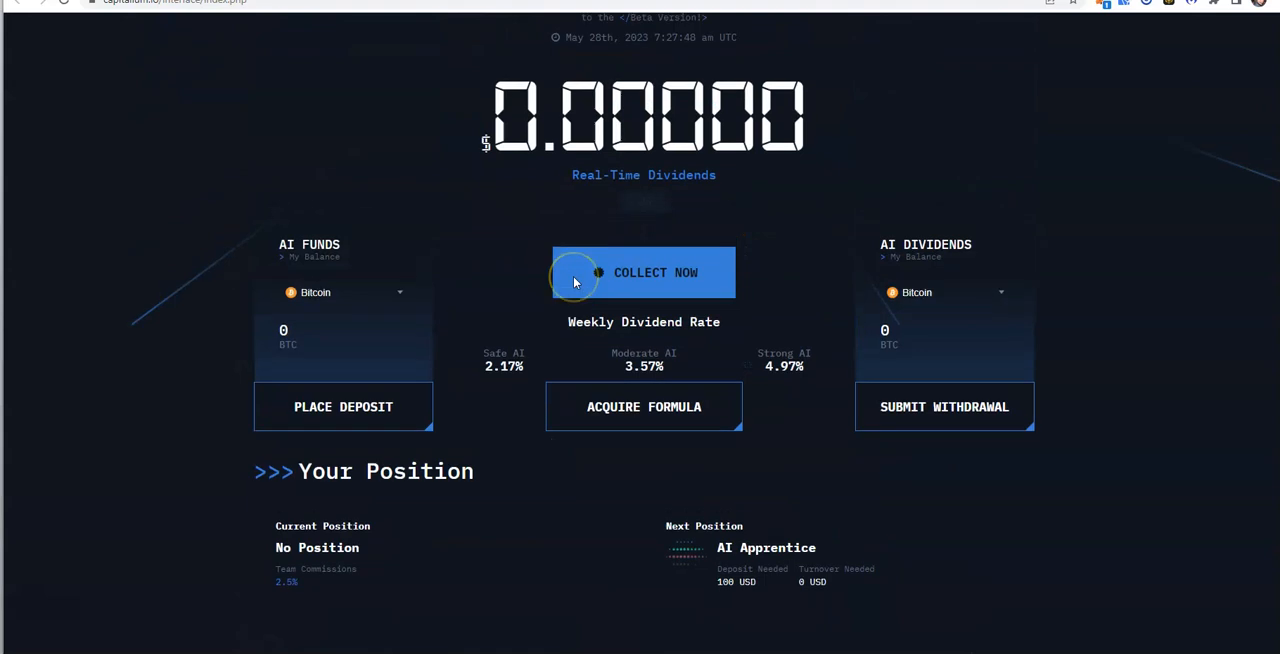
scroll(down, 3)
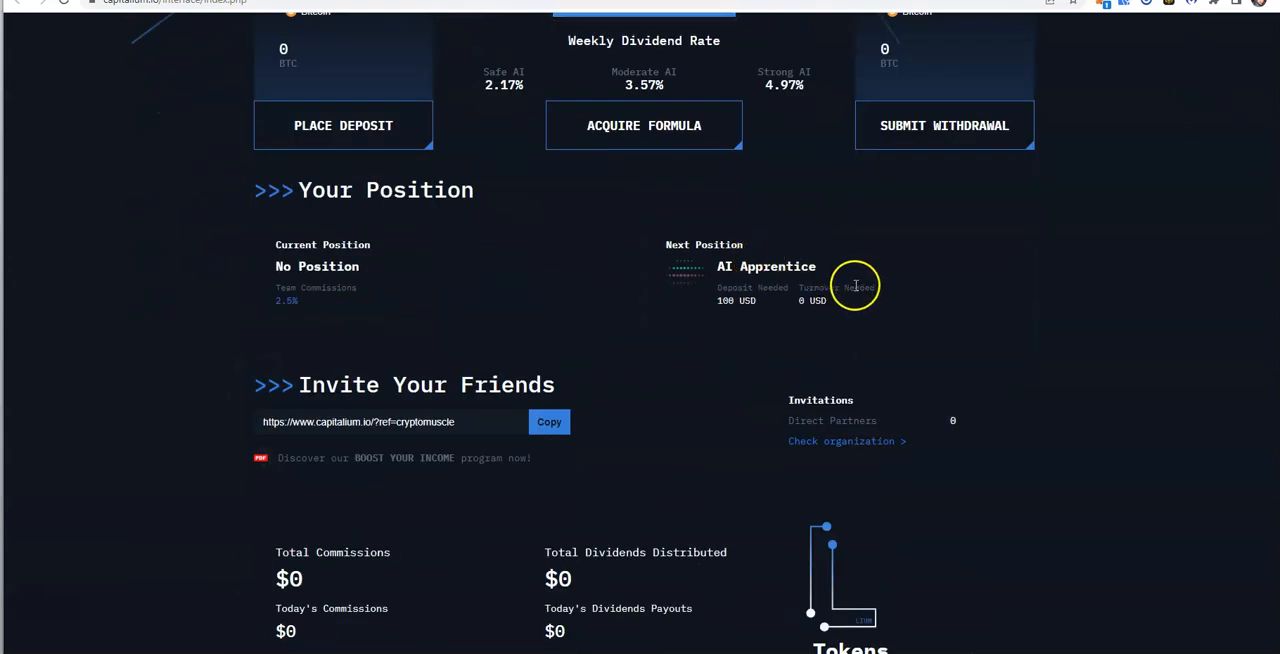
scroll(down, 3)
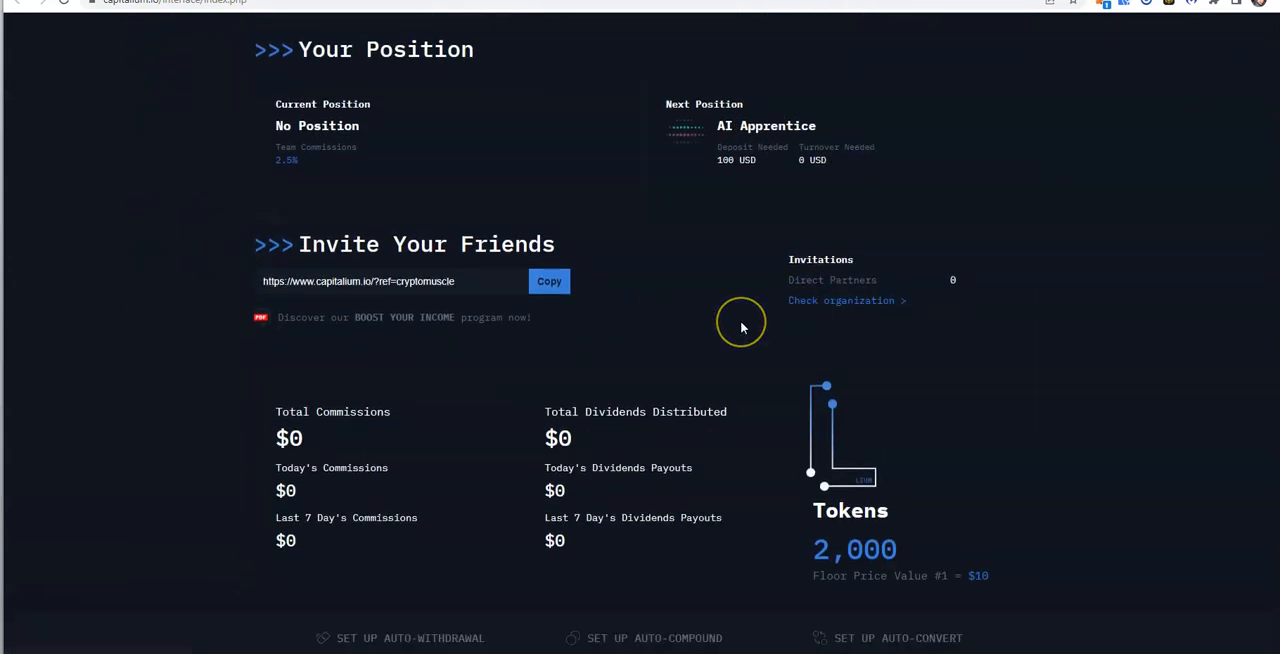
mouse_move(716, 428)
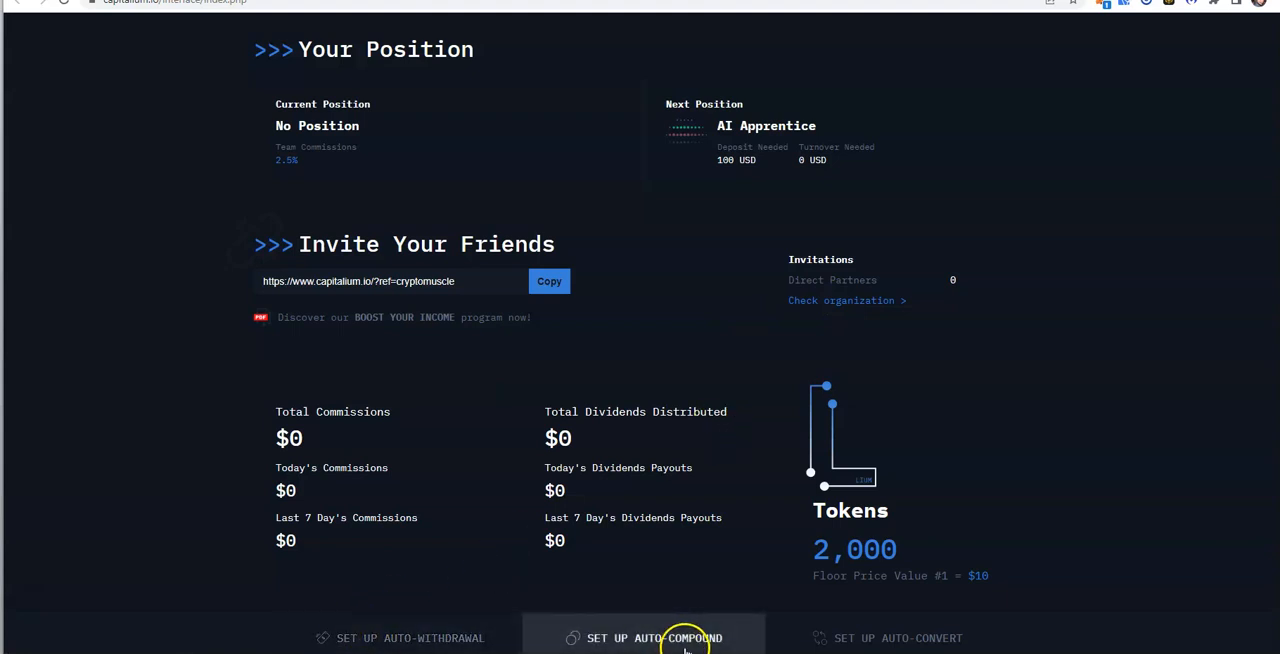
mouse_move(888, 638)
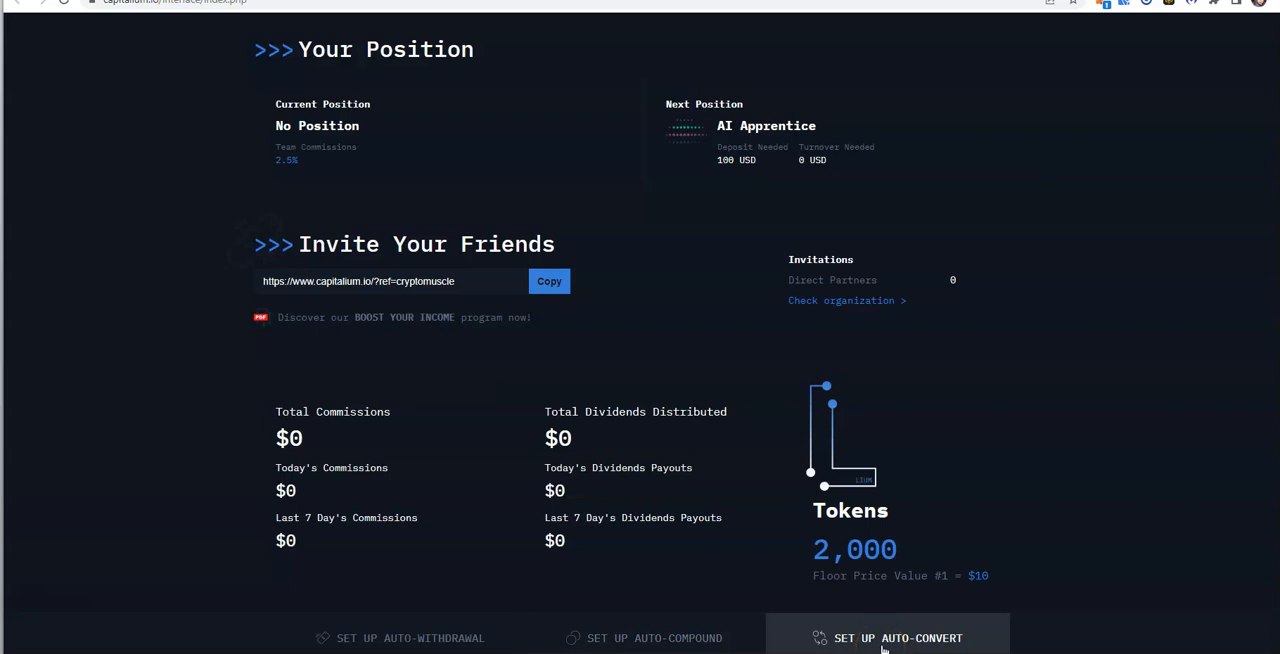
scroll(up, 3)
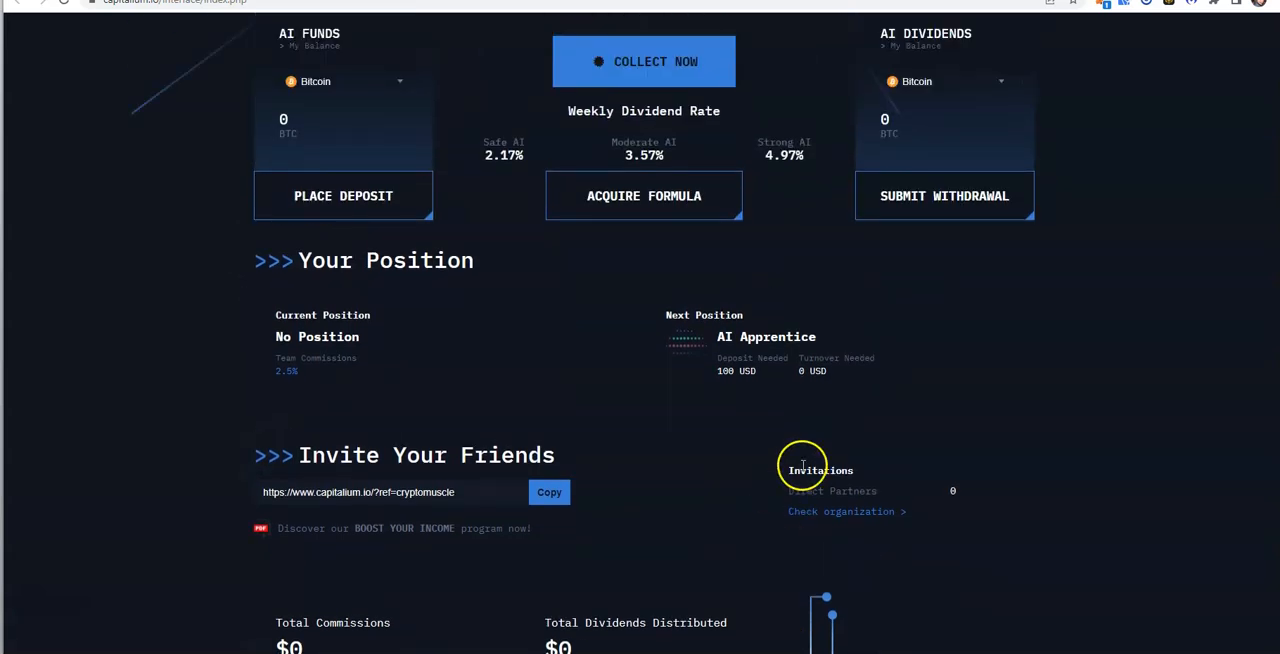
scroll(up, 3)
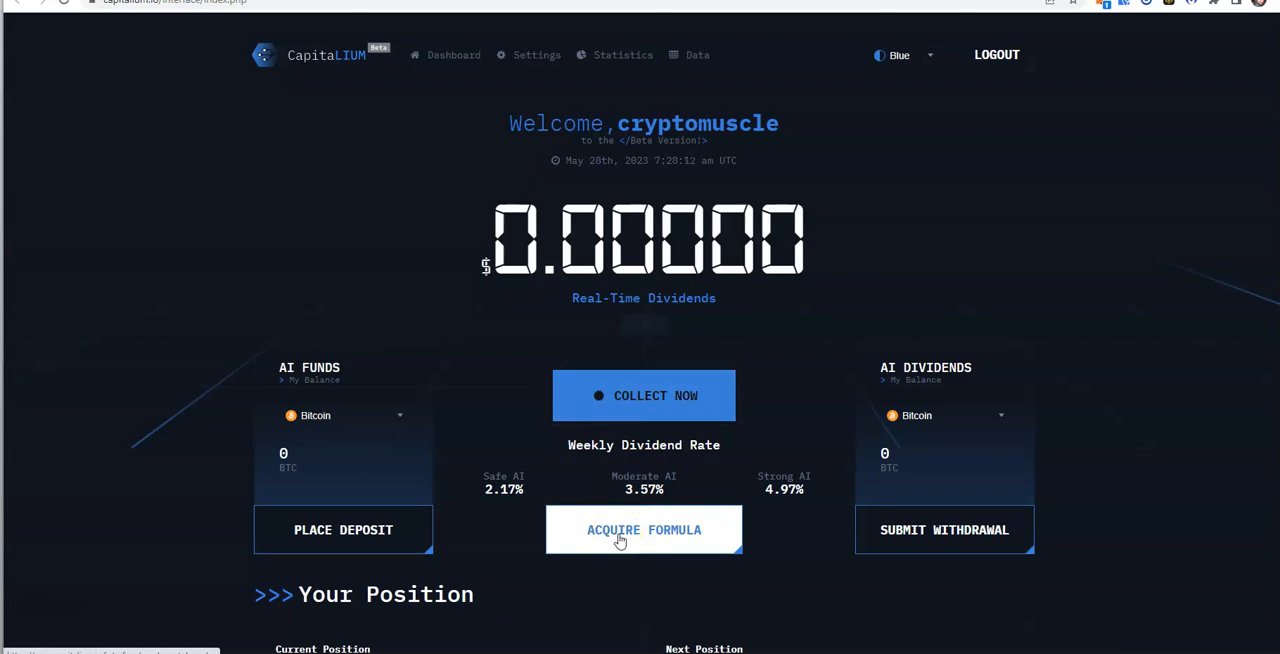
mouse_move(446, 224)
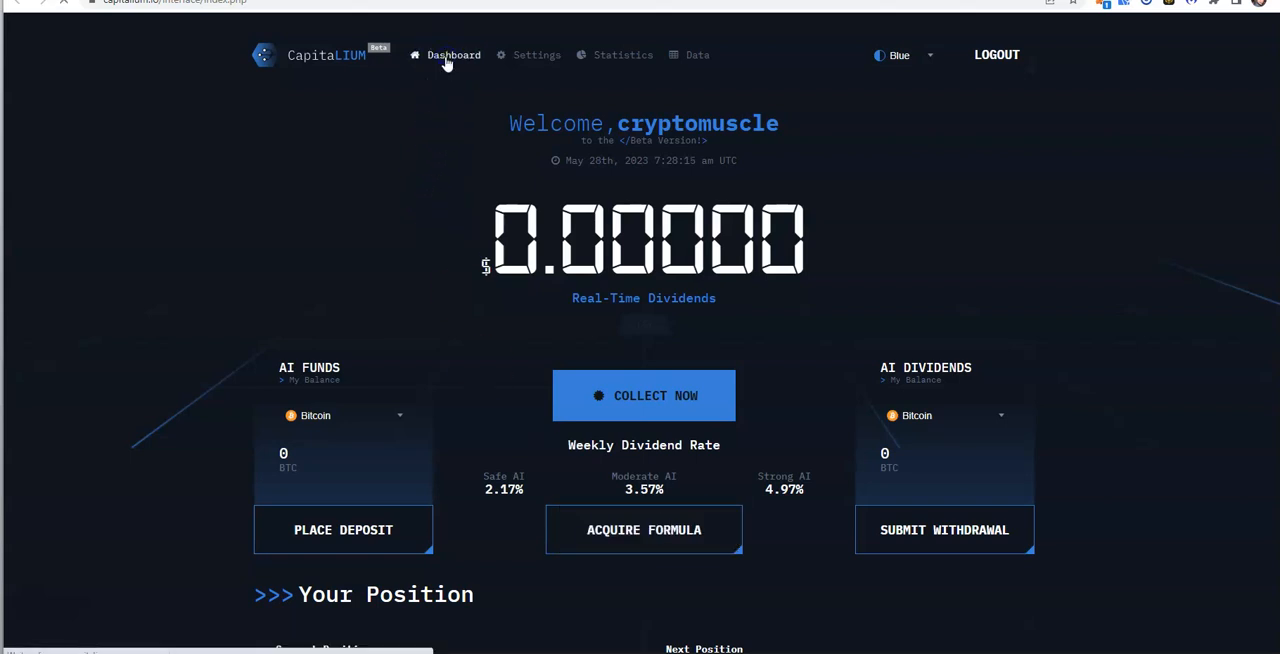
mouse_move(380, 452)
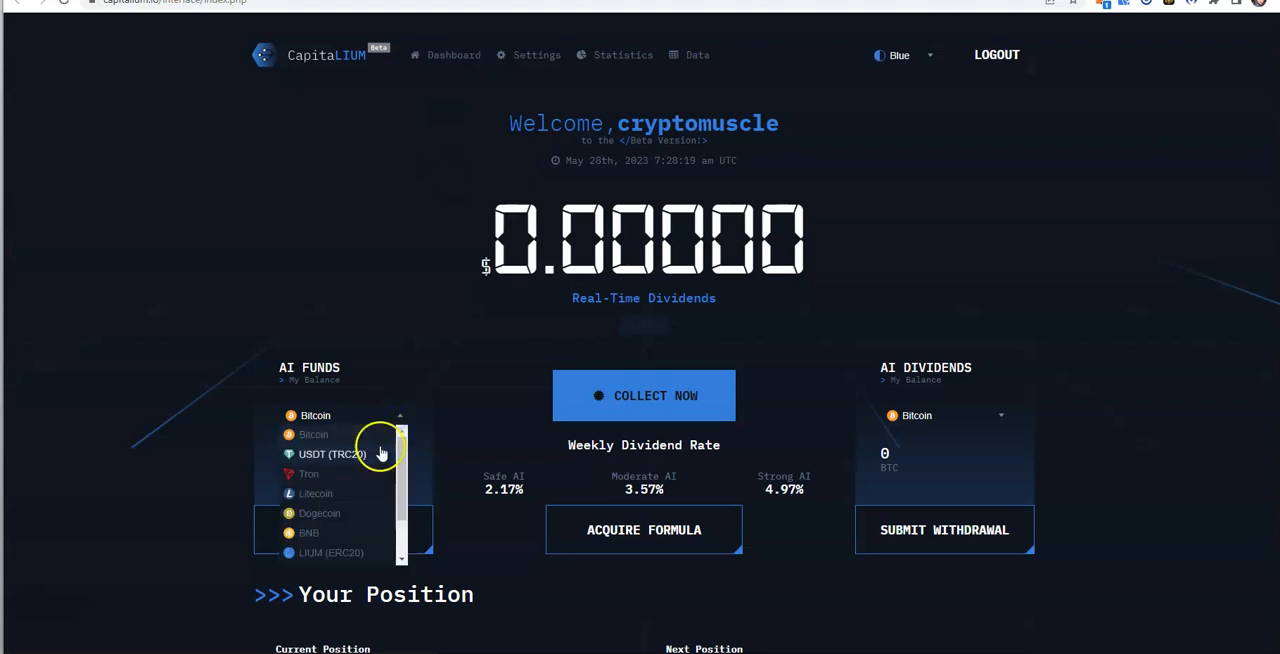
- Switch the AI Funds balance to USDT (TRC20), revealing 1,000 USDT available
click(332, 454)
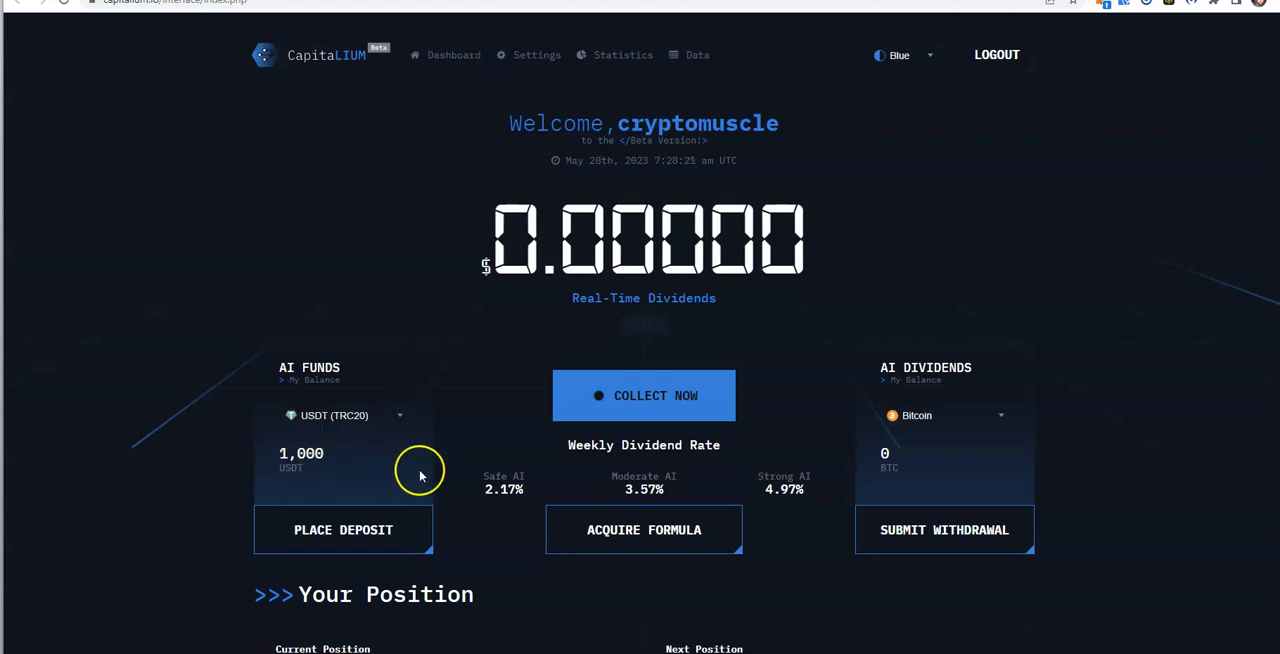
mouse_move(464, 422)
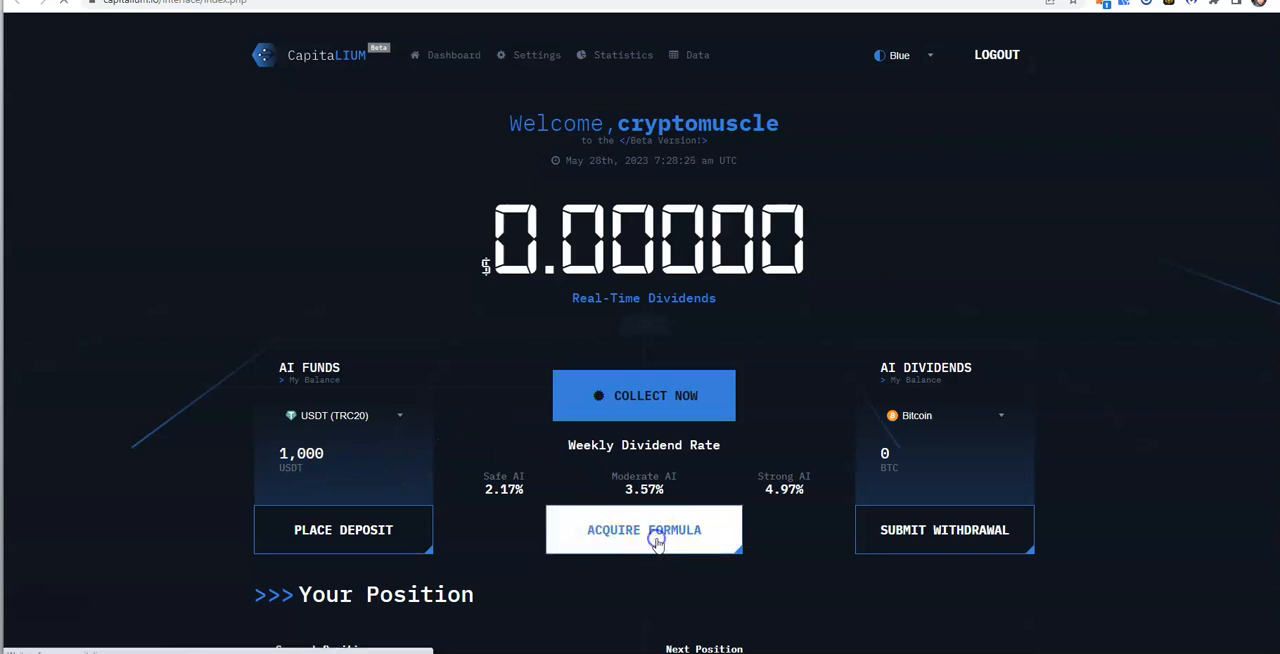
- Purchase the Moderate AI formula for 1000 USDT (TRC20) and confirm the successful-purchase message
click(644, 530)
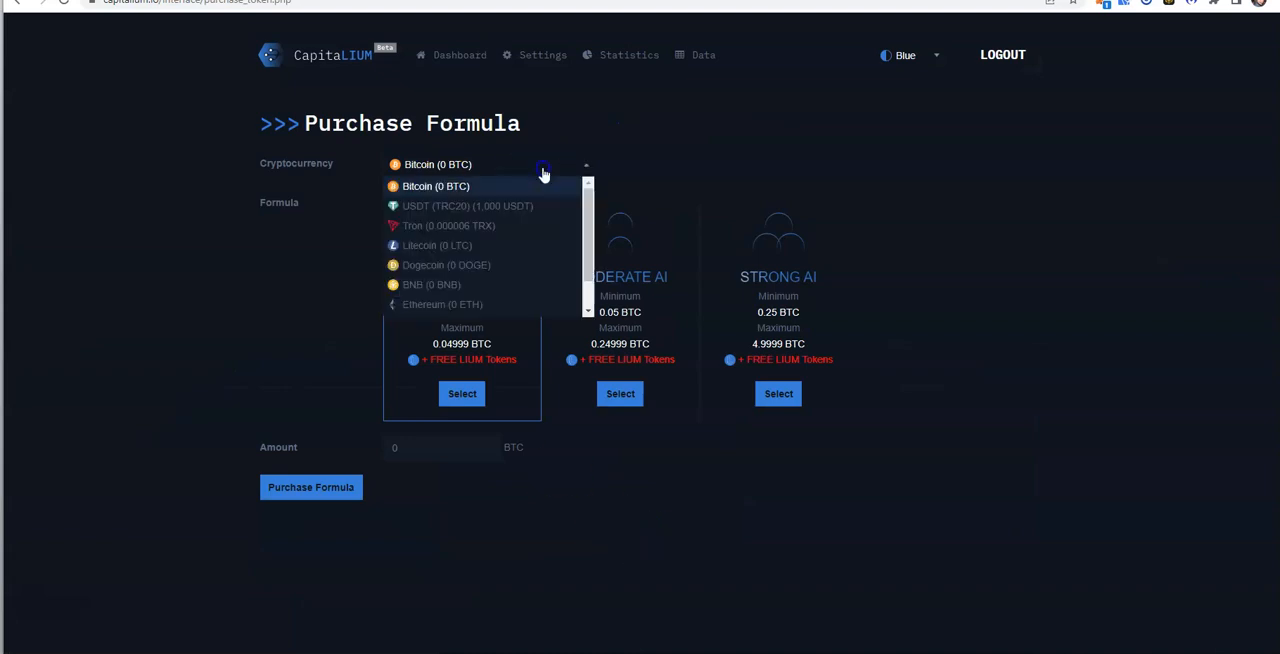
click(468, 206)
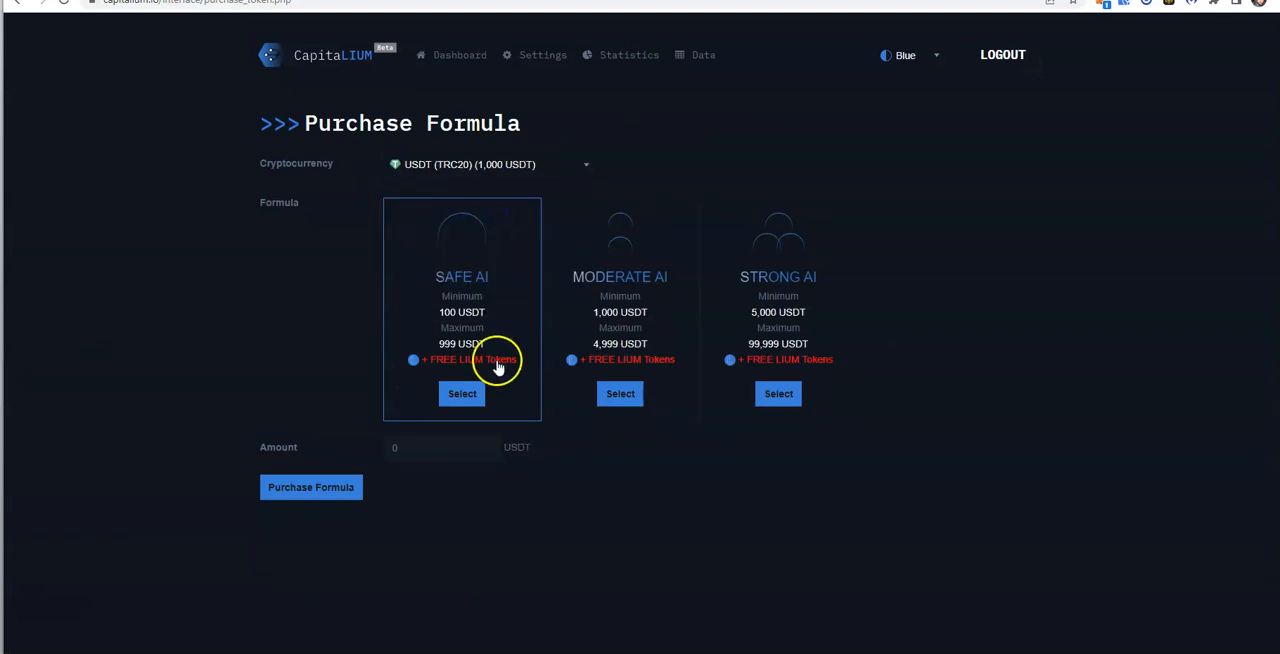
mouse_move(664, 288)
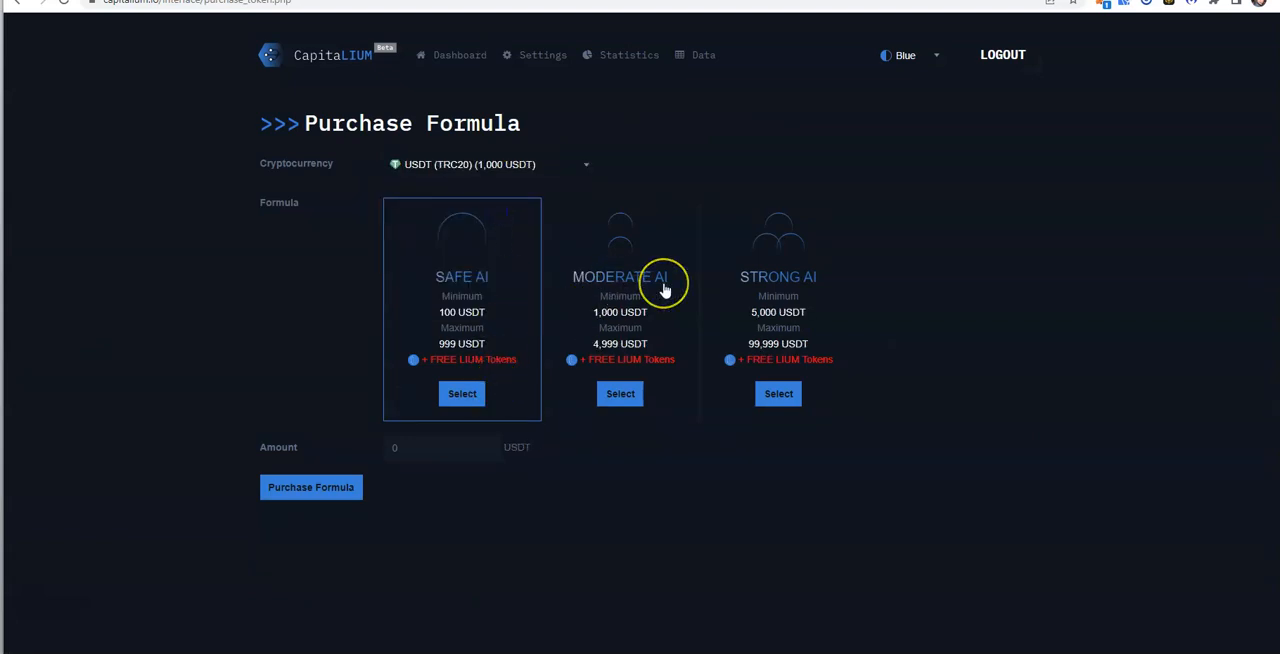
mouse_move(664, 296)
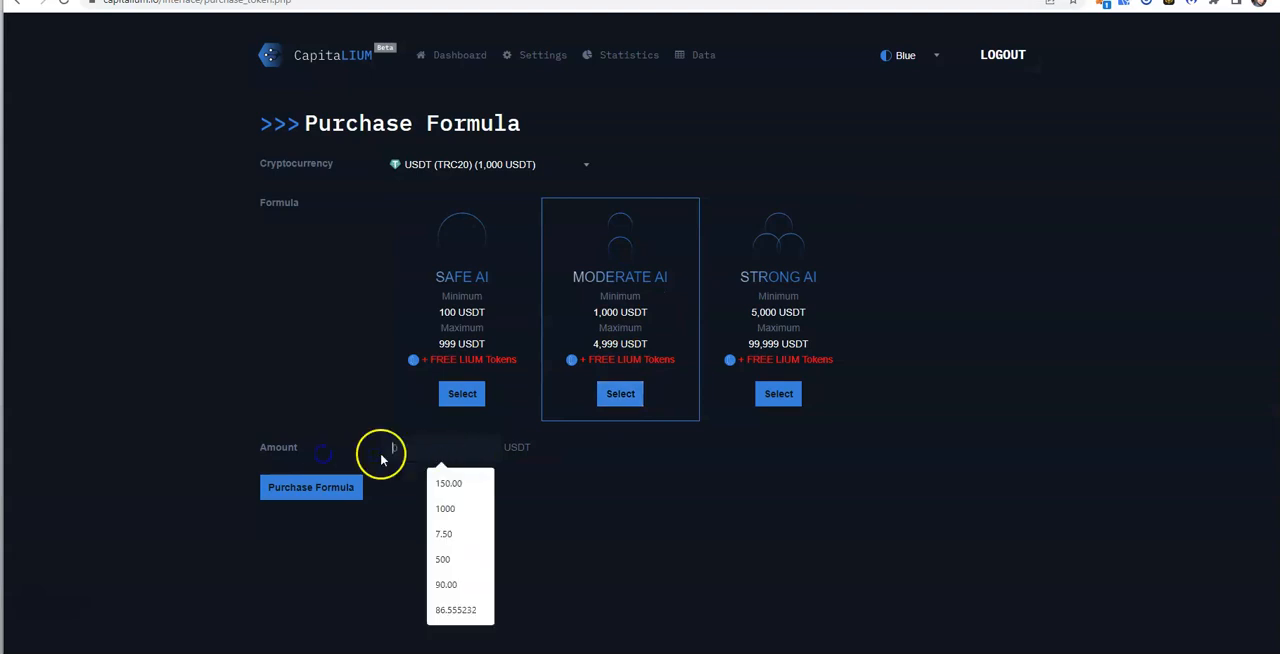
text(1000)
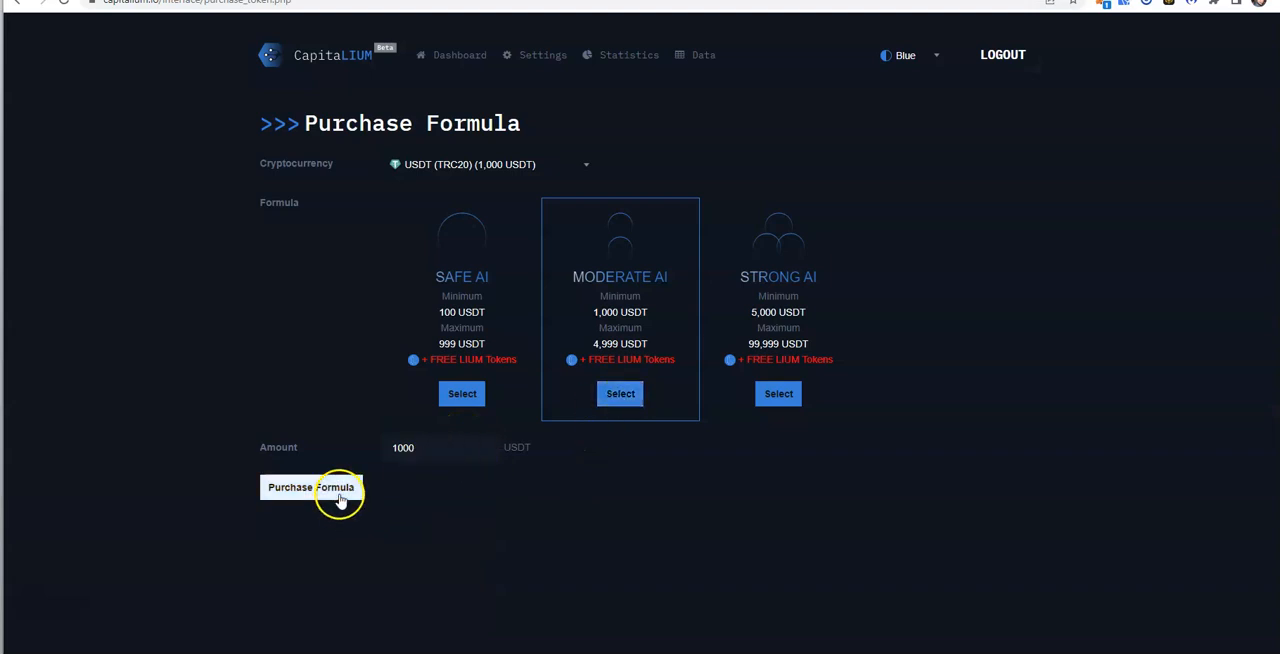
click(312, 488)
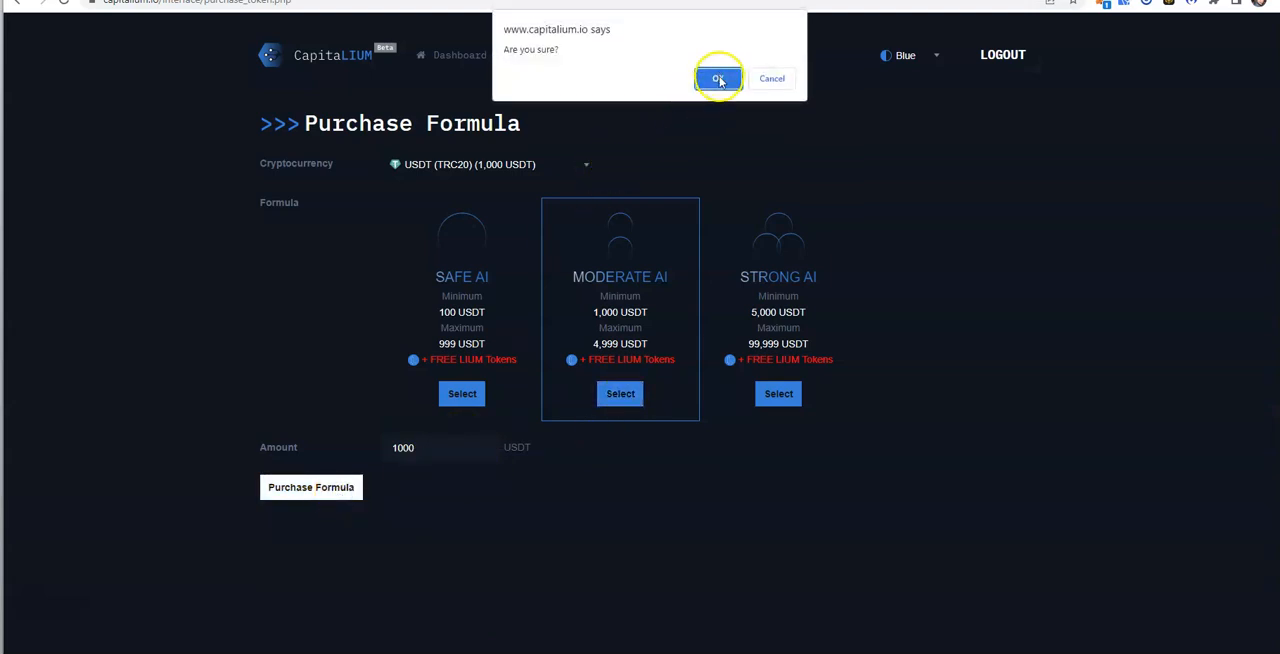
click(718, 80)
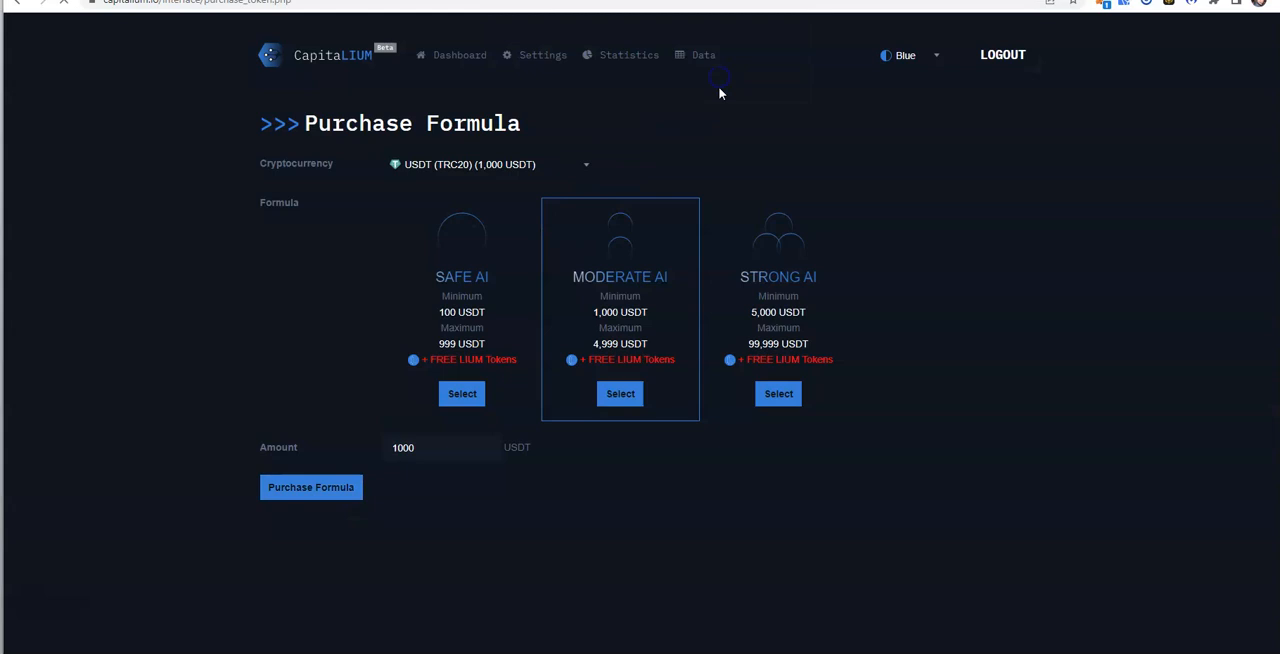
click(310, 488)
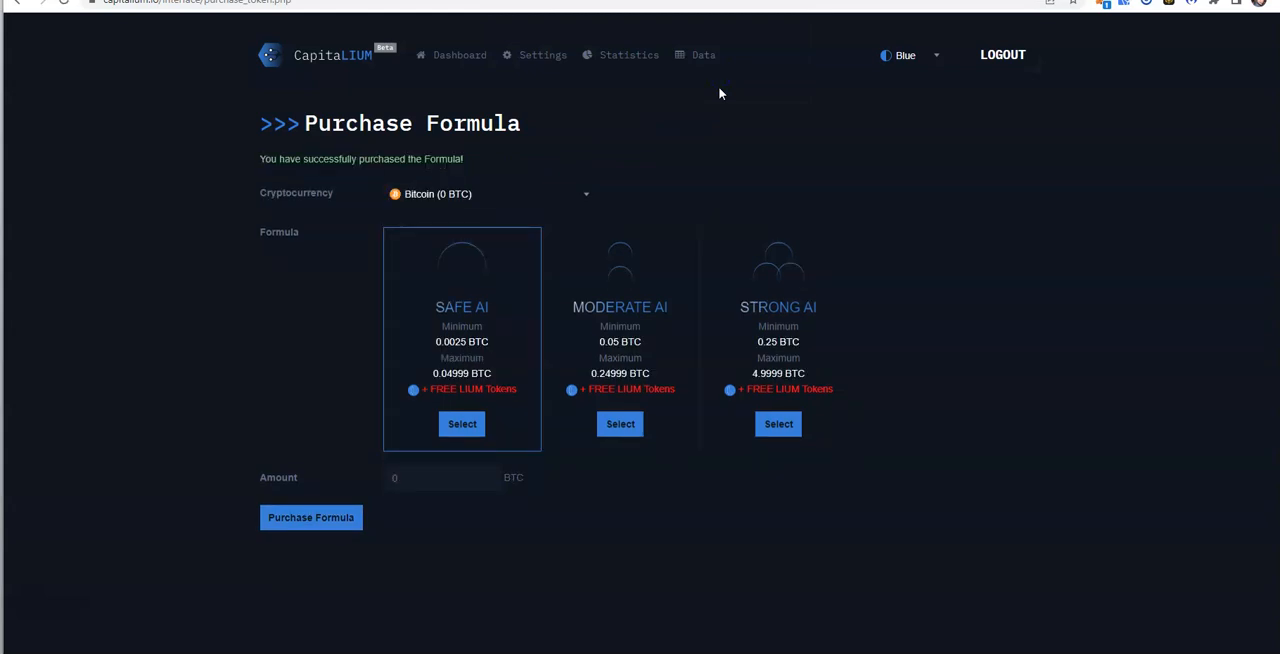
mouse_move(688, 128)
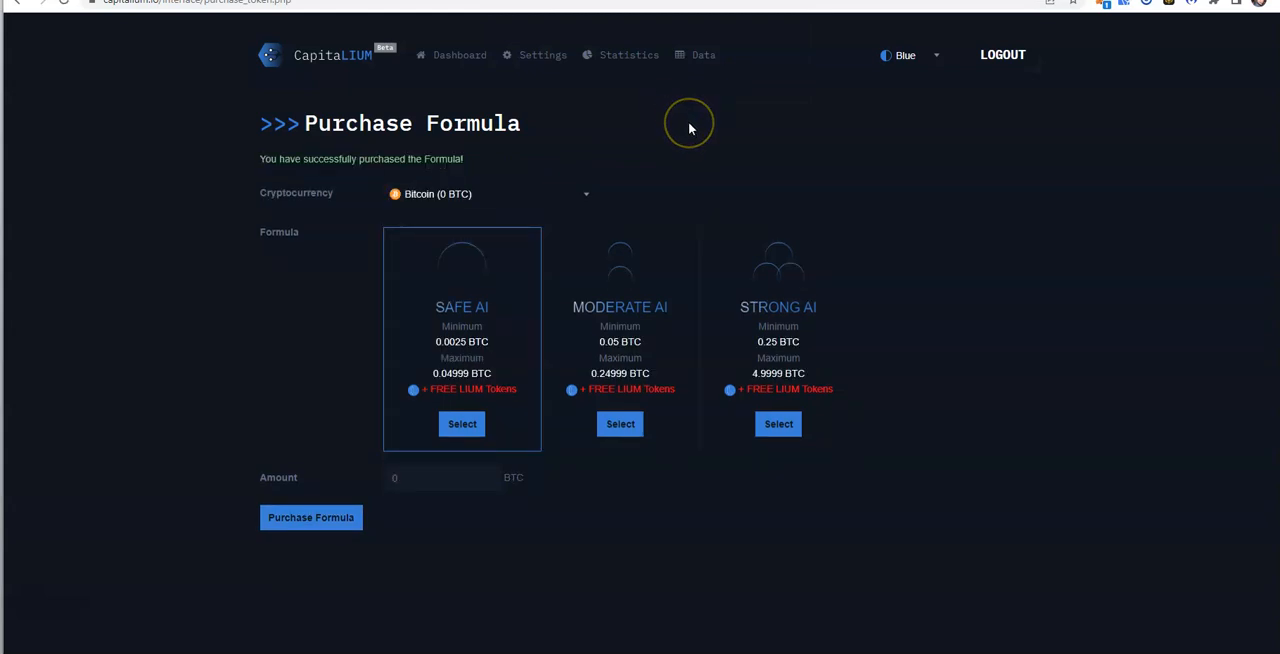
mouse_move(460, 194)
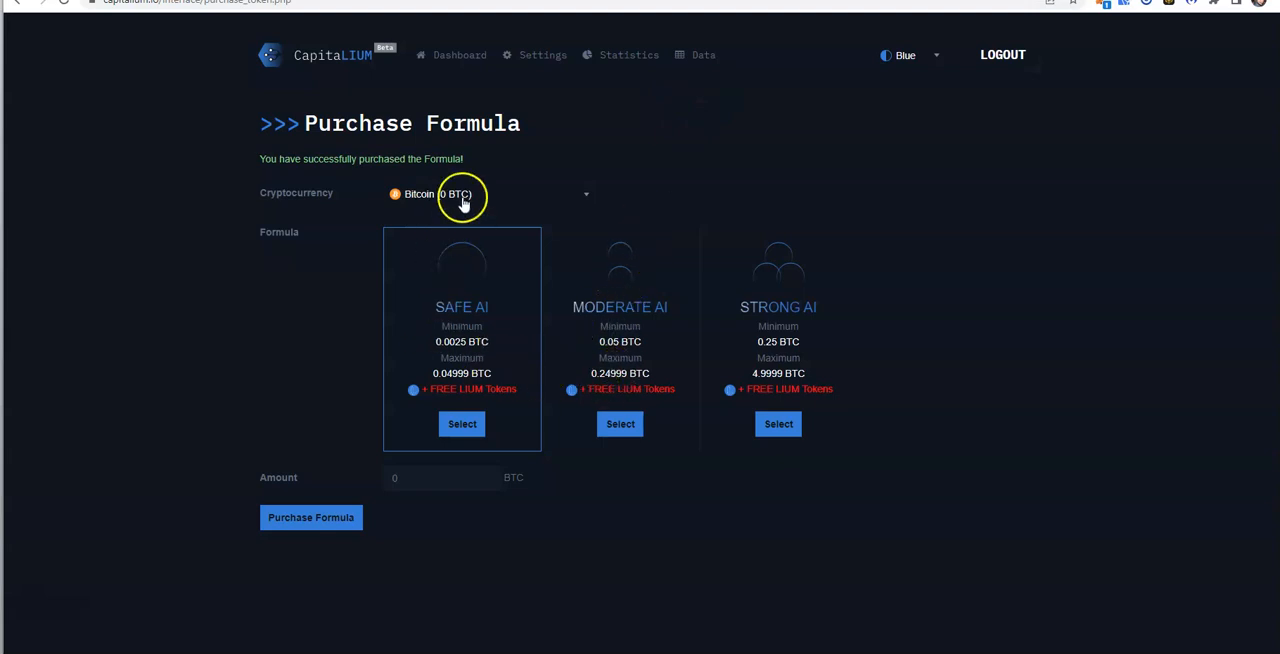
click(484, 194)
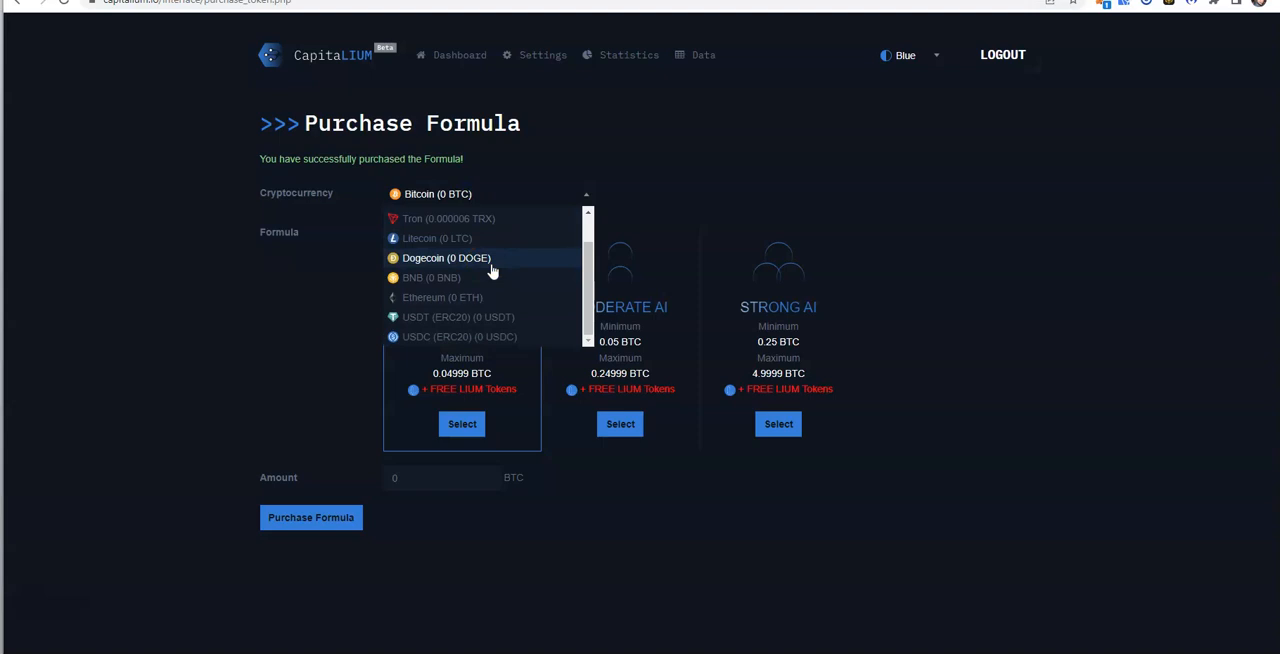
scroll(up, 3)
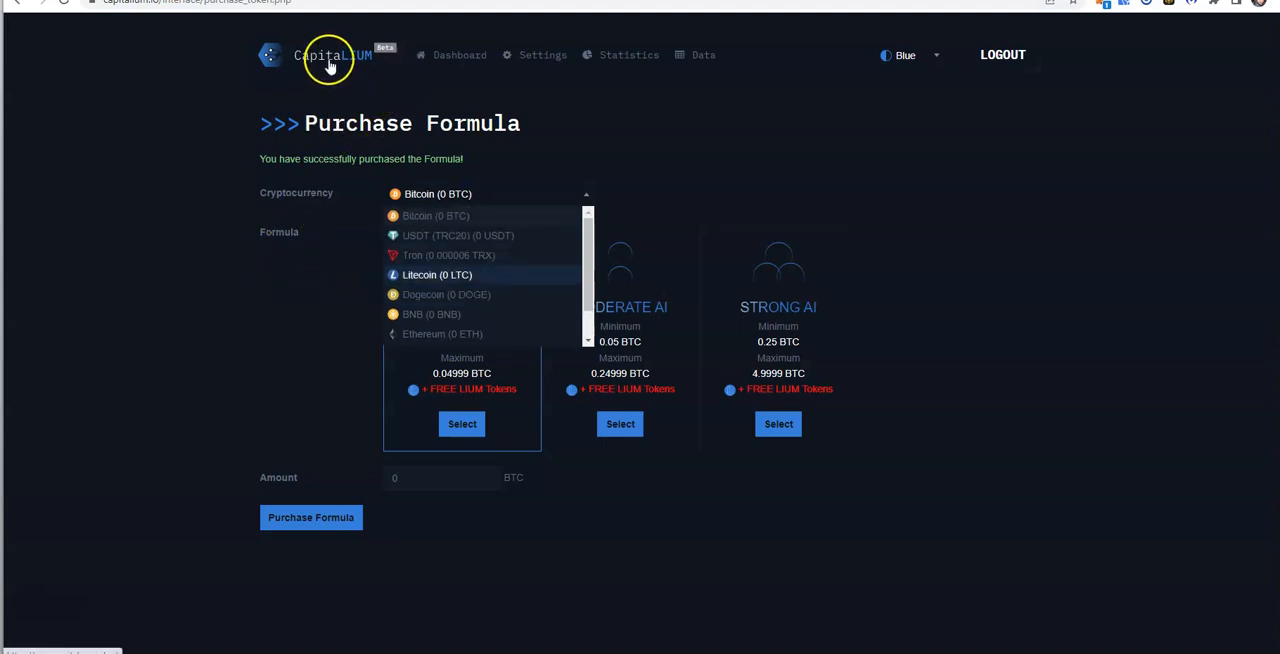
click(436, 194)
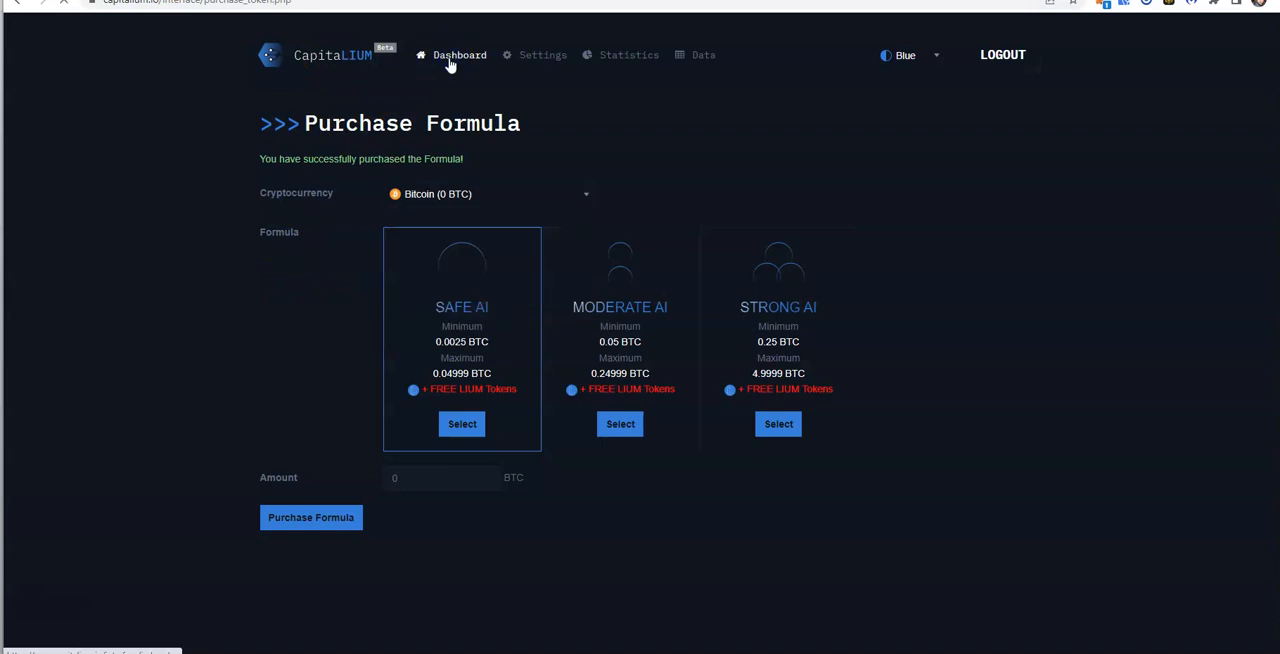
click(452, 56)
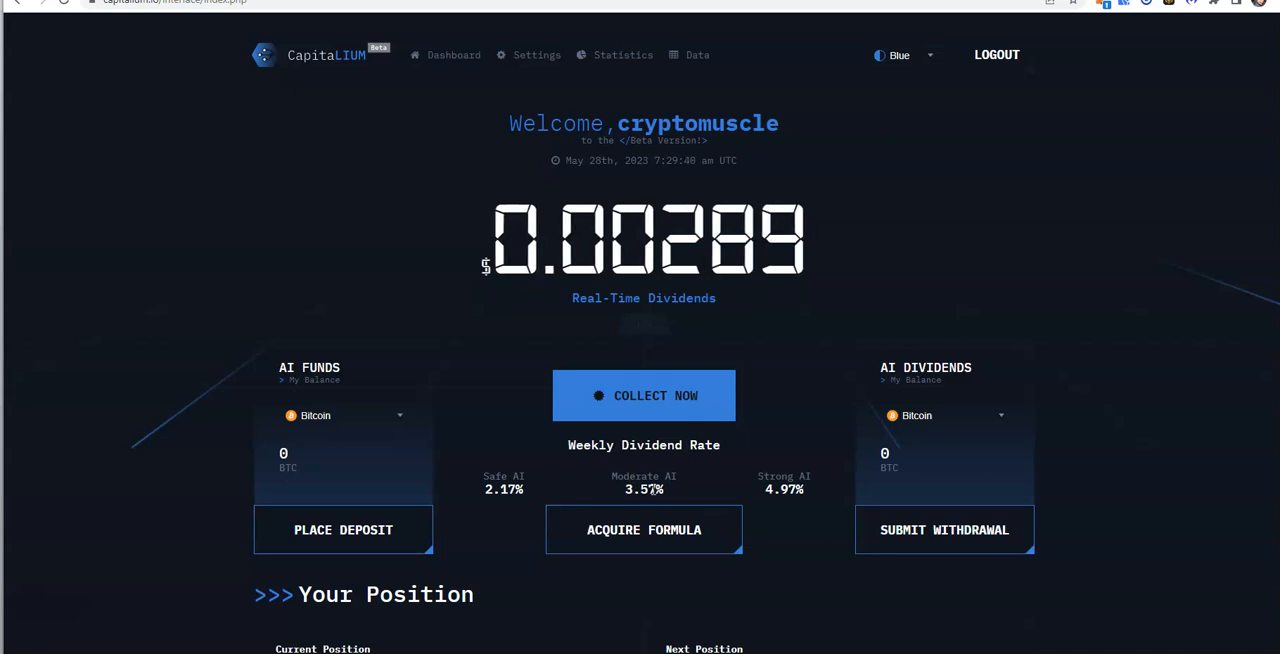
scroll(down, 3)
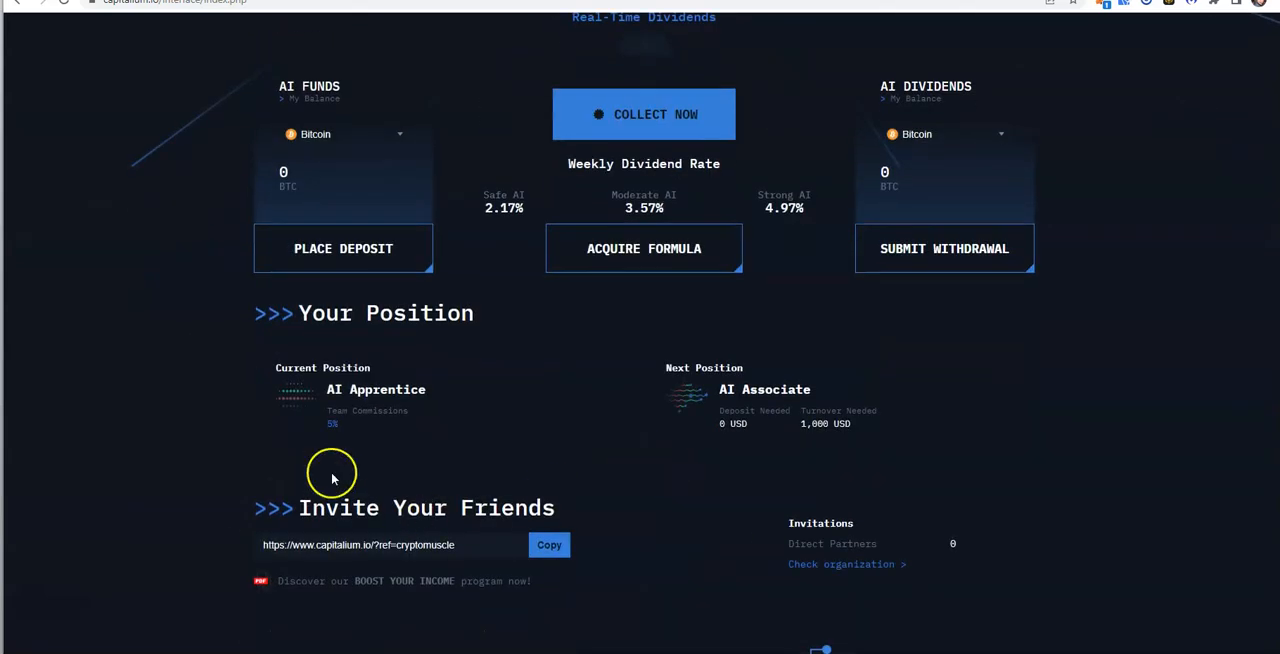
mouse_move(348, 430)
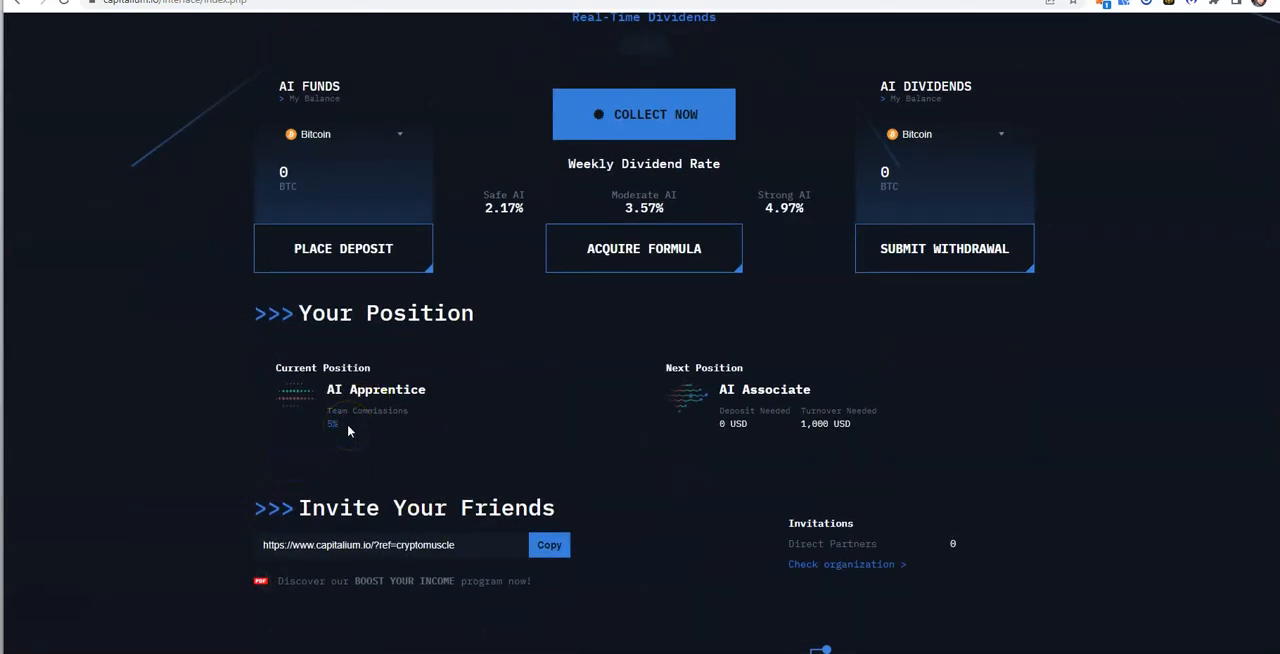
mouse_move(788, 456)
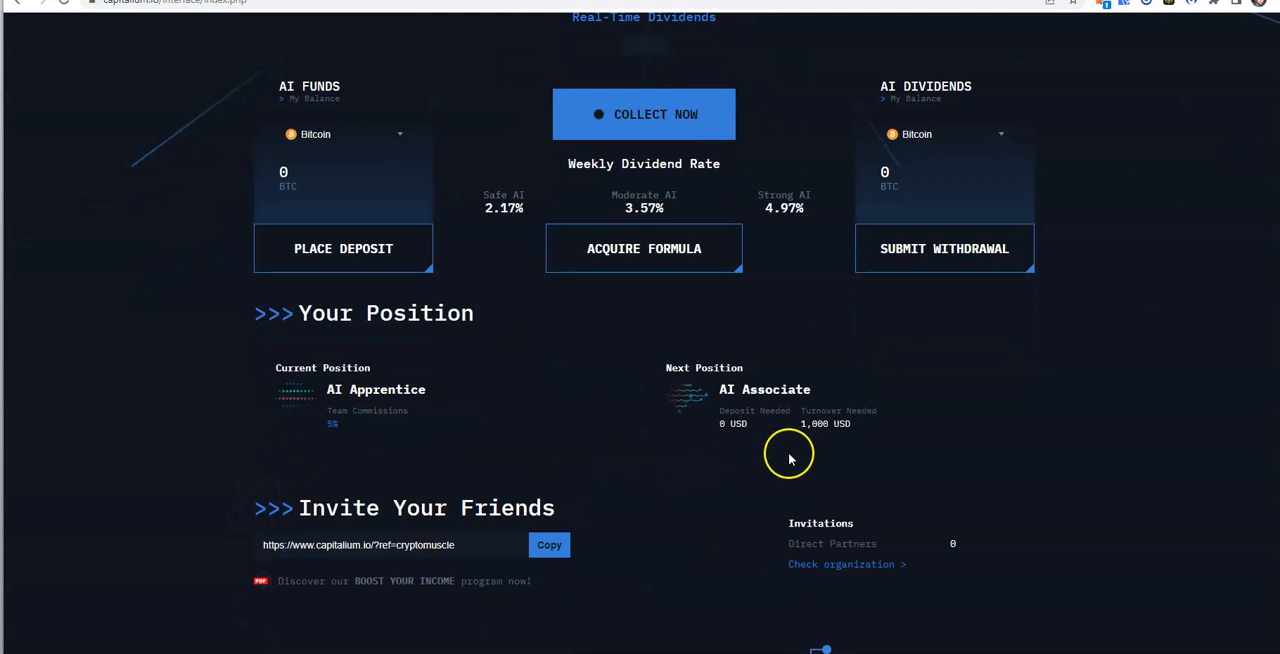
mouse_move(752, 432)
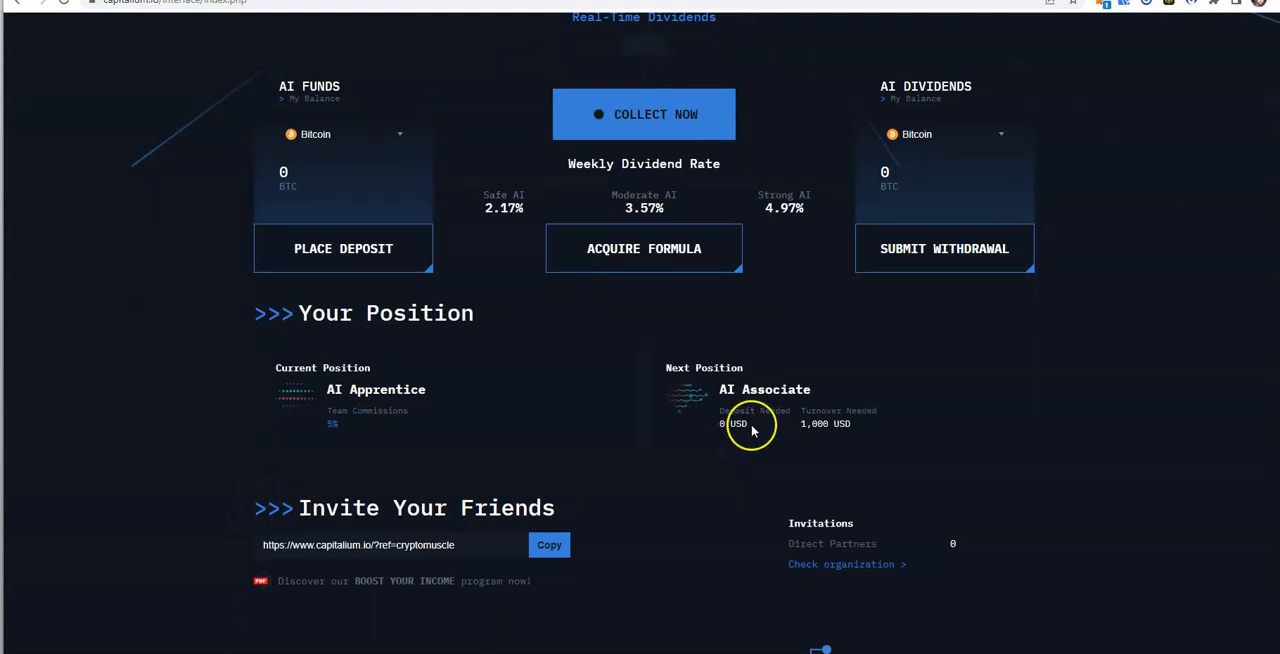
mouse_move(748, 440)
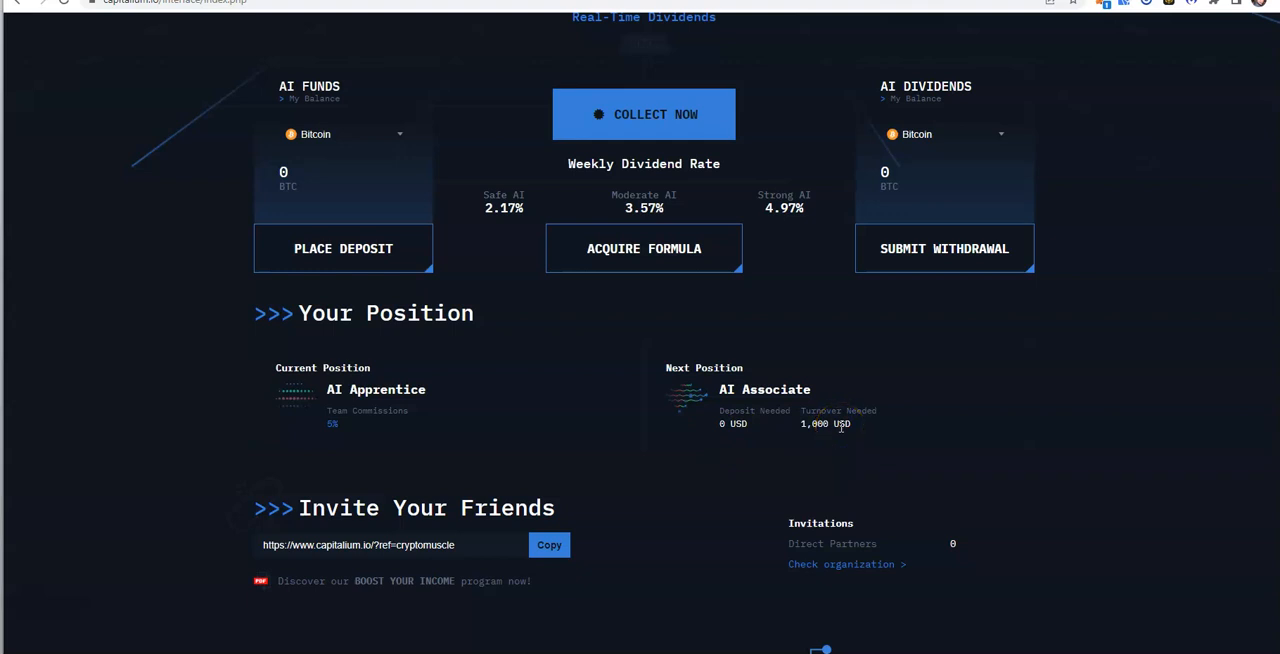
scroll(down, 3)
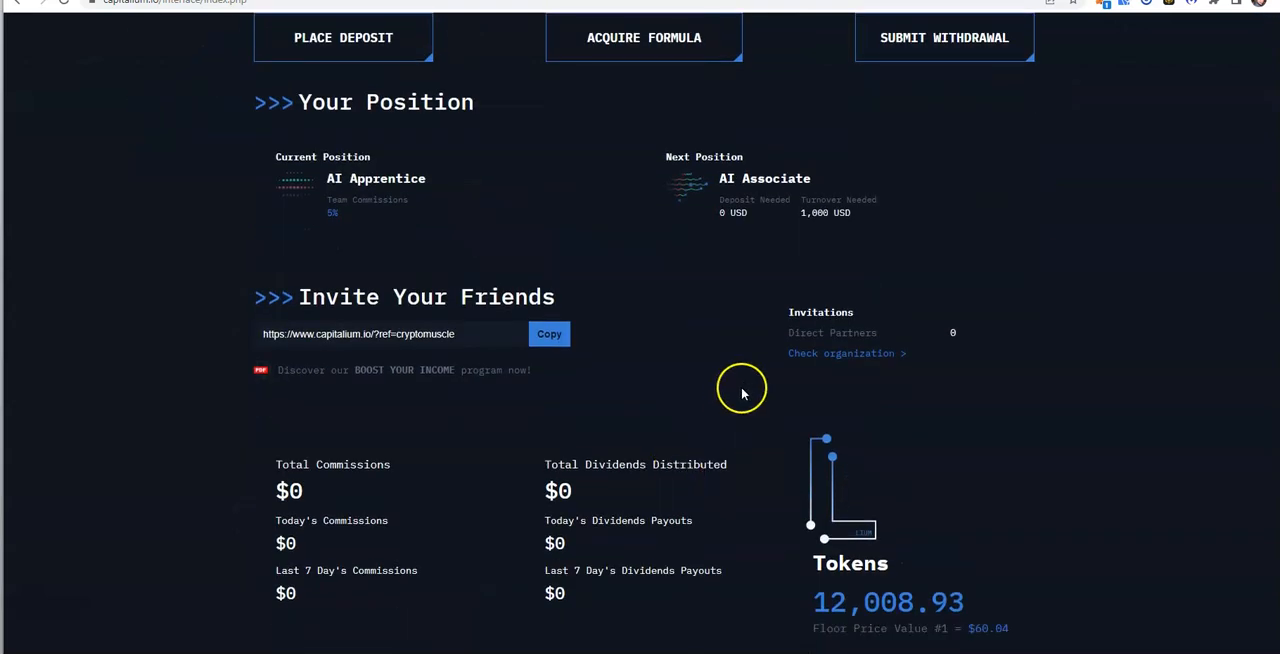
mouse_move(868, 358)
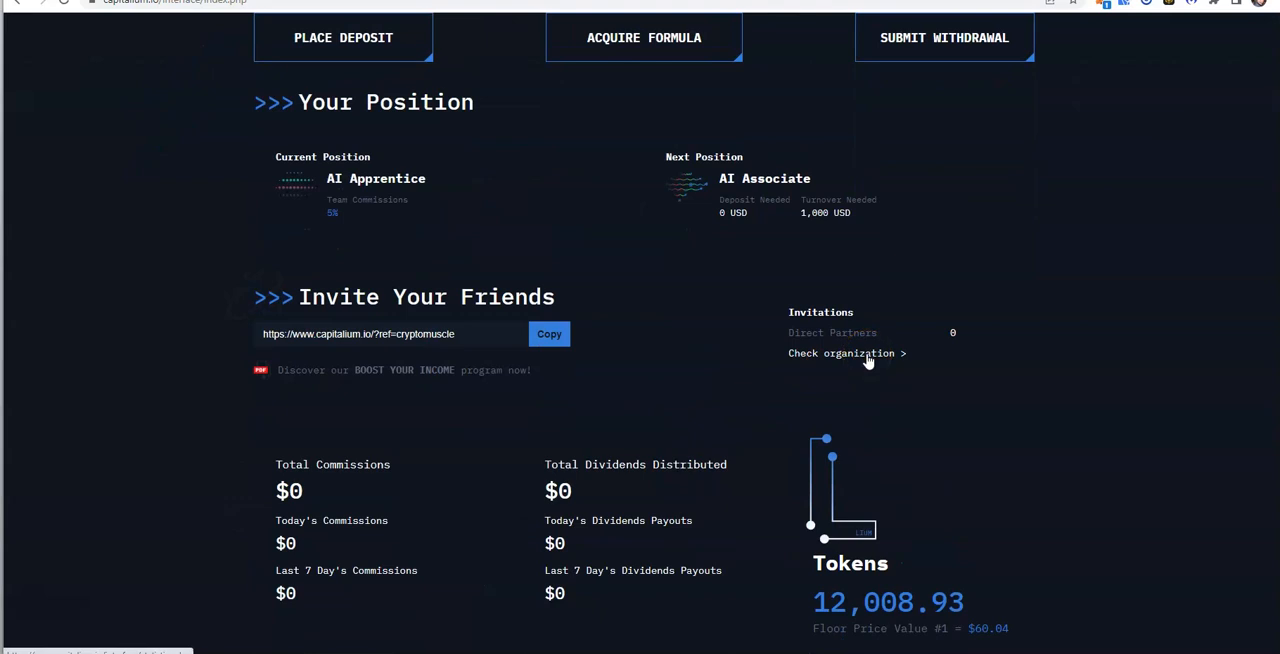
scroll(down, 3)
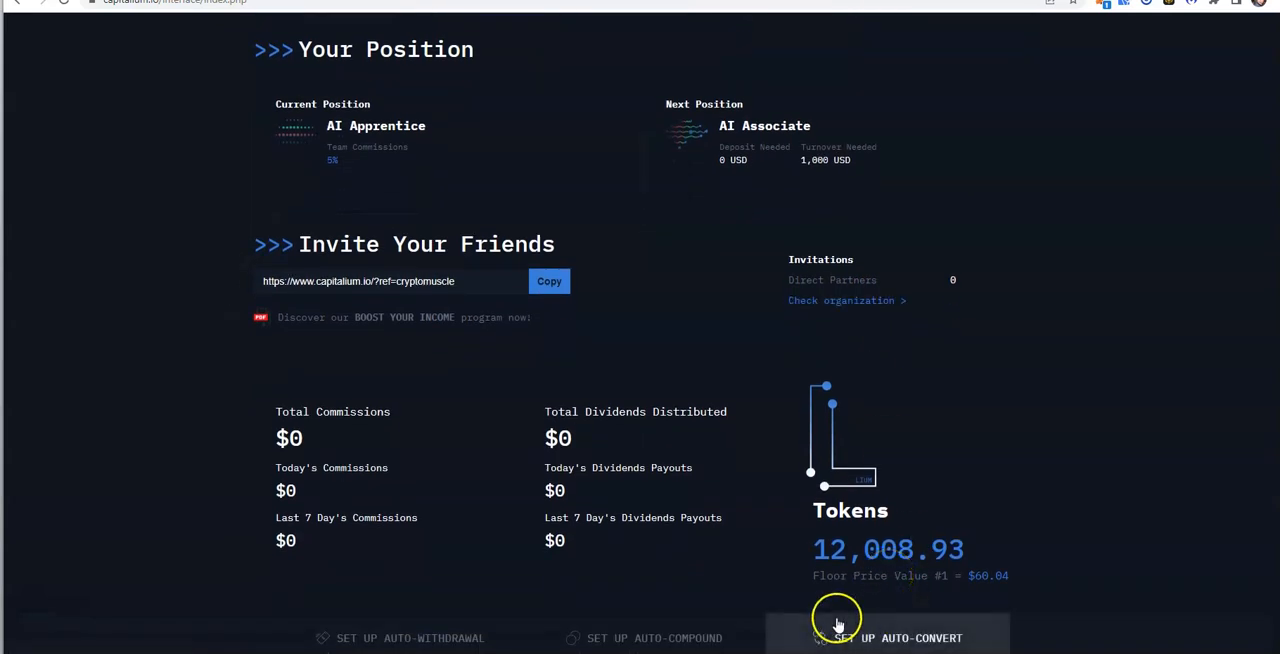
mouse_move(772, 552)
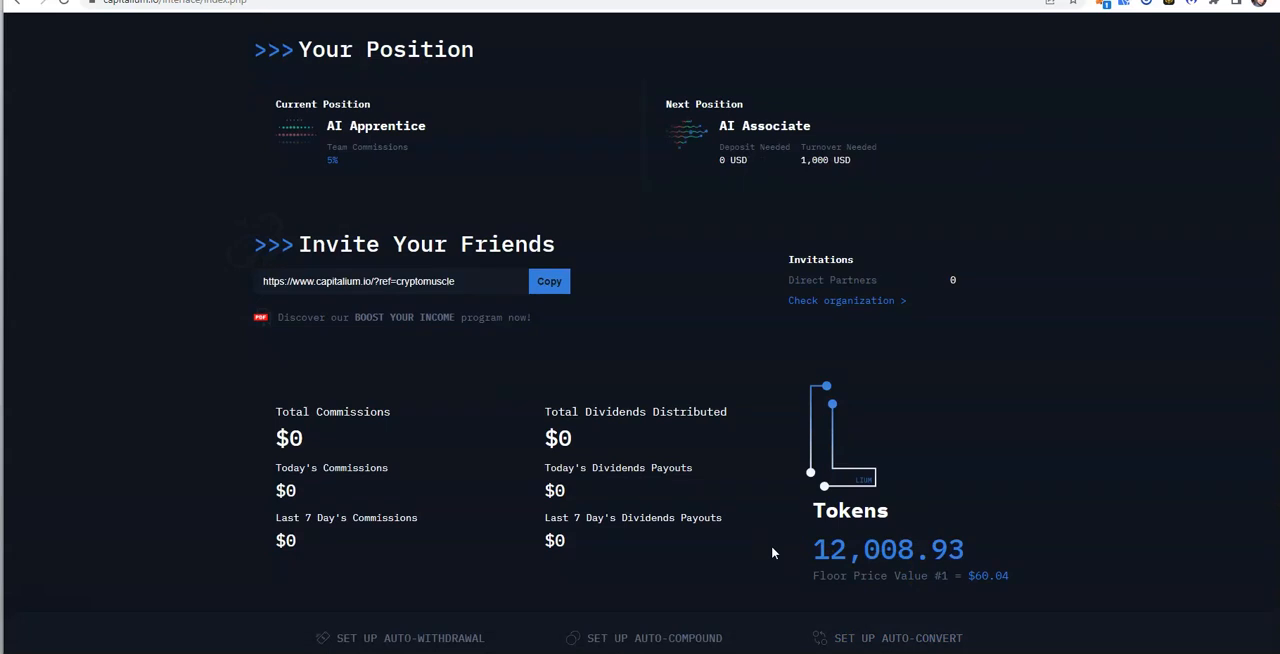
scroll(up, 3)
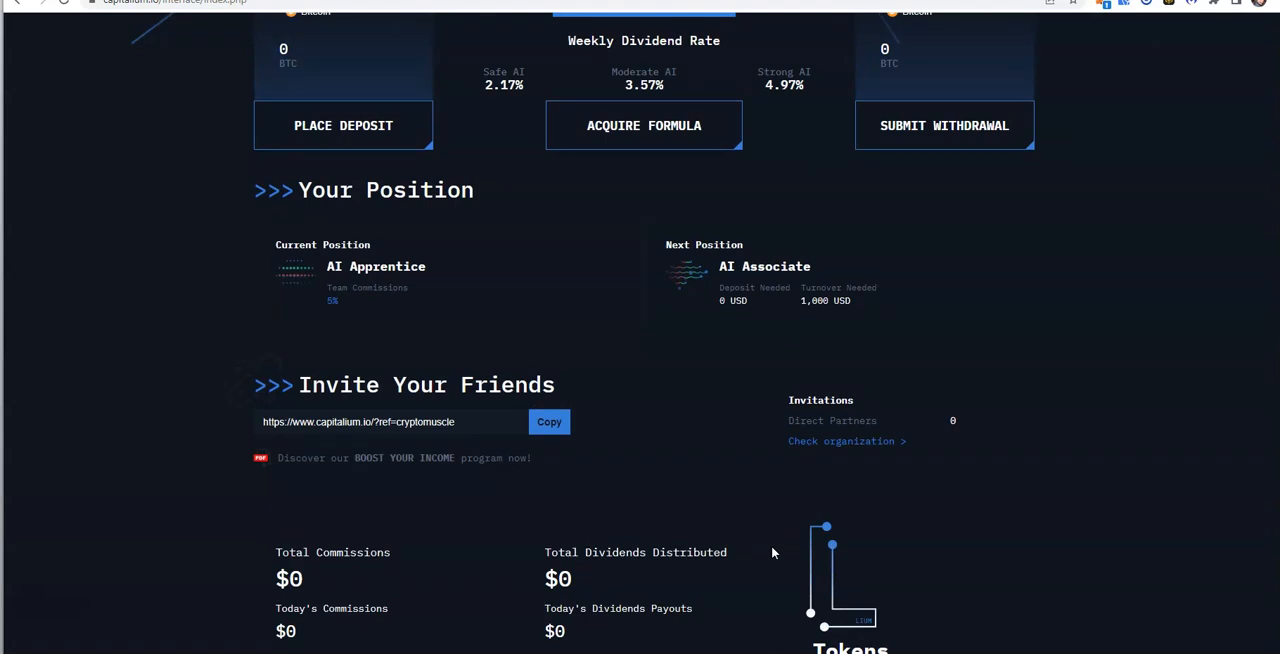
scroll(up, 3)
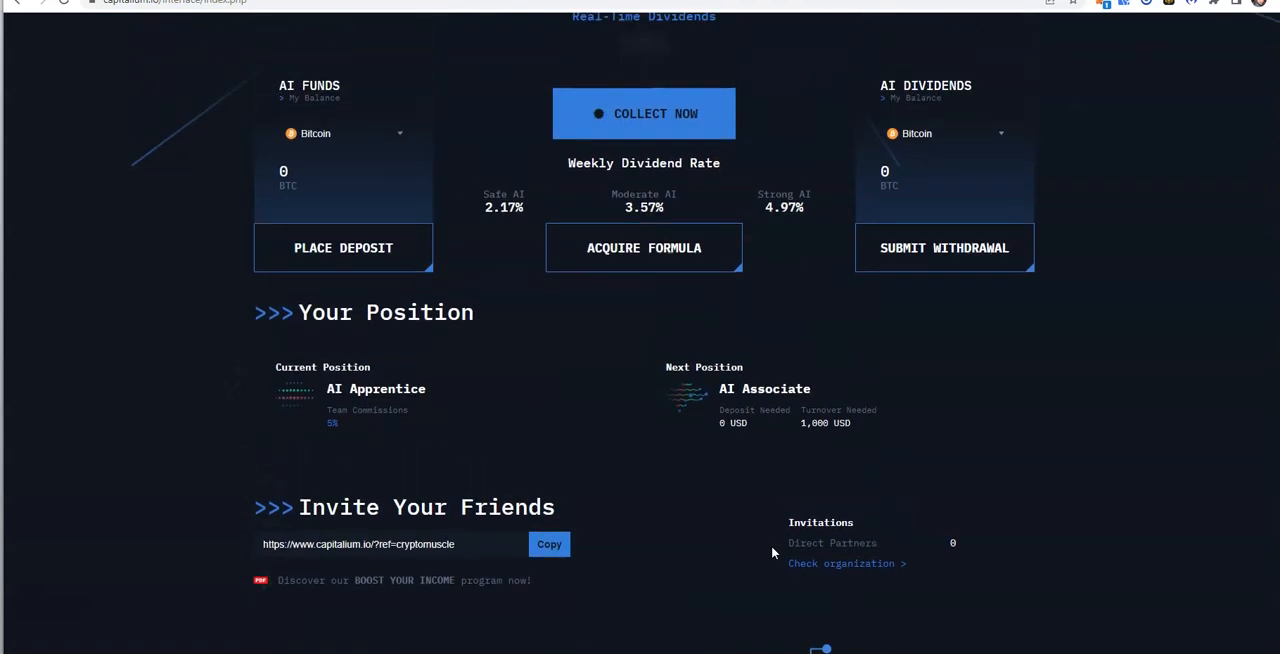
scroll(down, 3)
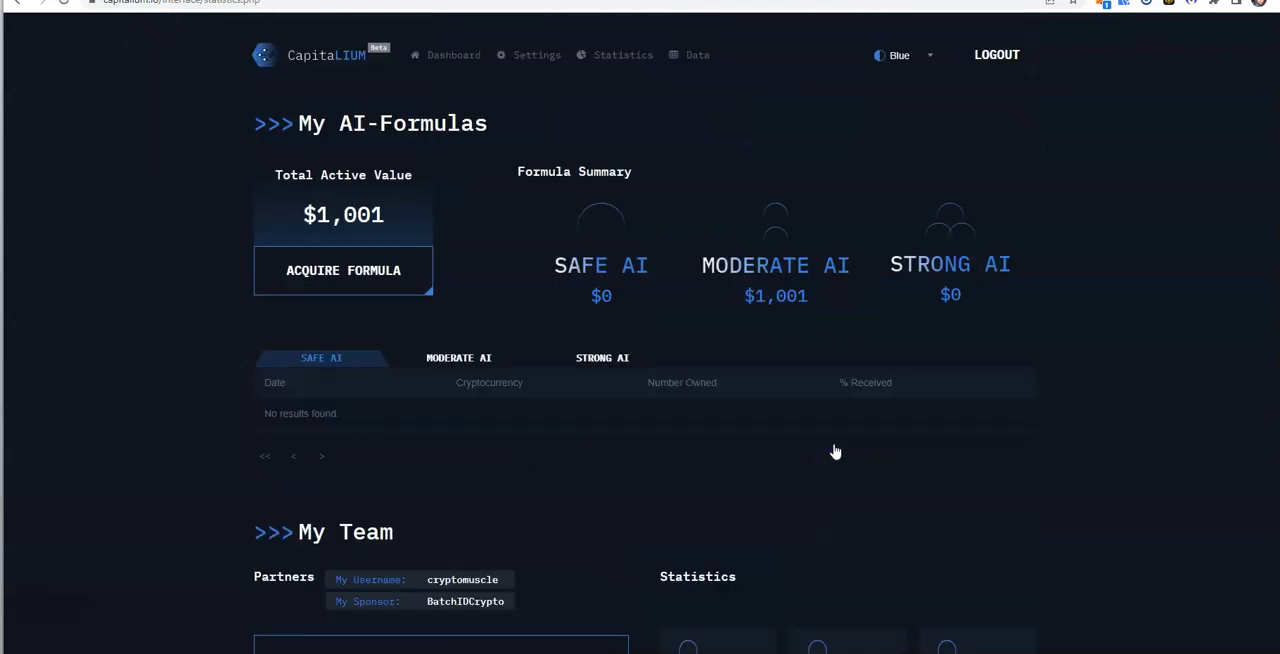
- Look through the My AI-Formulas and My Team overview pages
scroll(down, 3)
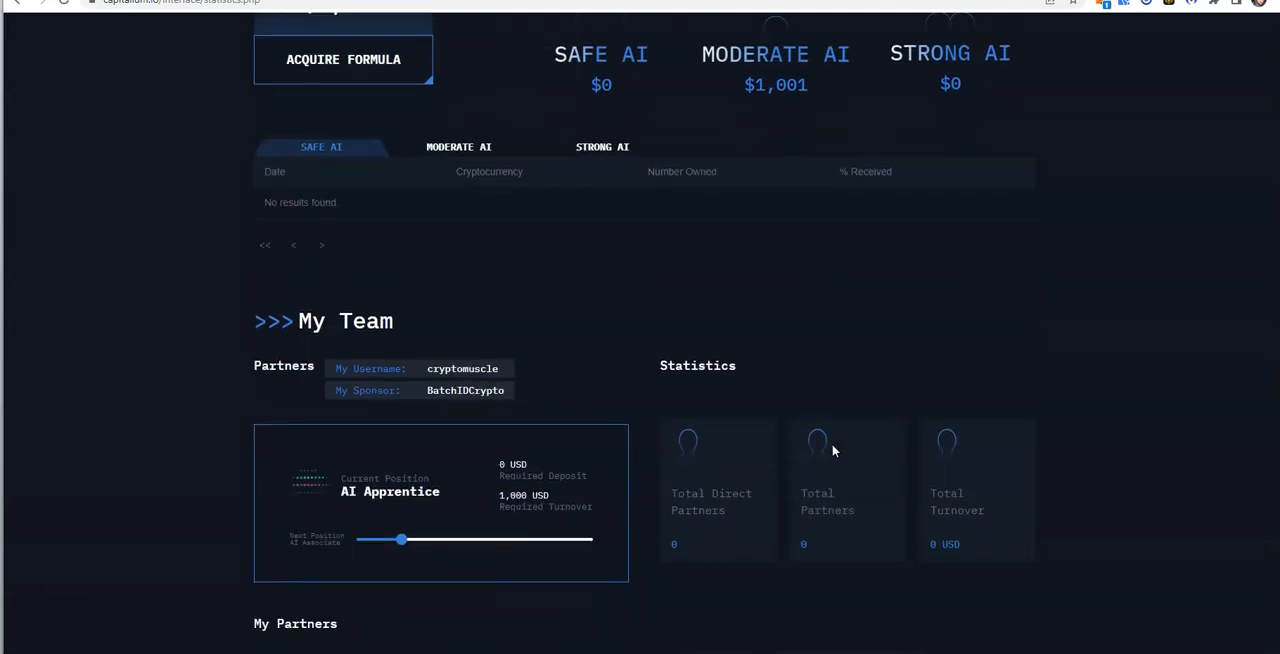
scroll(down, 3)
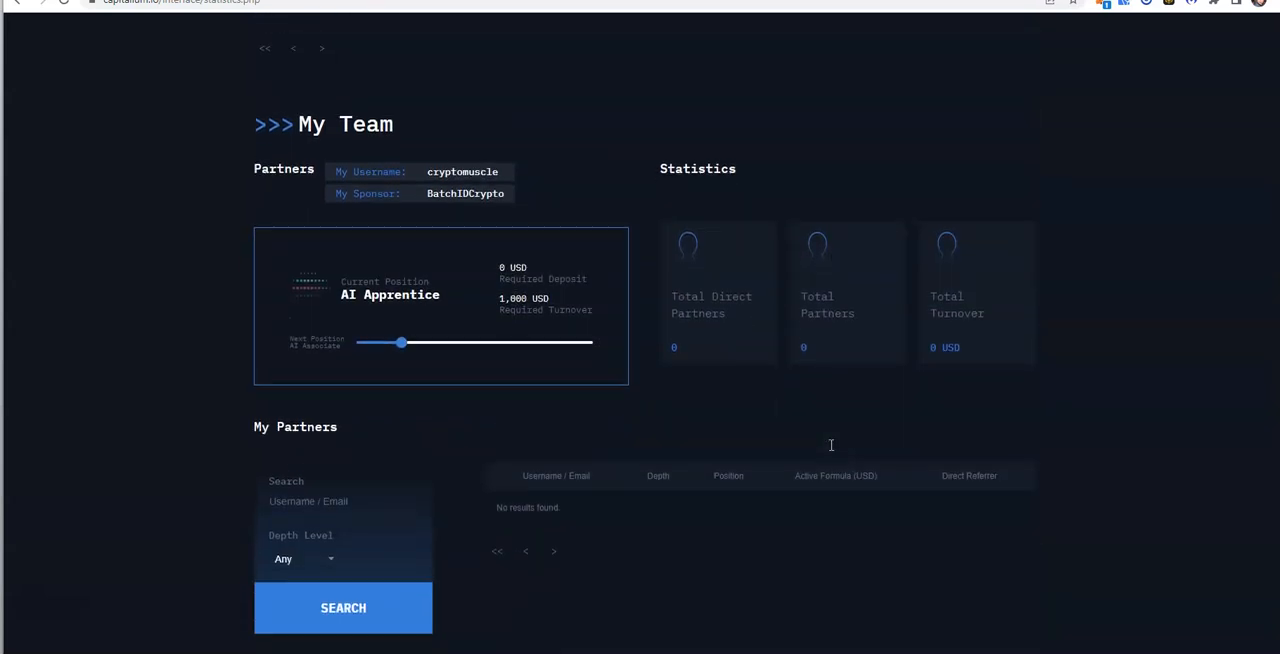
scroll(up, 3)
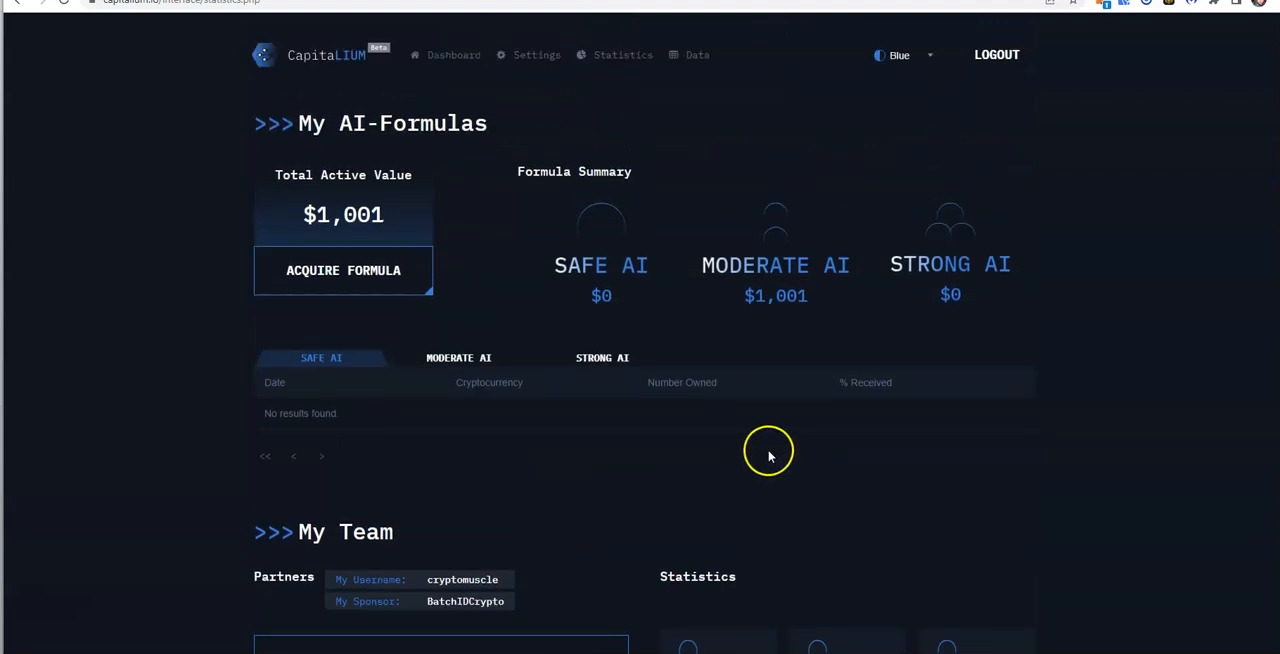
mouse_move(600, 358)
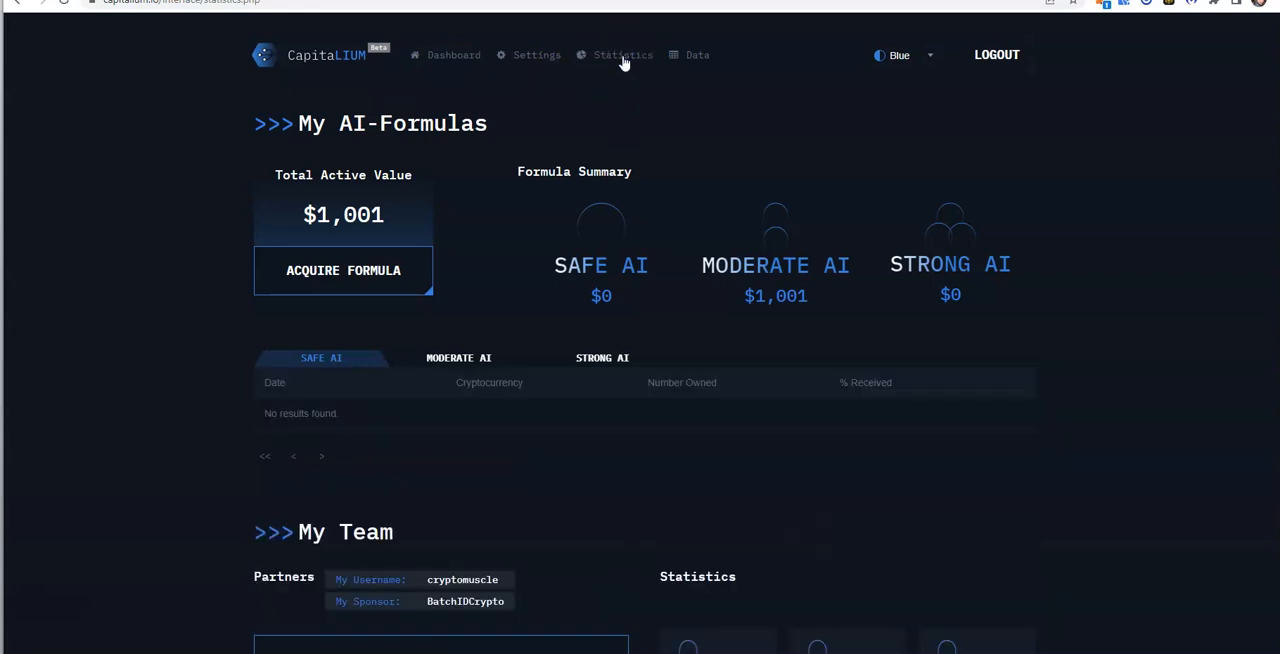
mouse_move(500, 236)
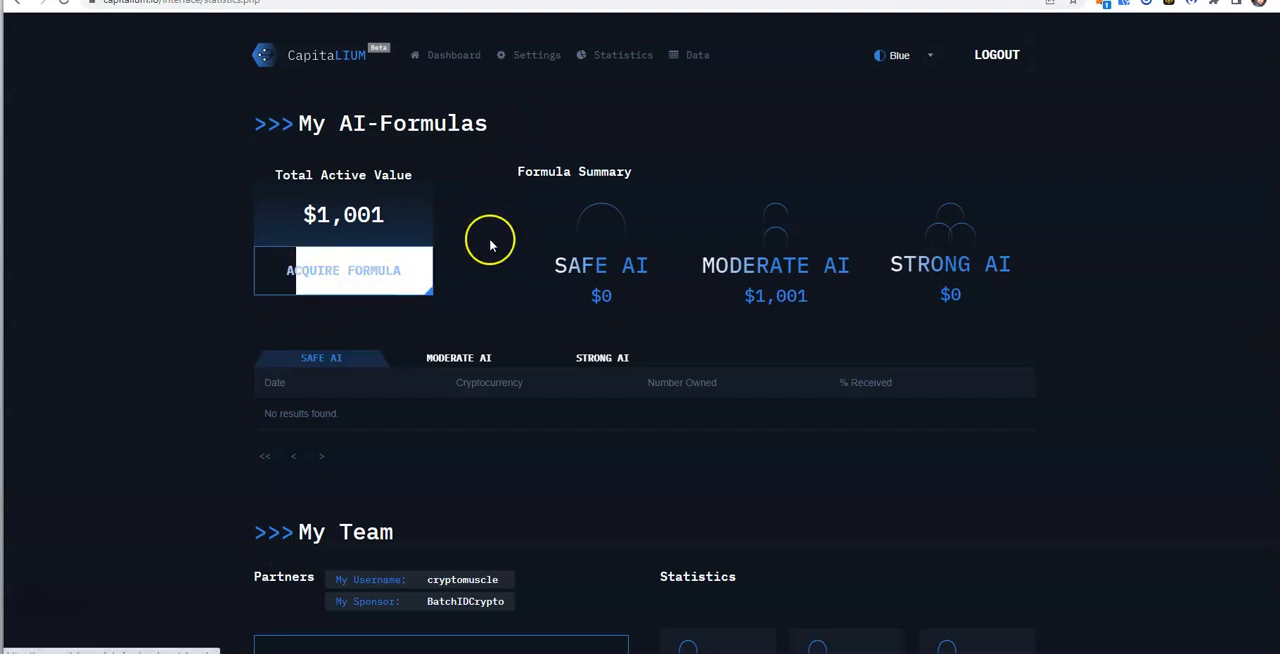
mouse_move(710, 194)
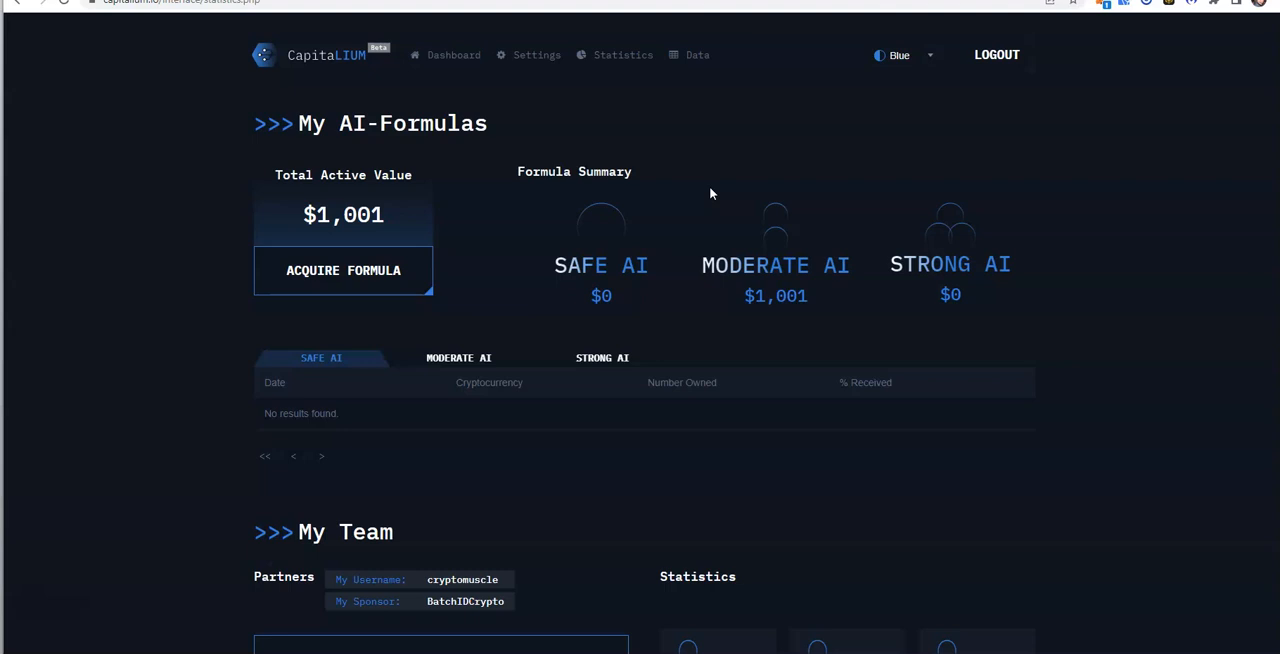
scroll(down, 3)
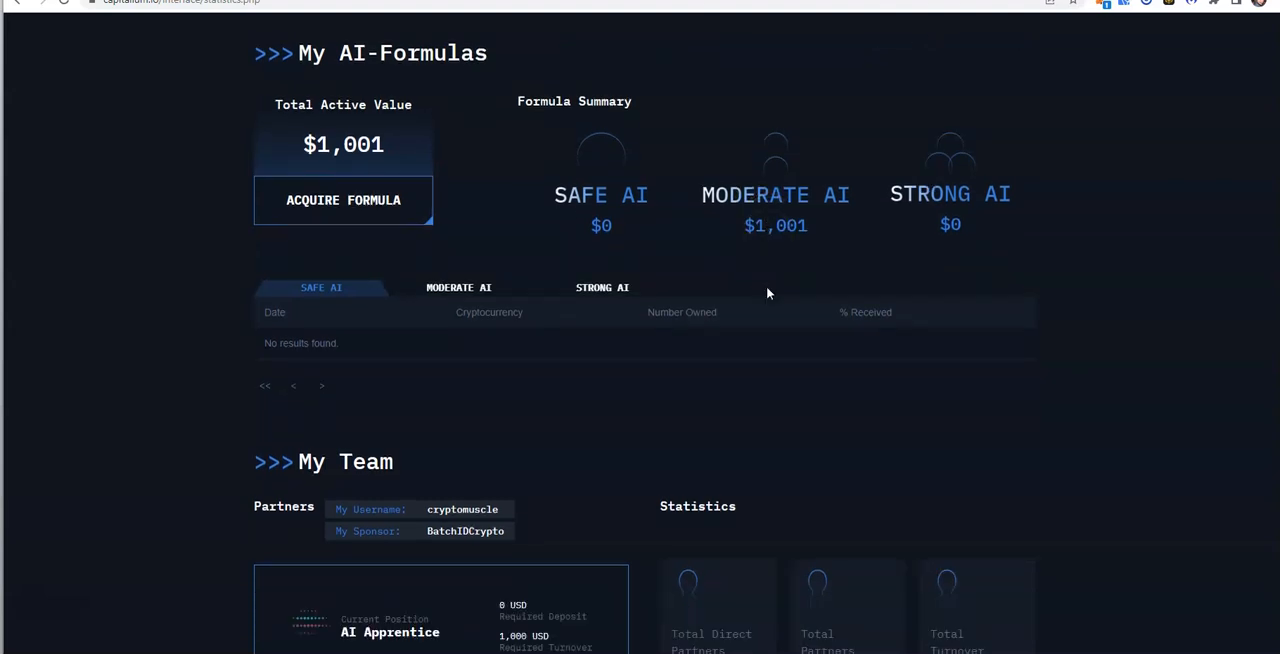
scroll(up, 3)
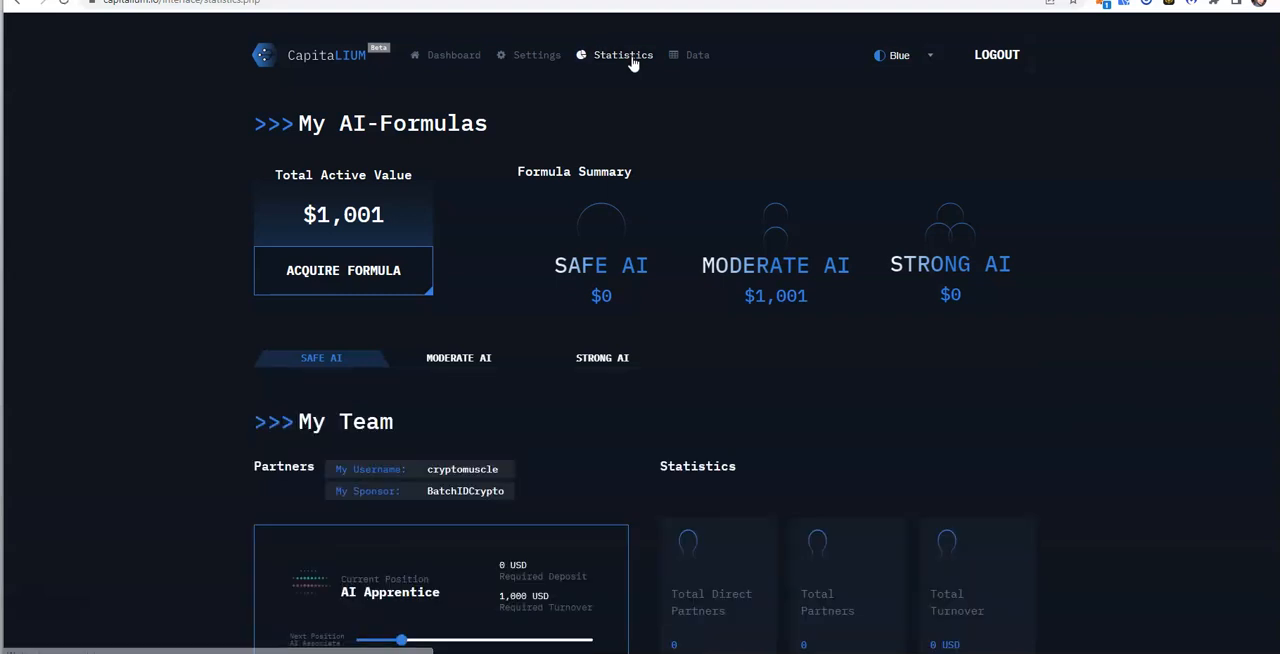
click(320, 356)
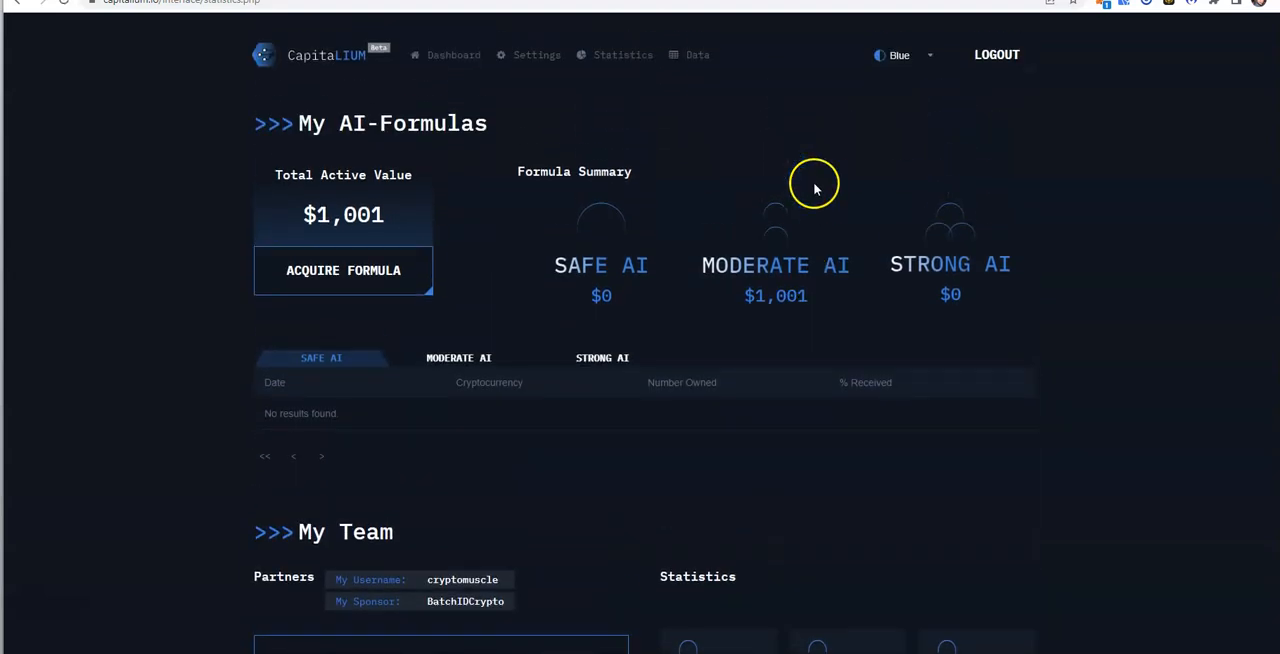
mouse_move(454, 56)
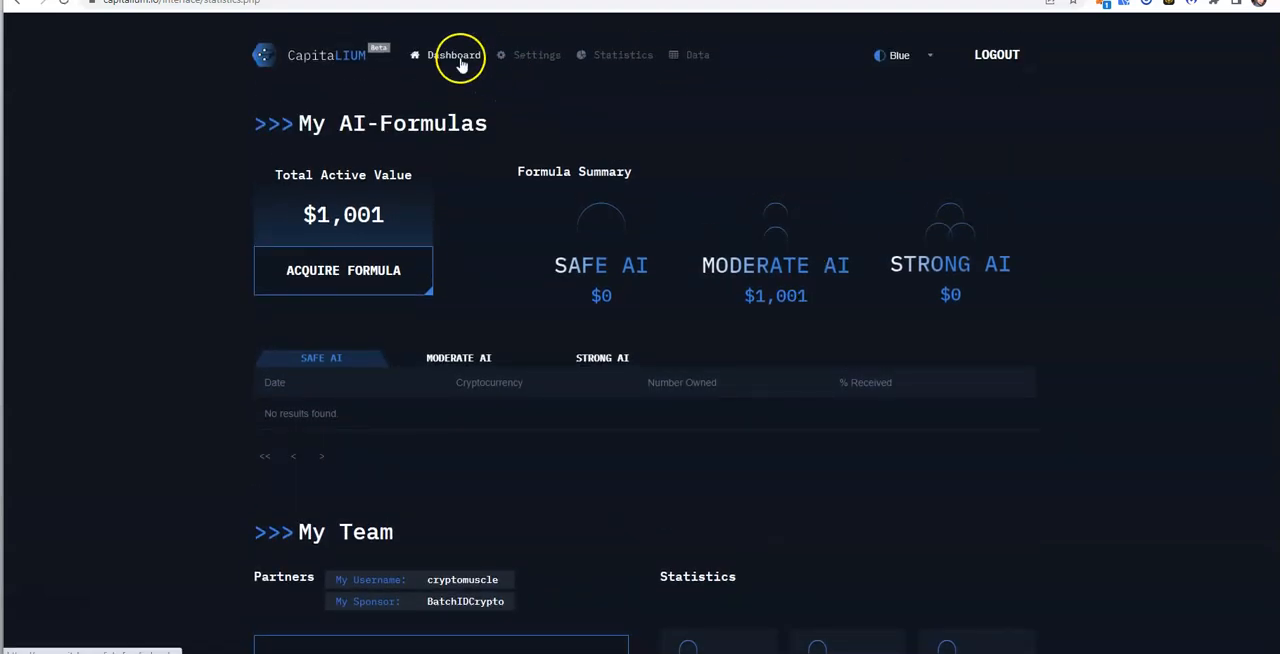
- Return to the main dashboard with real-time dividends at $0.00762
click(452, 56)
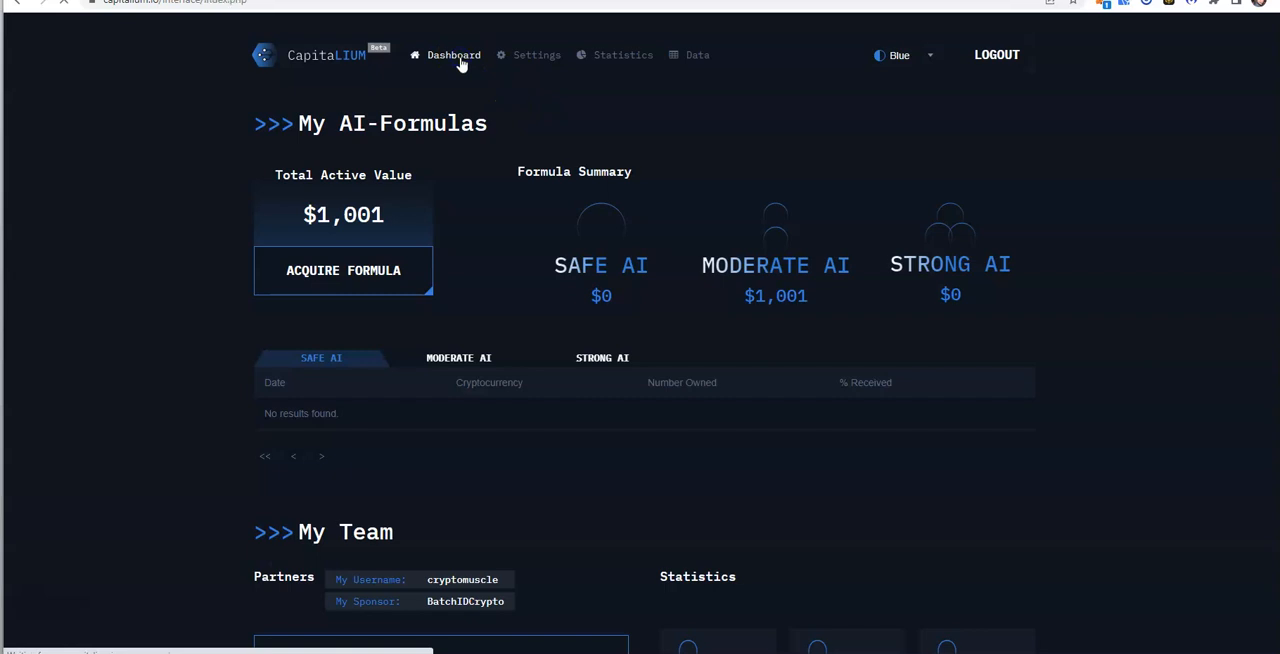
click(452, 56)
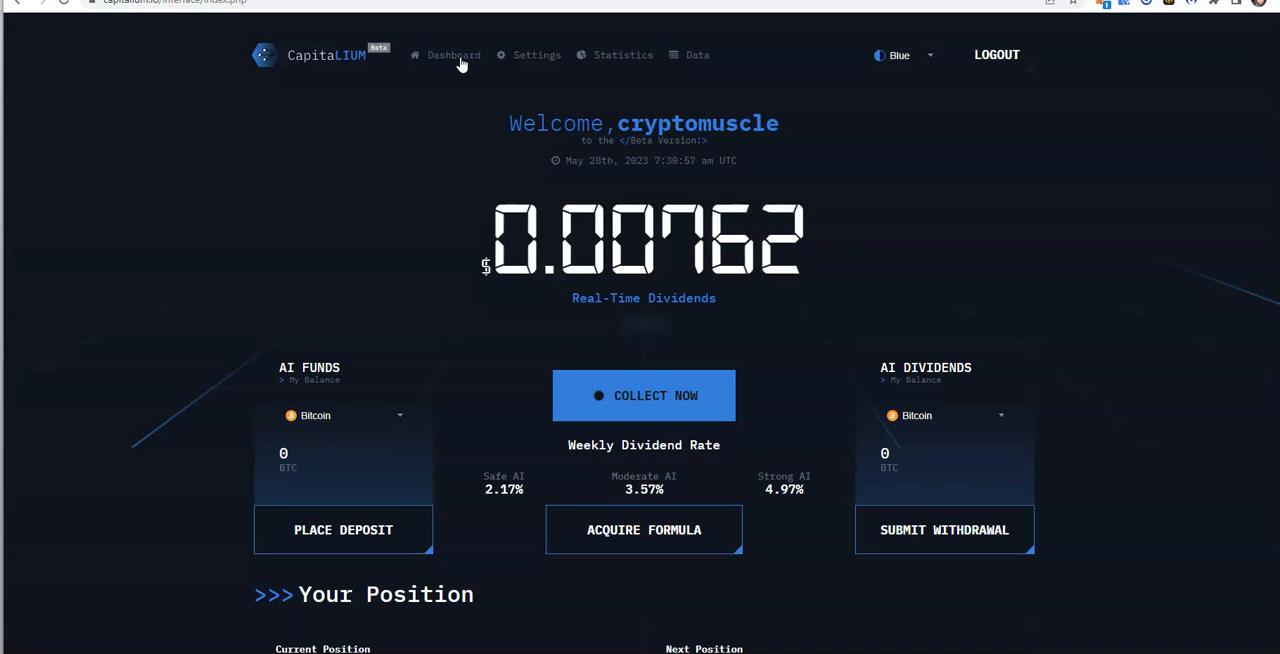
mouse_move(422, 192)
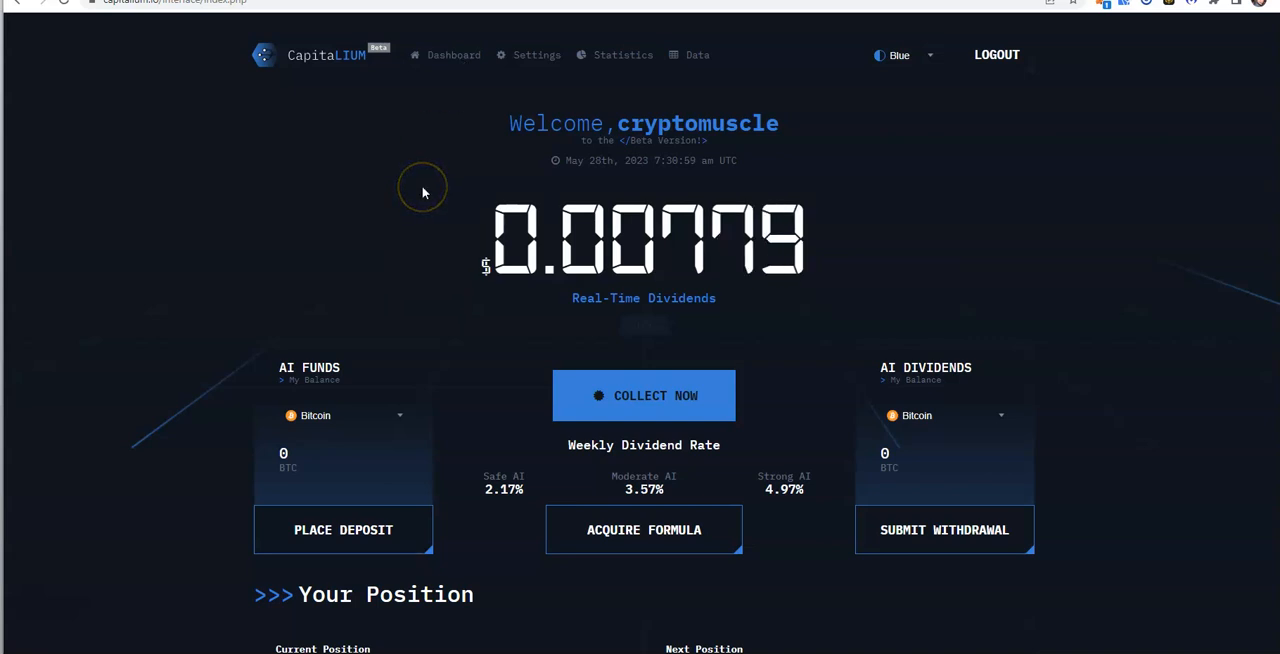
scroll(down, 3)
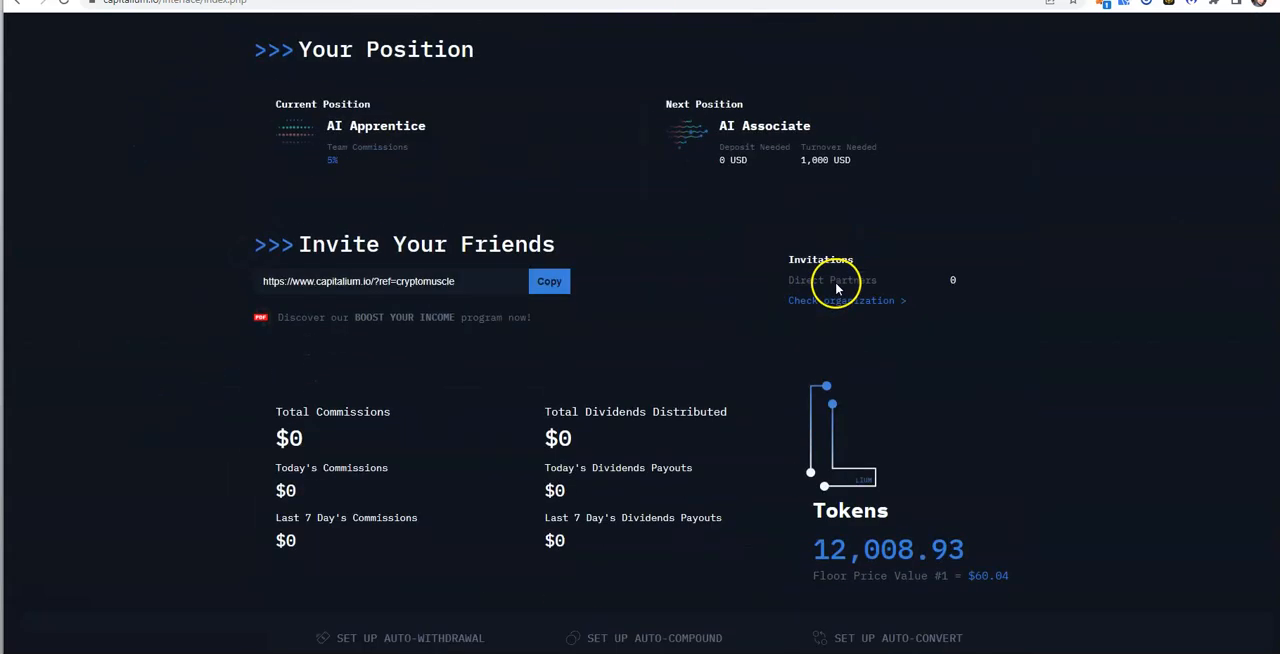
mouse_move(670, 284)
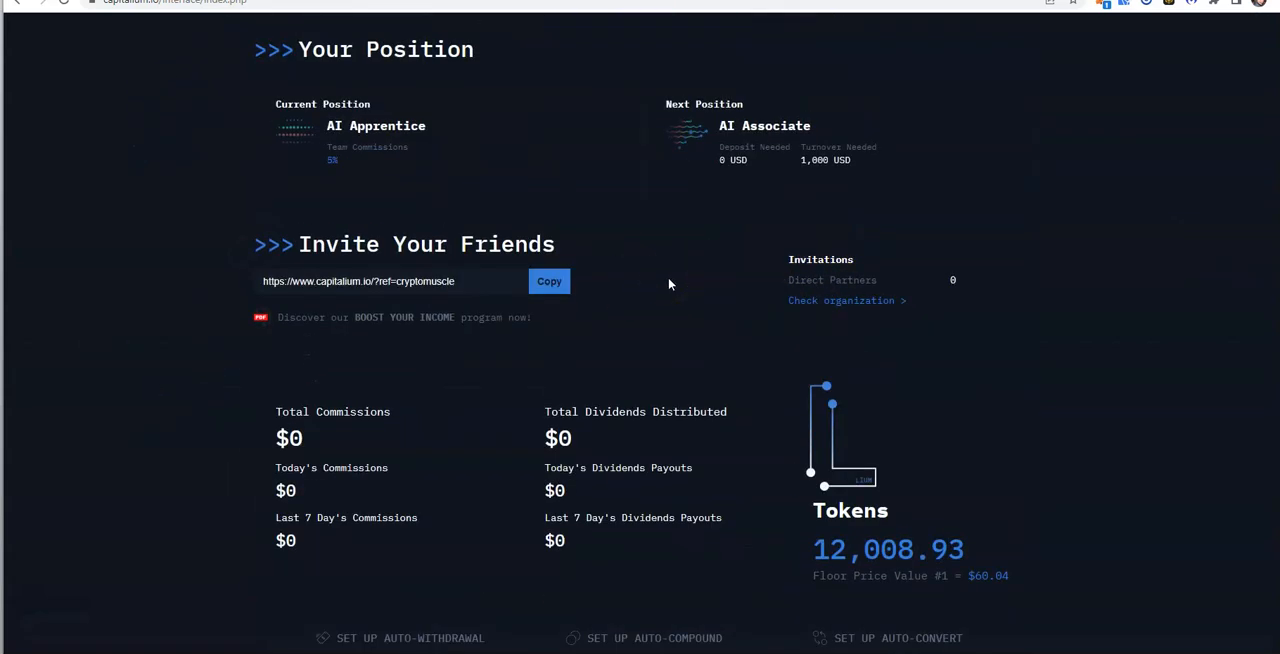
scroll(up, 3)
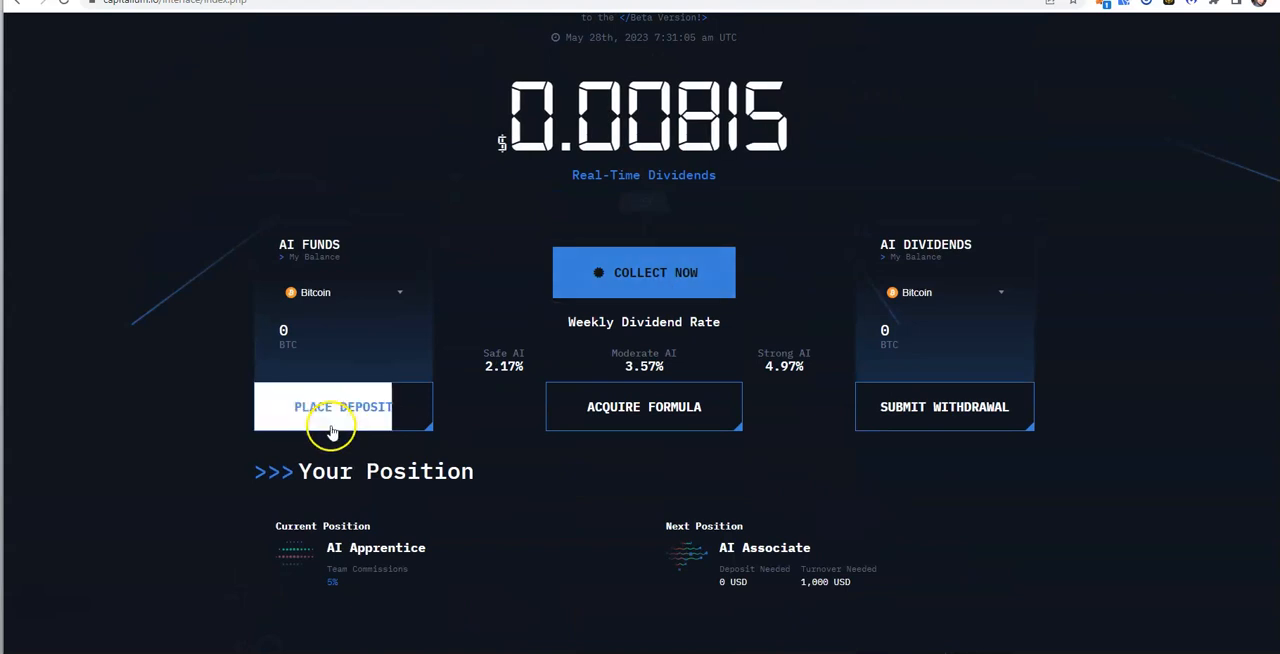
click(344, 408)
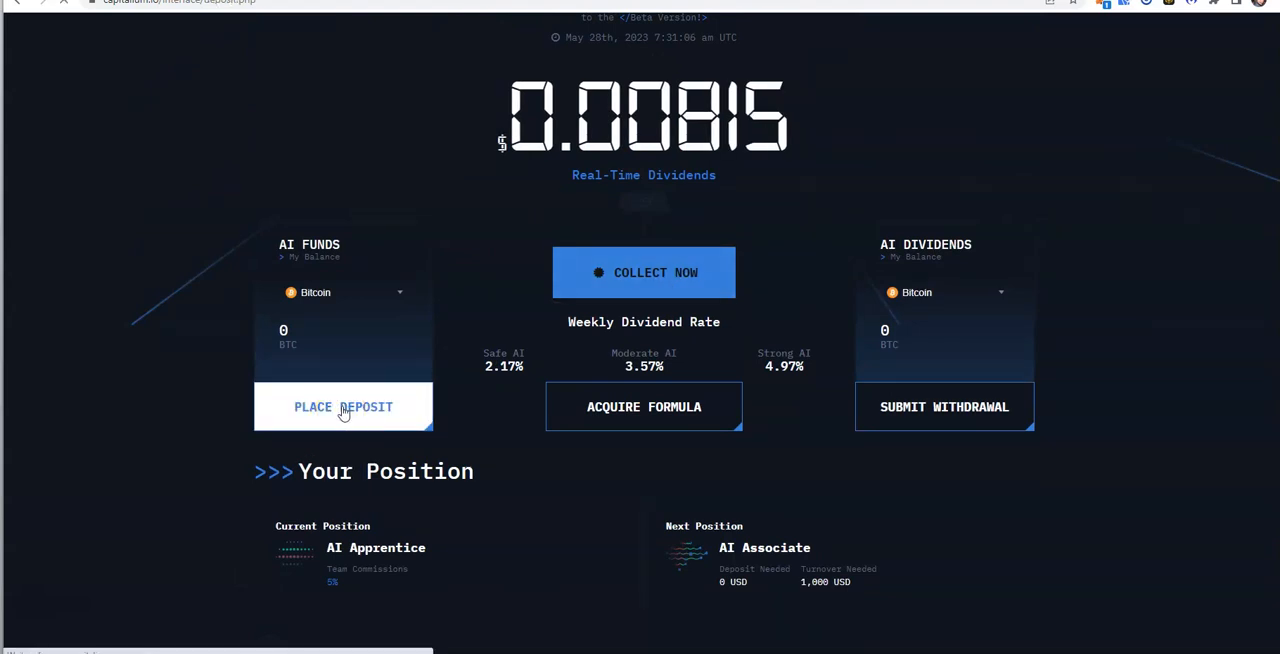
click(344, 408)
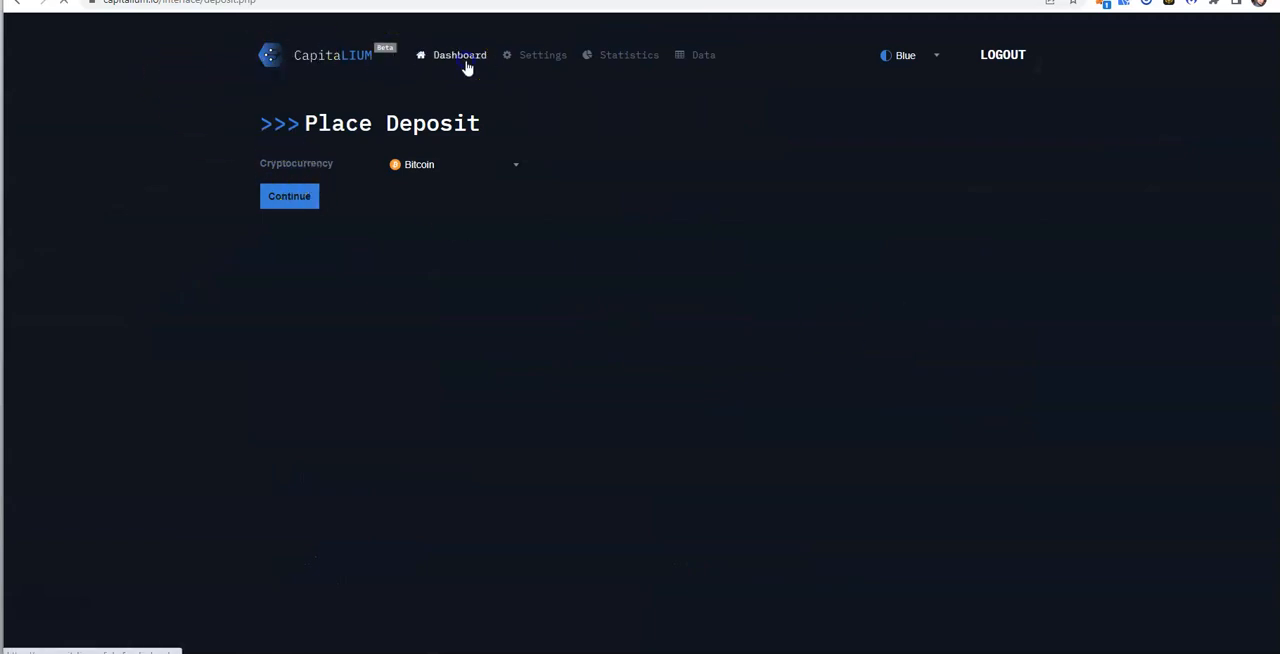
click(452, 56)
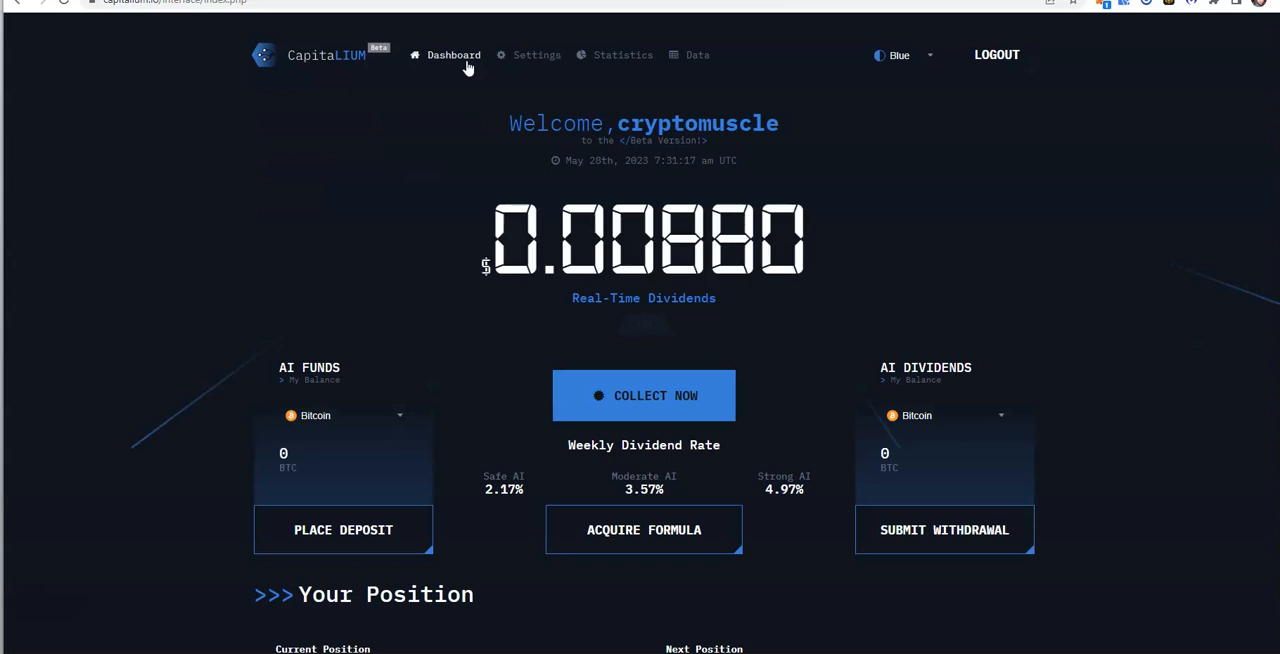
scroll(down, 3)
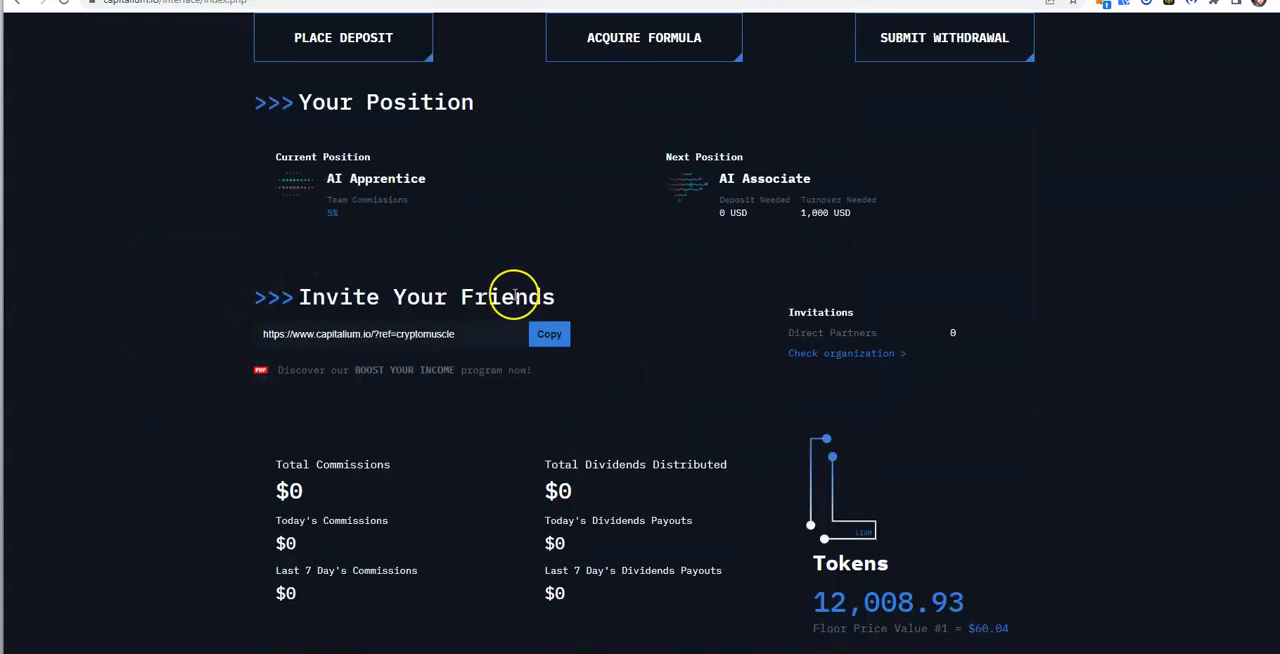
scroll(up, 3)
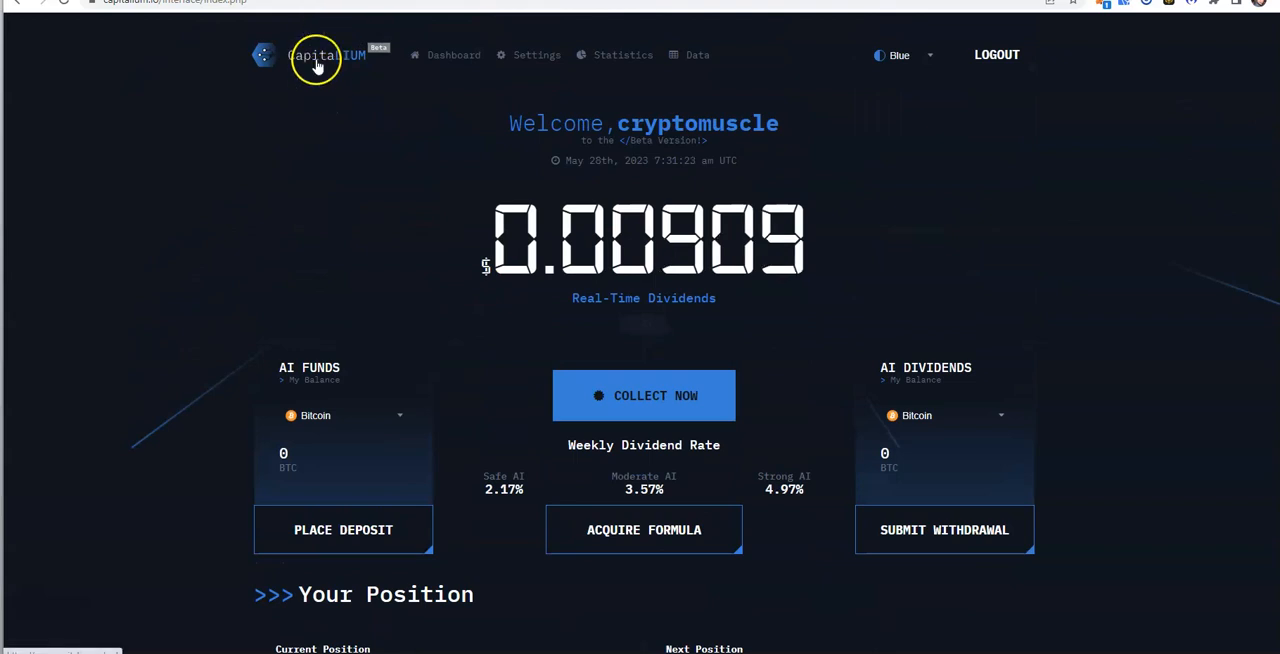
- Open the EN_CapitaLIUM.pdf whitepaper and move to page 2 on Chaintrum Labs Limited
click(316, 56)
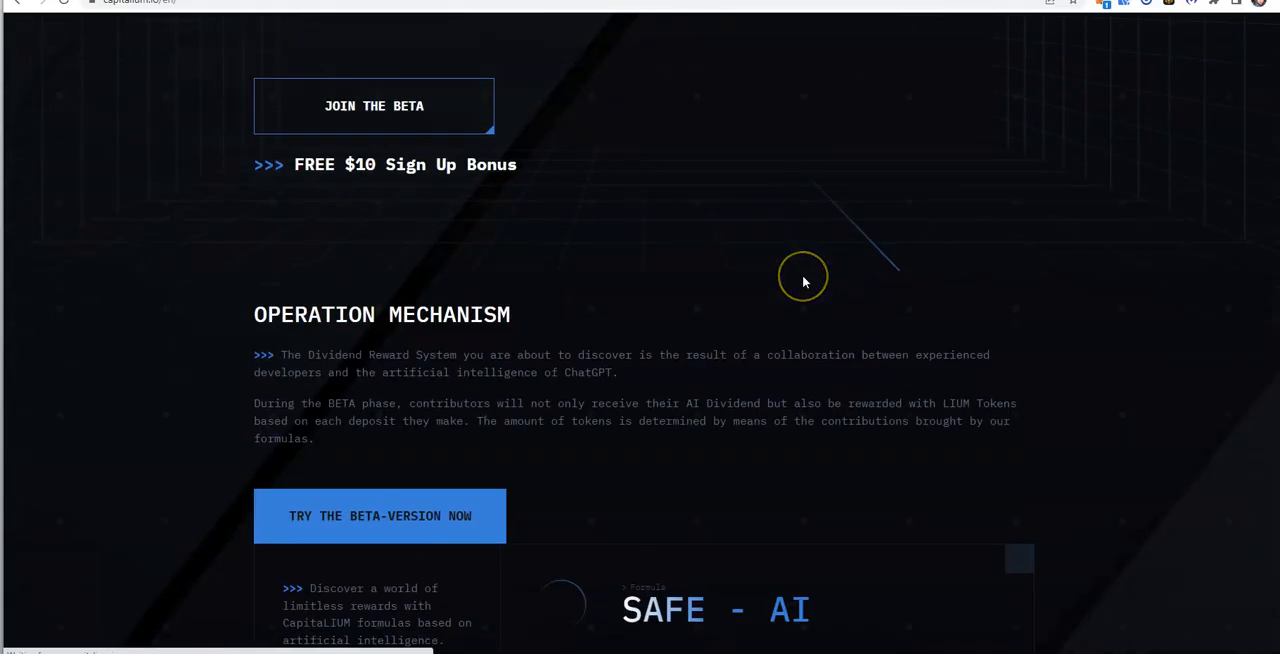
scroll(down, 3)
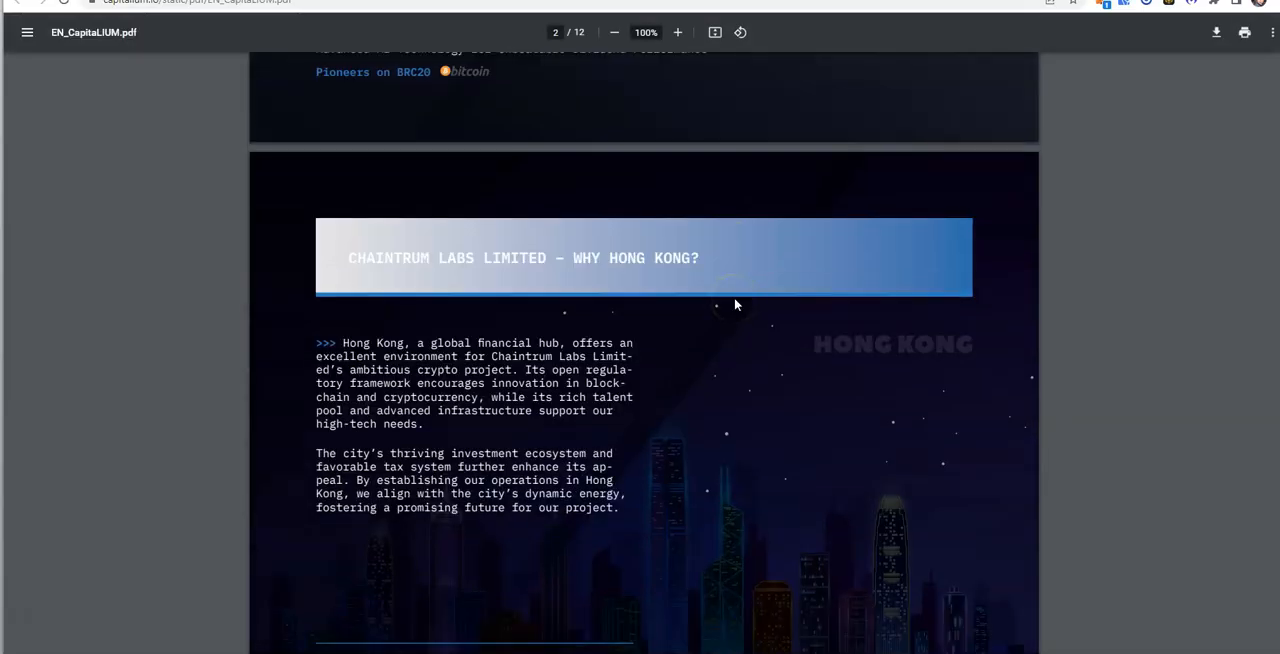
- Scroll the whitepaper from page 2 to page 5, the Boost Your Income prizes table
scroll(down, 3)
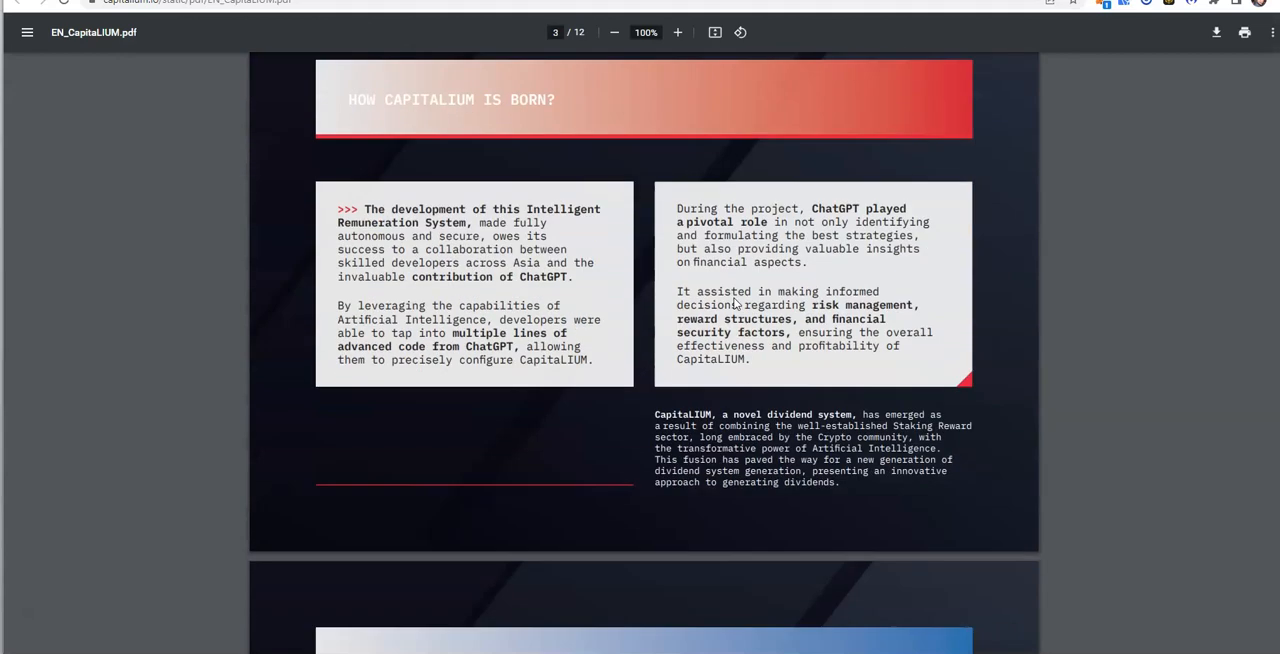
scroll(down, 3)
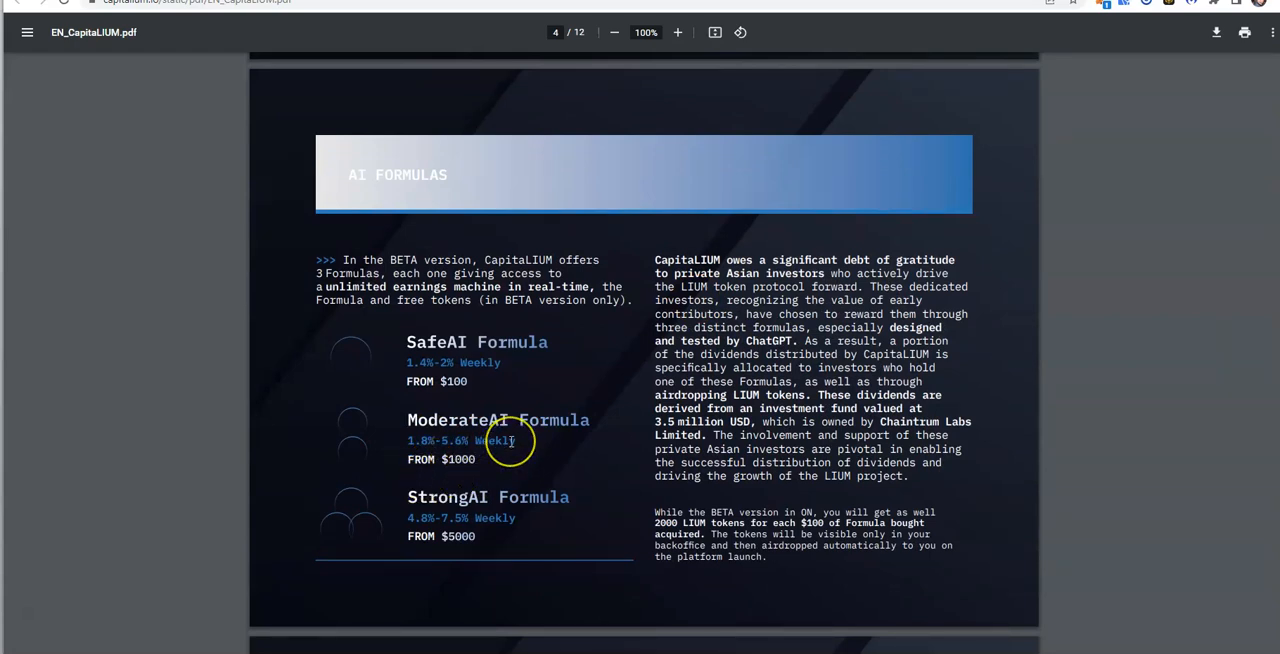
scroll(down, 3)
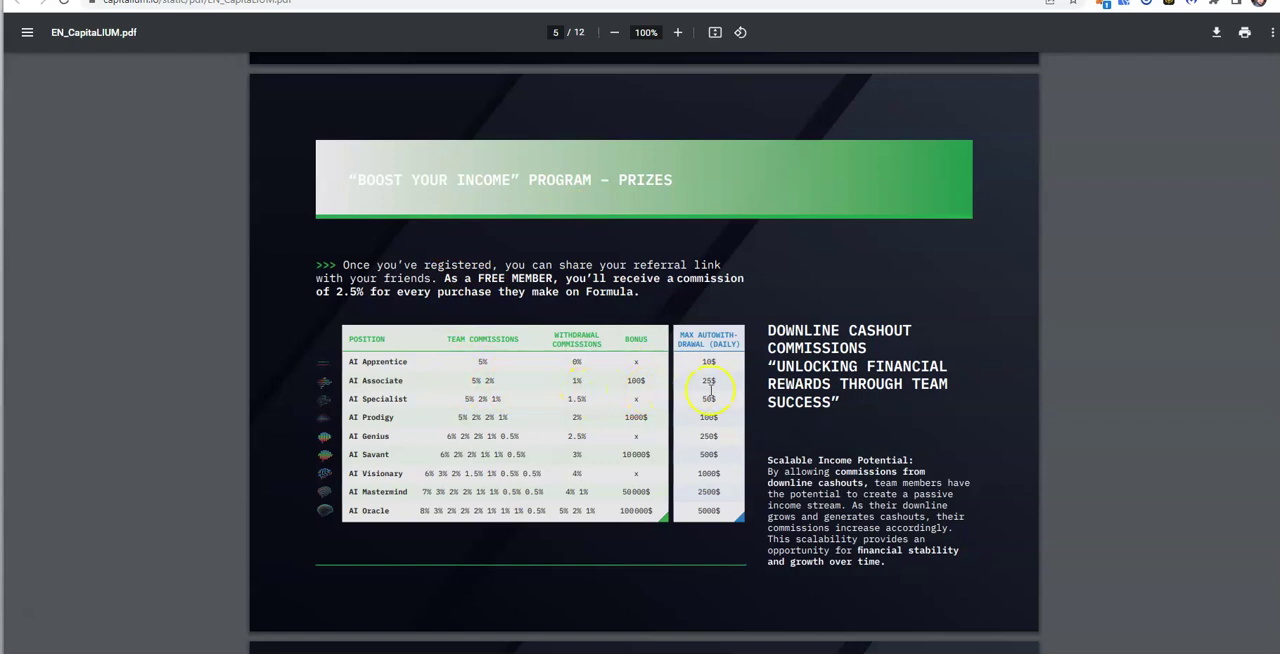
mouse_move(724, 344)
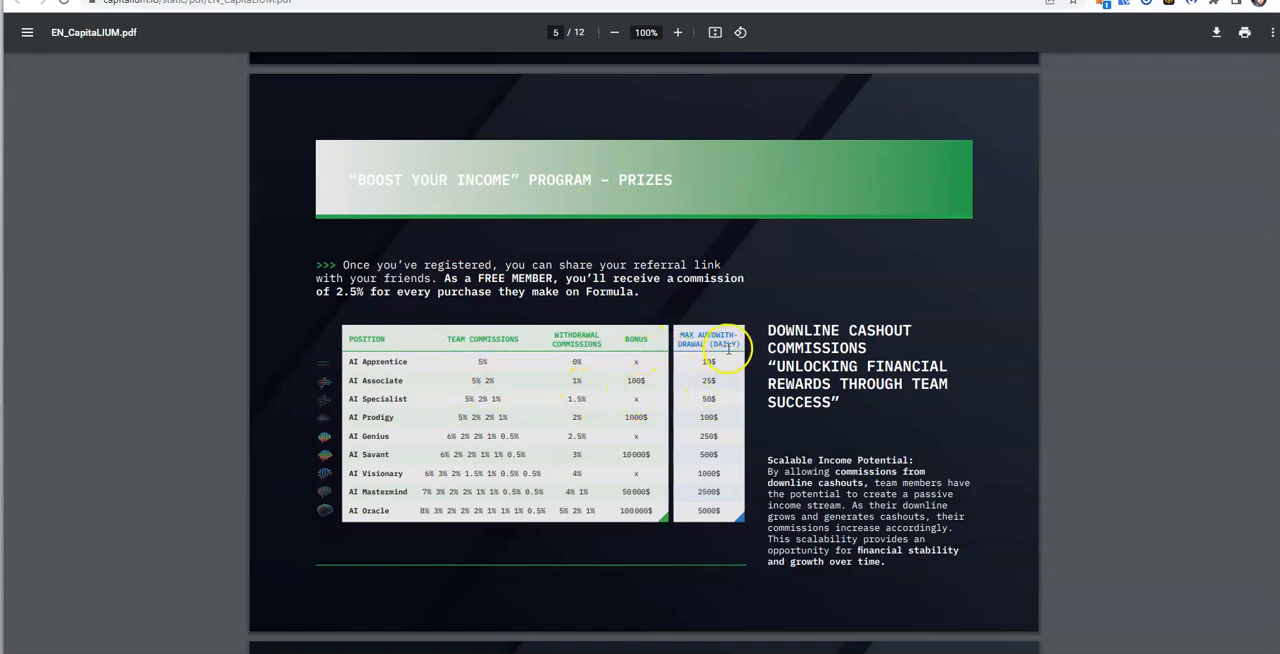
mouse_move(720, 356)
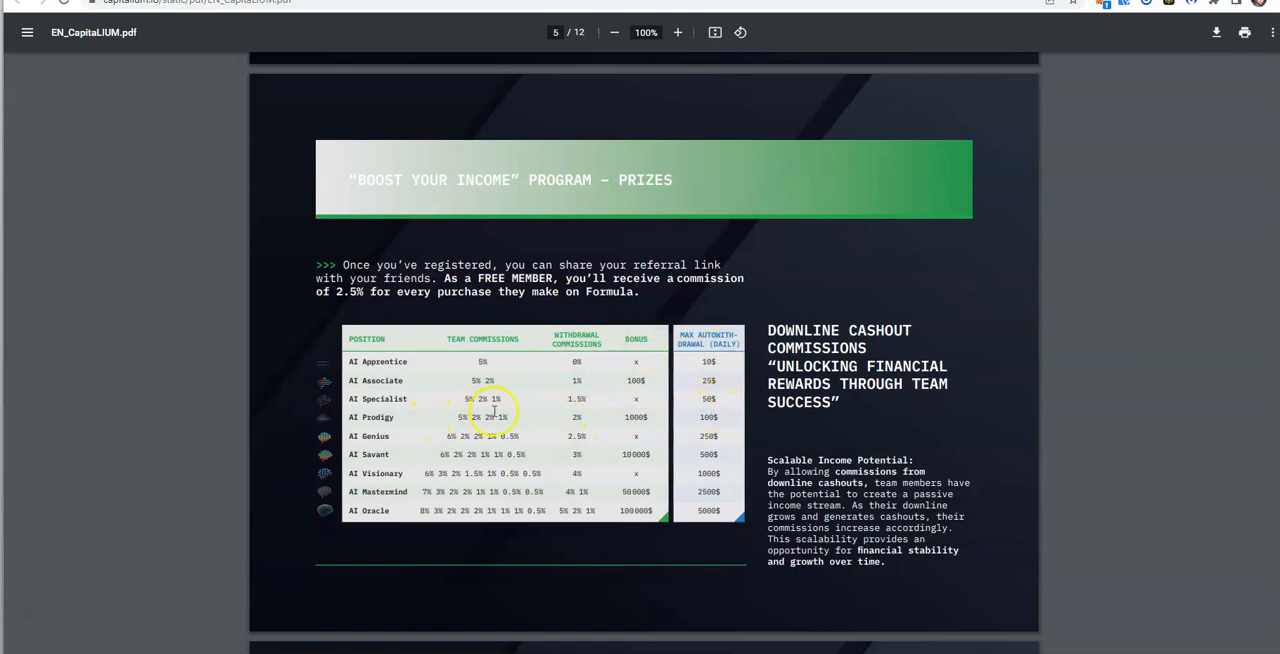
mouse_move(444, 436)
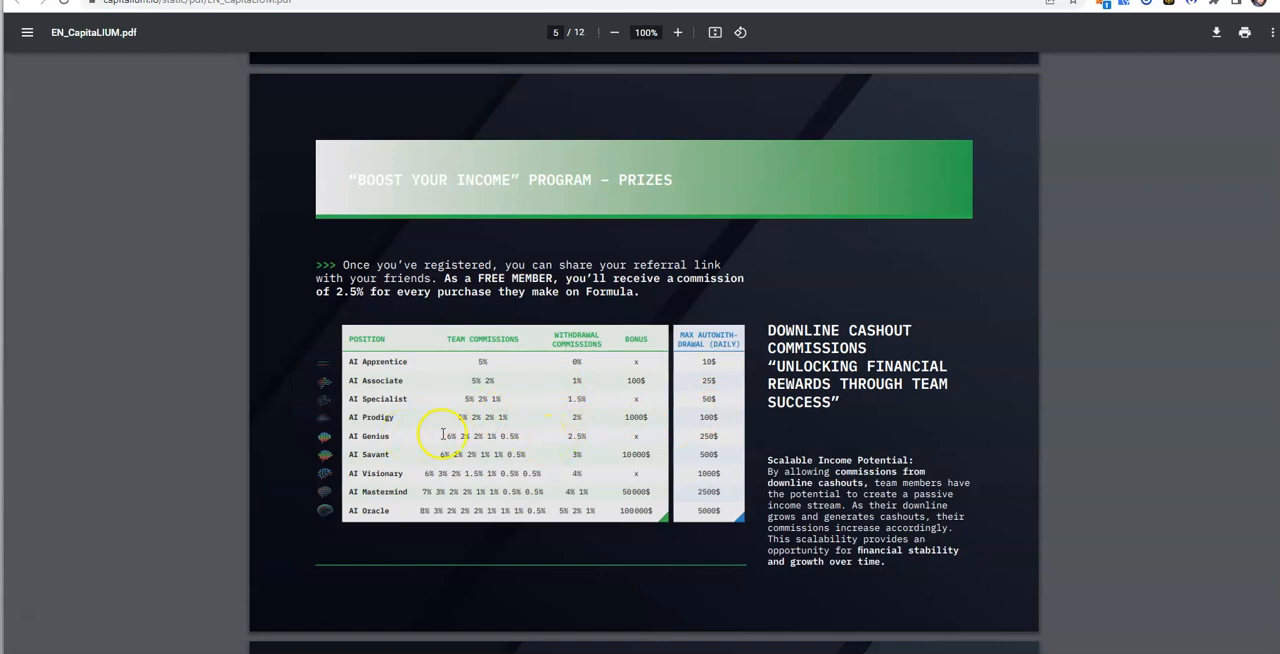
mouse_move(624, 436)
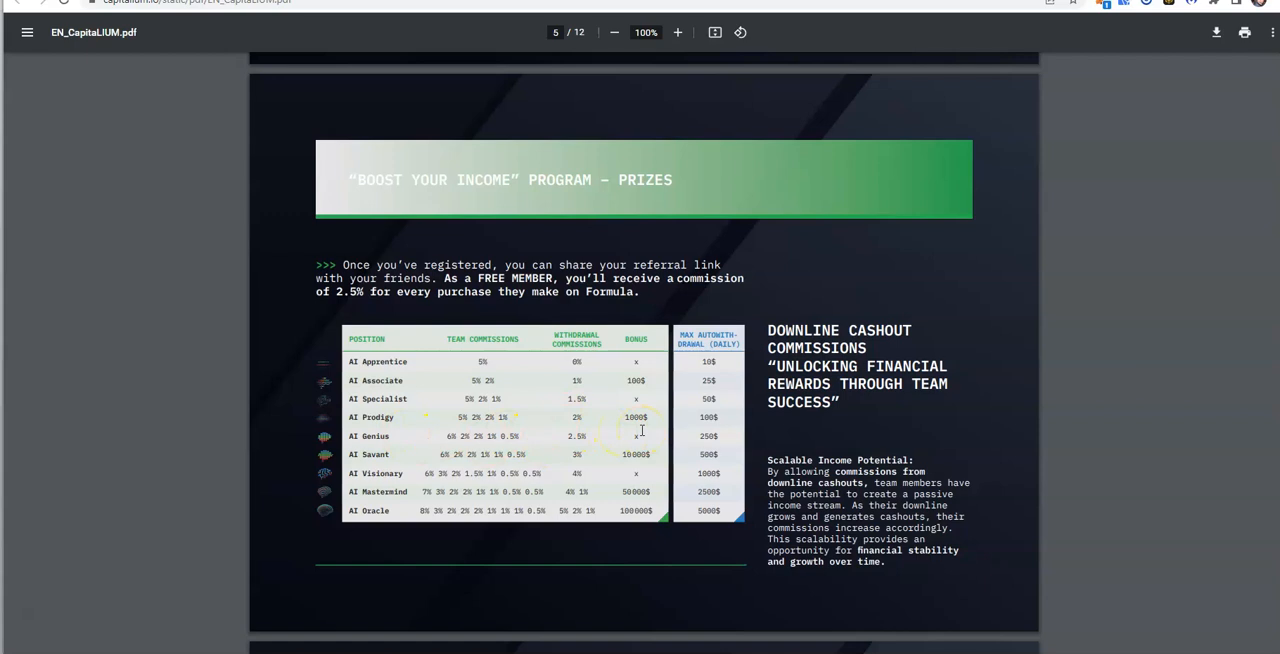
mouse_move(696, 430)
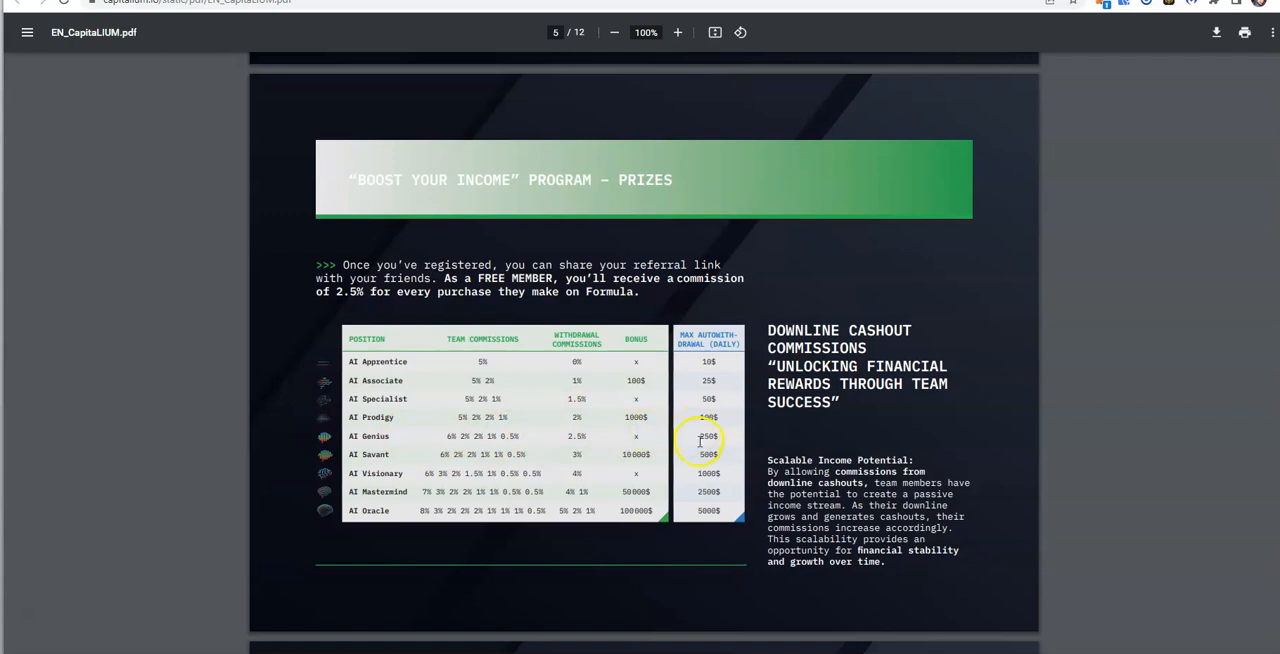
- Scroll to whitepaper page 6, the Boost Your Income conditions and team turnover table
scroll(down, 3)
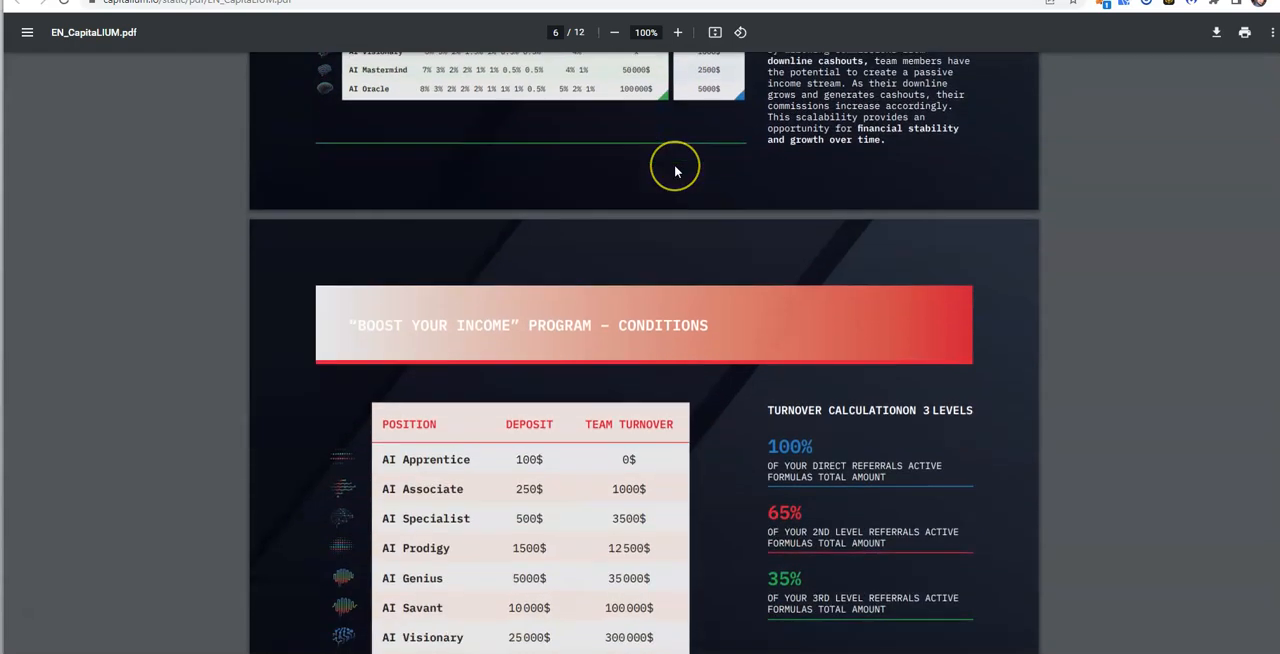
scroll(down, 3)
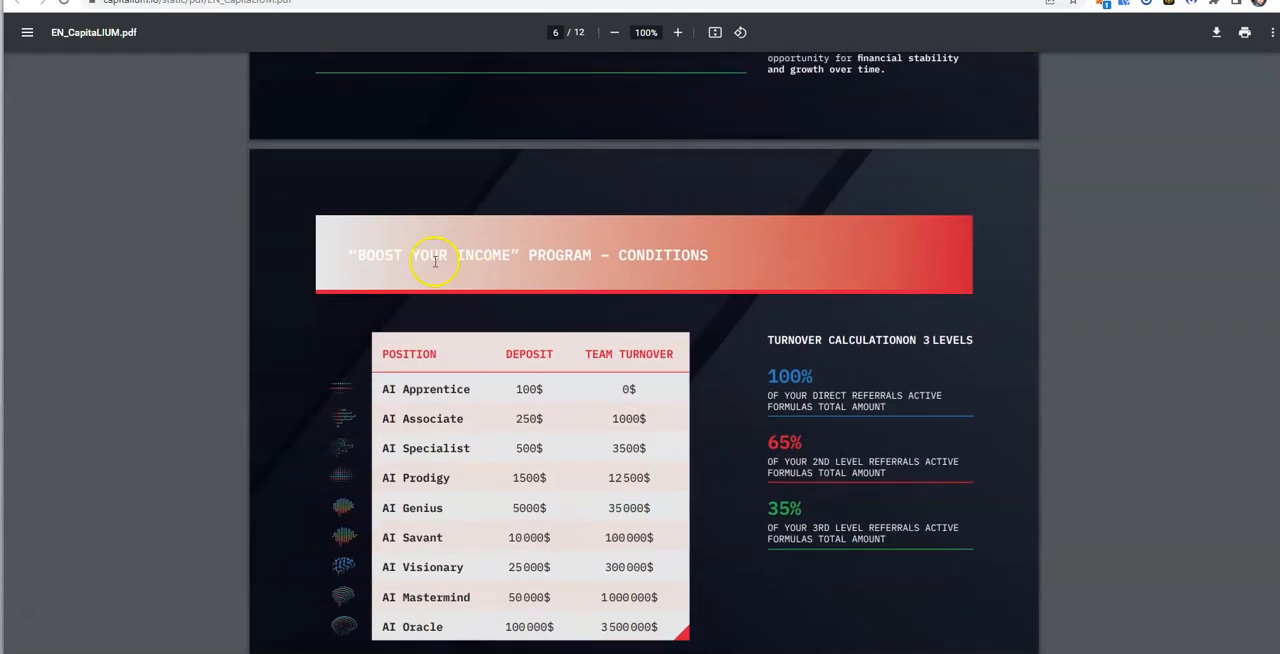
scroll(down, 3)
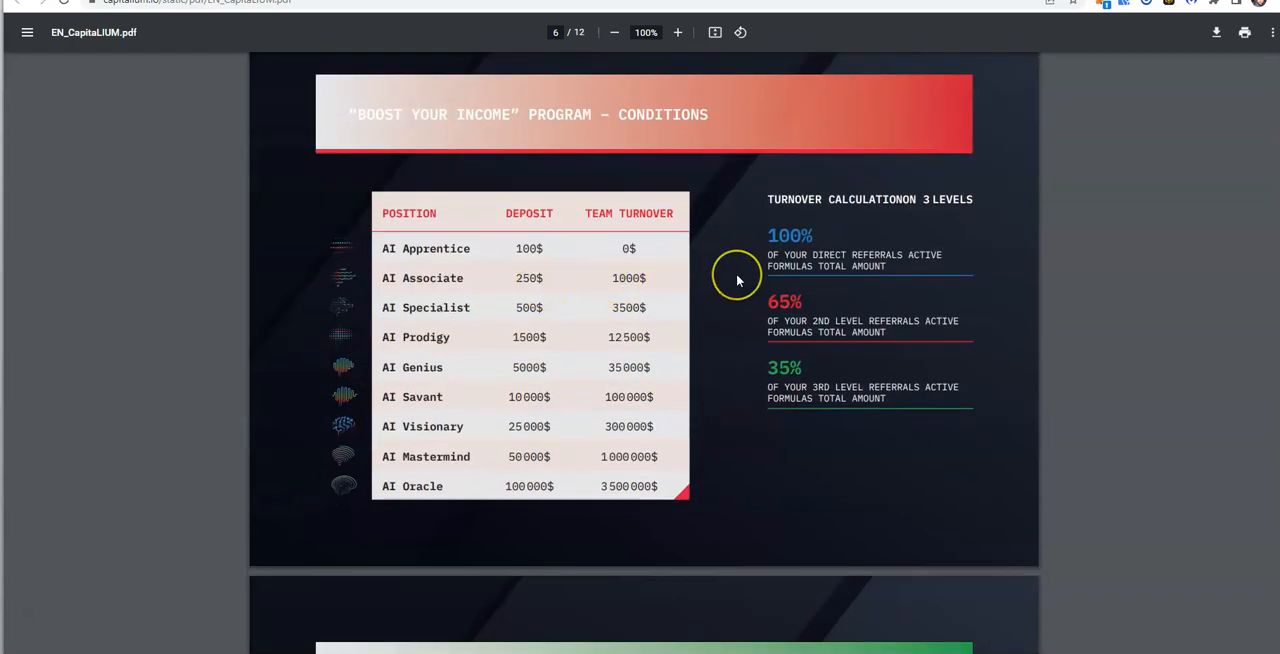
mouse_move(738, 280)
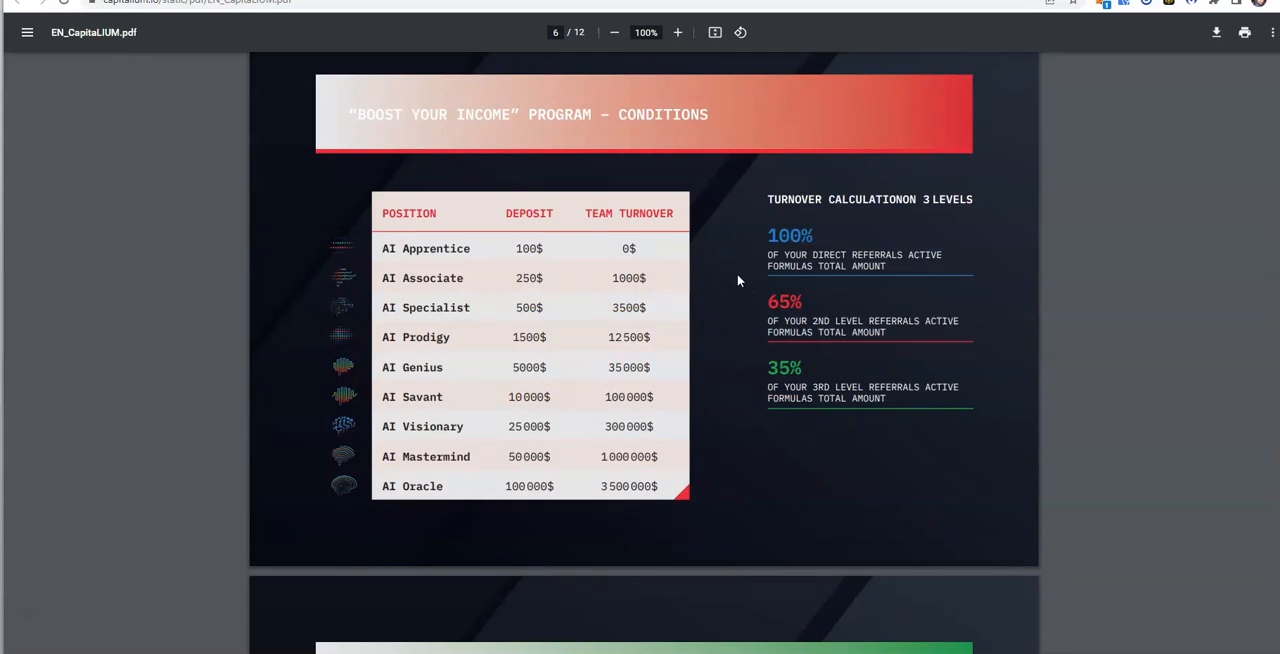
double_click(628, 336)
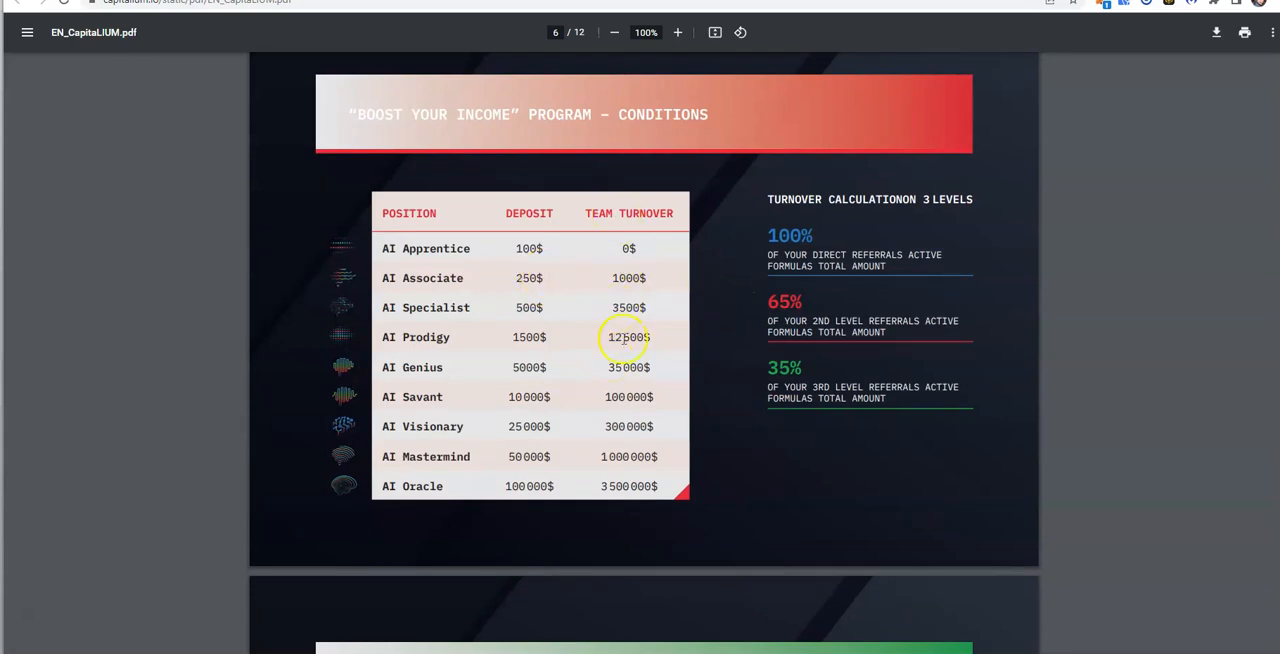
mouse_move(492, 296)
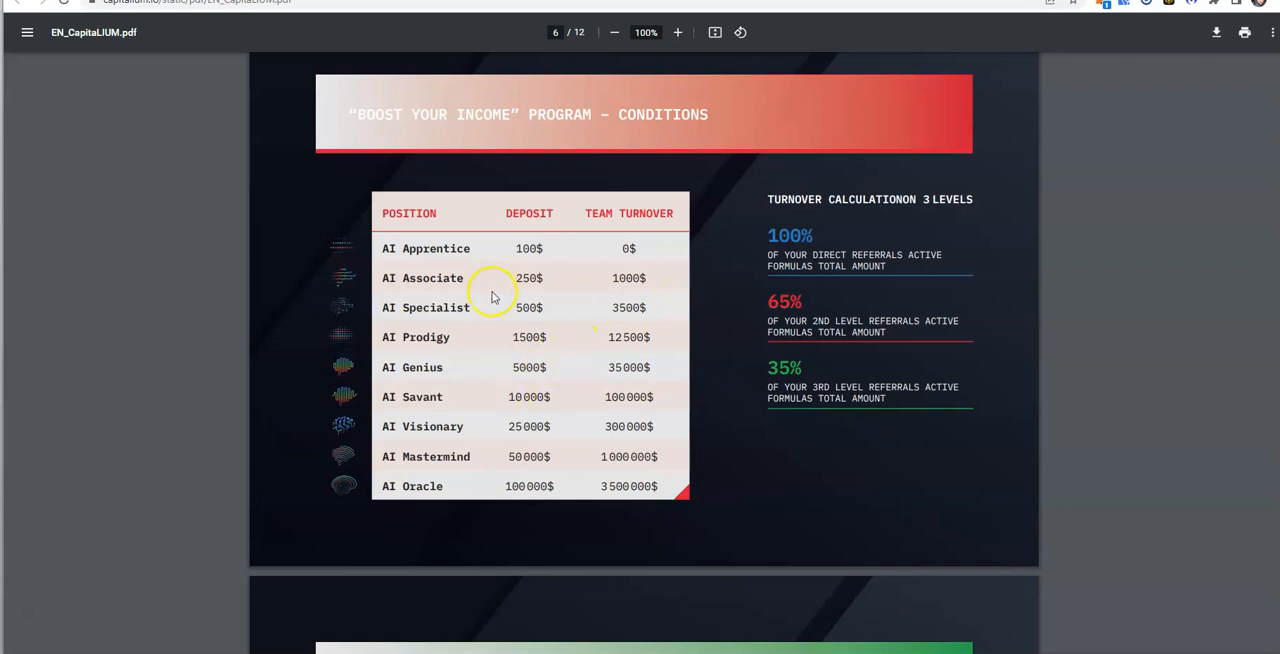
mouse_move(520, 336)
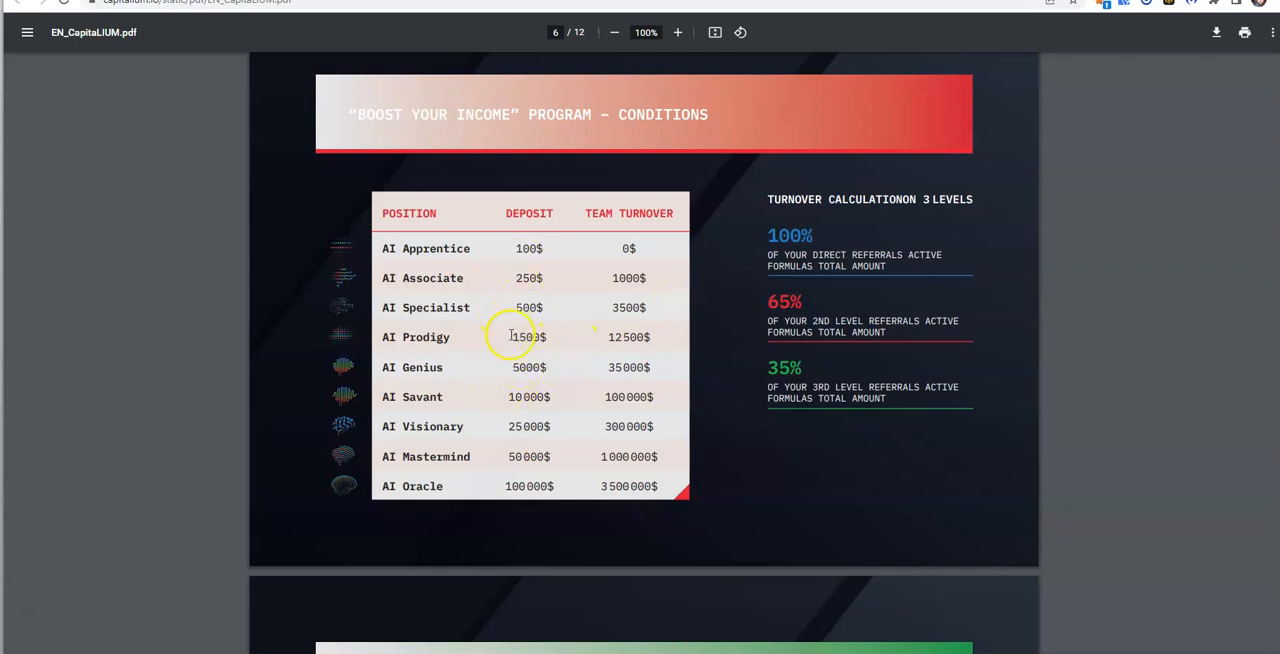
mouse_move(608, 360)
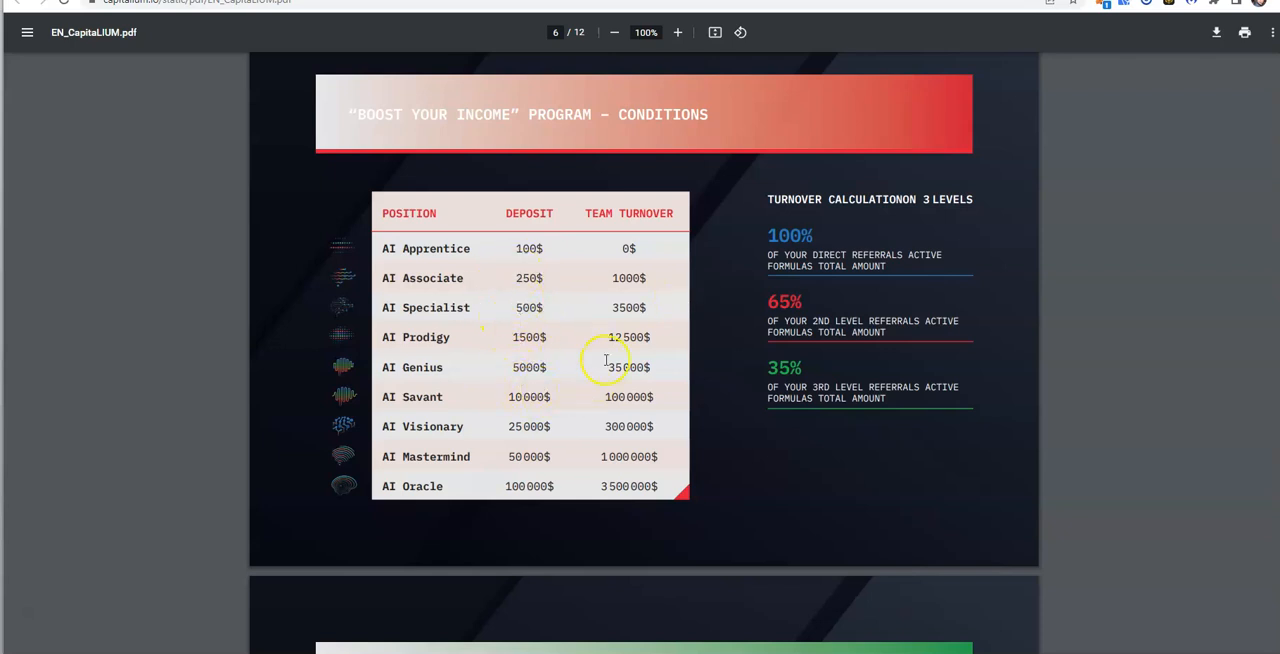
scroll(down, 3)
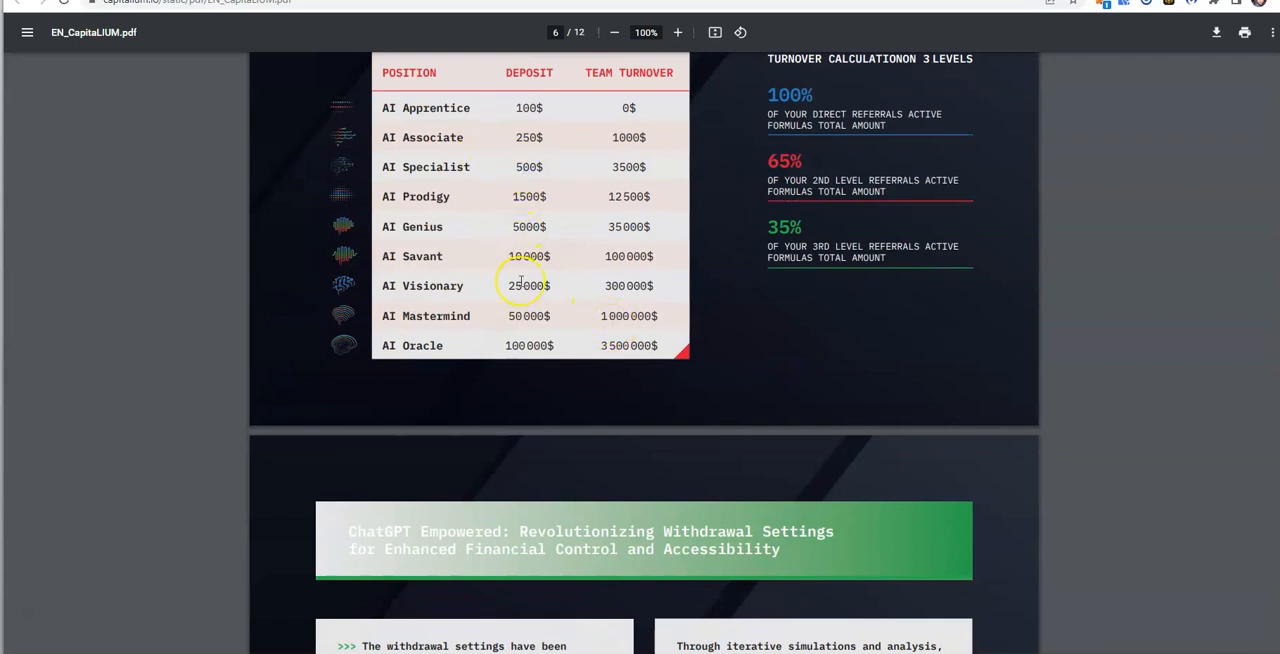
scroll(down, 3)
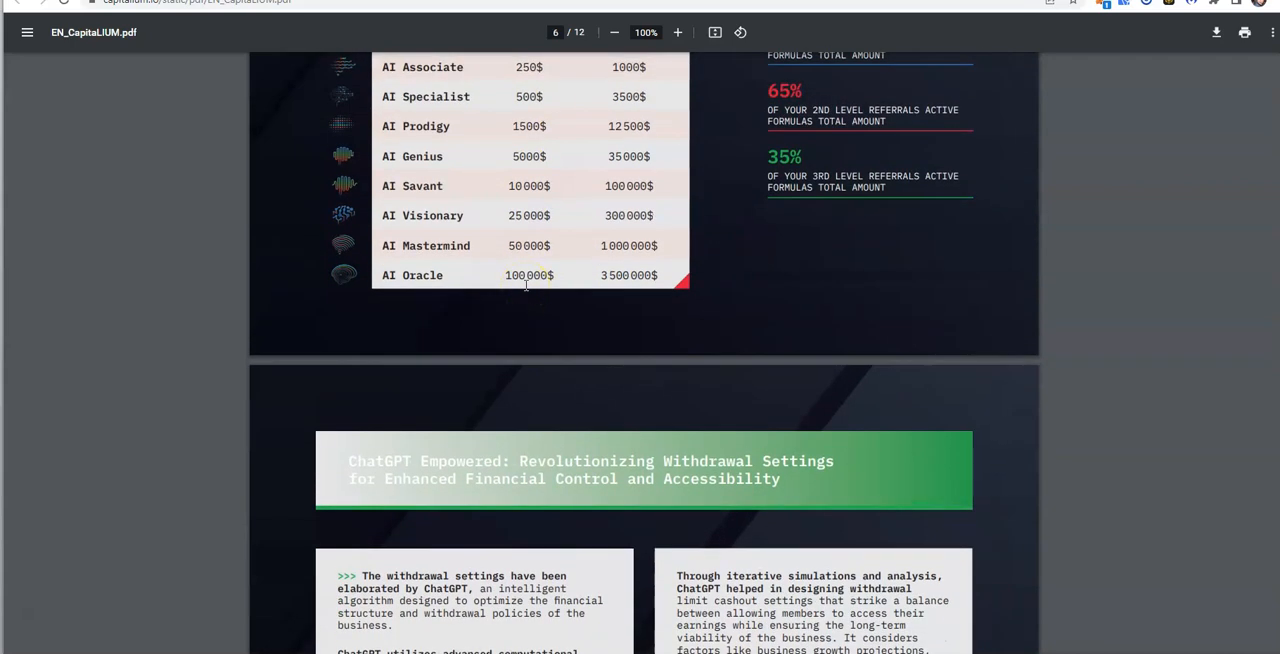
- Scroll through pages 8–11 to the final page 12, Chaintrum Labs Limited's BRC-20 legacy
scroll(down, 3)
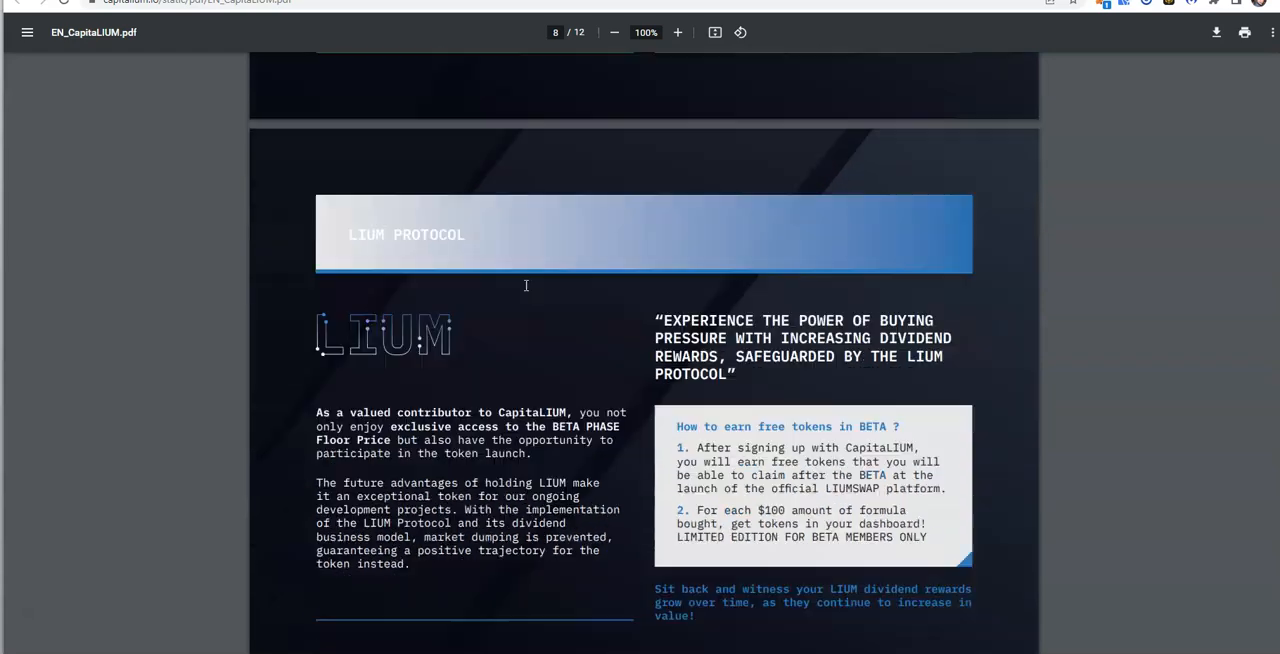
scroll(down, 3)
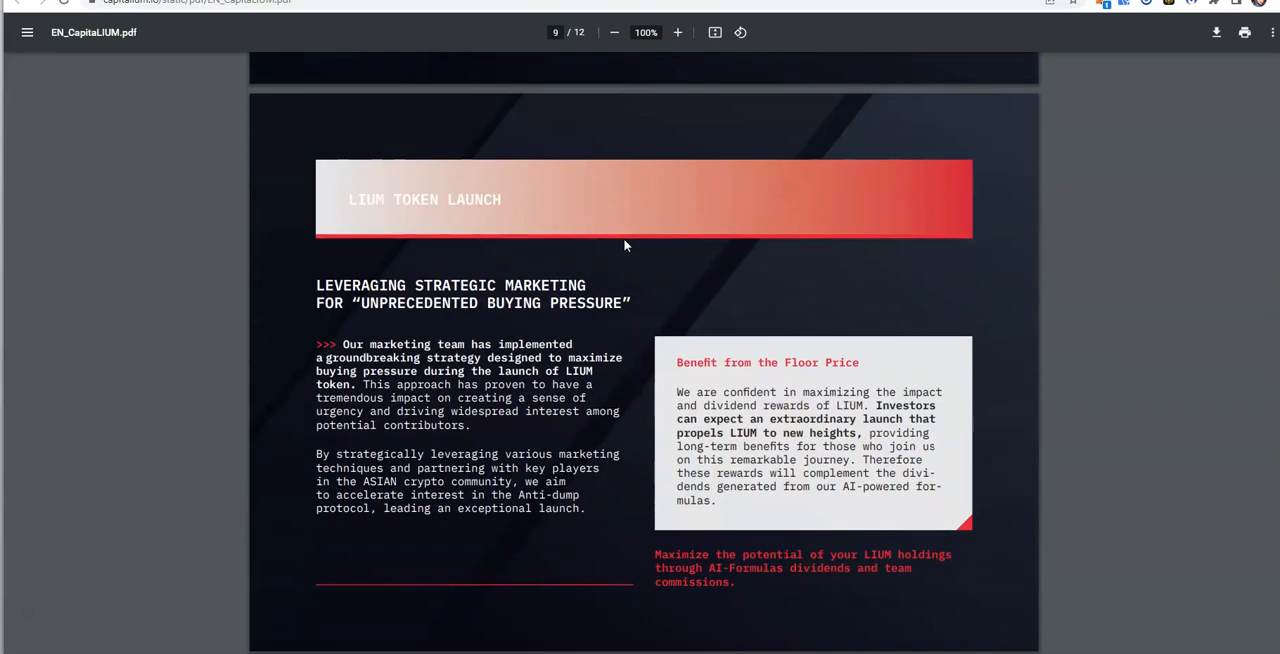
scroll(down, 3)
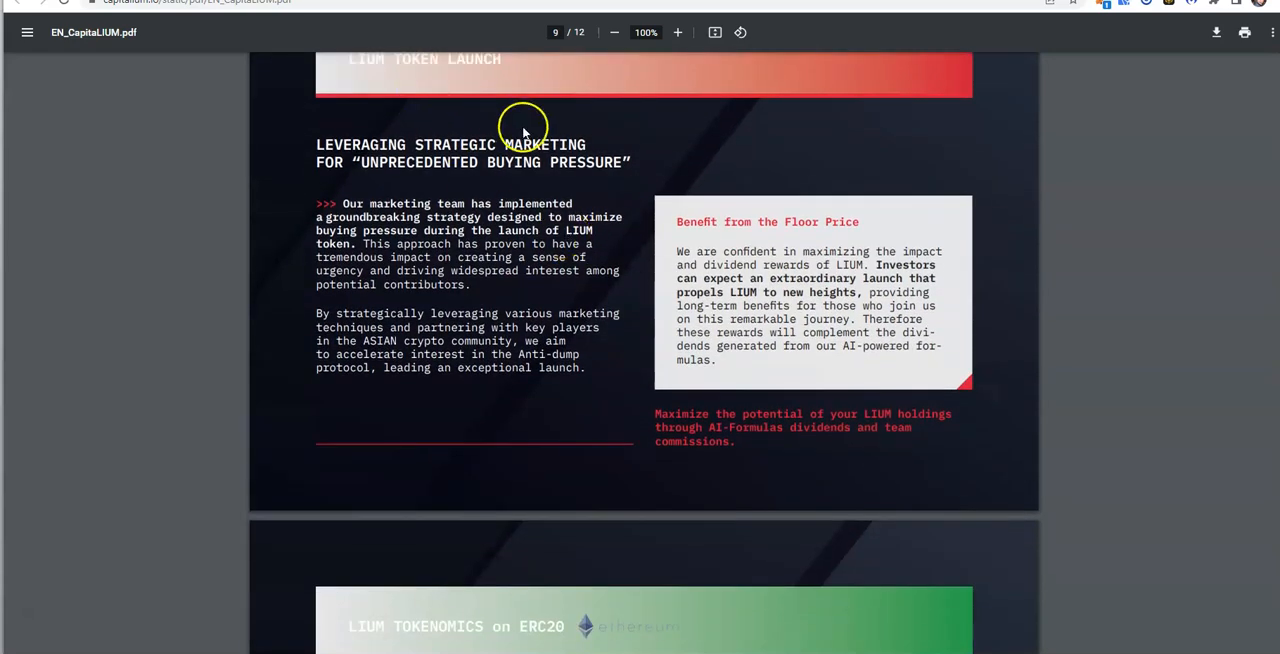
scroll(down, 3)
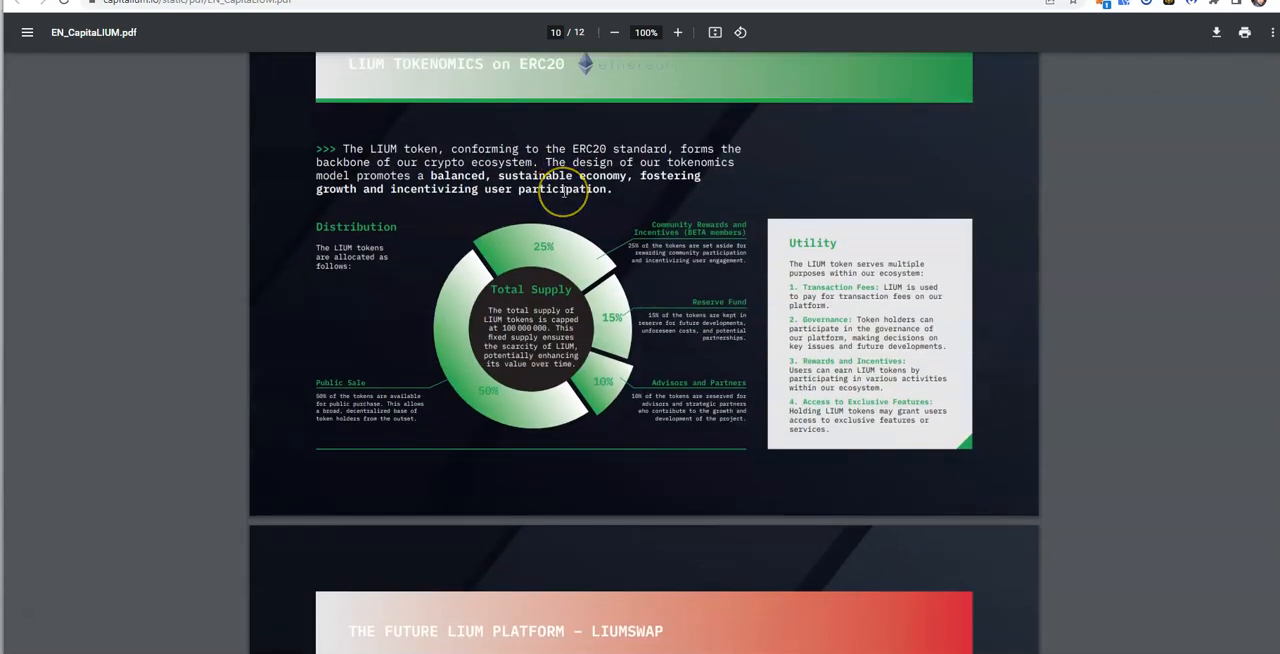
scroll(down, 3)
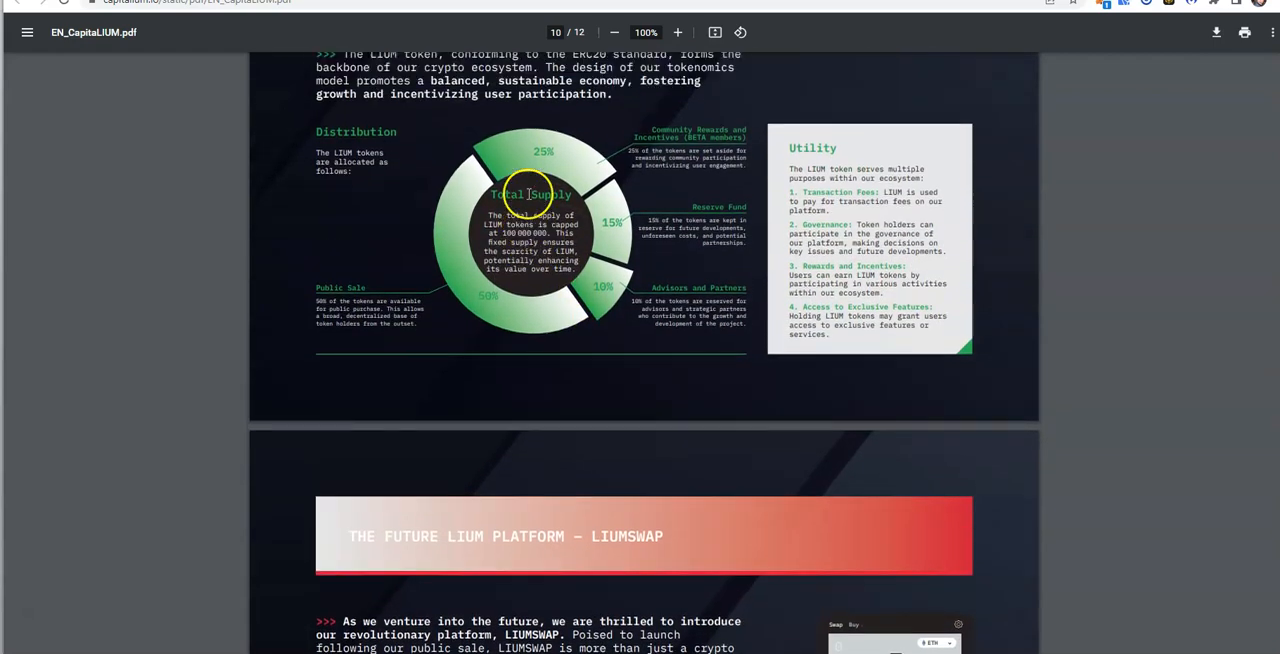
scroll(up, 3)
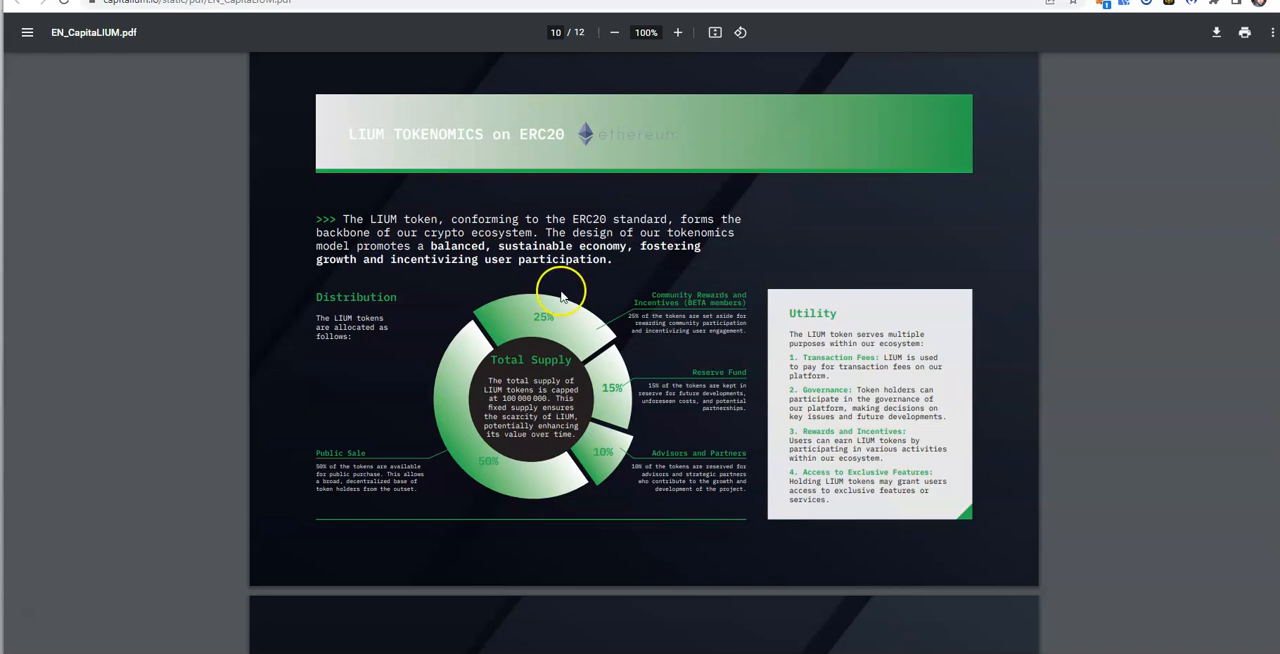
scroll(down, 3)
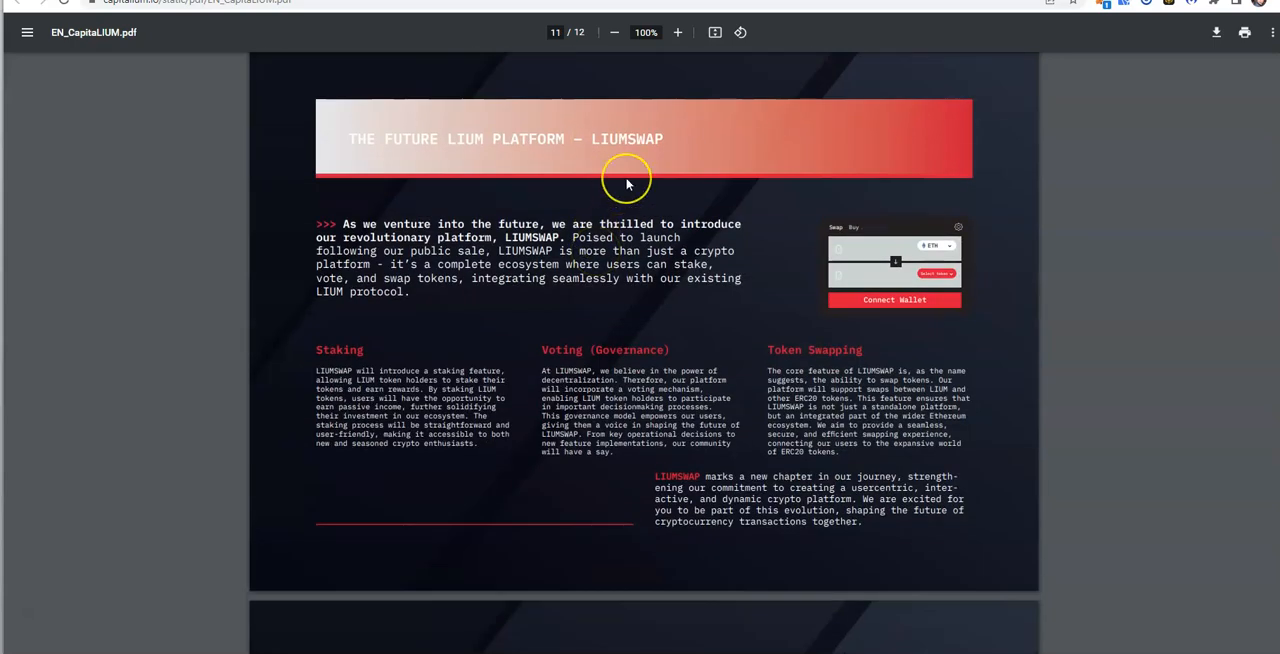
scroll(down, 3)
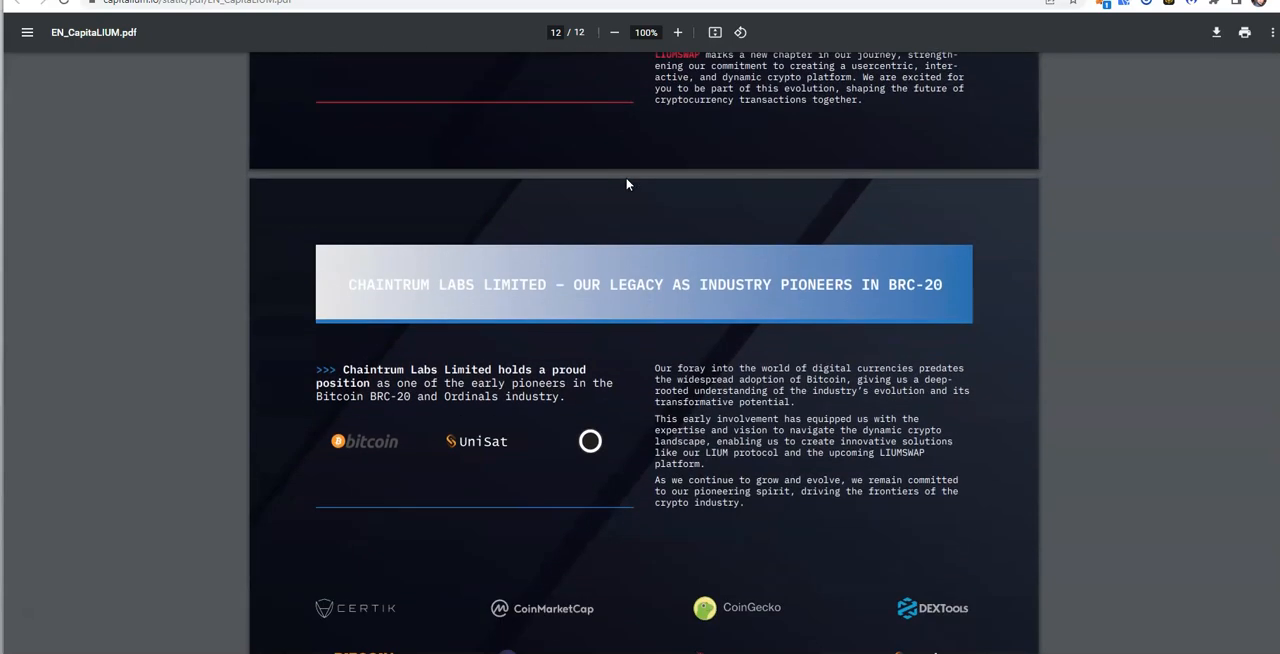
scroll(down, 3)
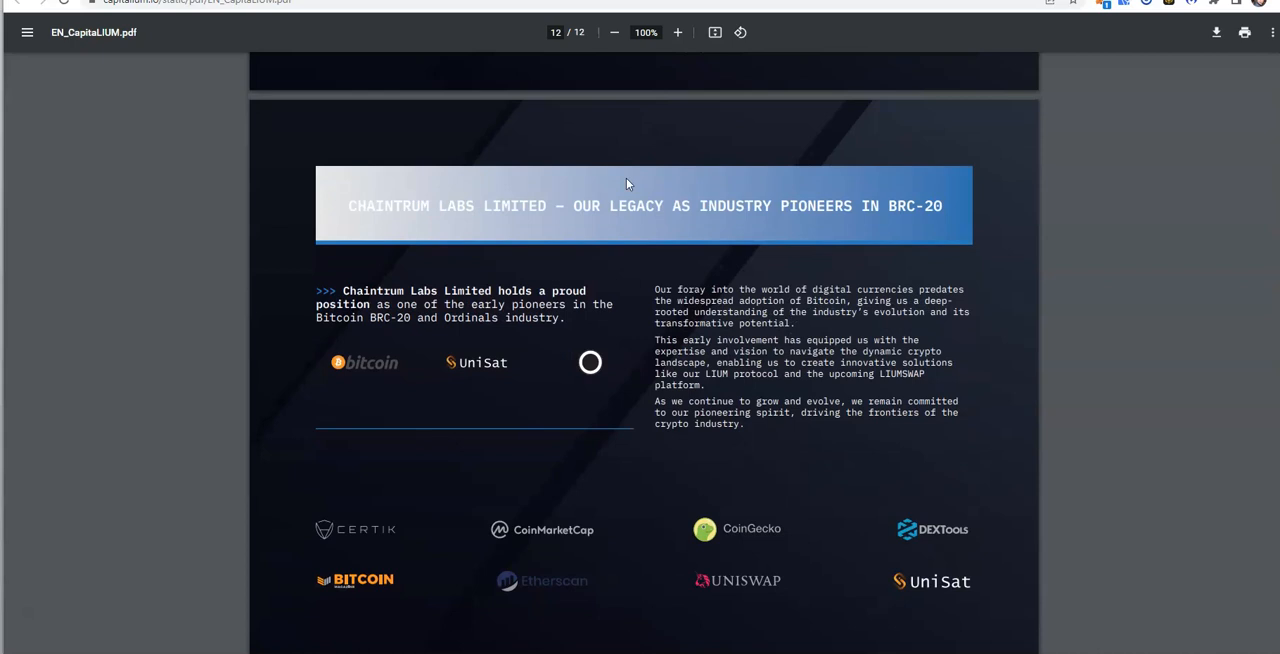
mouse_move(422, 160)
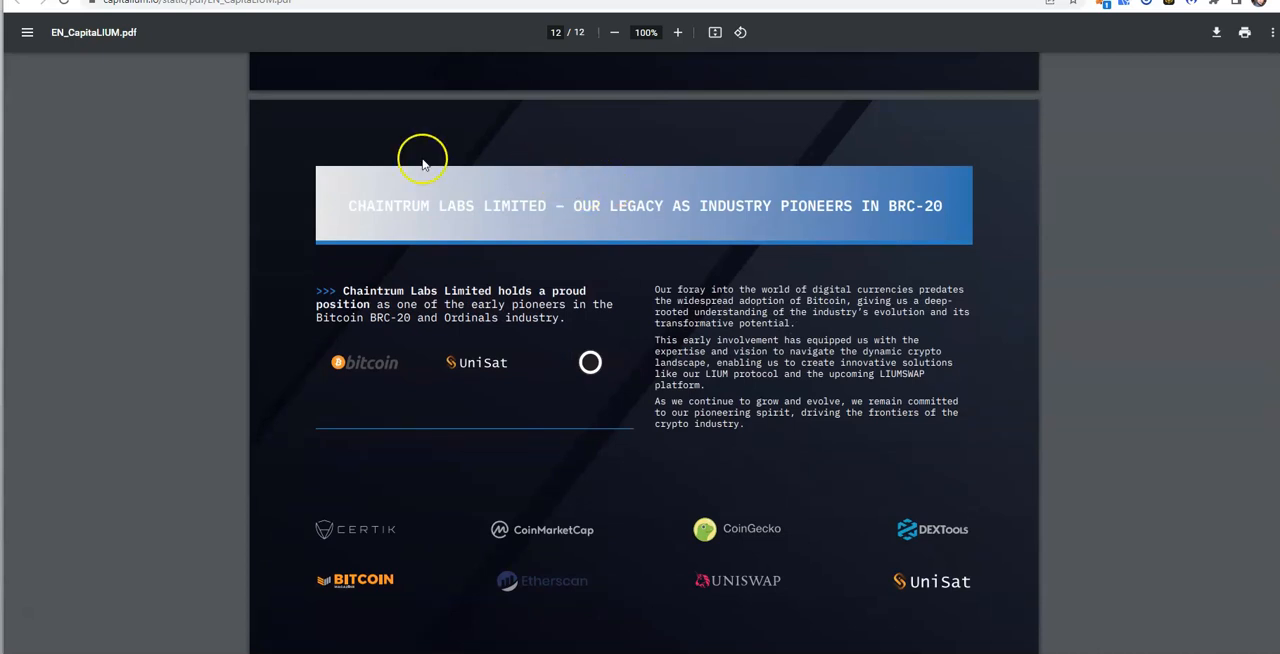